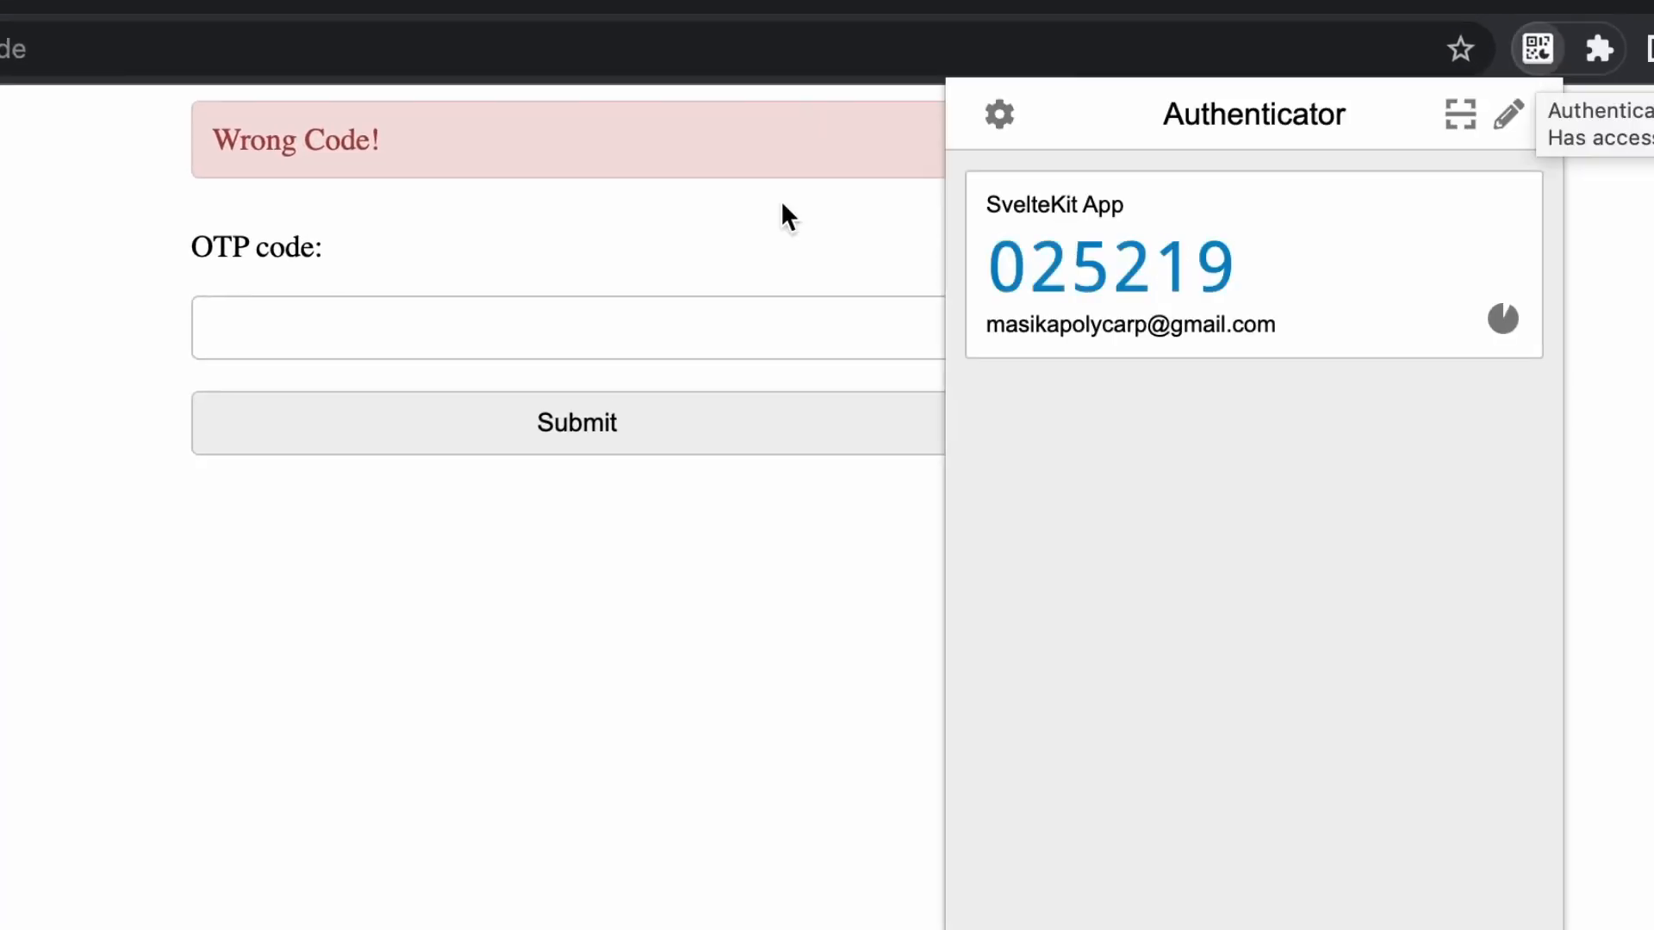
text(025)
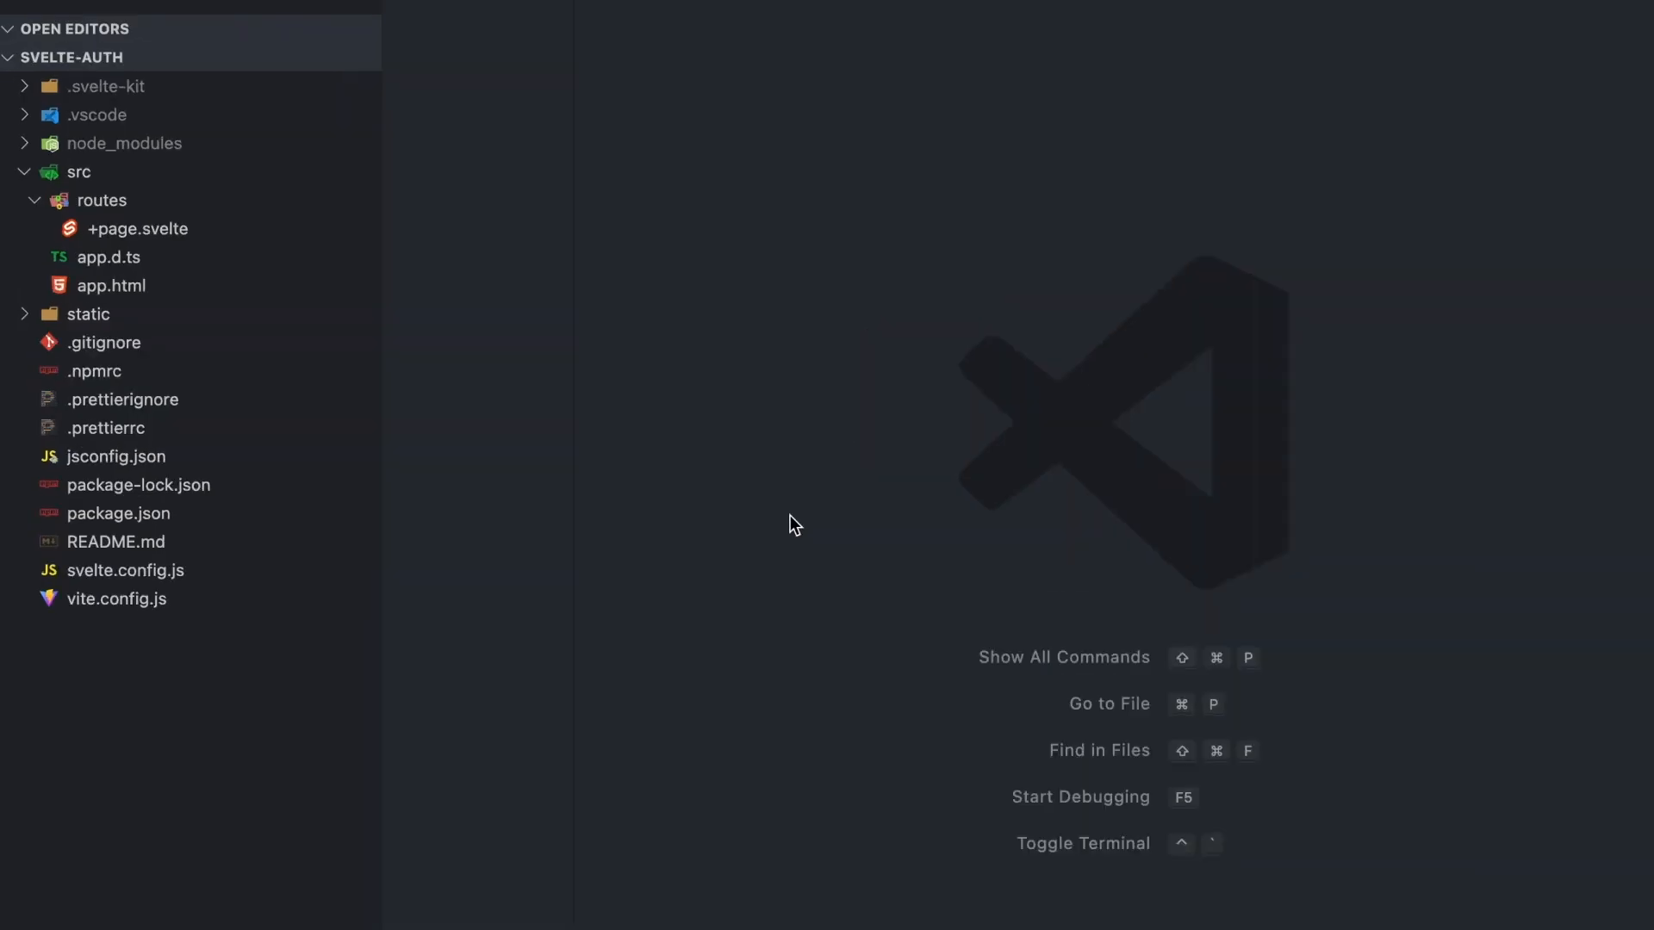
Create register/+page.svelte under routes and begin its h1 heading.
click(102, 199)
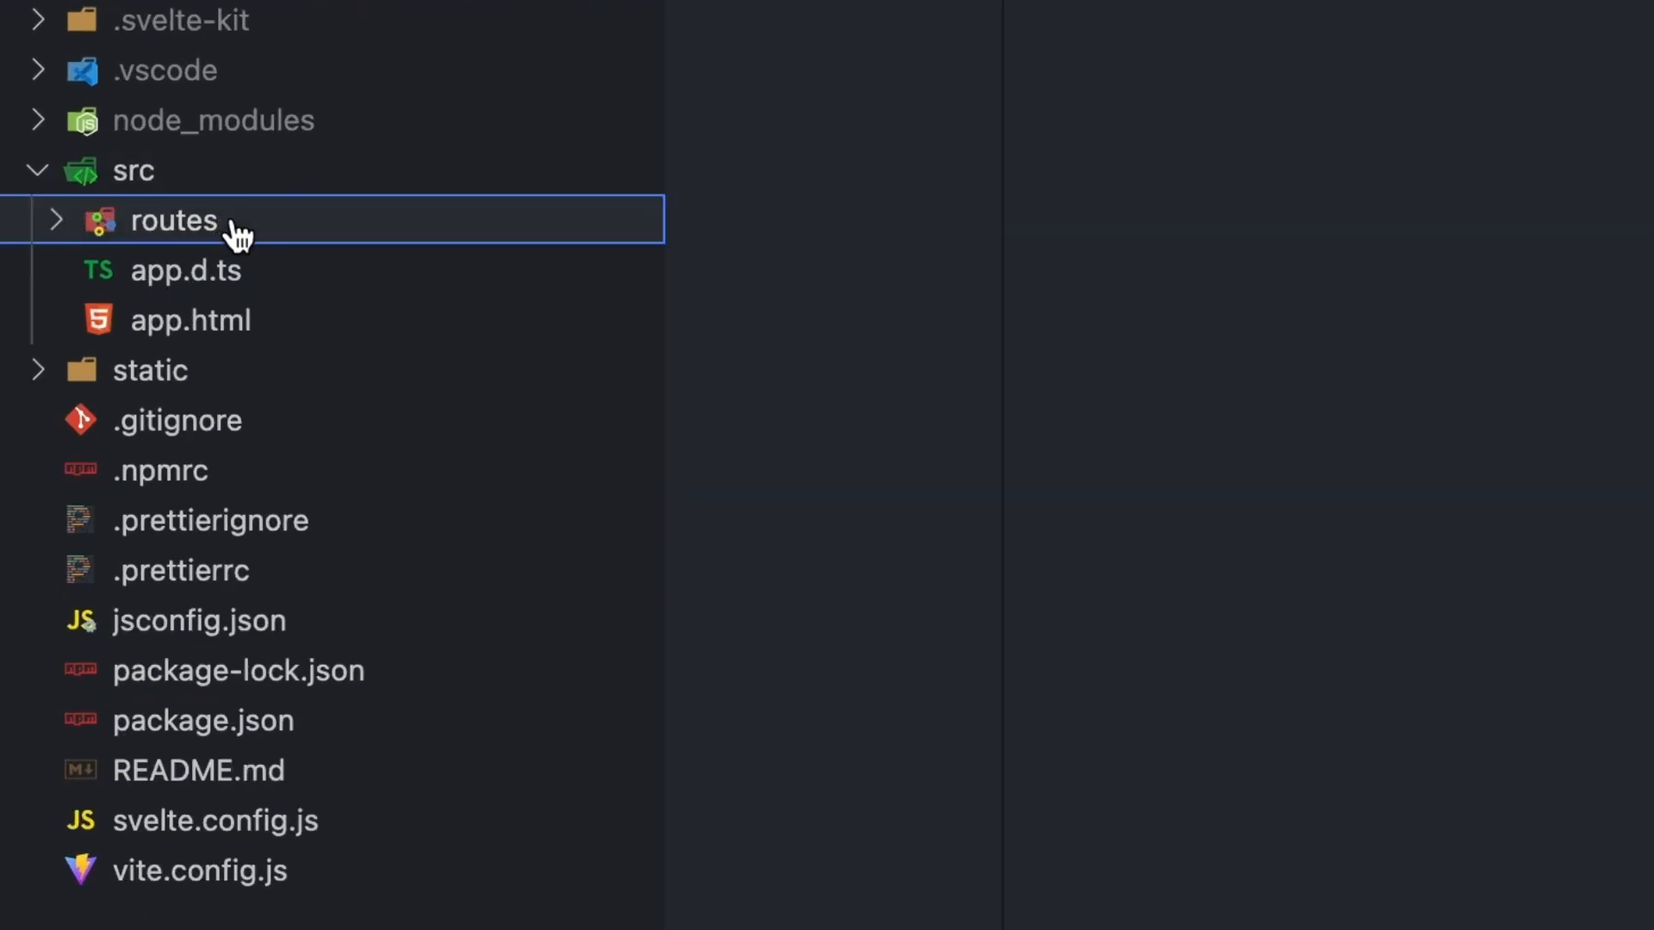
click(173, 220)
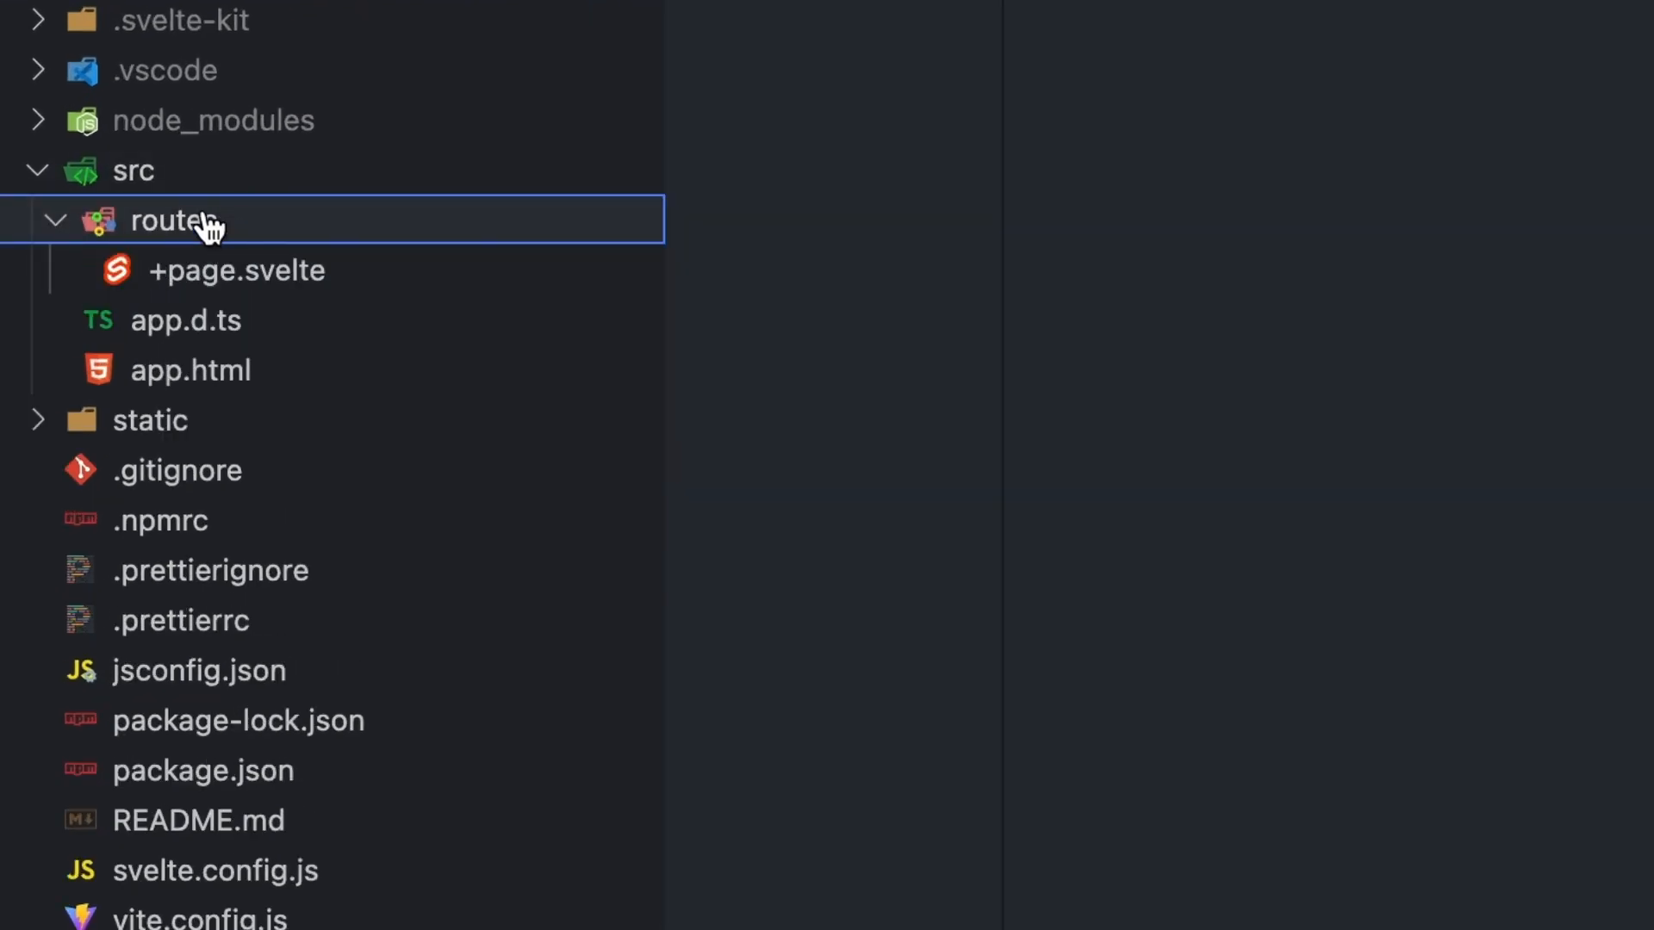
click(200, 219)
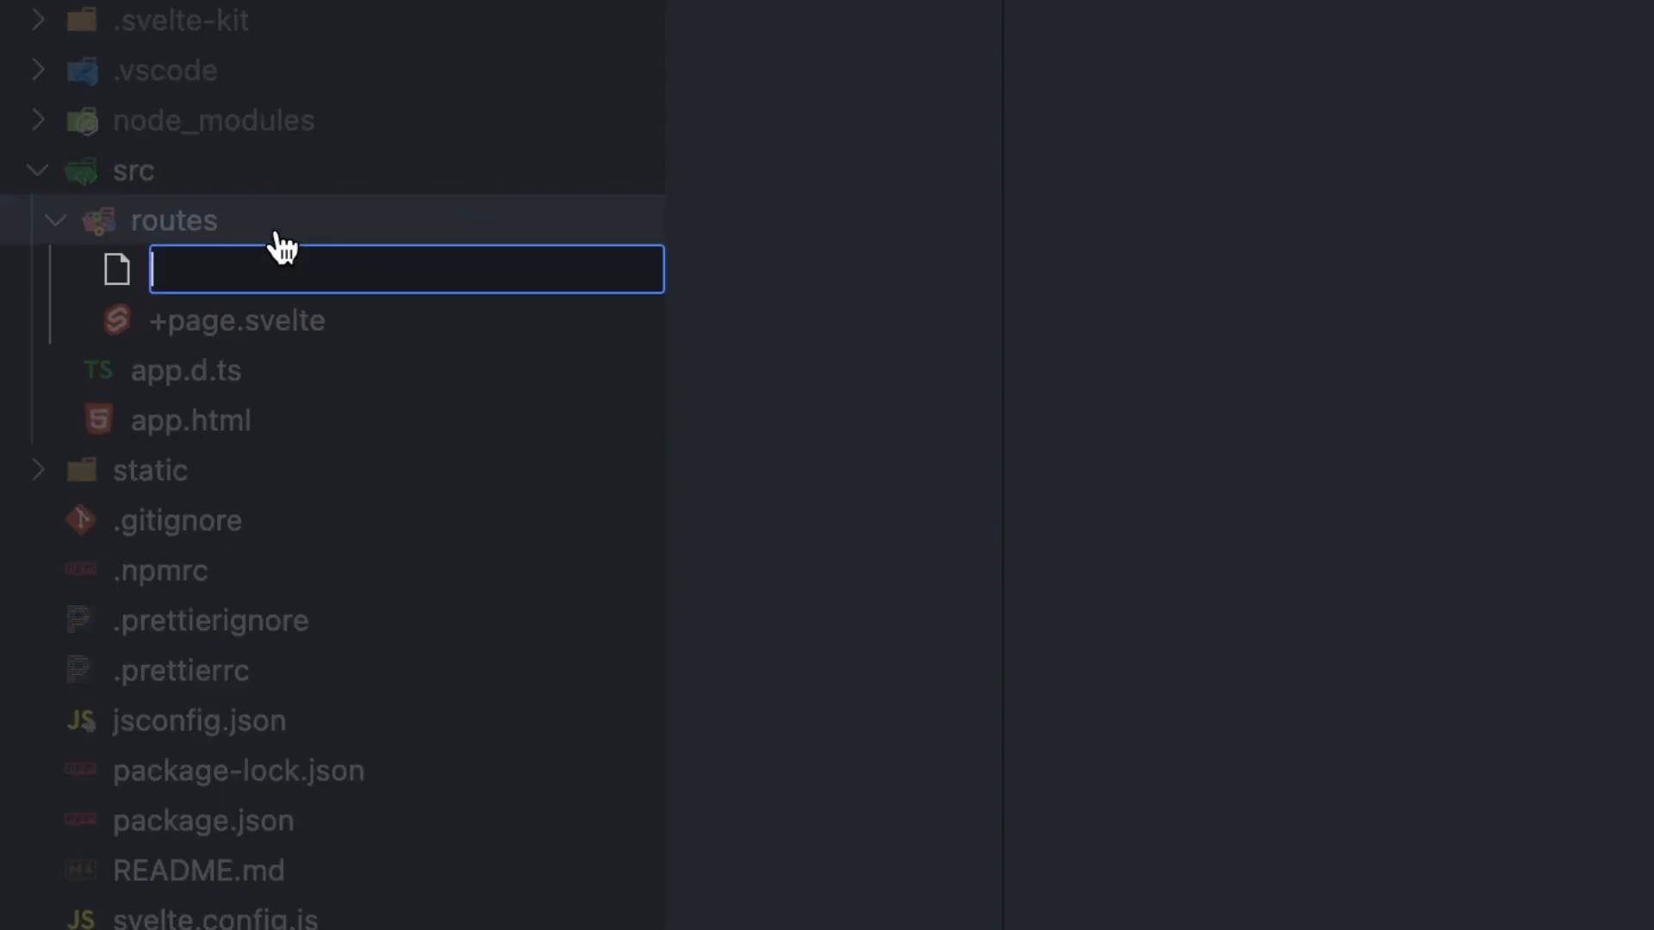
text(register/)
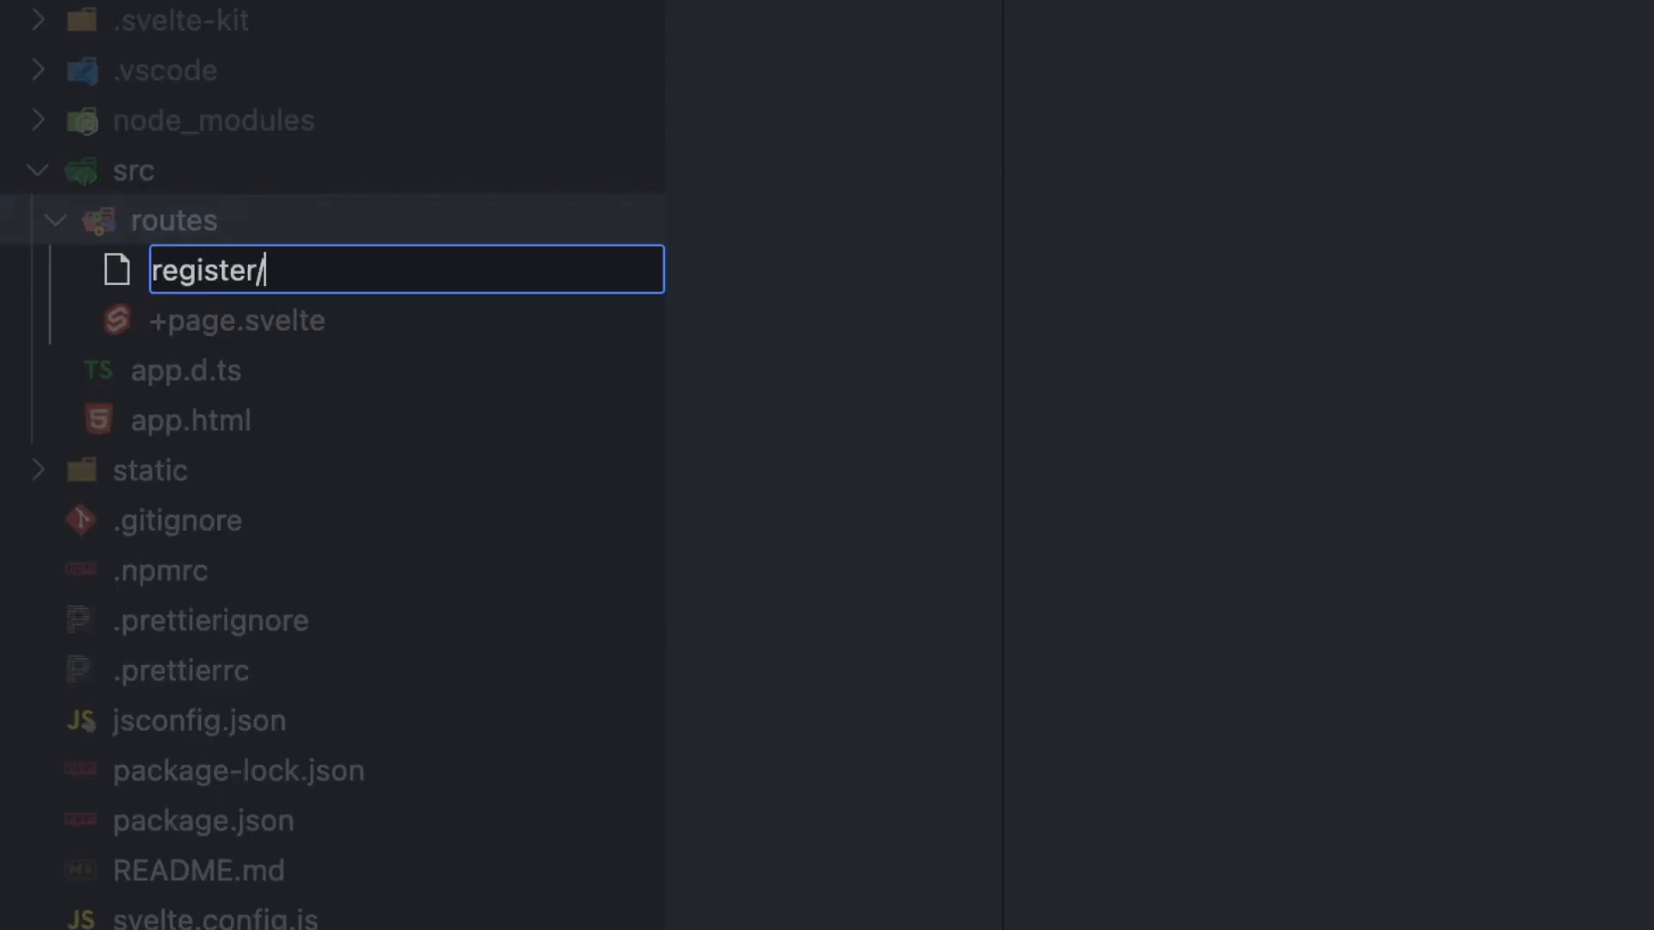
text(+page.svelte)
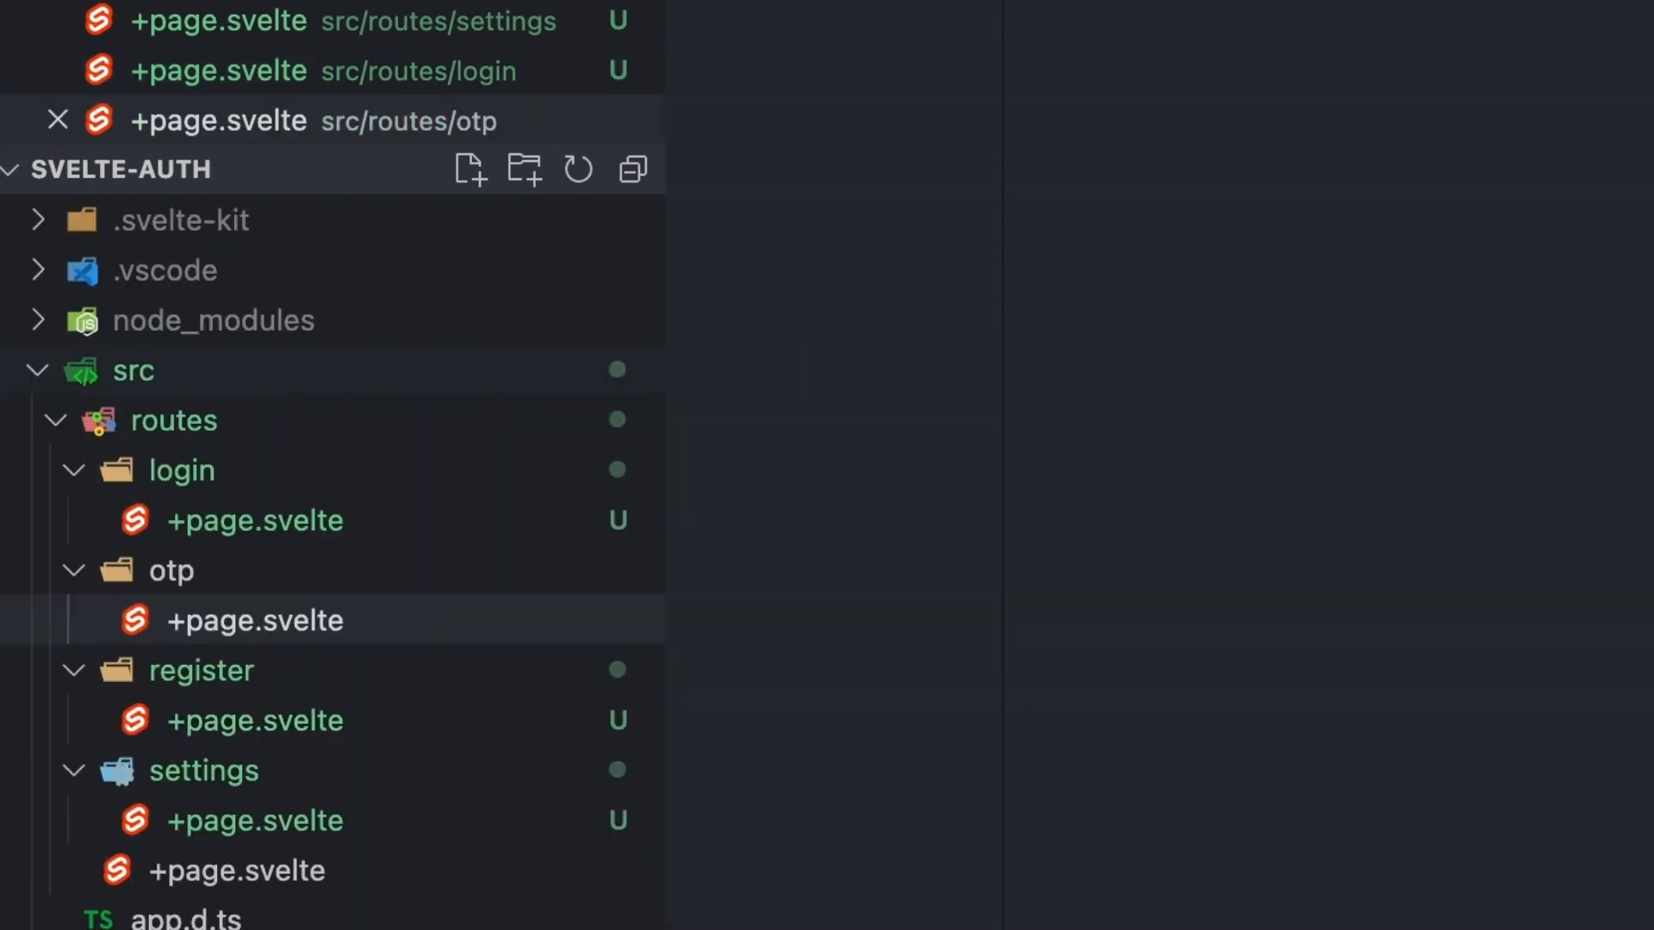
text(h1>Register</h1>)
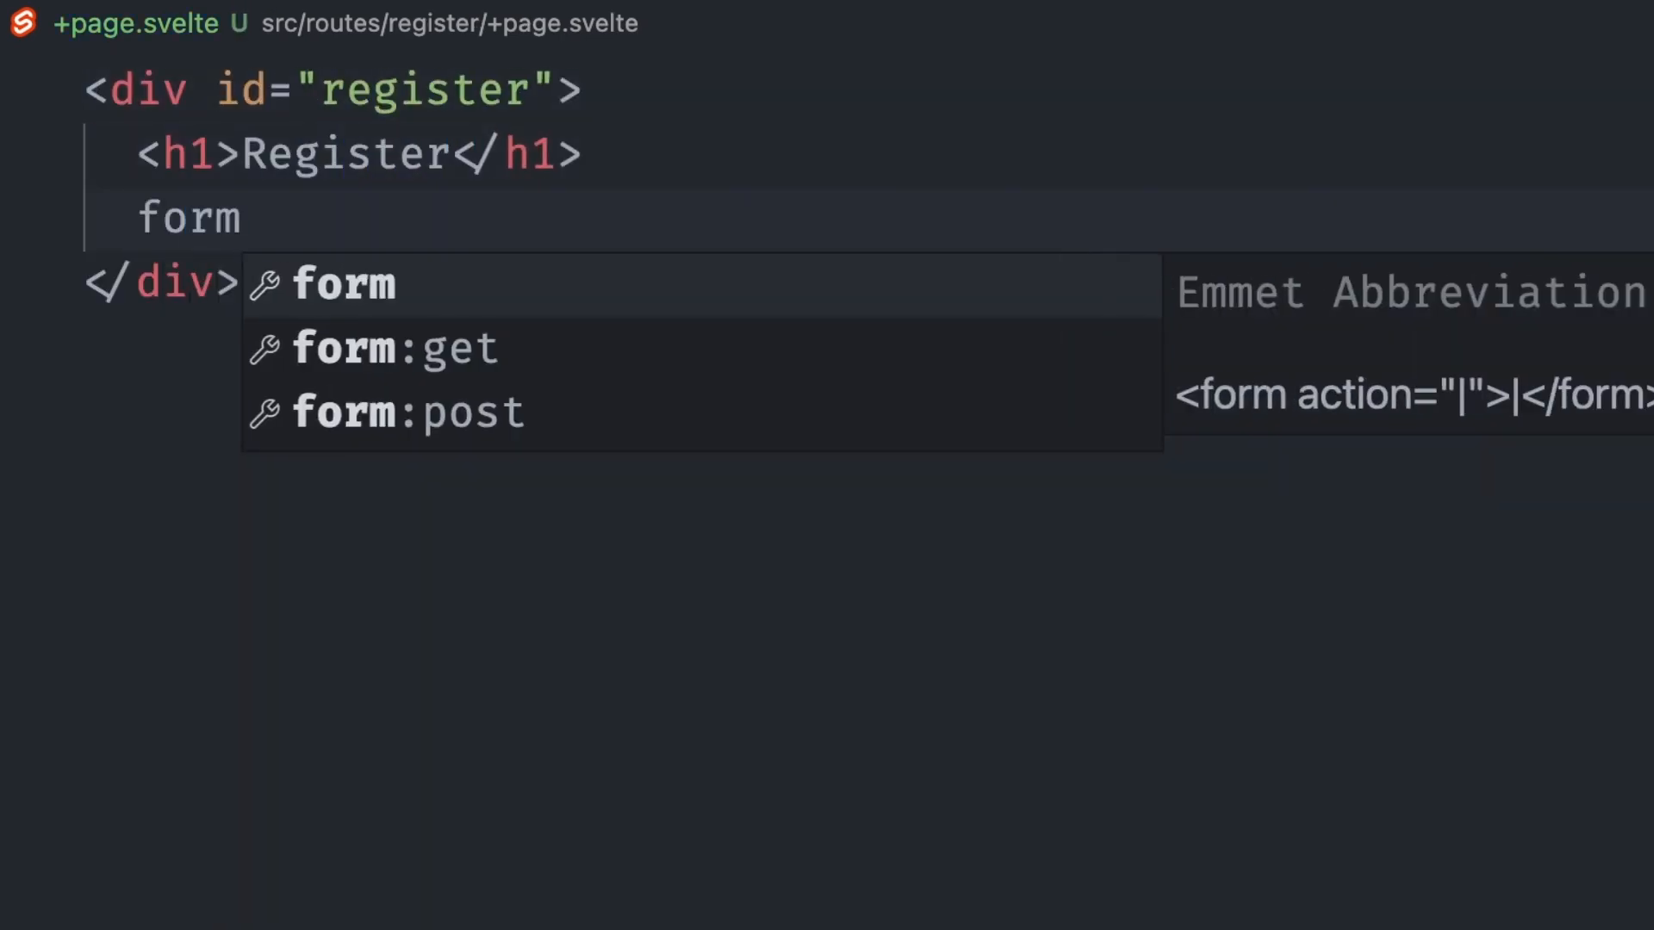
Expand form:post into a post form and add the 'Register' heading text.
key(Tab)
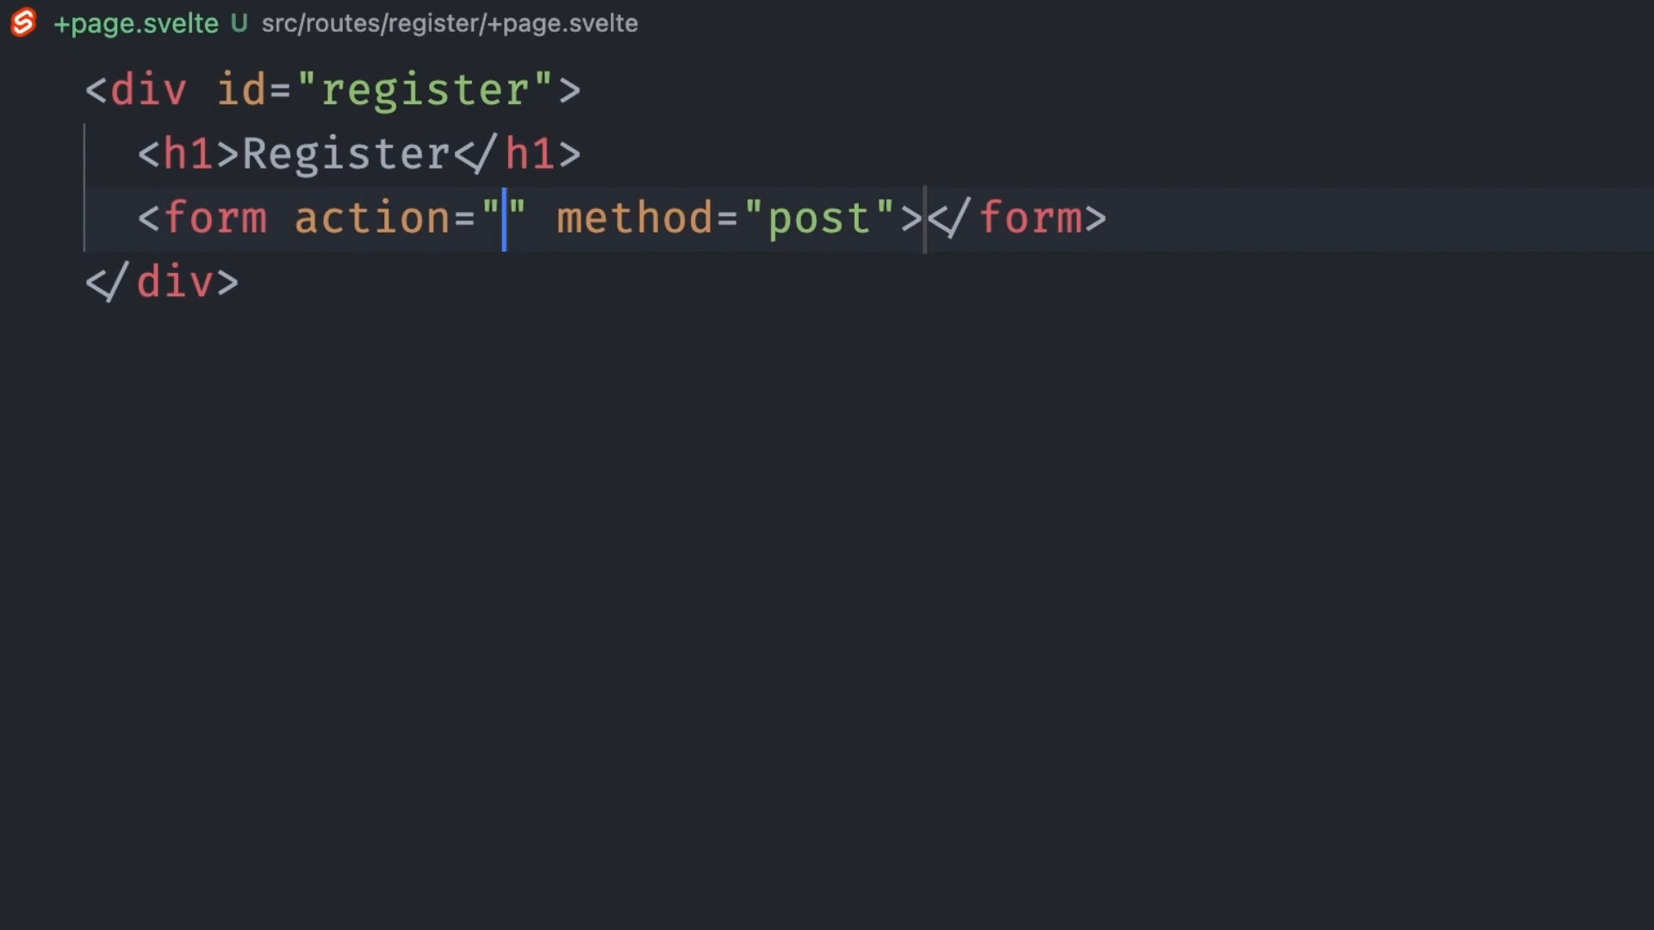
key(Enter)
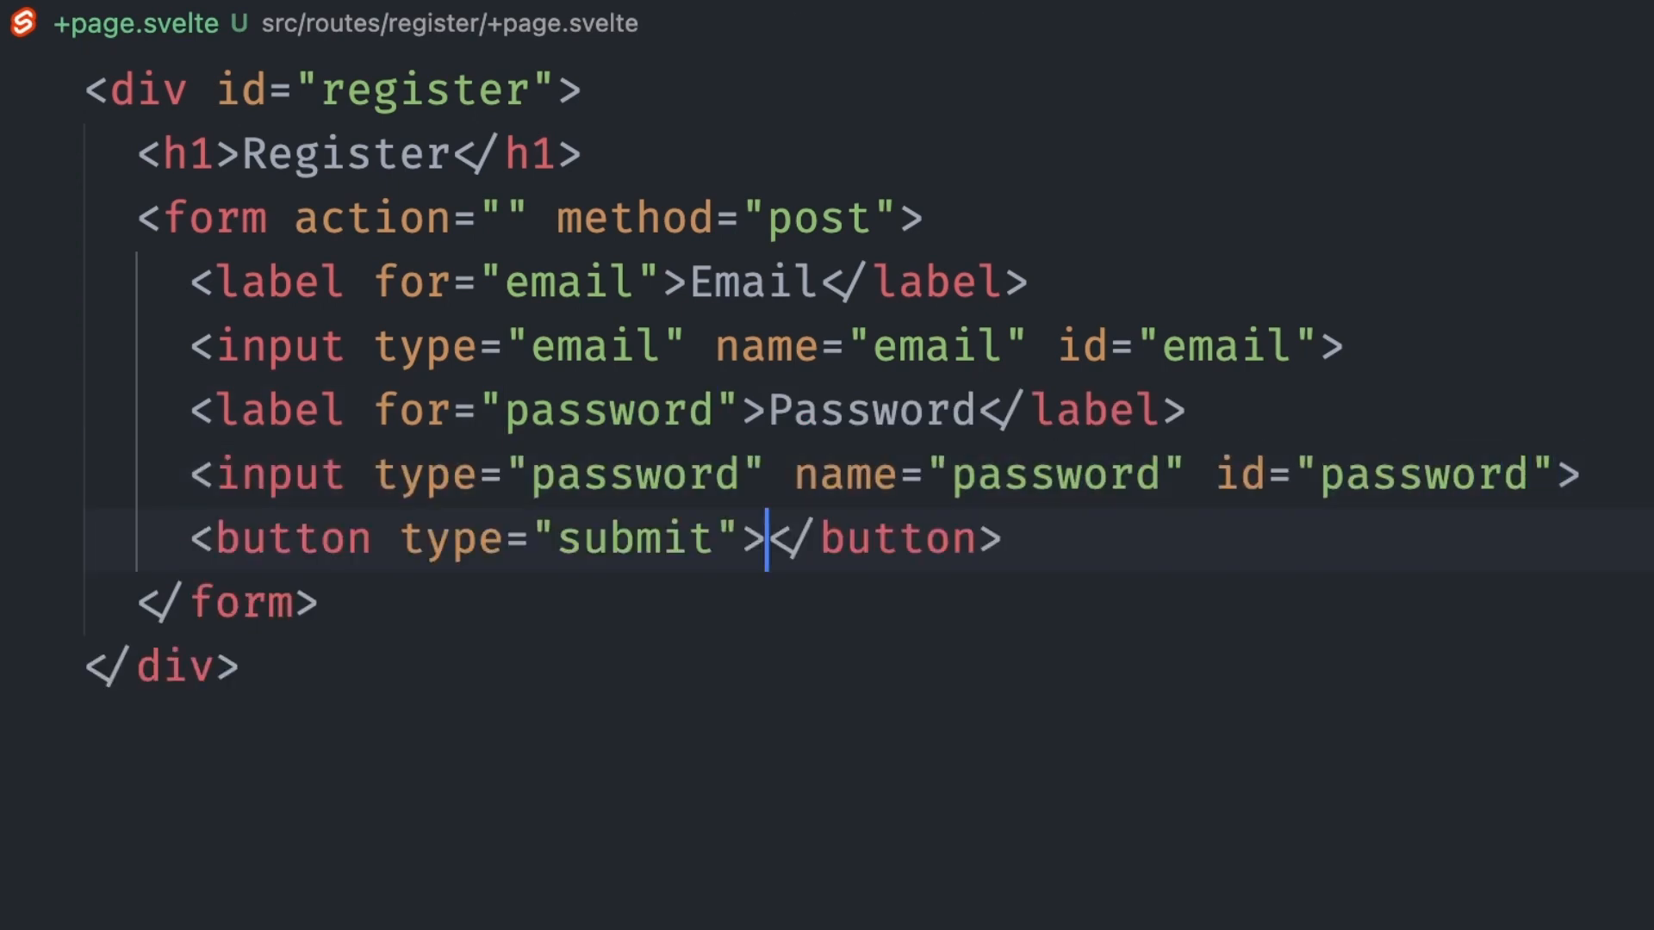
text(Register)
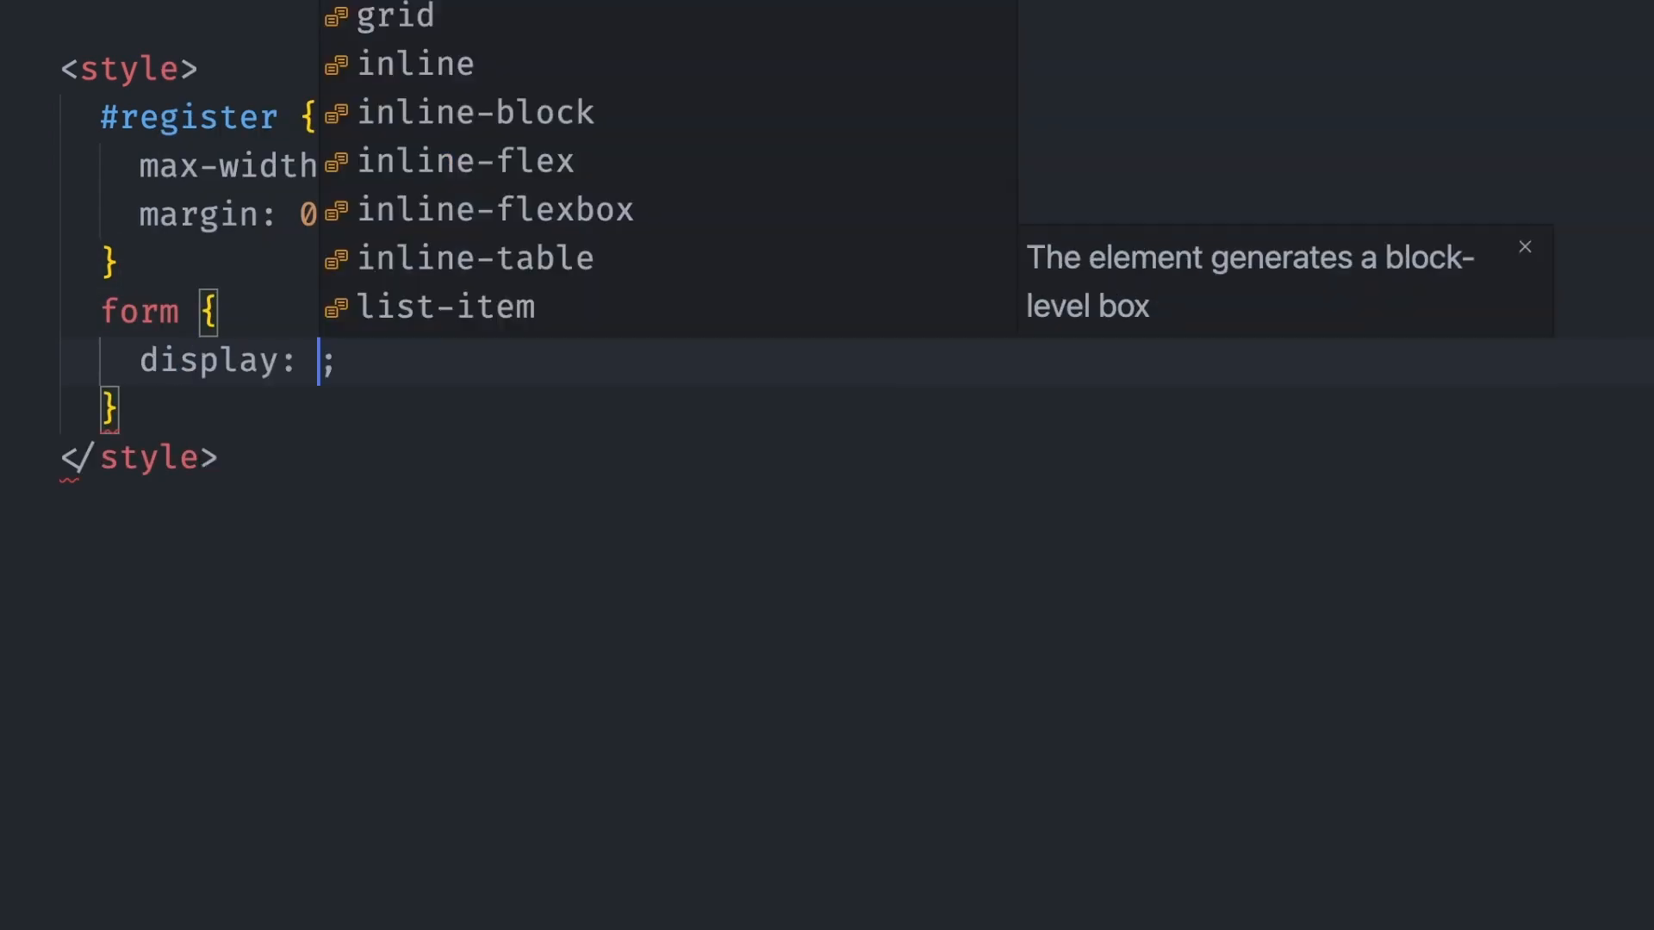
Fill in the style rules, including display: flex and a 5rem value.
text(flex;)
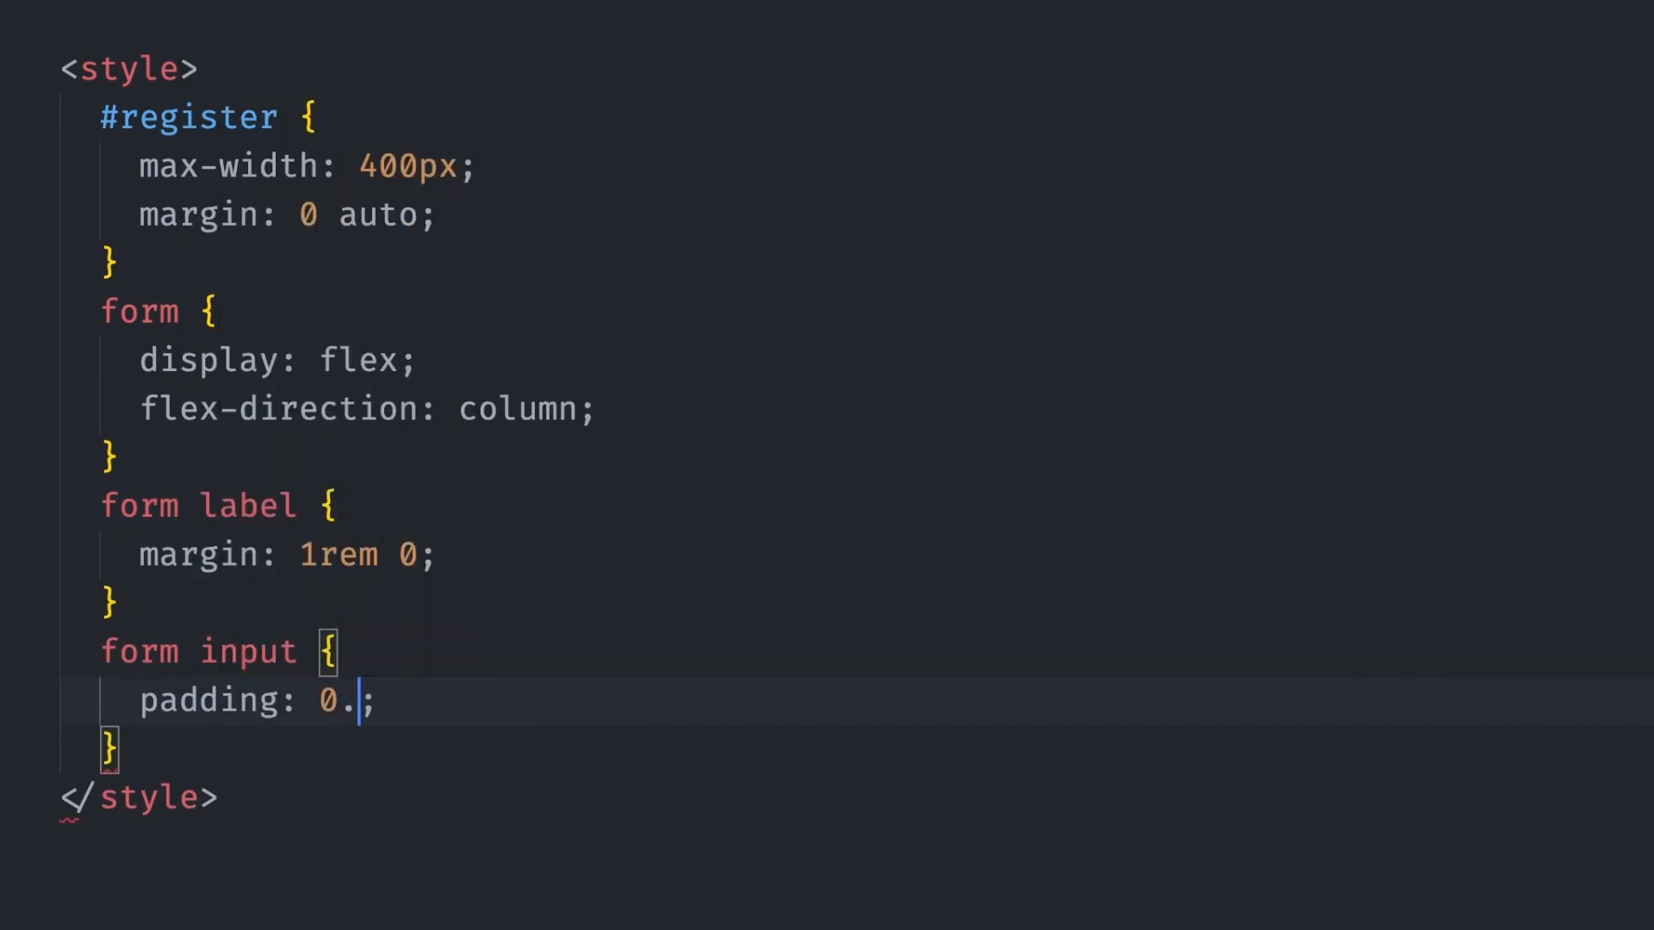
text(5rem;)
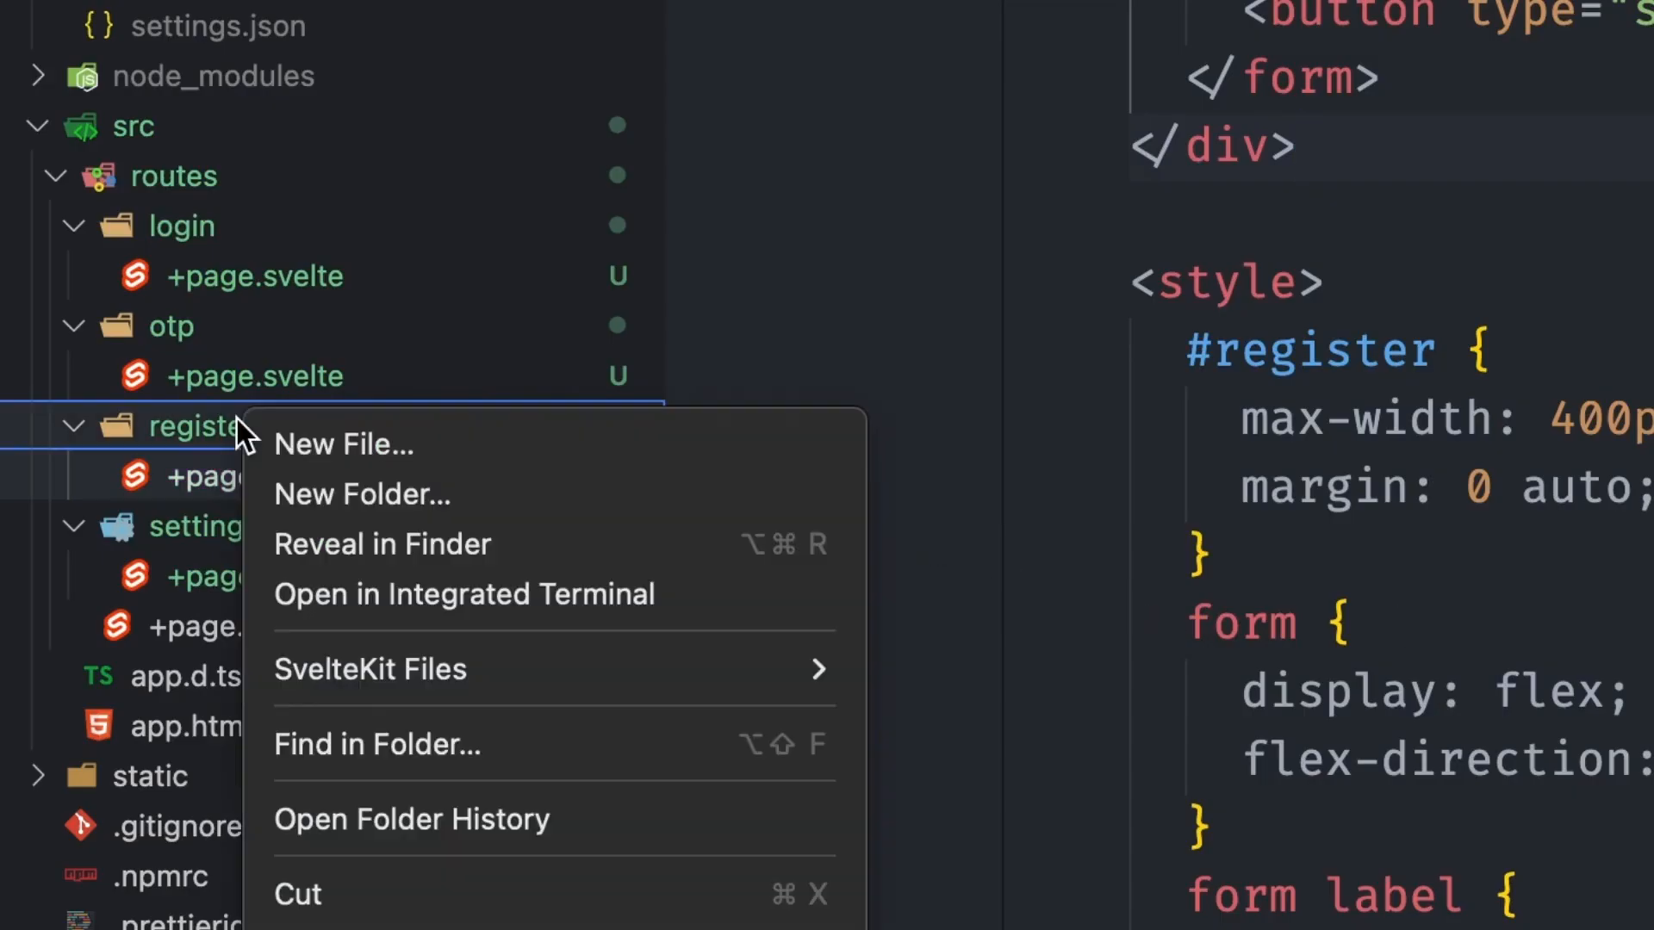
Create +page.server.js in the register folder and open it.
click(343, 445)
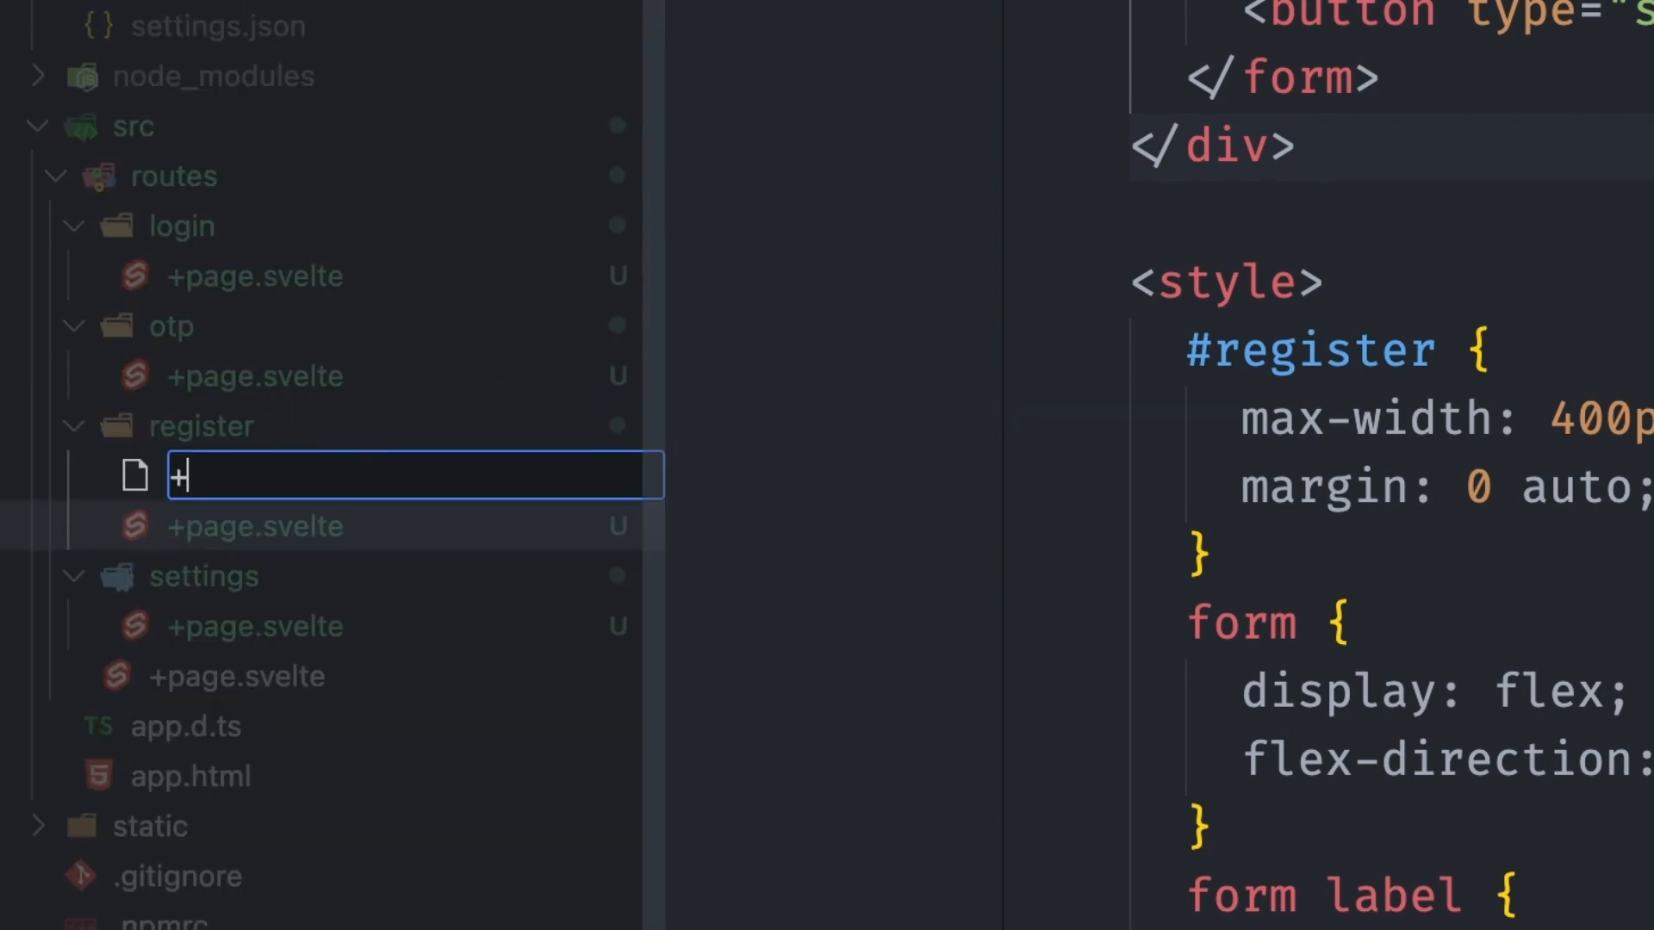
text(+page.server.js)
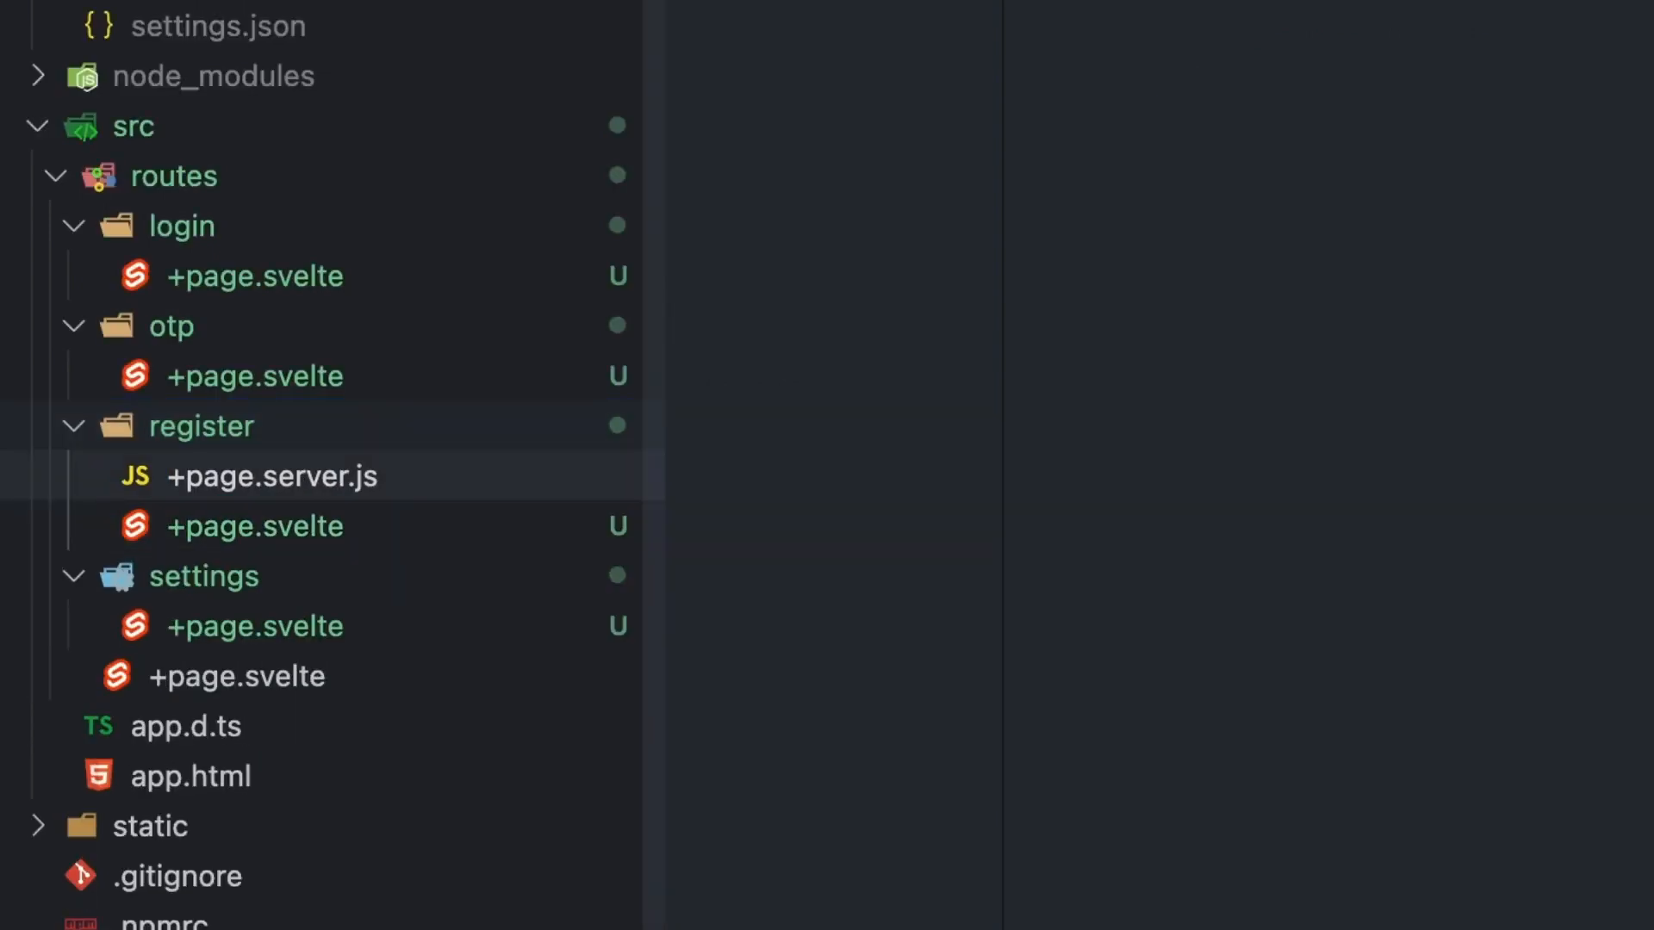
click(272, 475)
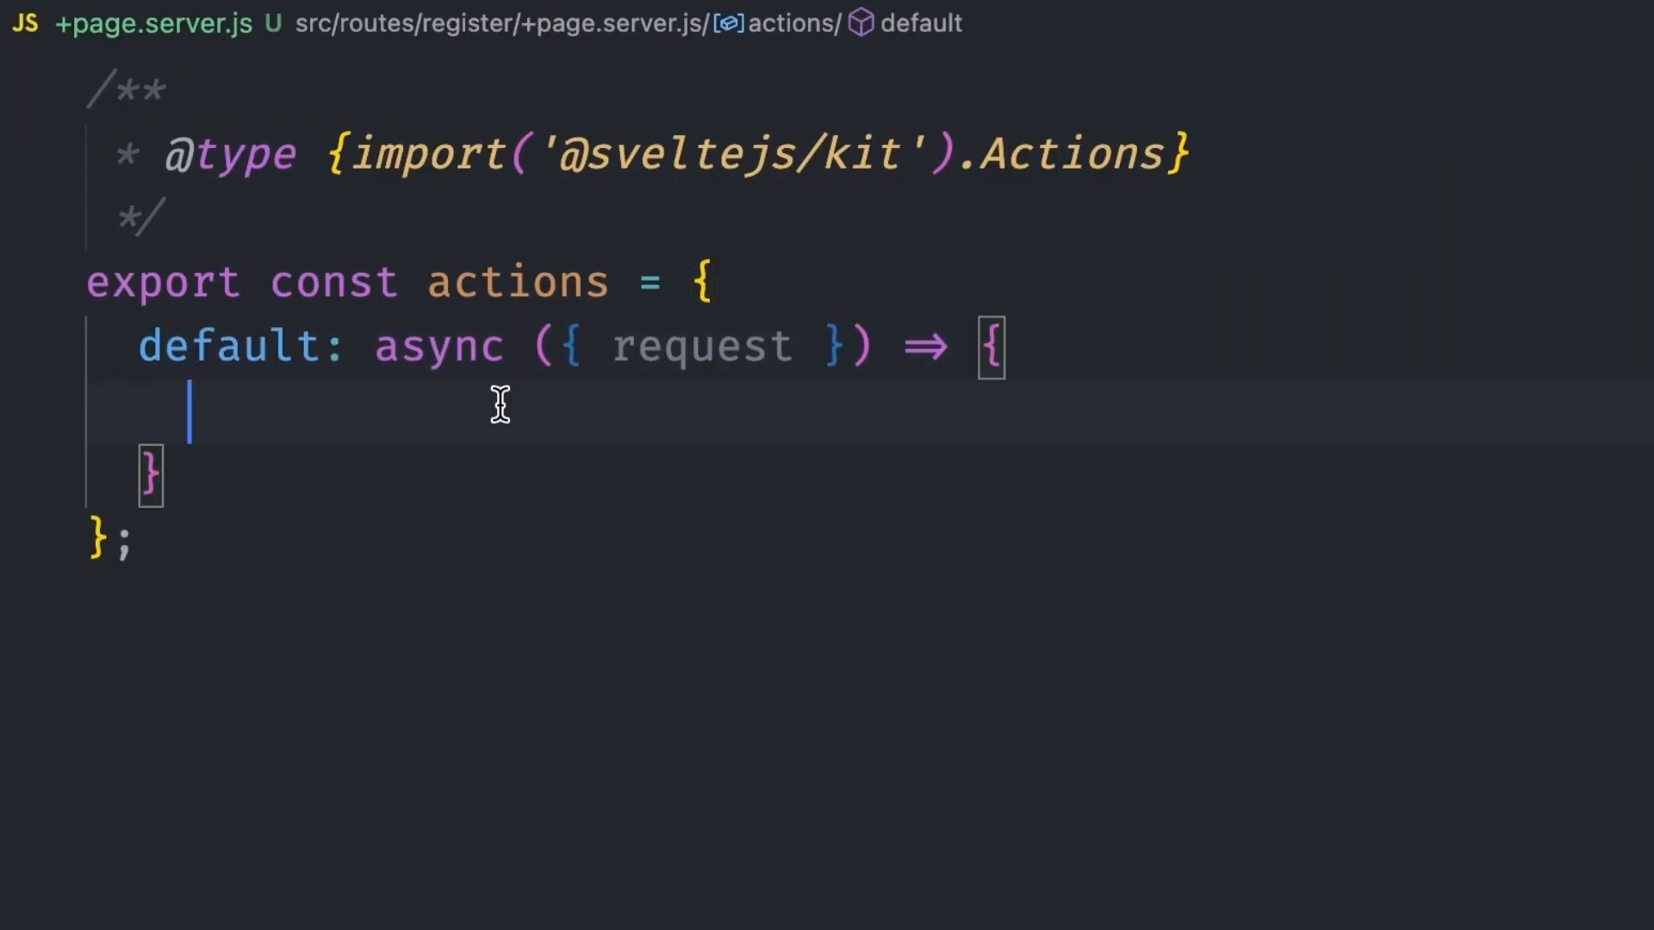
Write the default action reading request.formData() and the submitted email.
text(const formData = await request.)
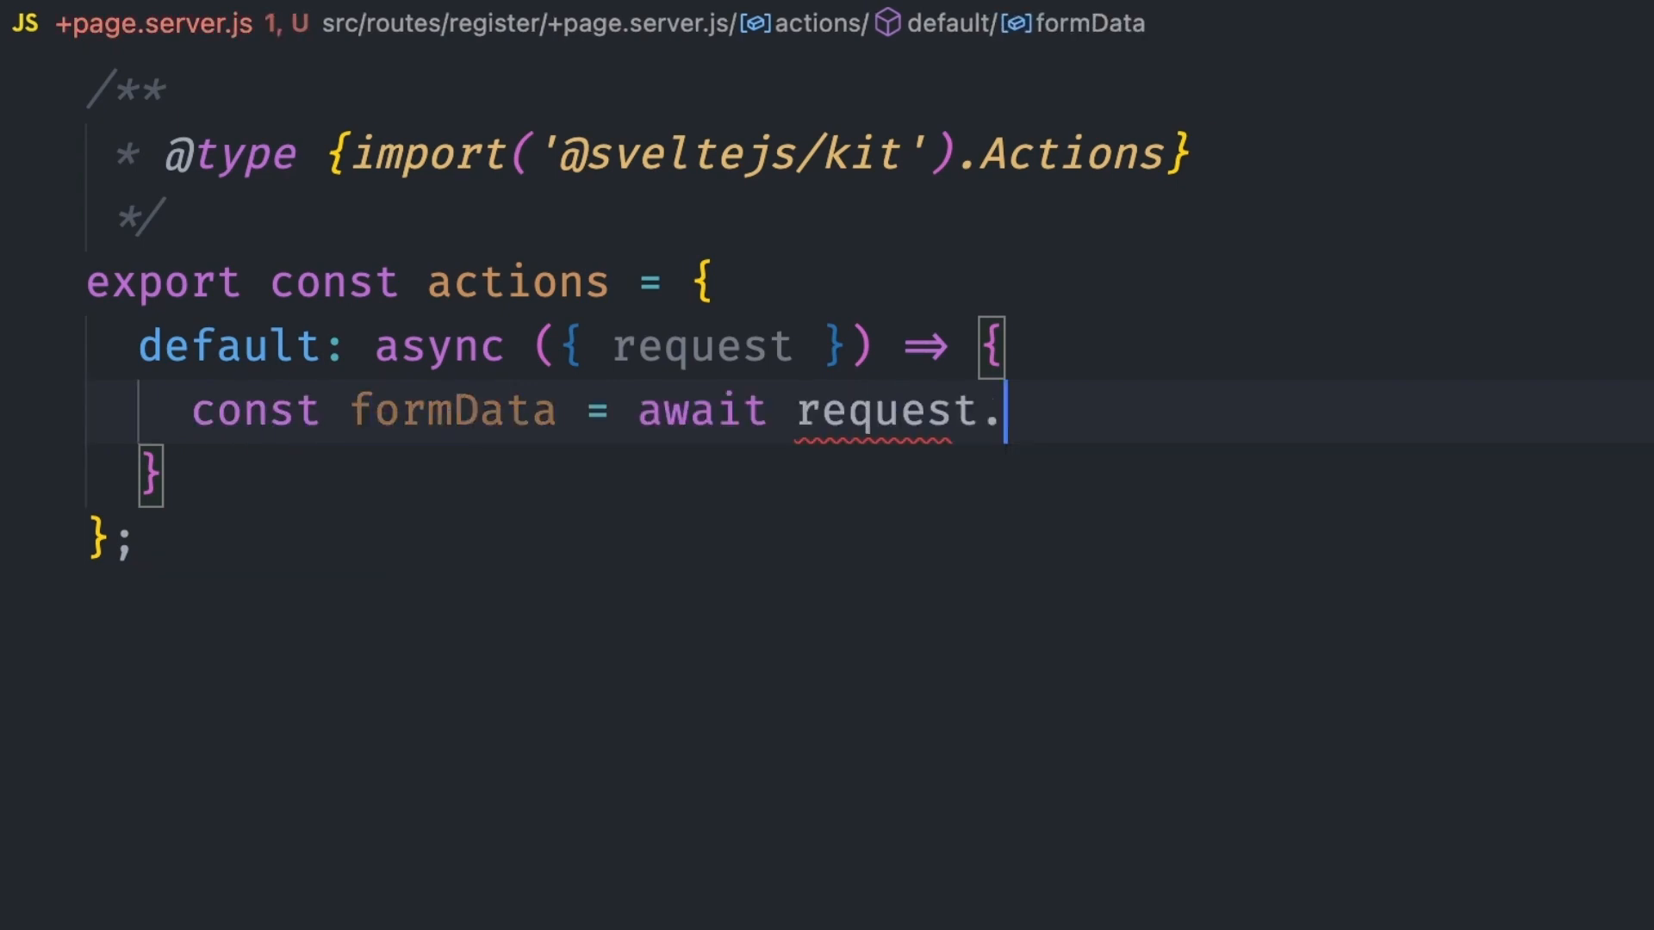
text(formData();)
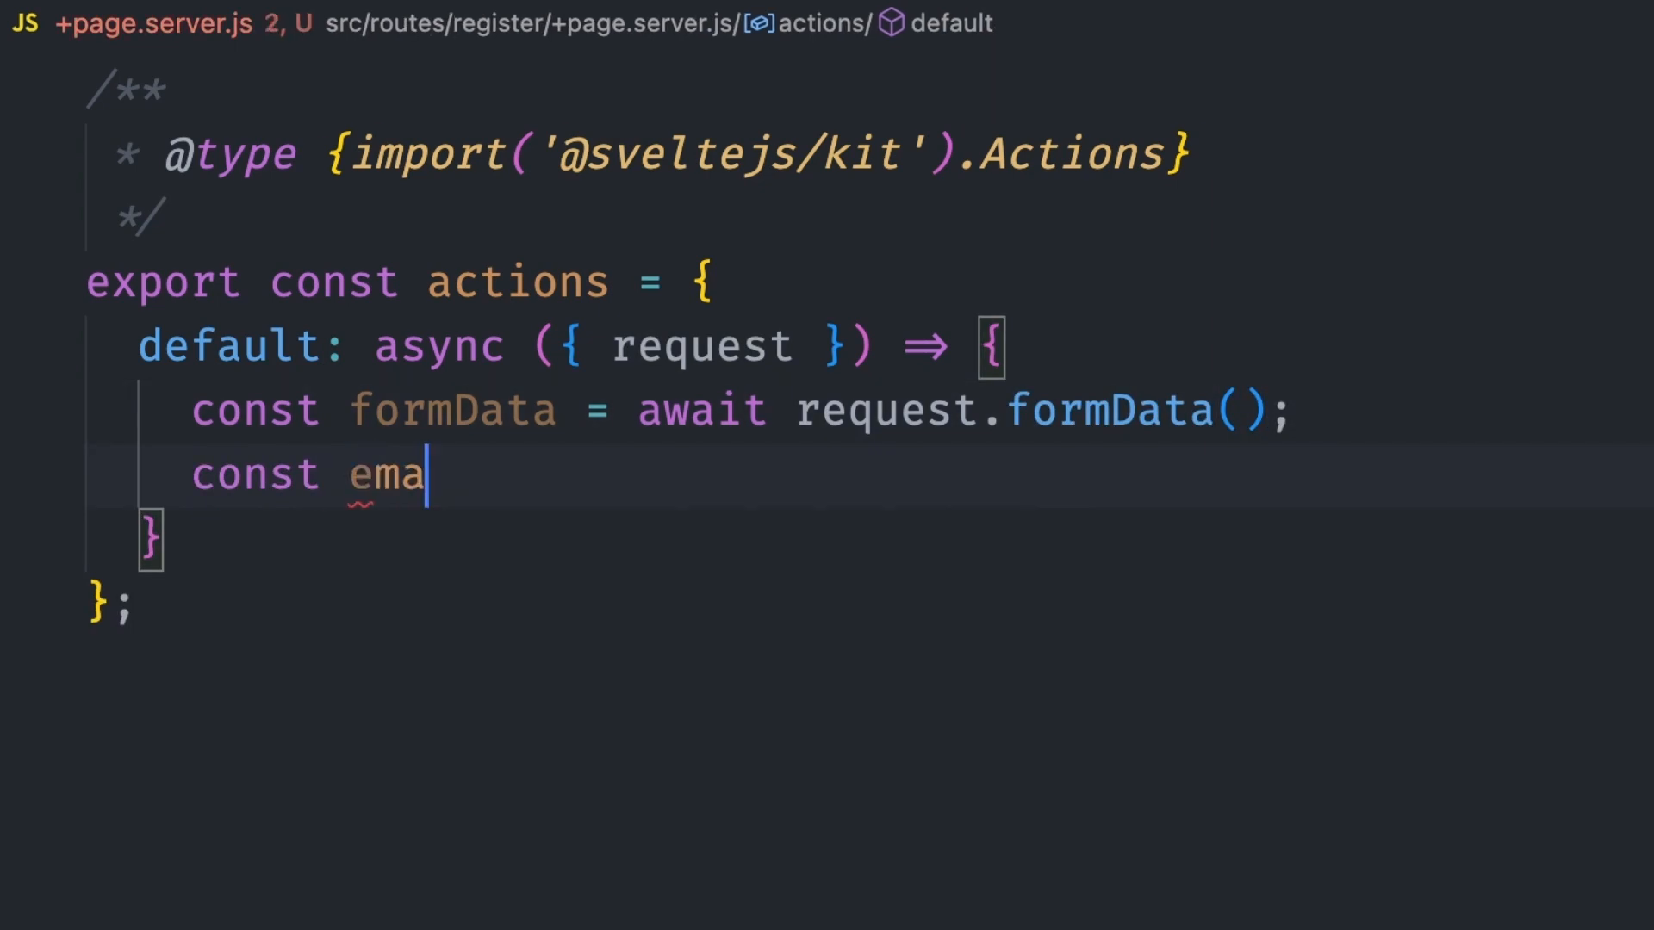
text(il = formData.get('email');)
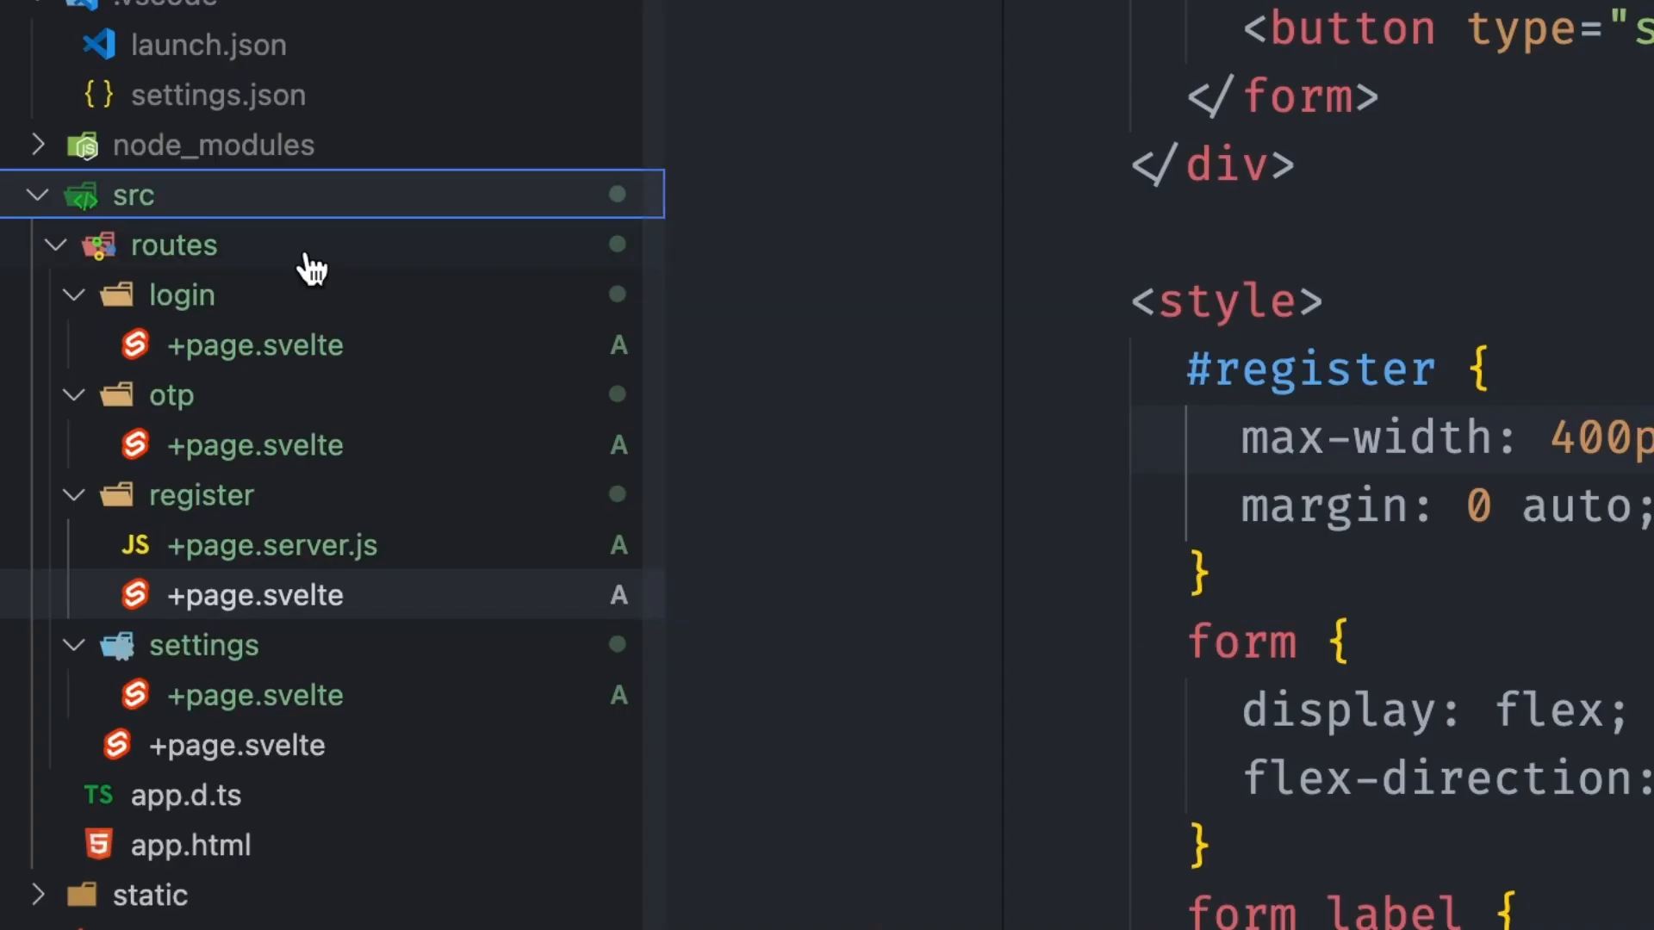
Create util/database.js with getDatabase returning a Promise of a sqlite3 Database.
text(util/data)
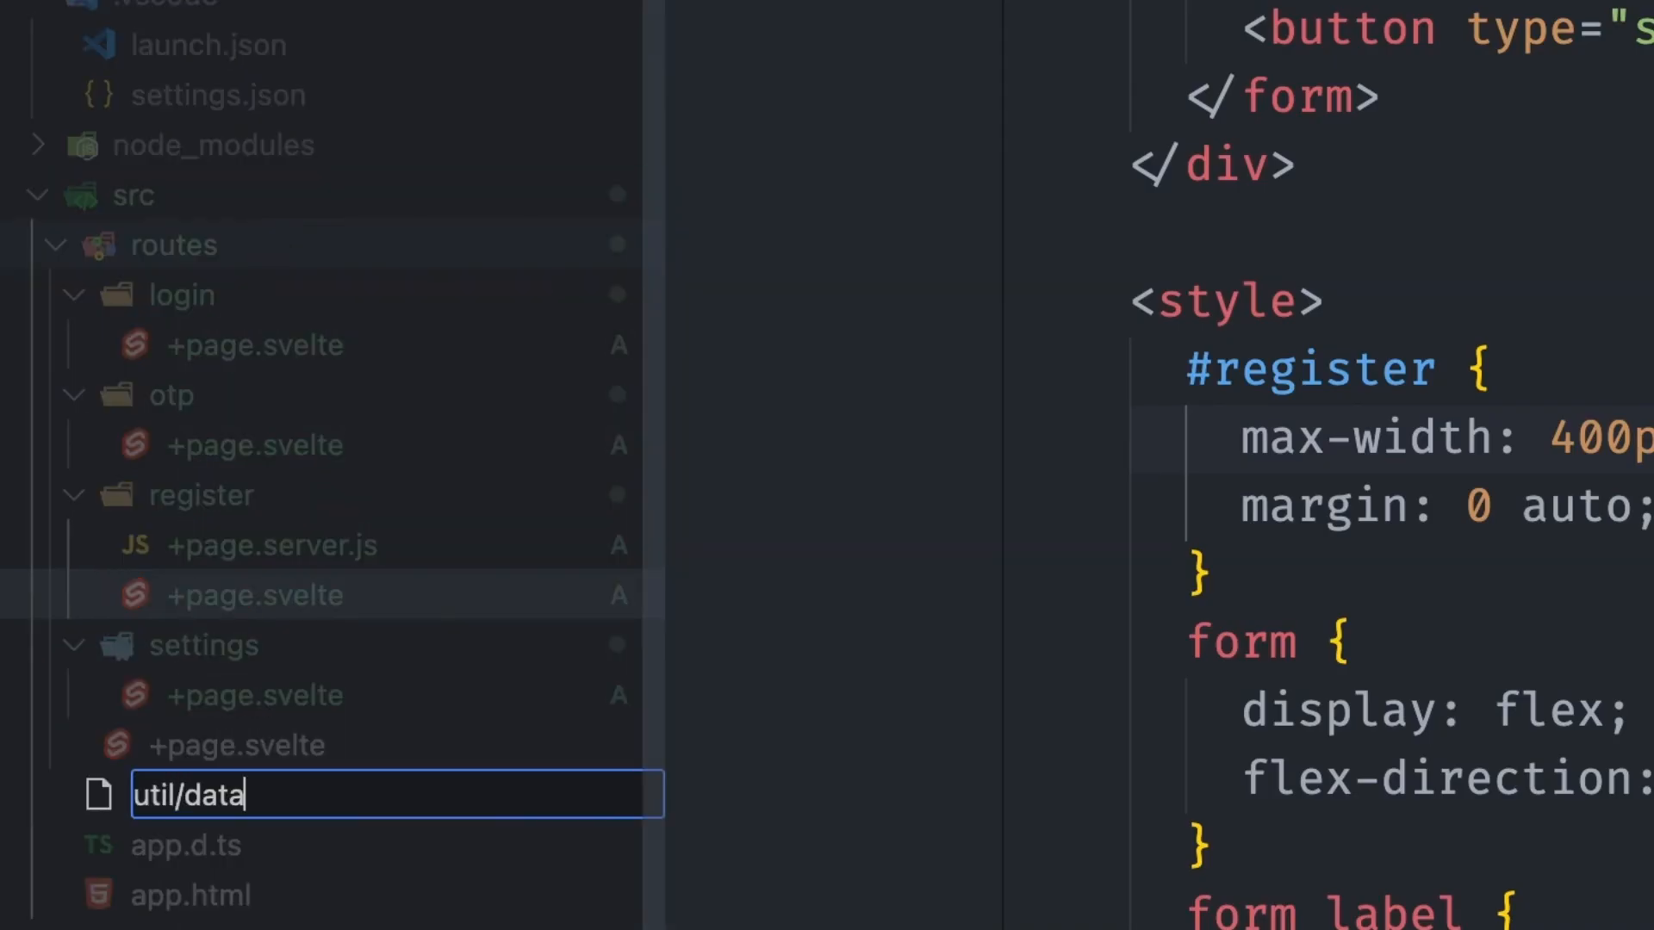
key(Enter)
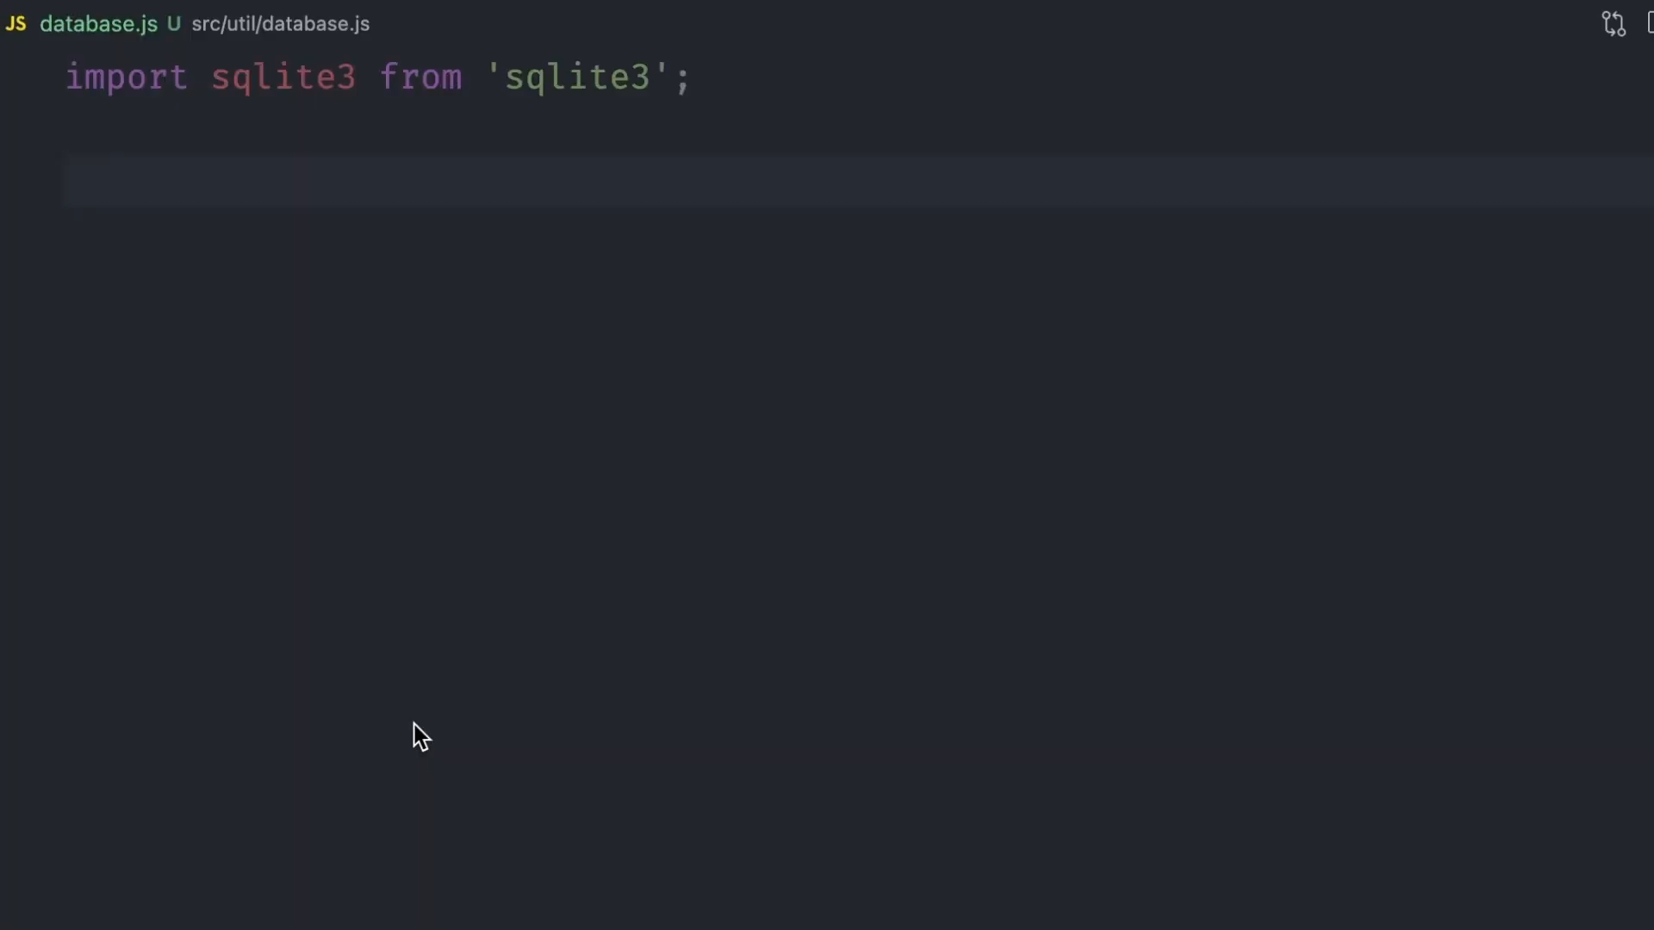
text(export async function getDatabase() {)
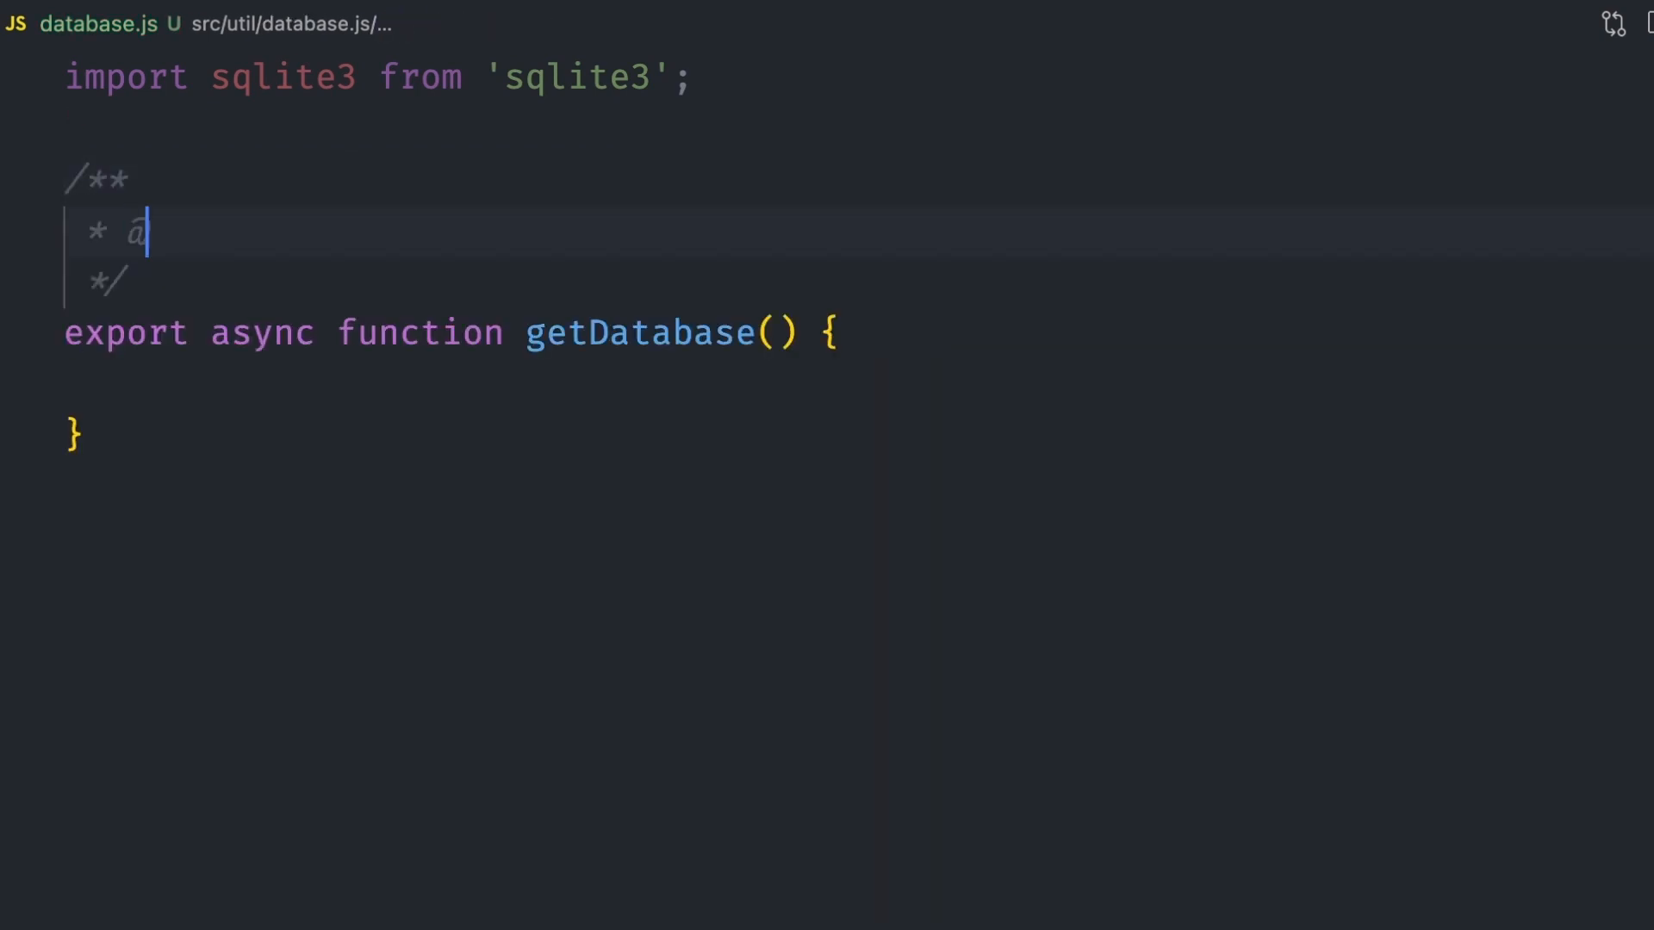
text(@returns {Promise<sqlite3.)
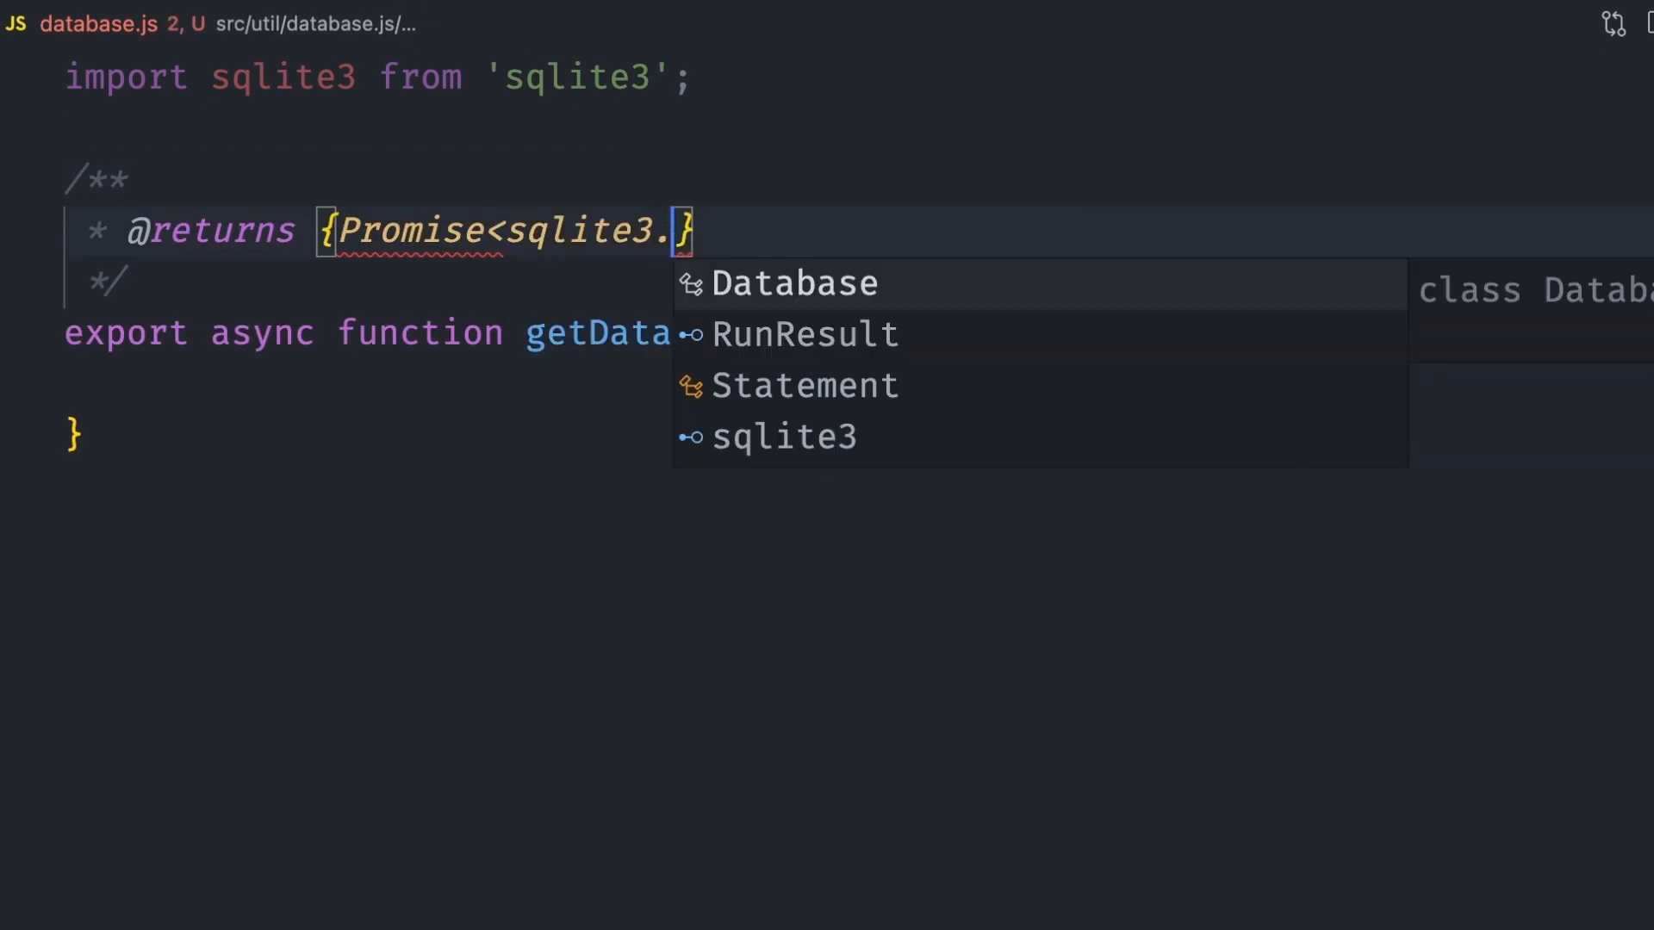
click(794, 282)
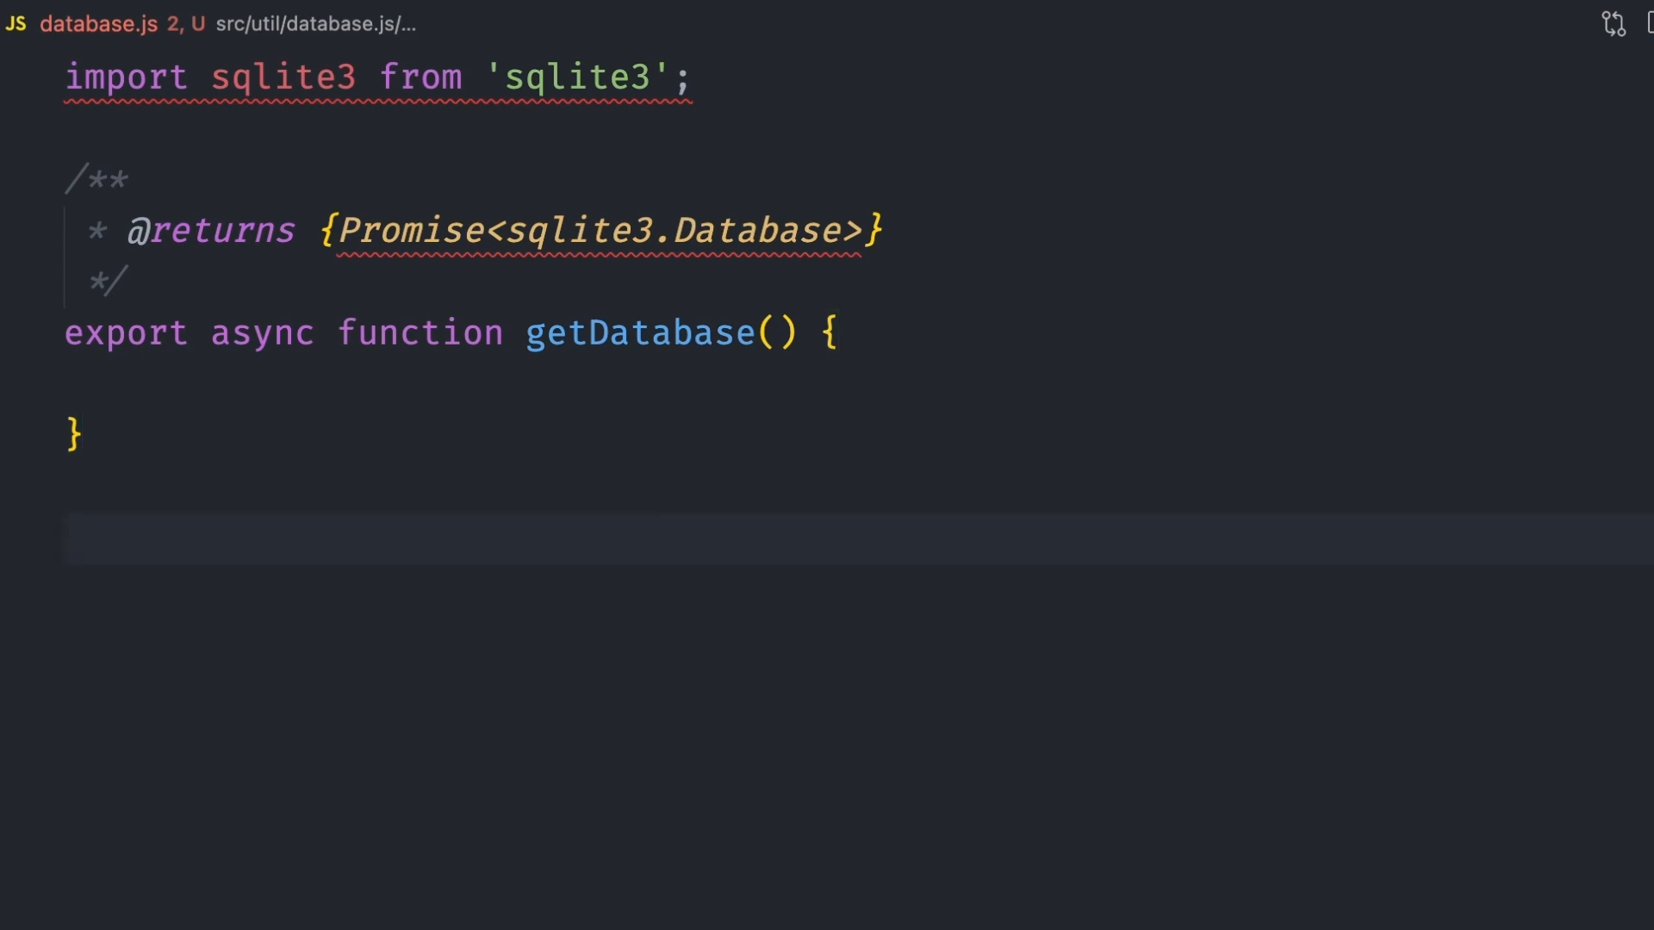
Write exported runQuery(query, params) wrapping db.run in a Promise that resolves or rejects.
text(export async function runQuery()
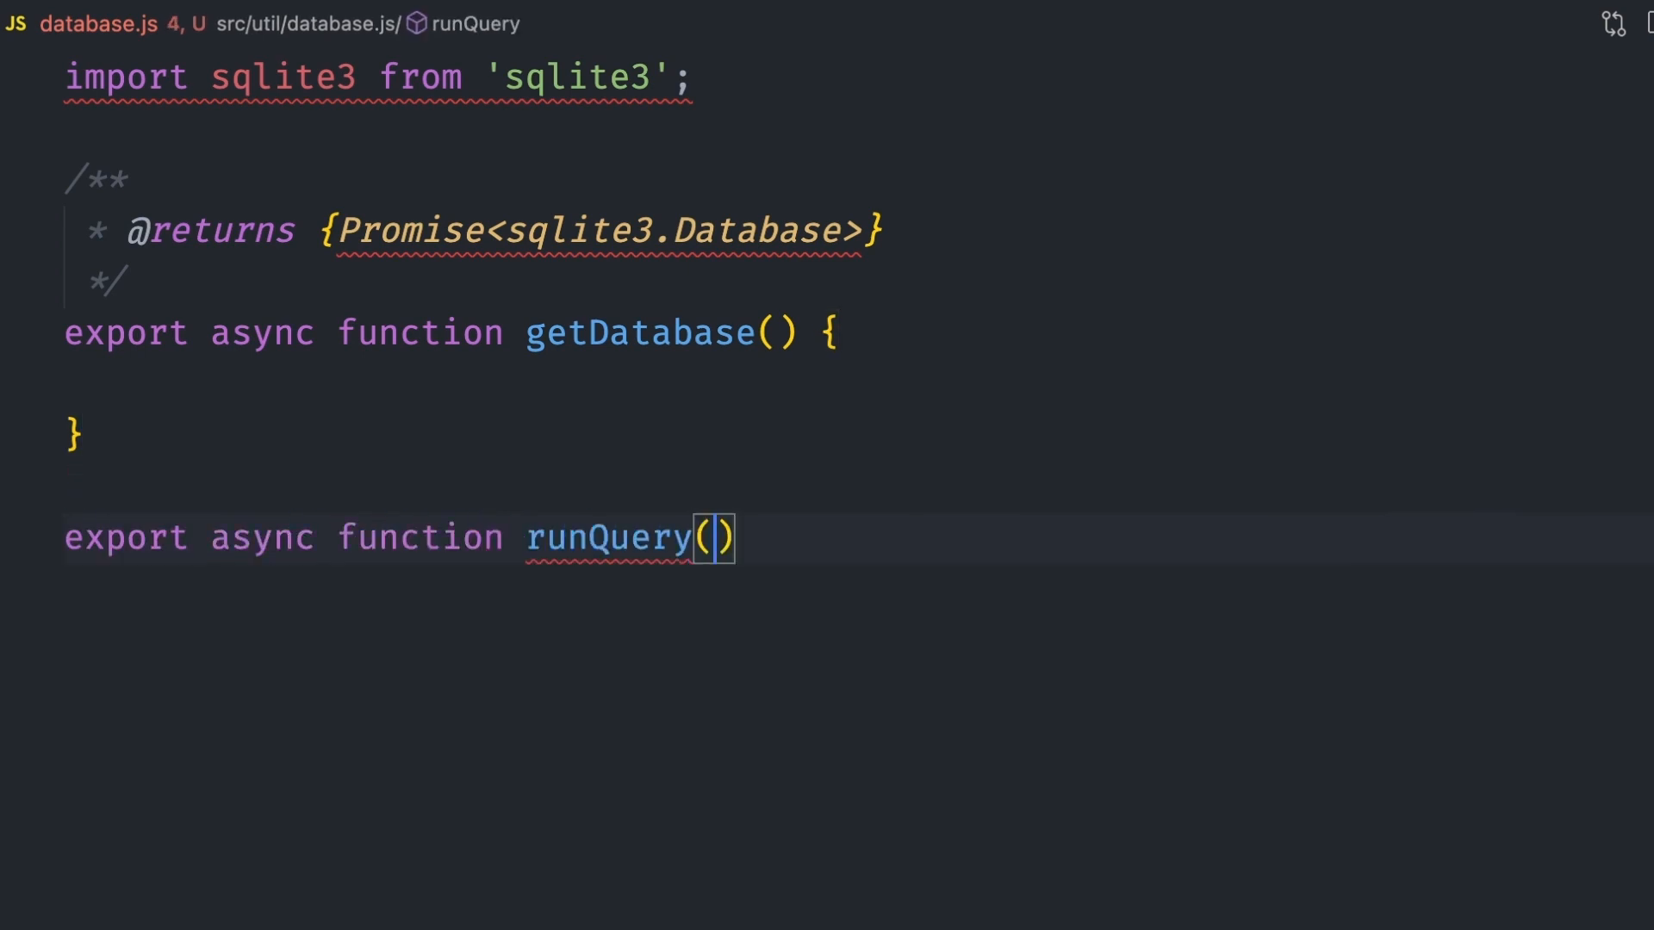
text(query, params)
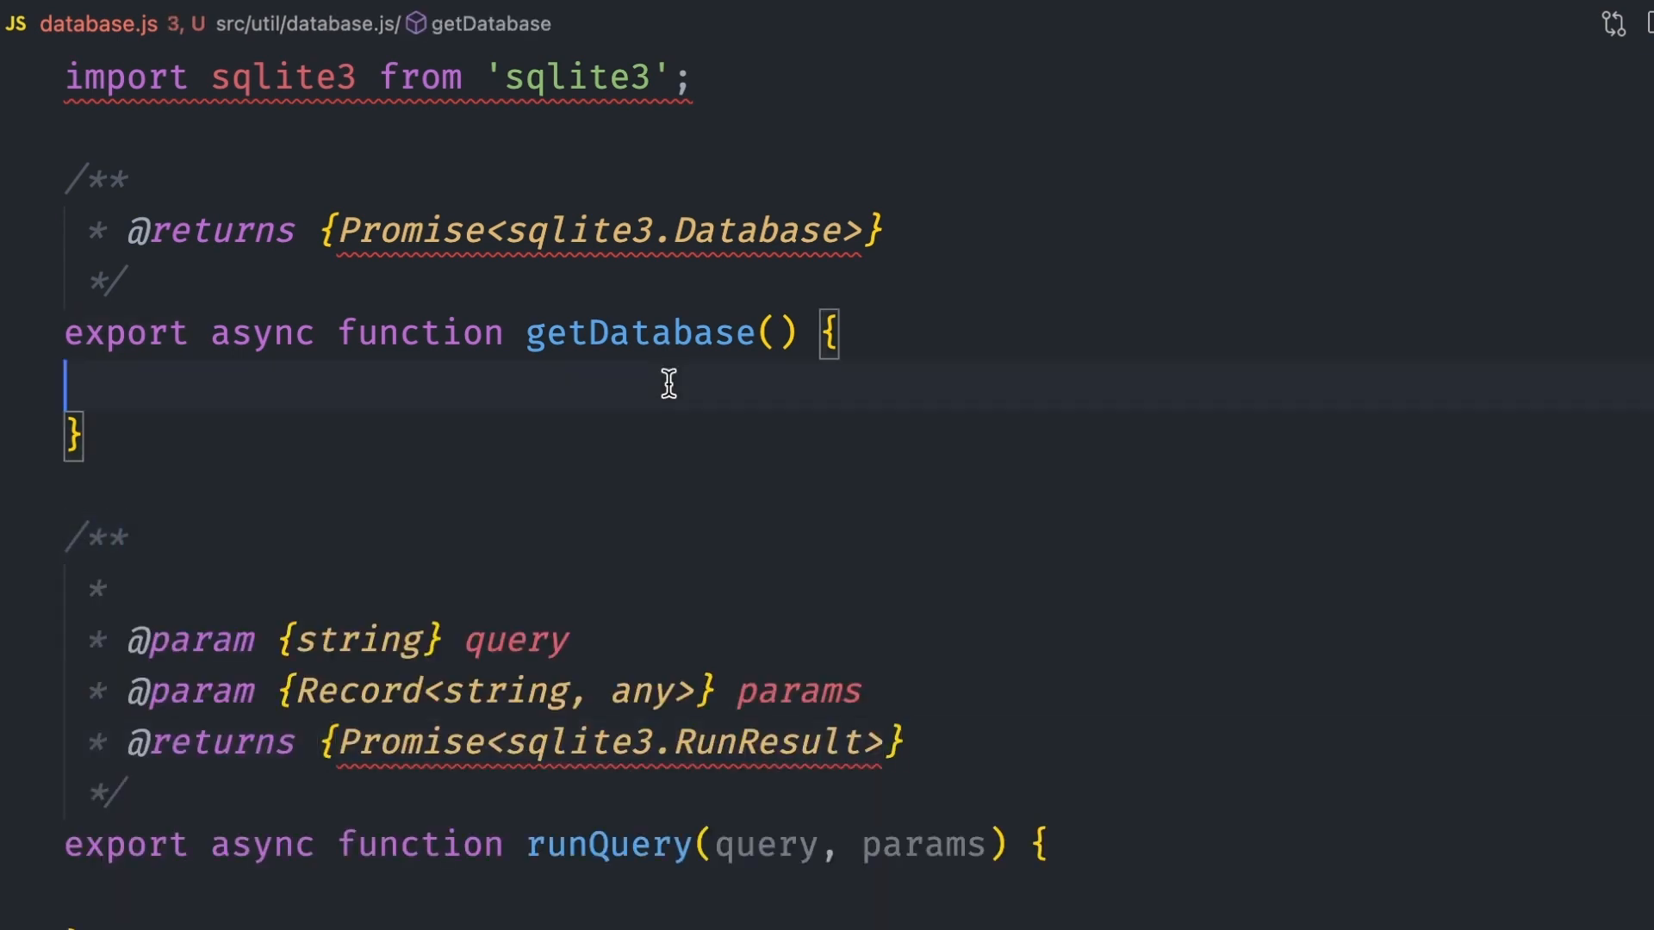
text(return new Promise((resolve, reject) => {)
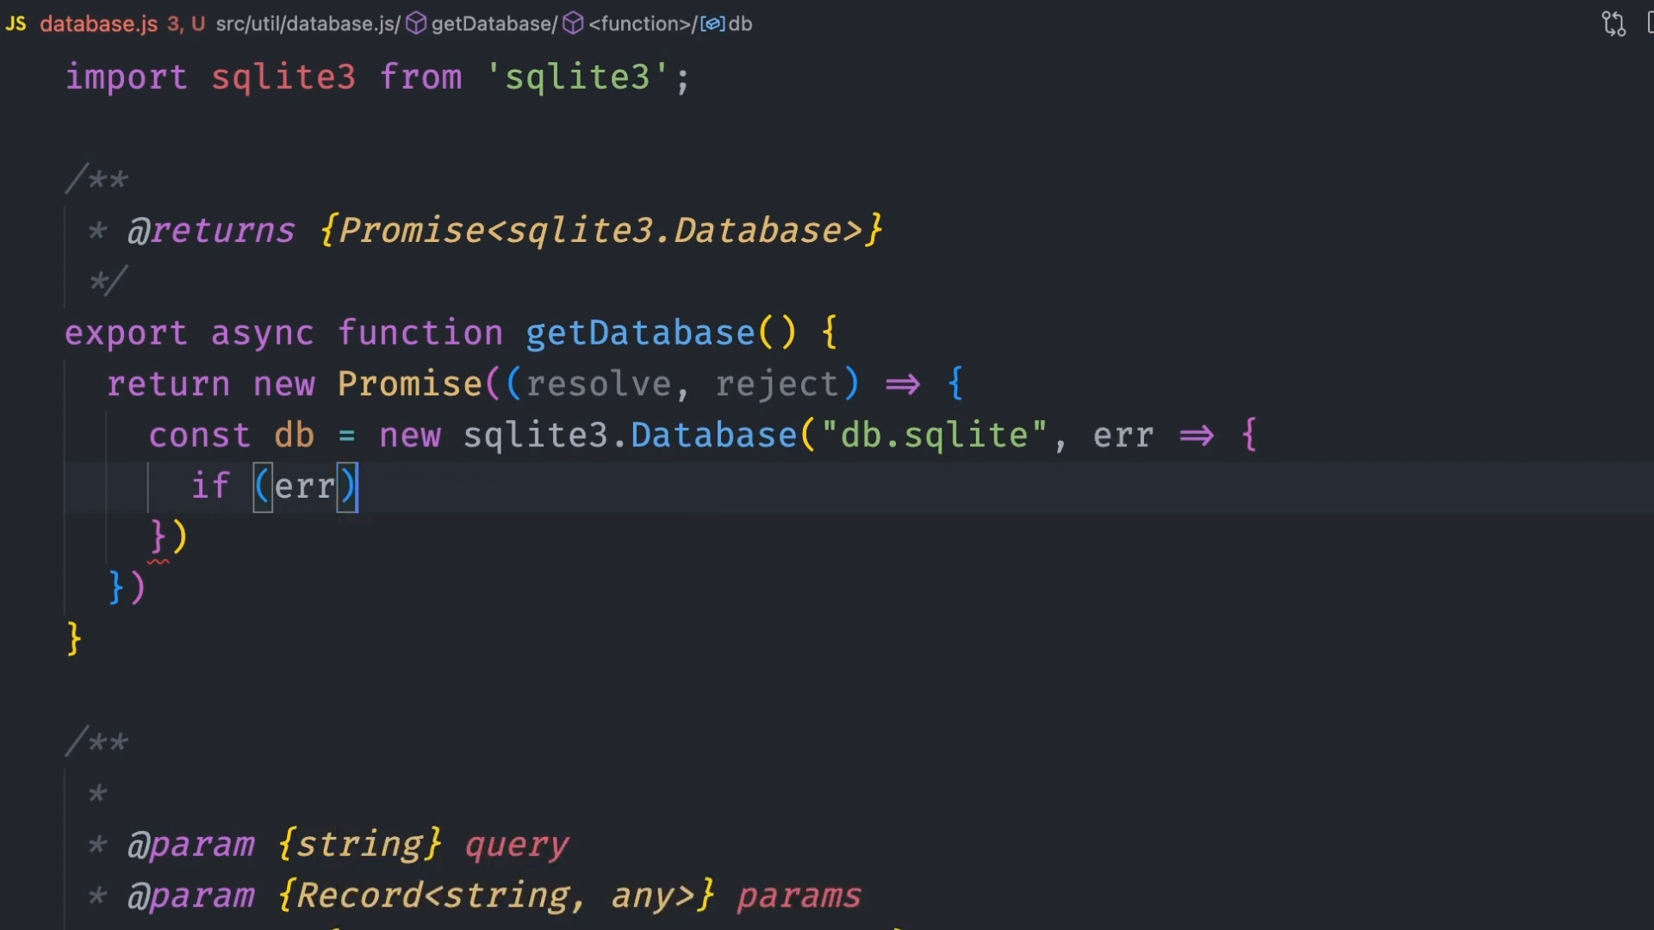
text(return reject(err);)
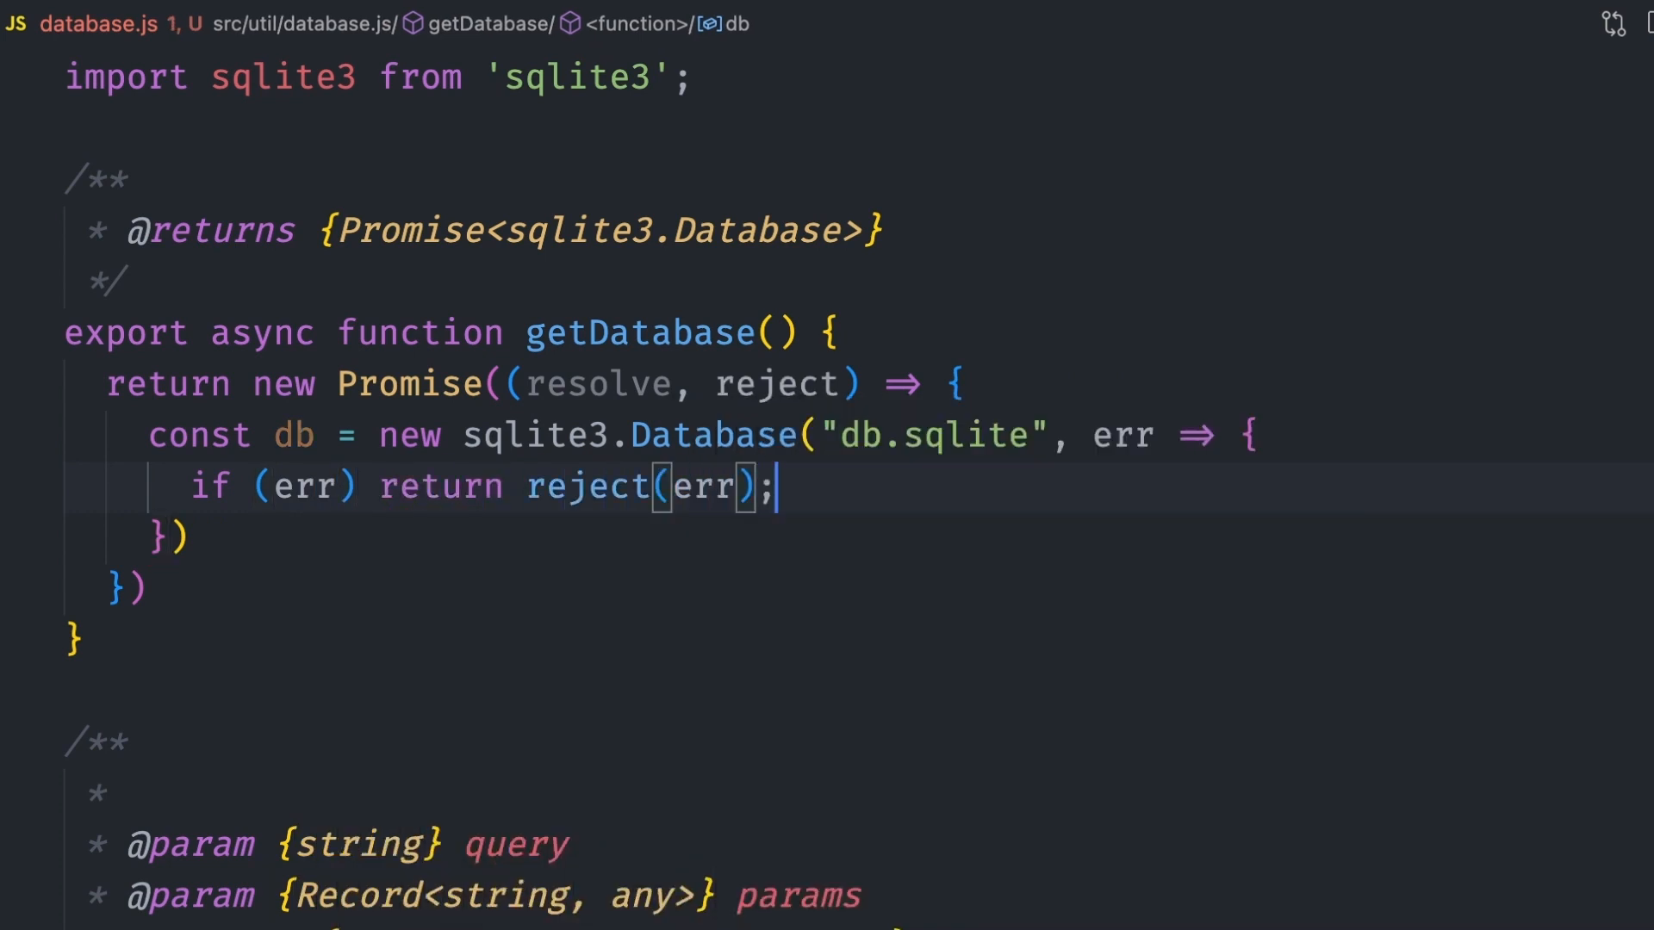
text(resolve(db))
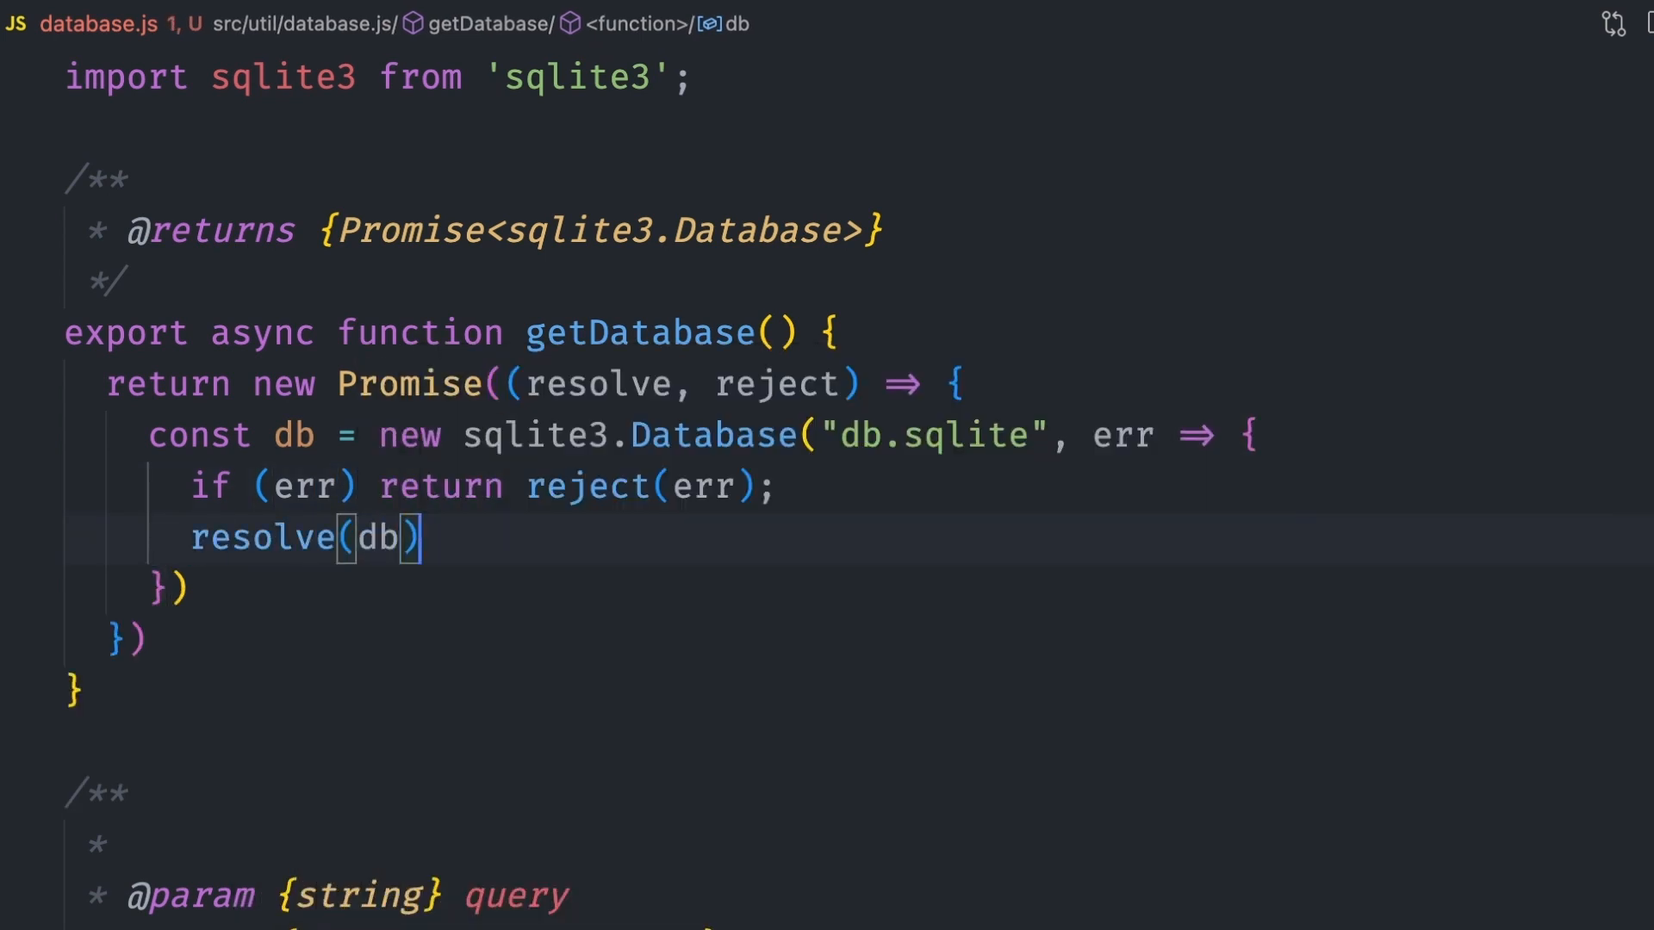
scroll(down, 3)
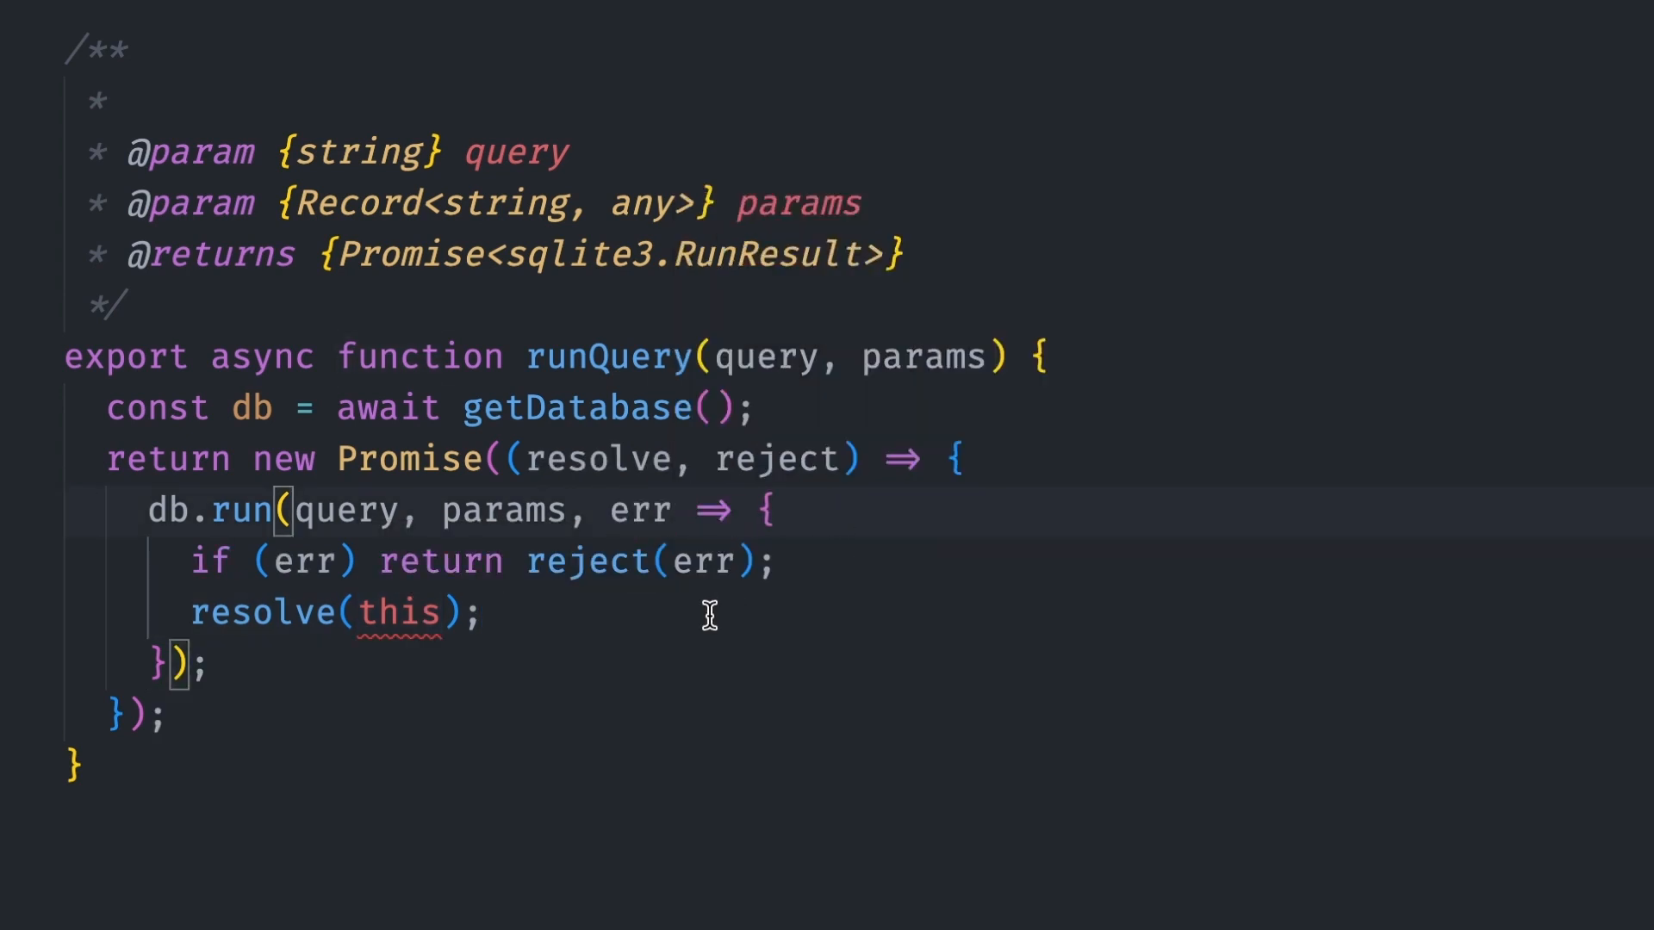
mouse_move(412, 613)
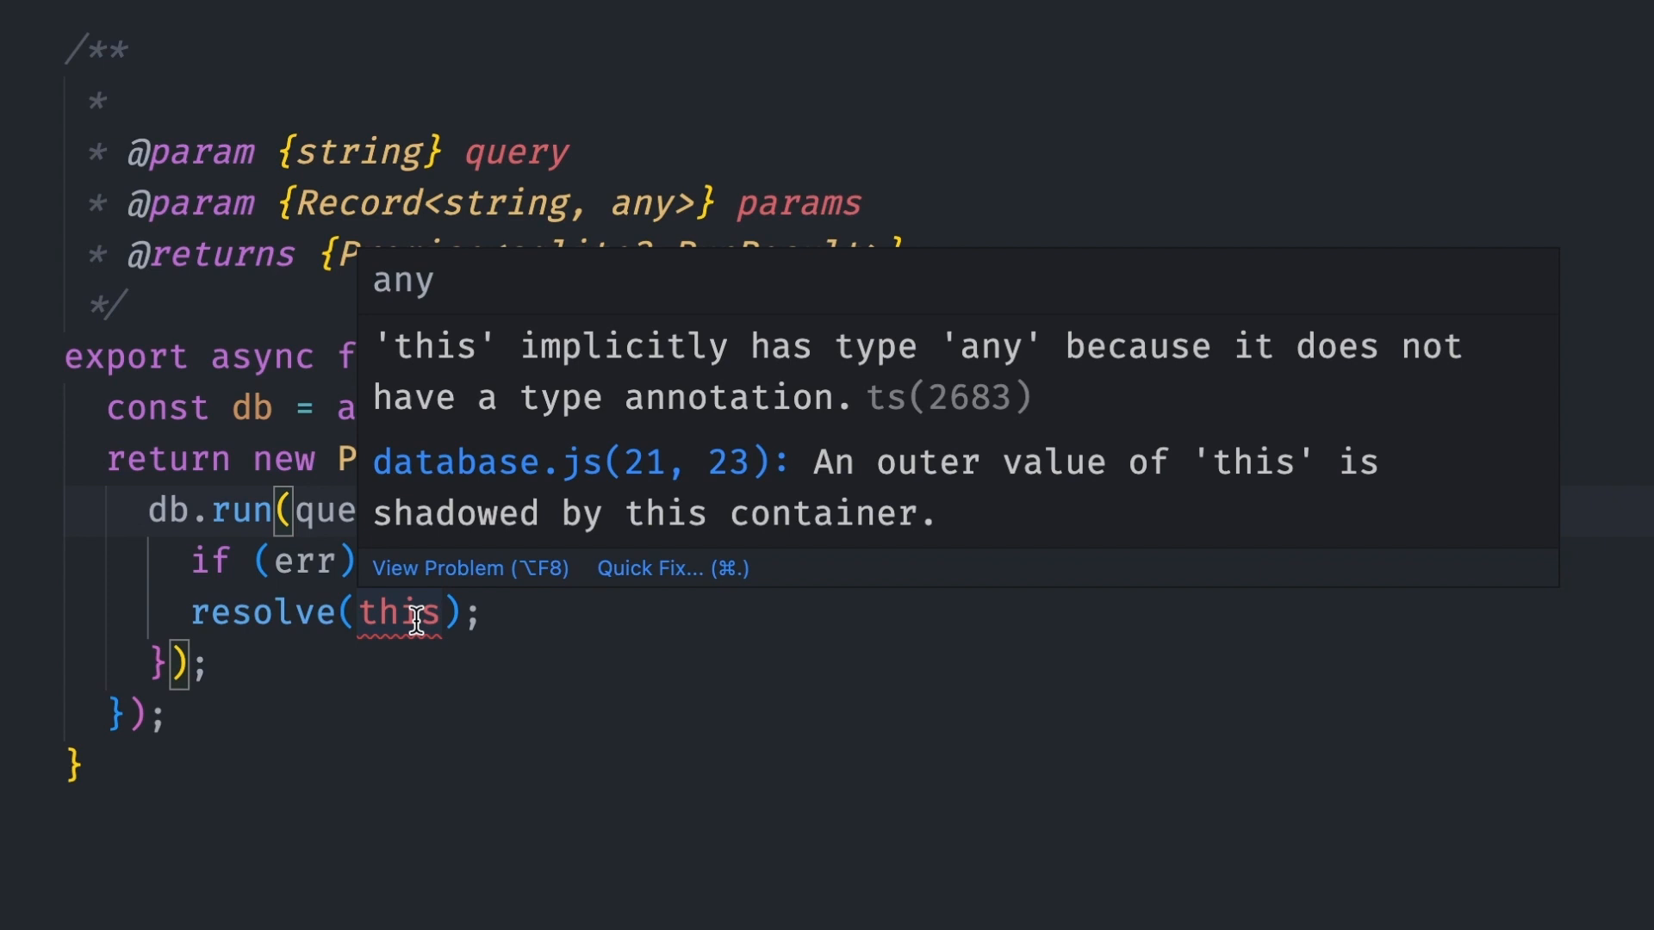
Create scripts/migrate.js calling run().catch(console.error).
right_click(122, 207)
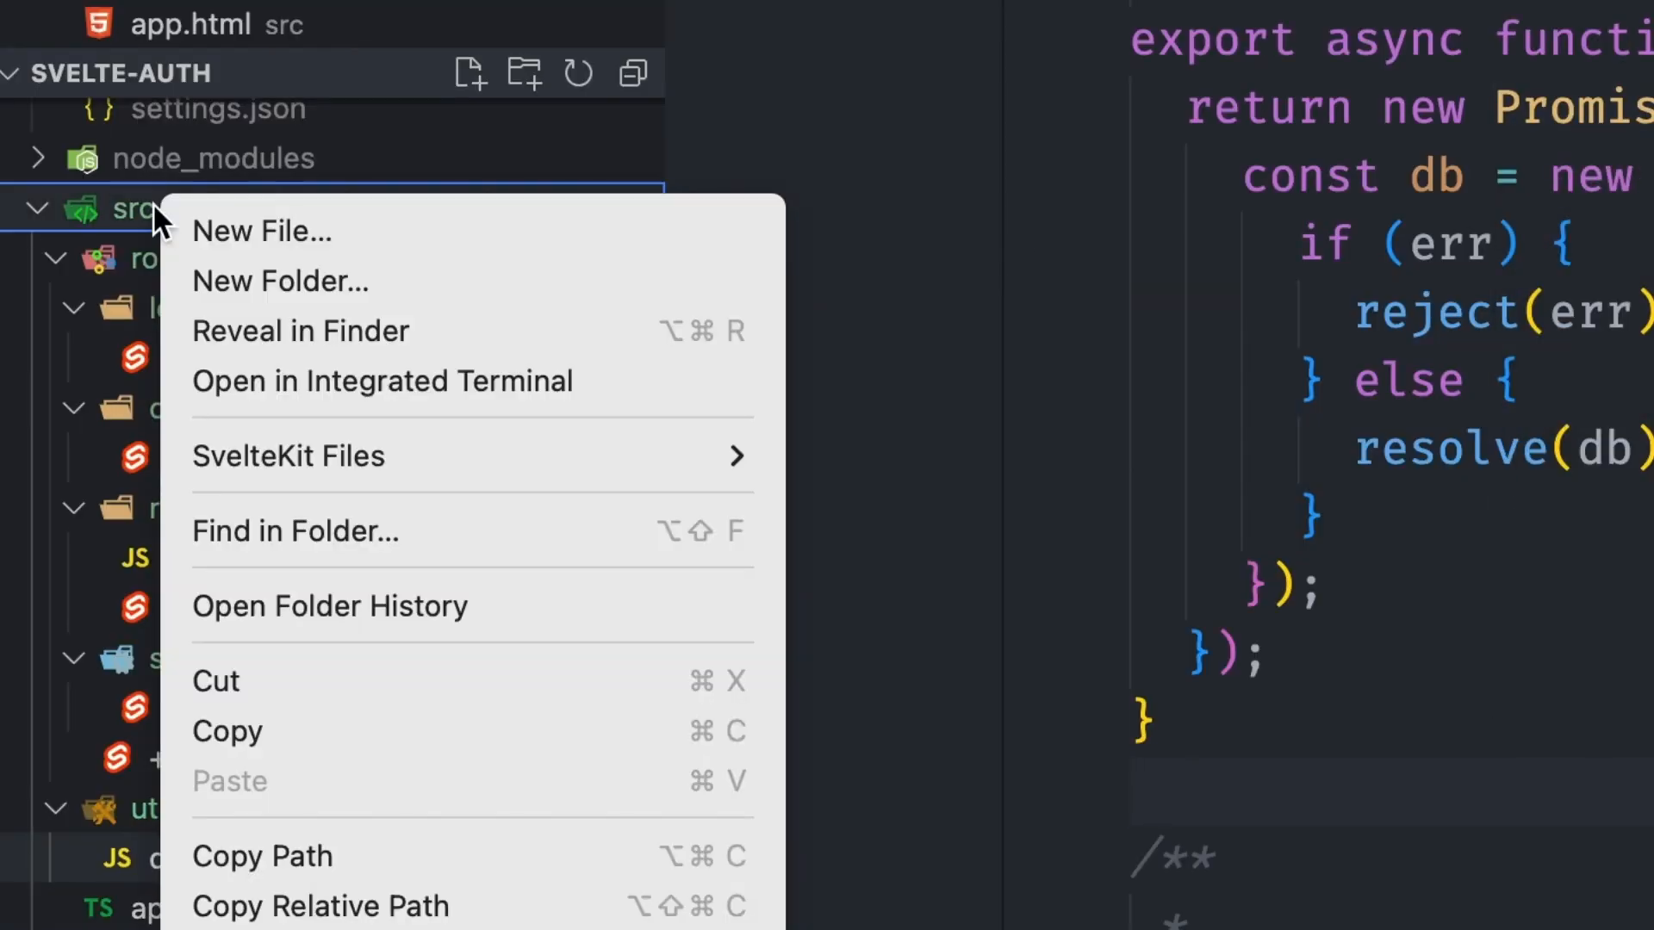
click(262, 231)
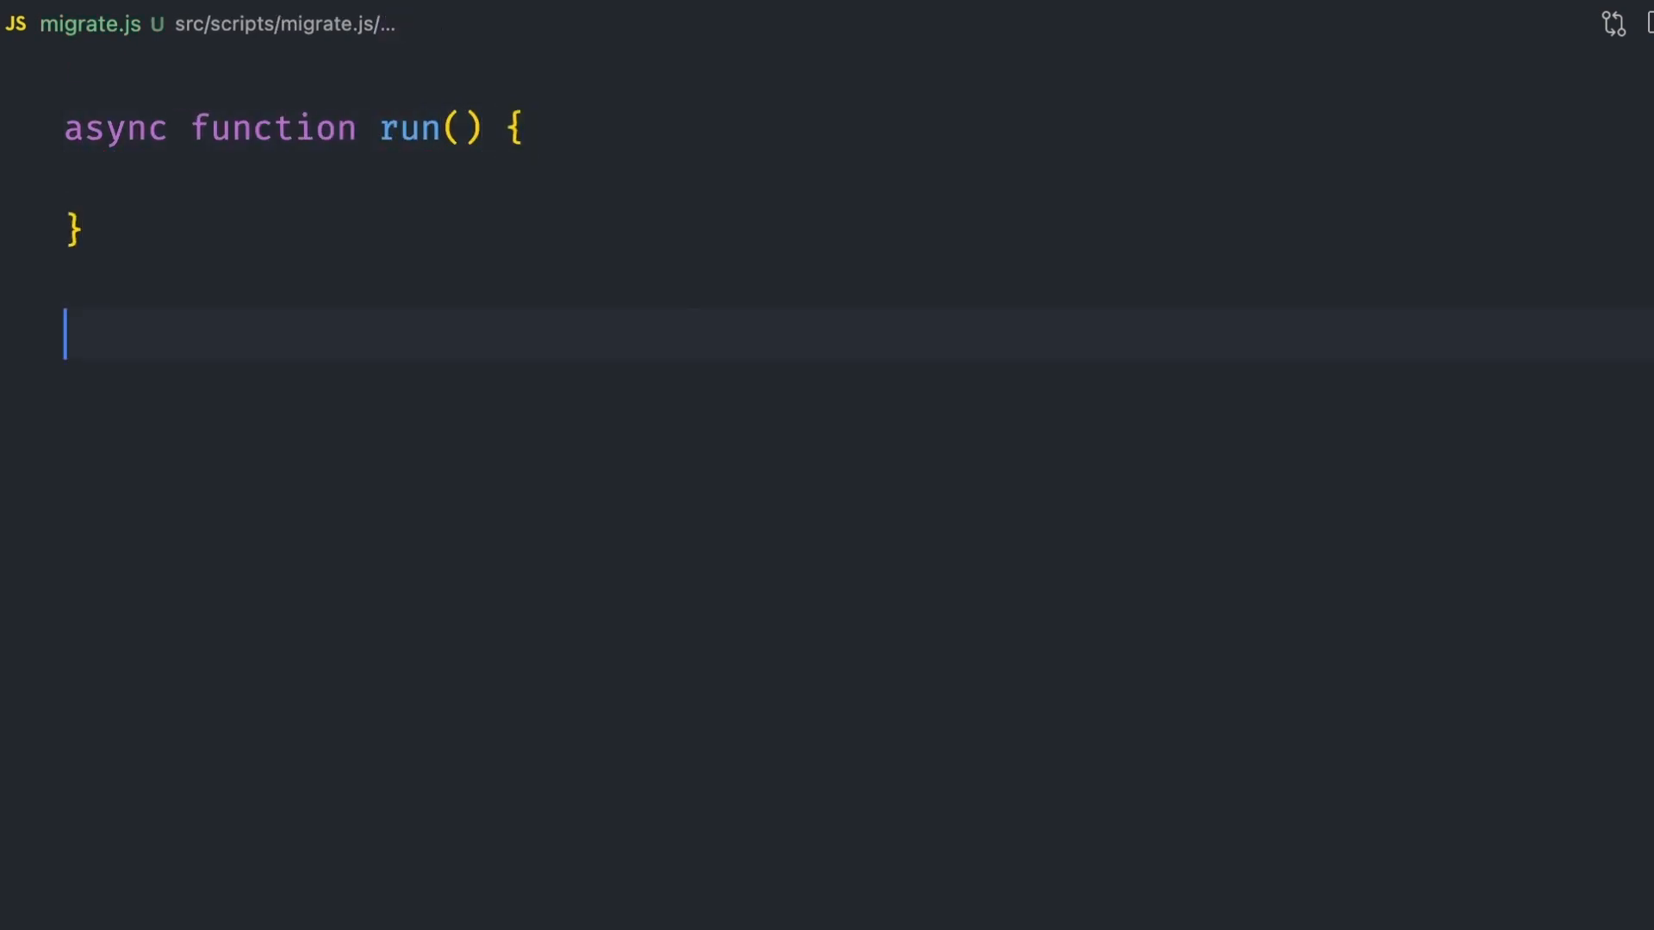
text(run())
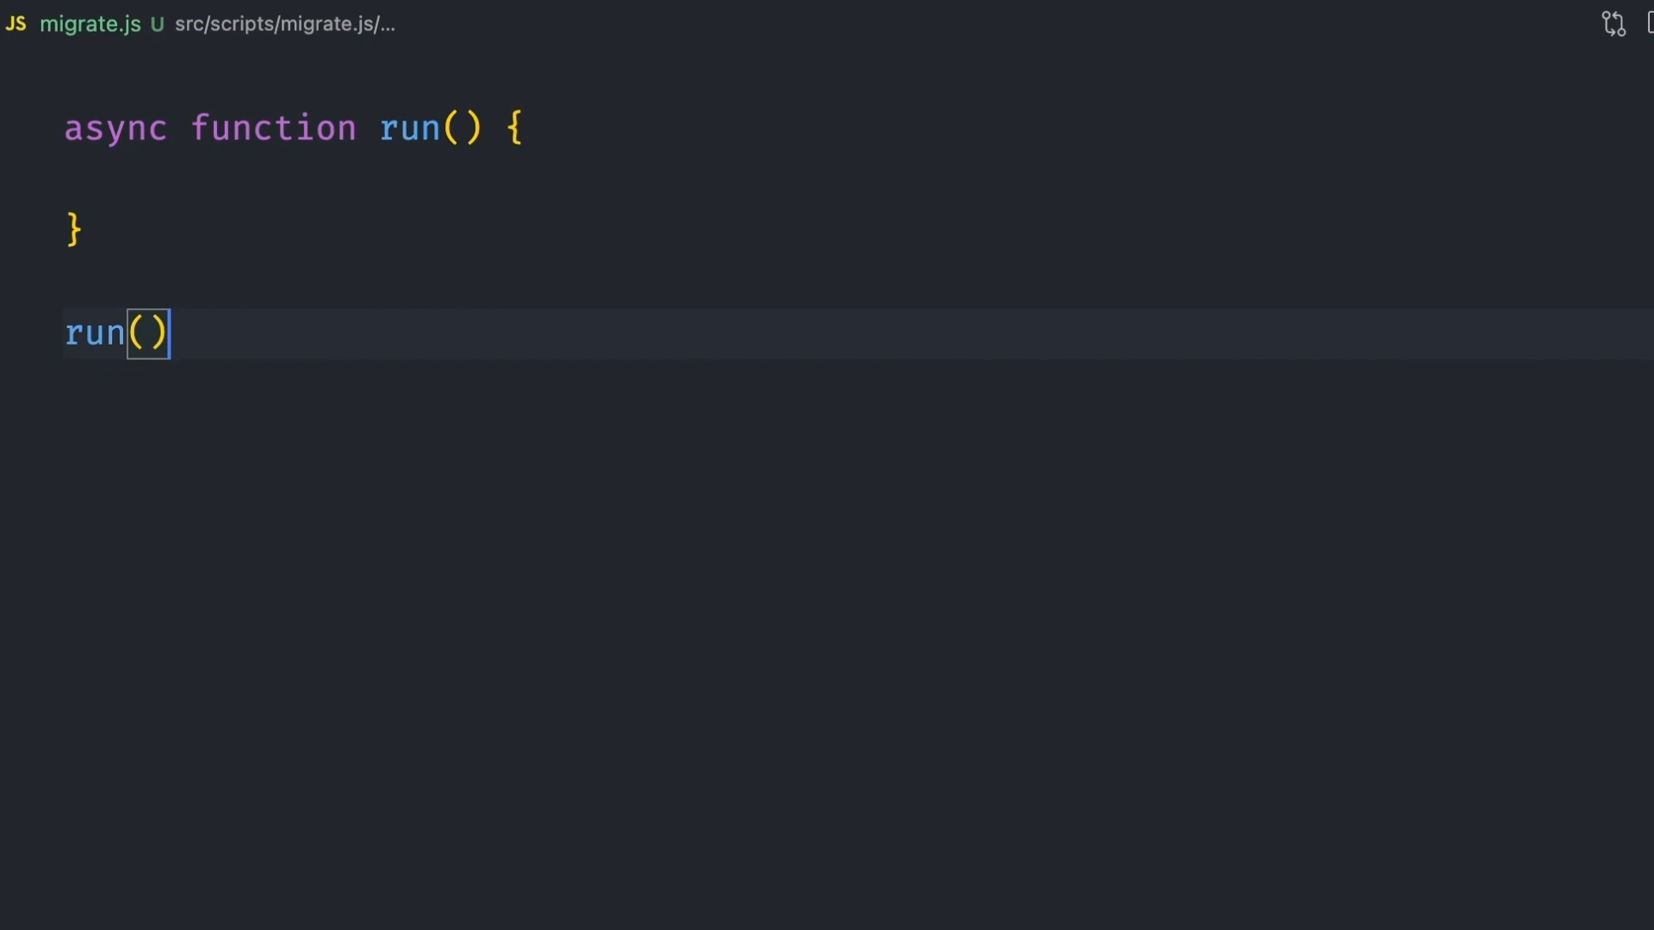
text(.catch)
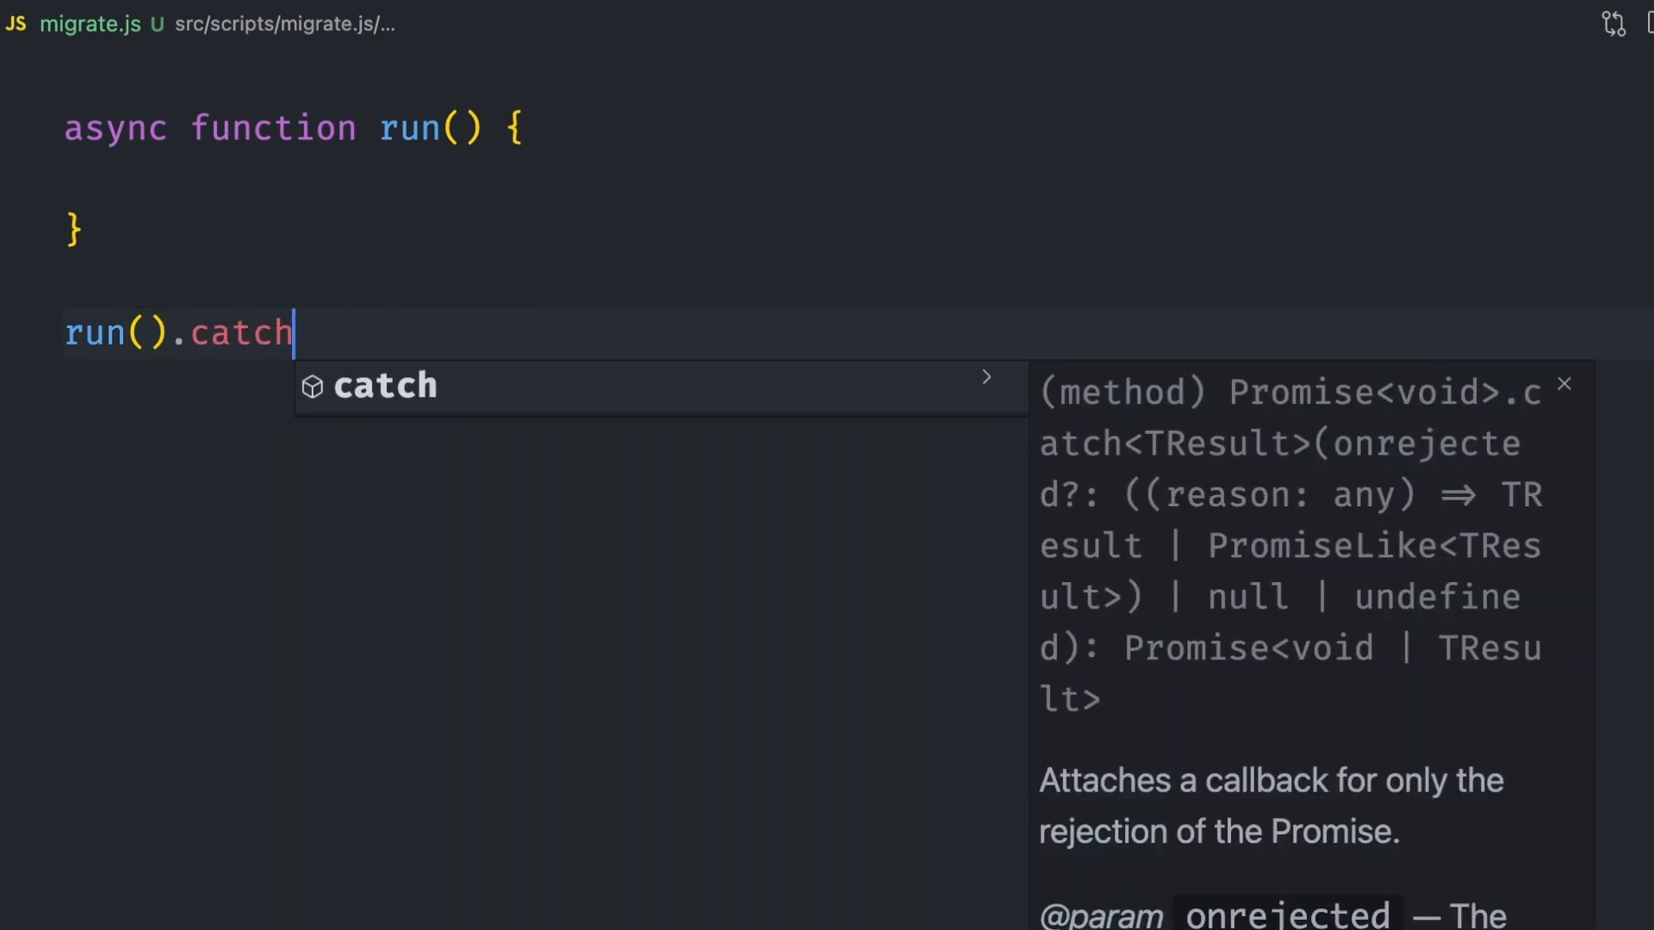
text((console.error))
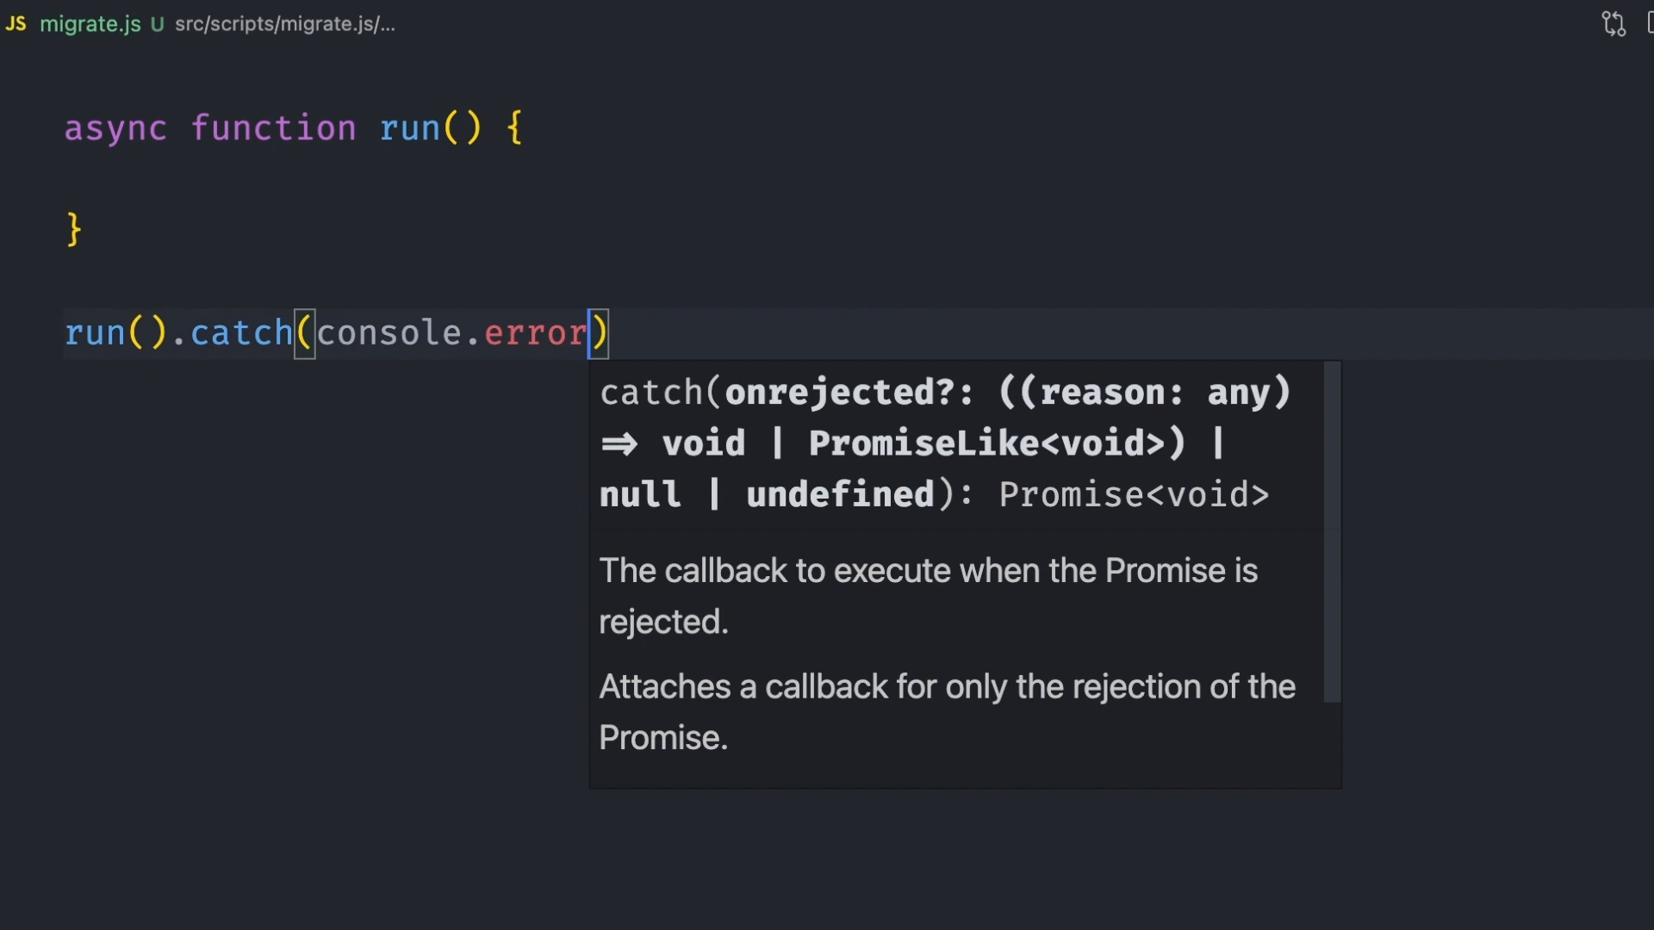
Make run() await the table query, log 'created users table!', and run it with node.
text(log)
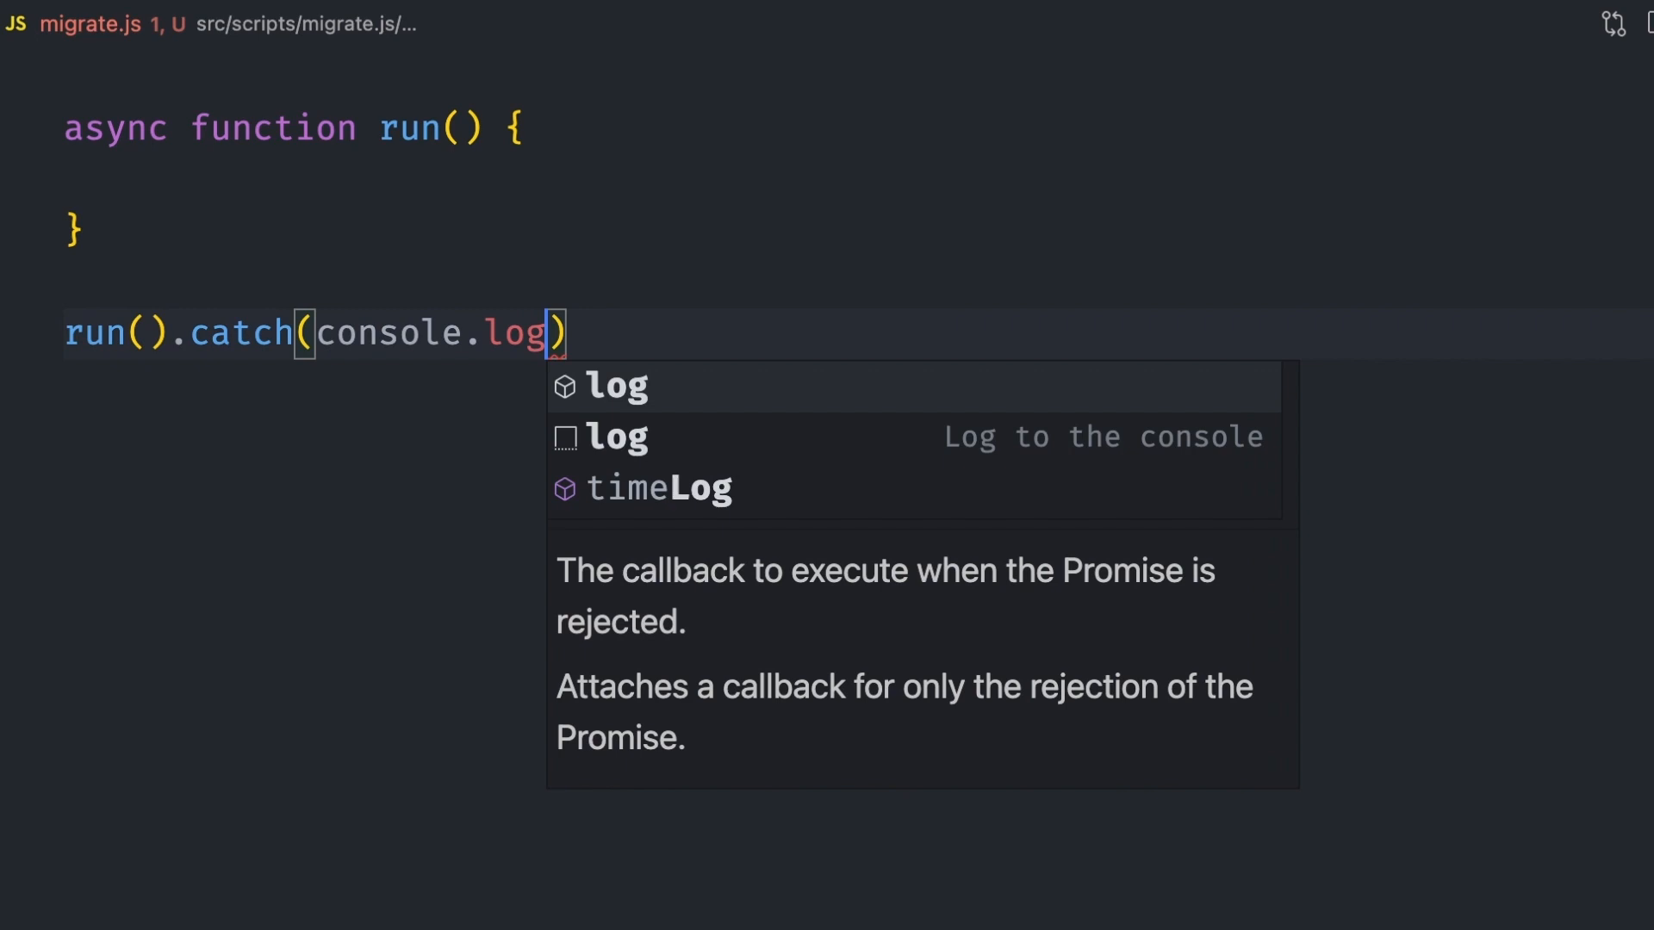
text(await runQuery(`)
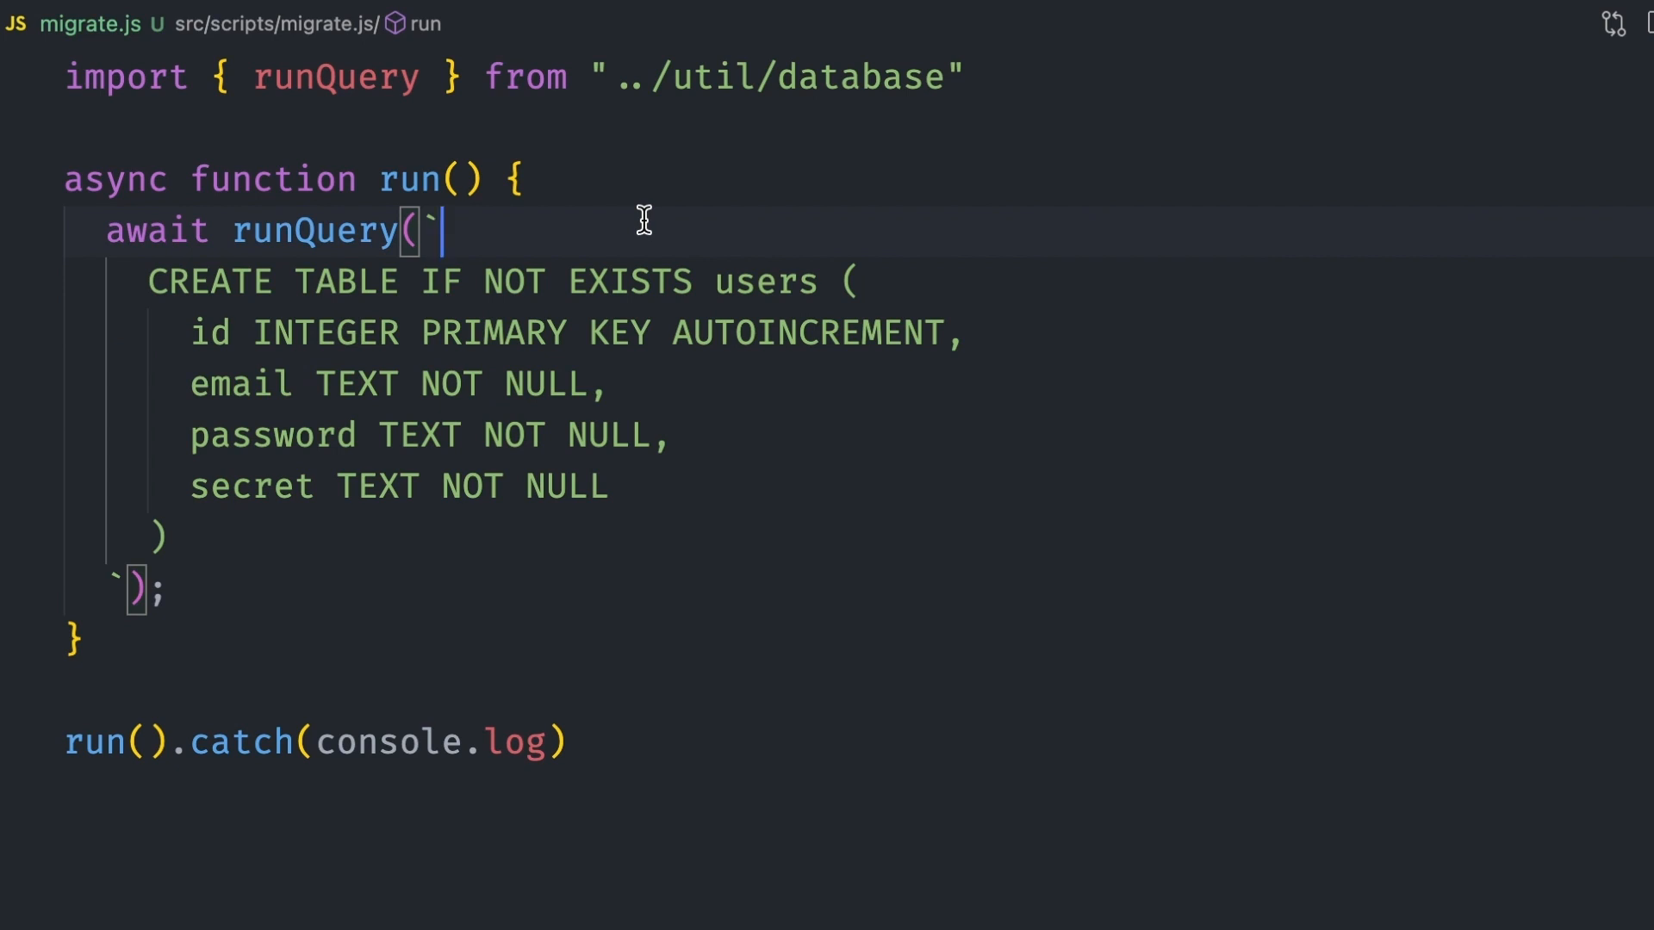
text(console.log)
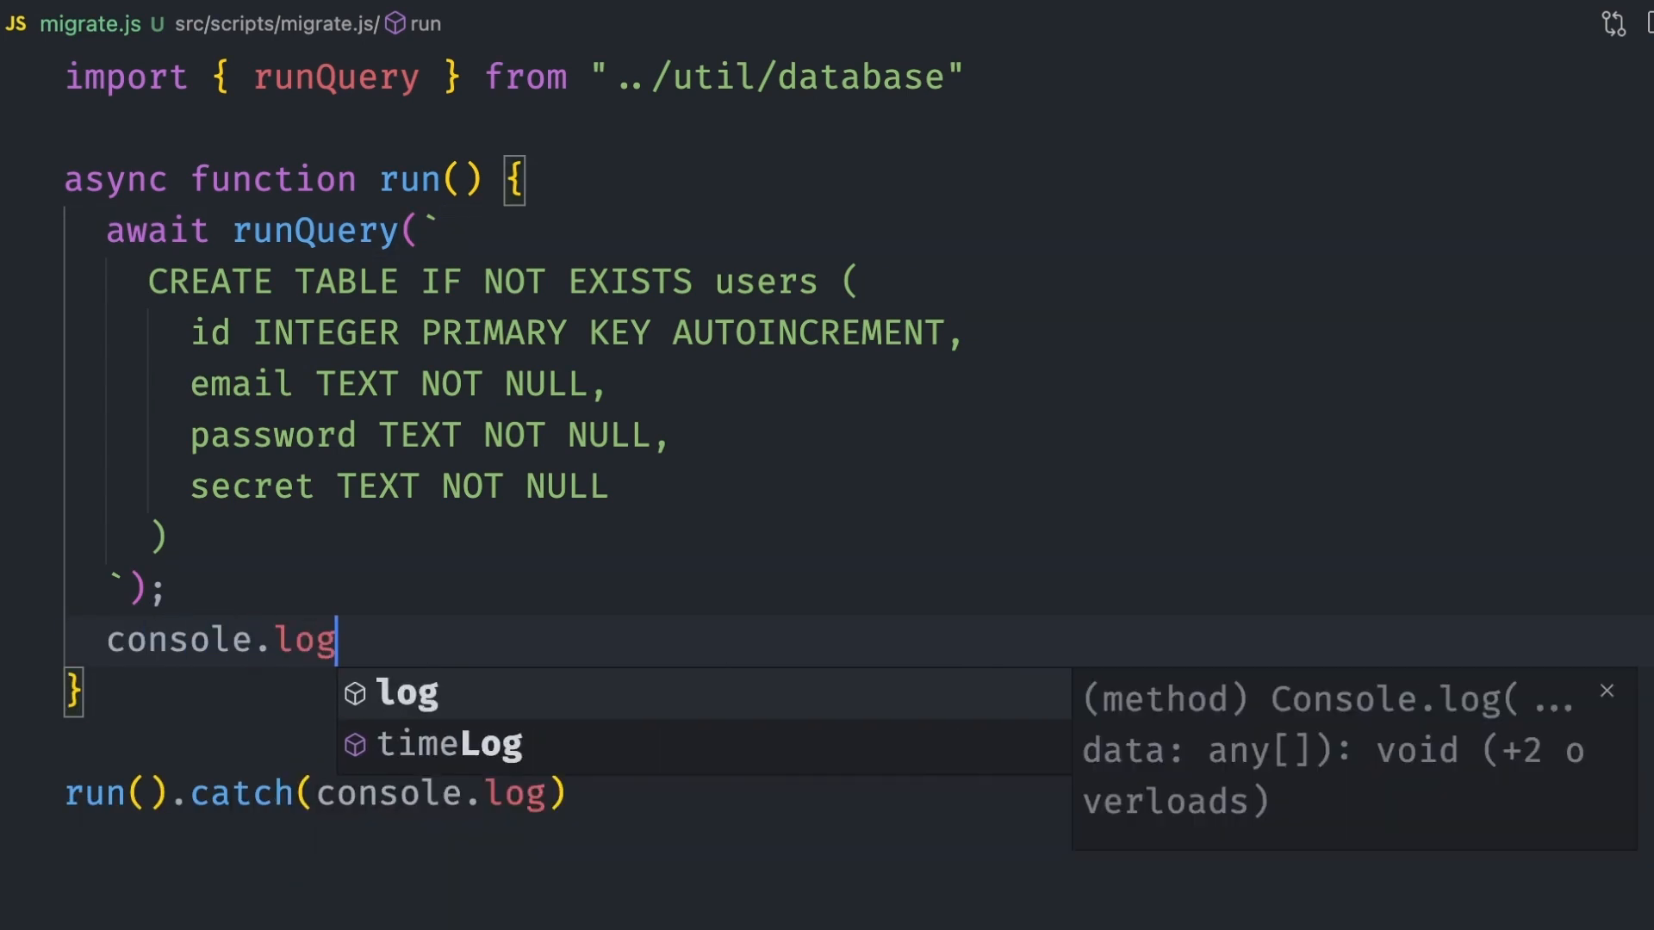
text(('created users table!');)
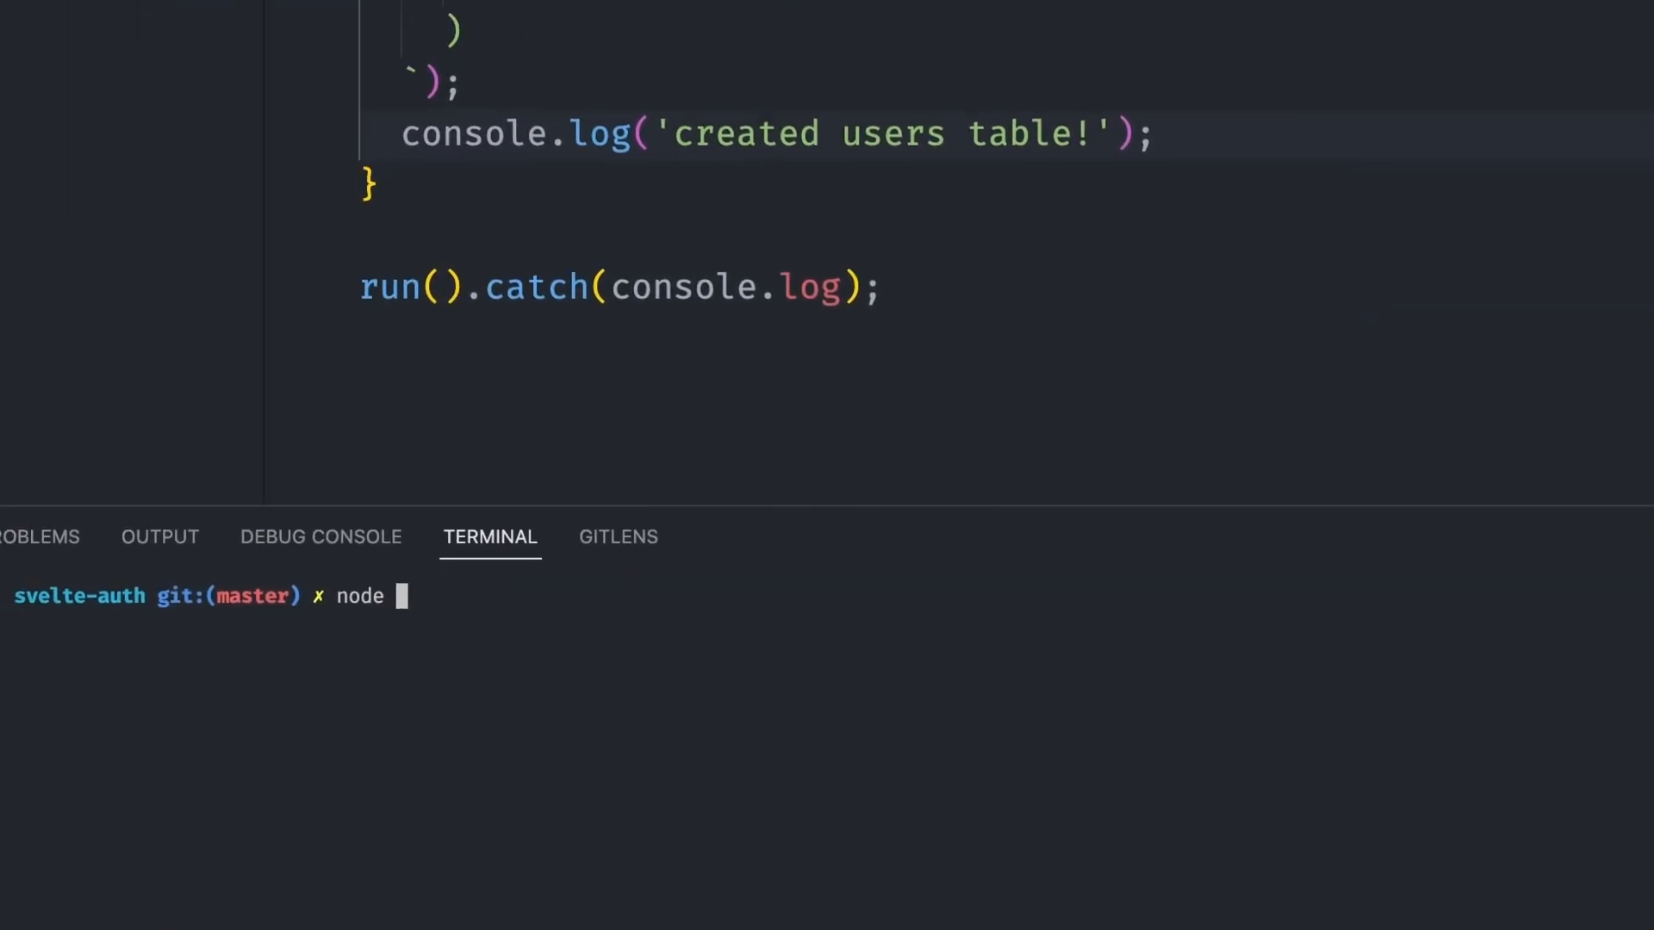
key(enter)
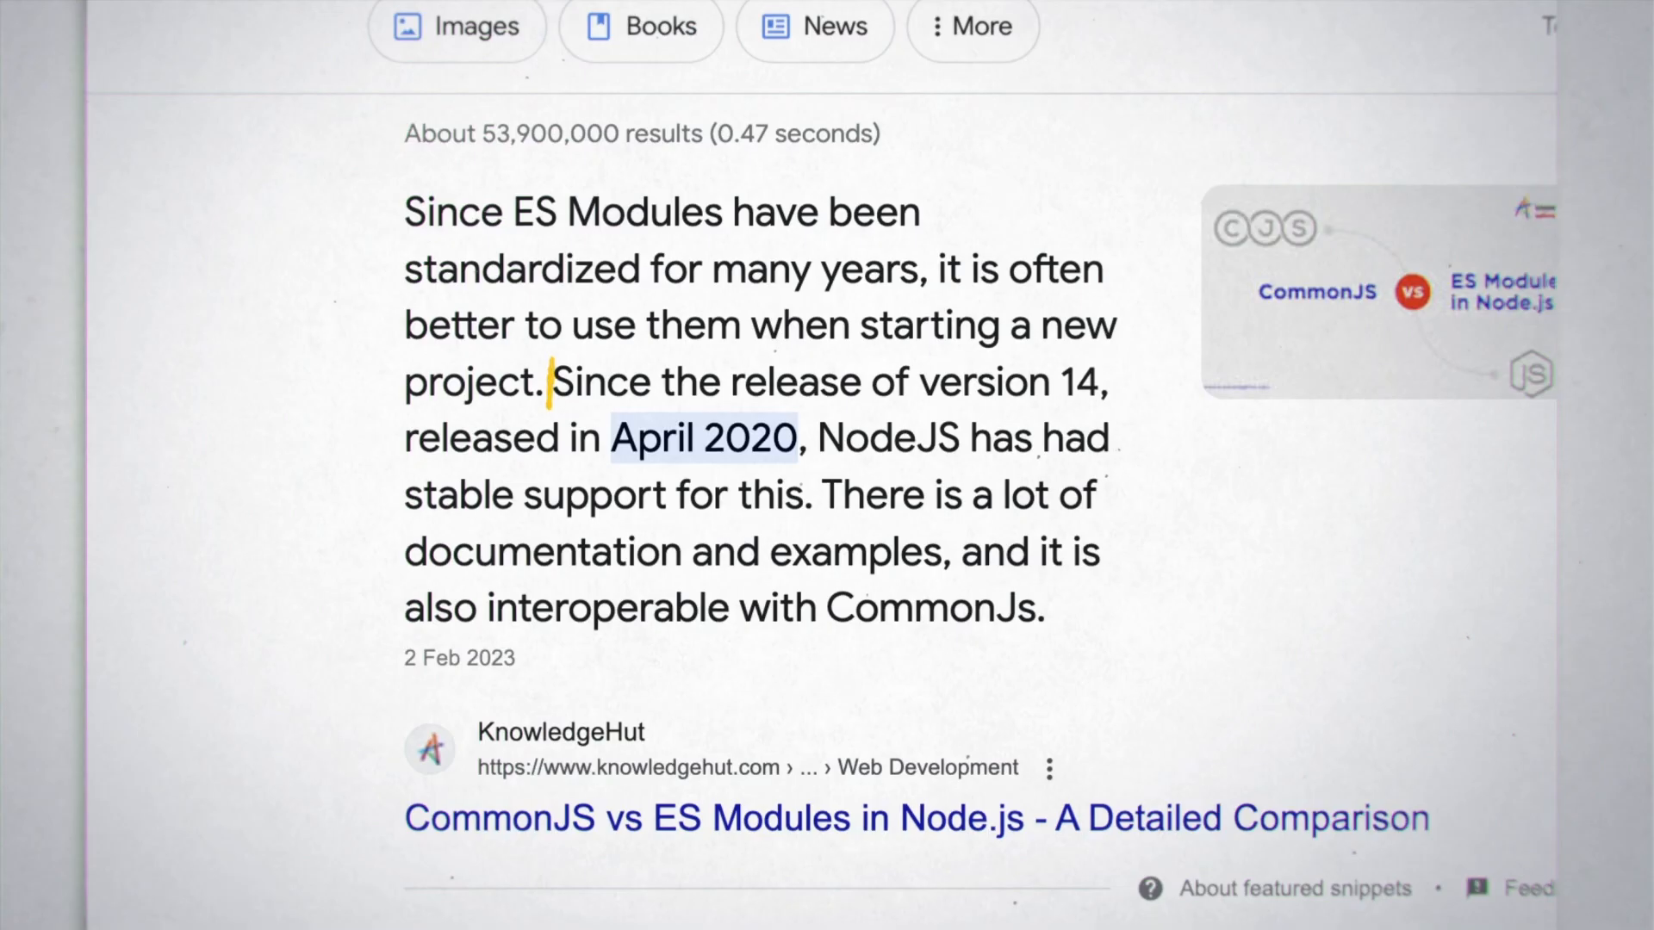
Read the ES modules explanation, then append .js to the '../util/database' import.
drag(549, 383, 1108, 440)
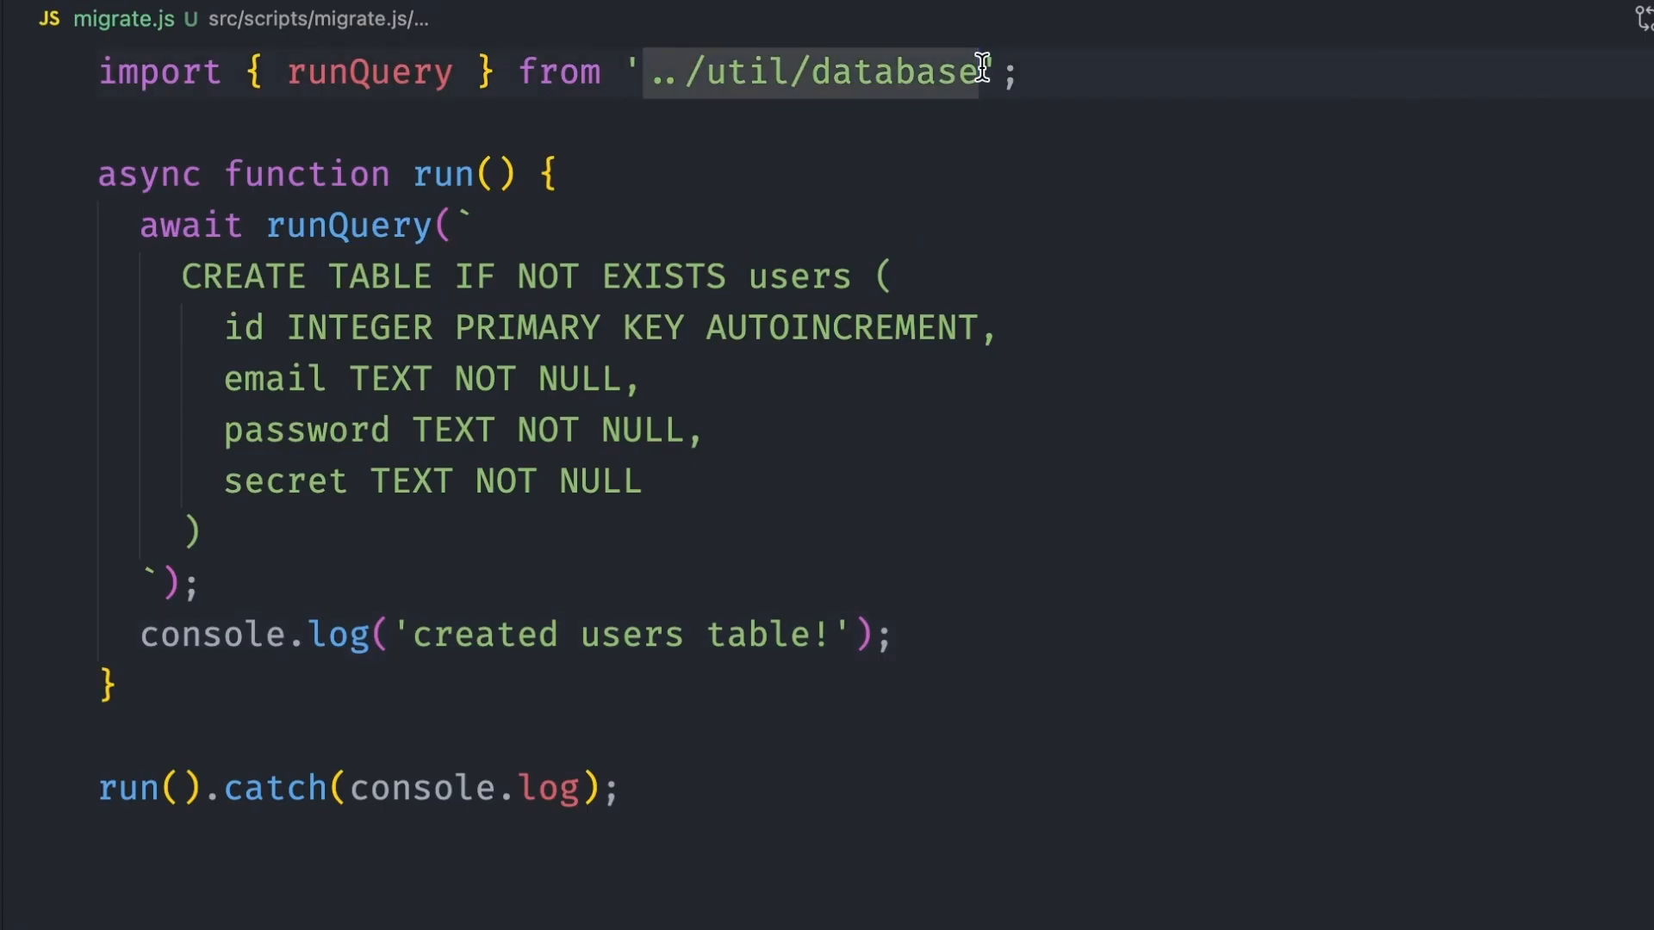
text(.js)
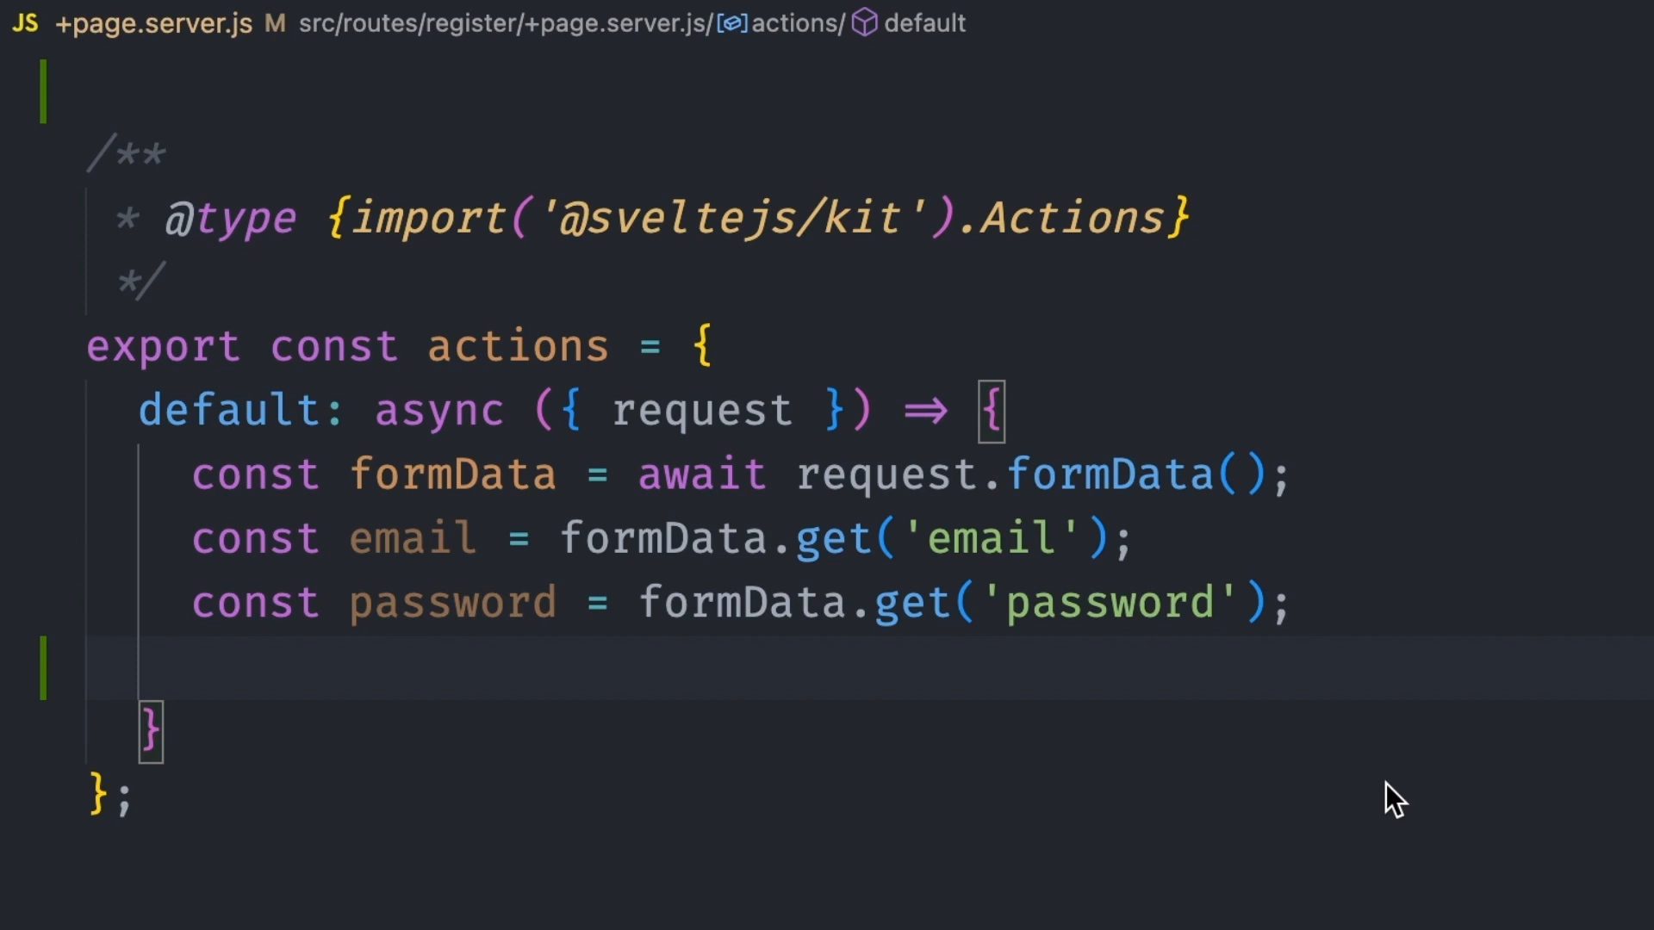
Generate a secret with authenticator.generateSecret() and hash the password with bcrypt.
text(const secr)
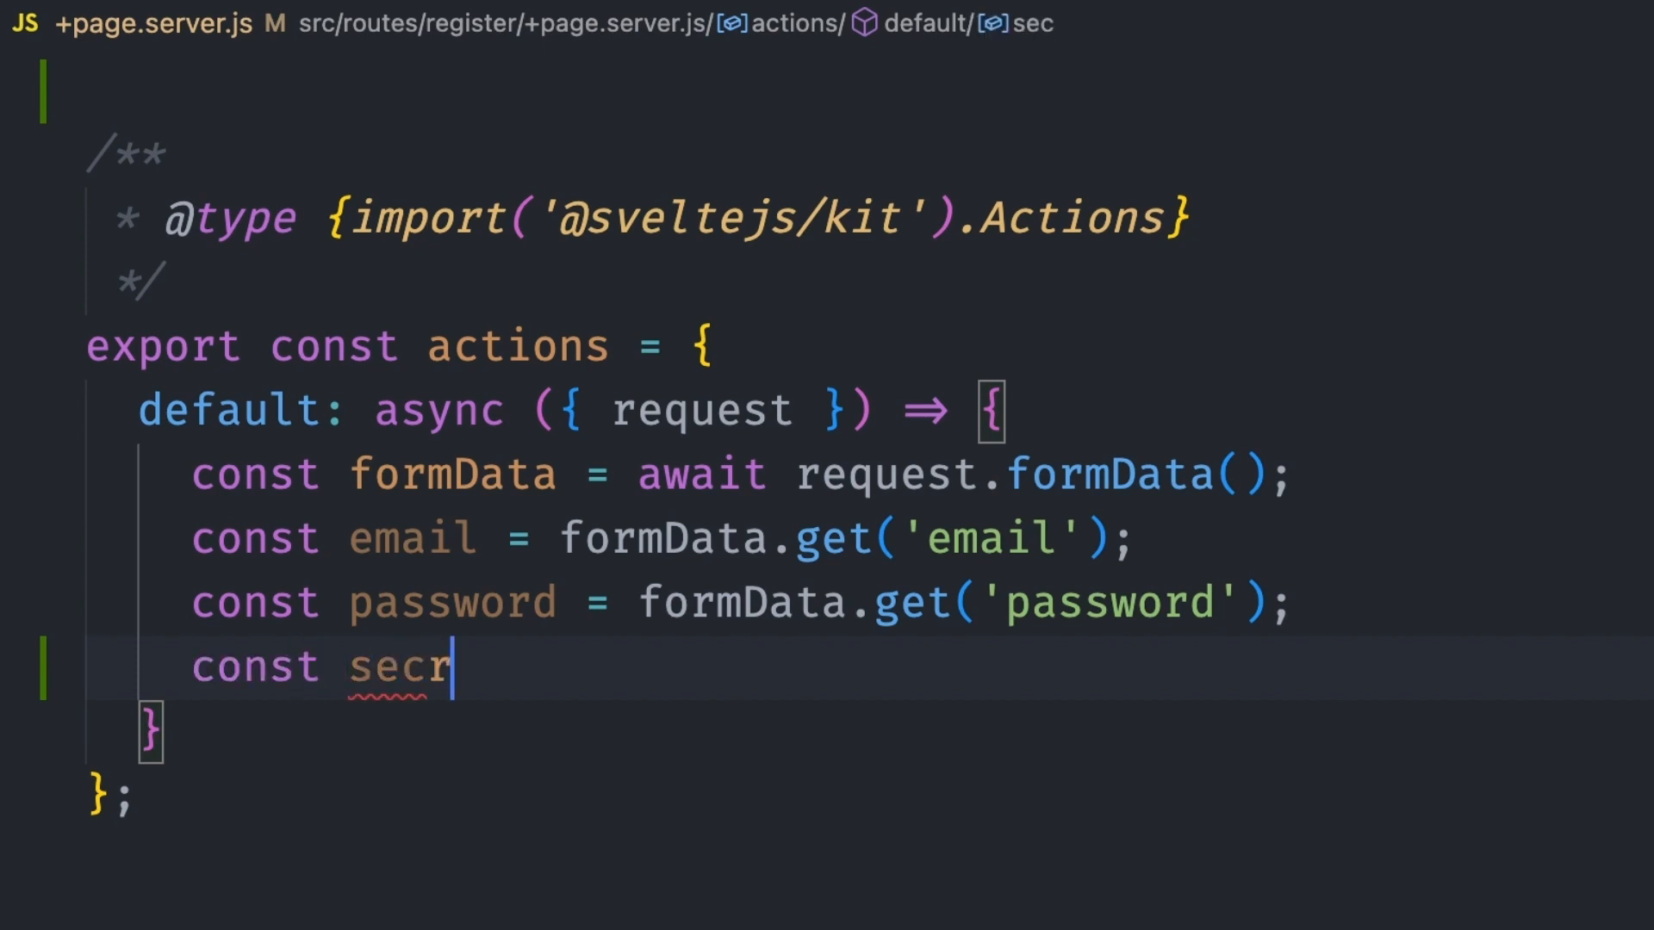
text(et = authenticator.generateSecret();)
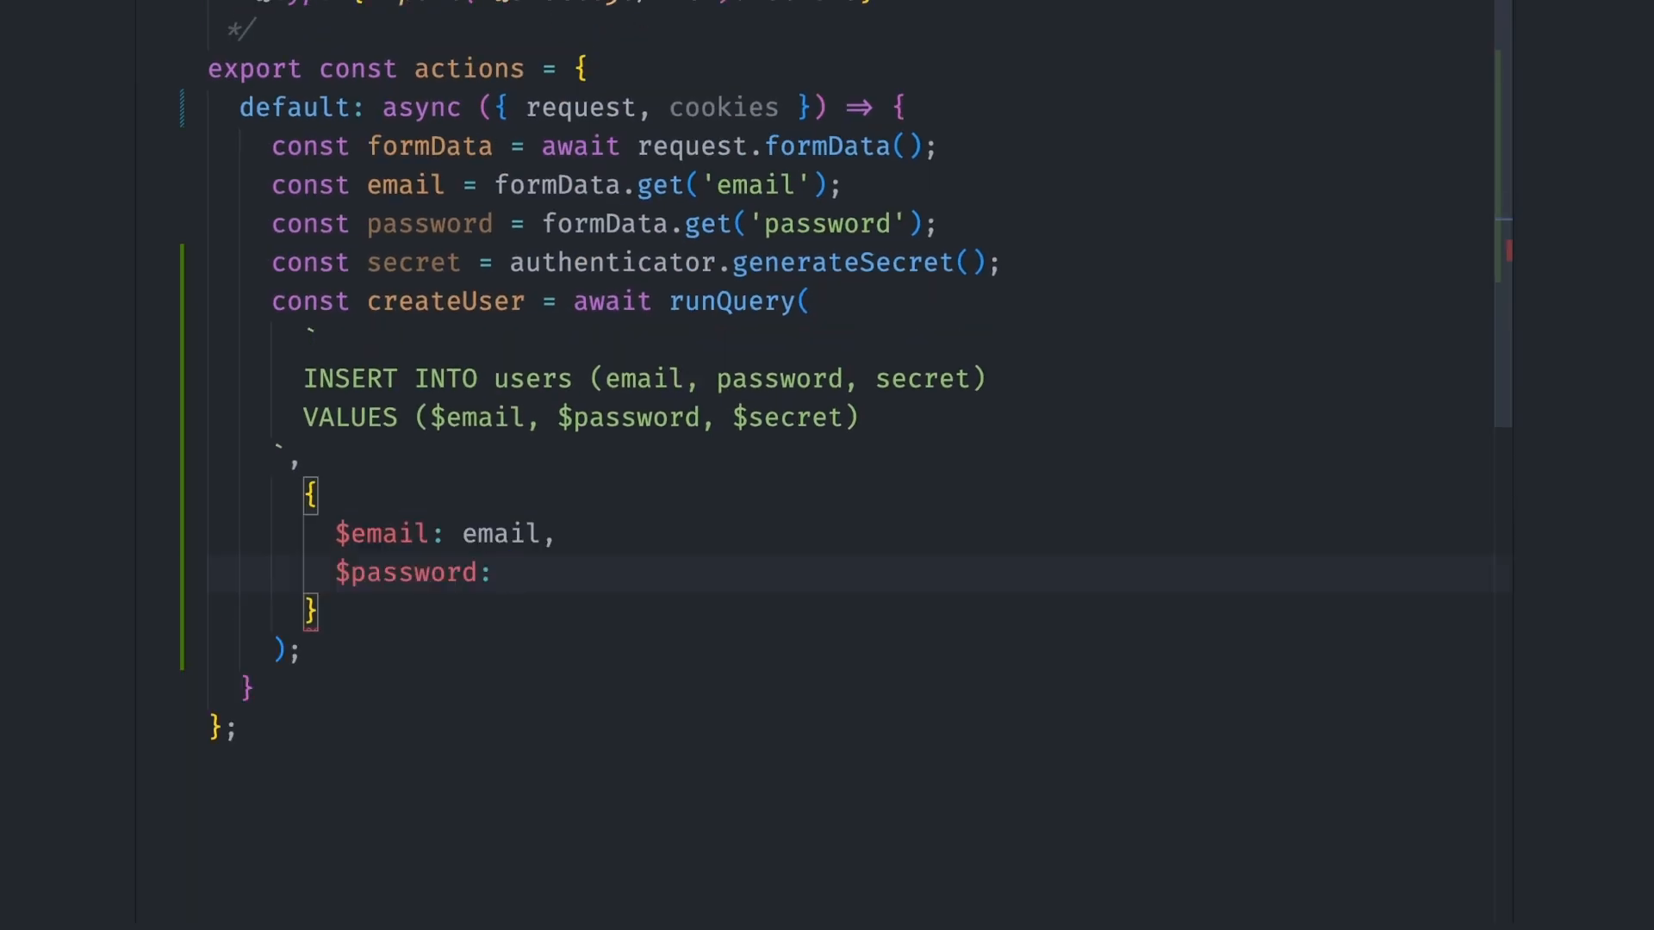
text(await bcrypt.hash(password, 10),)
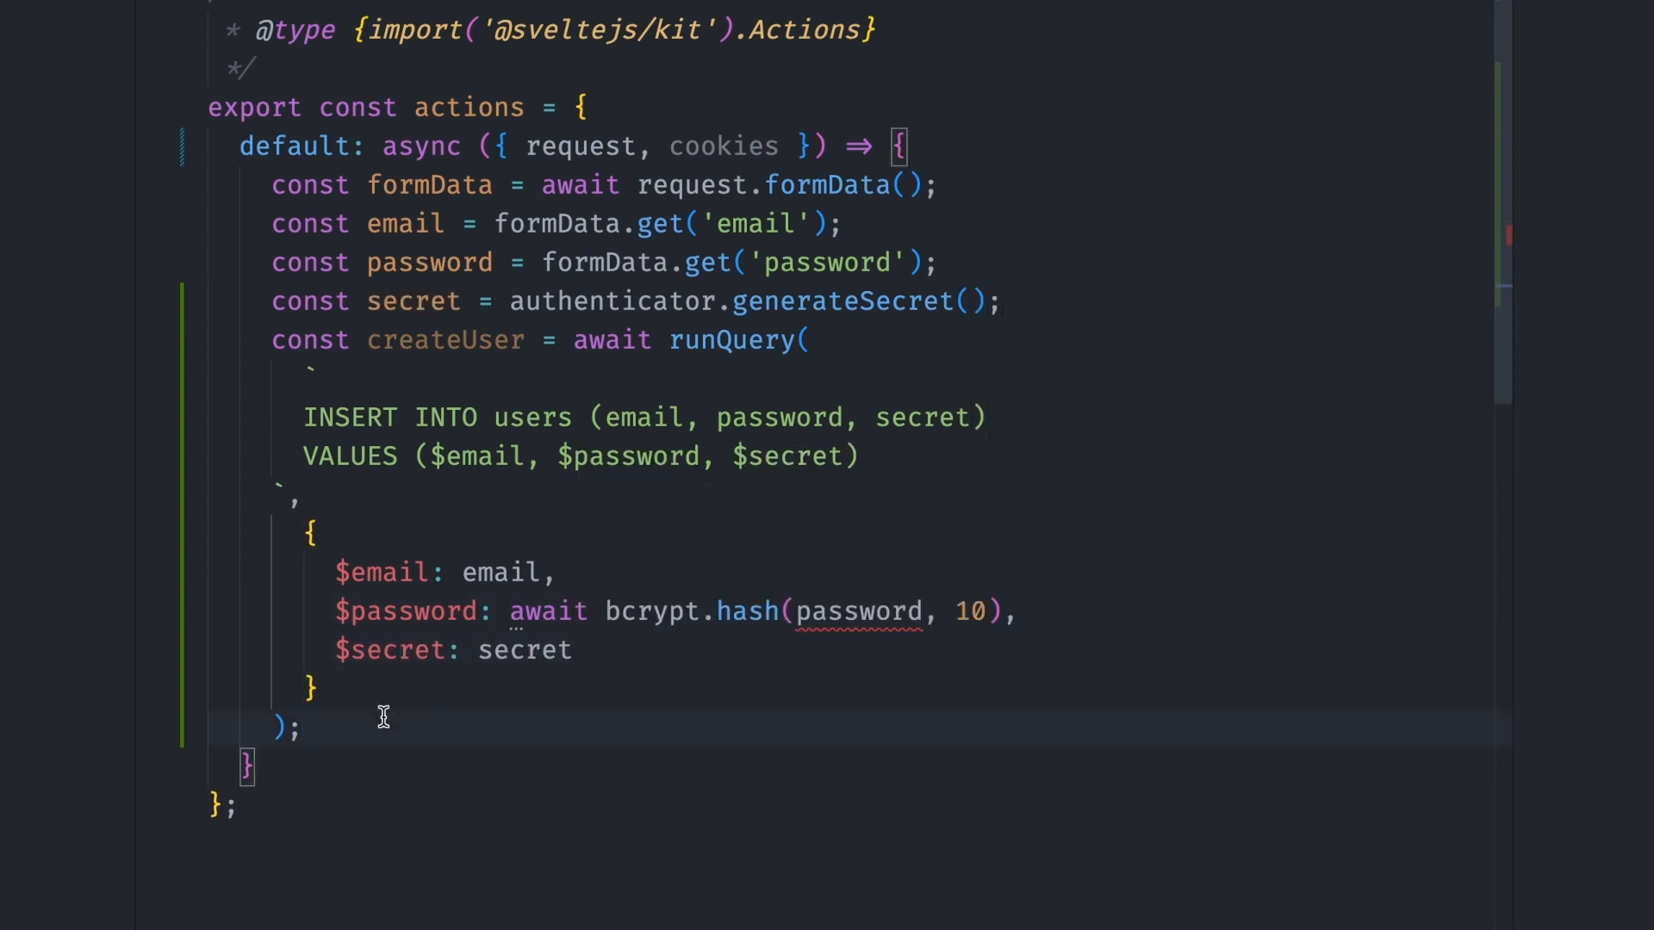
Build authKey via authenticator.keyuri with the email and SvelteKit app name.
text(const authKey =)
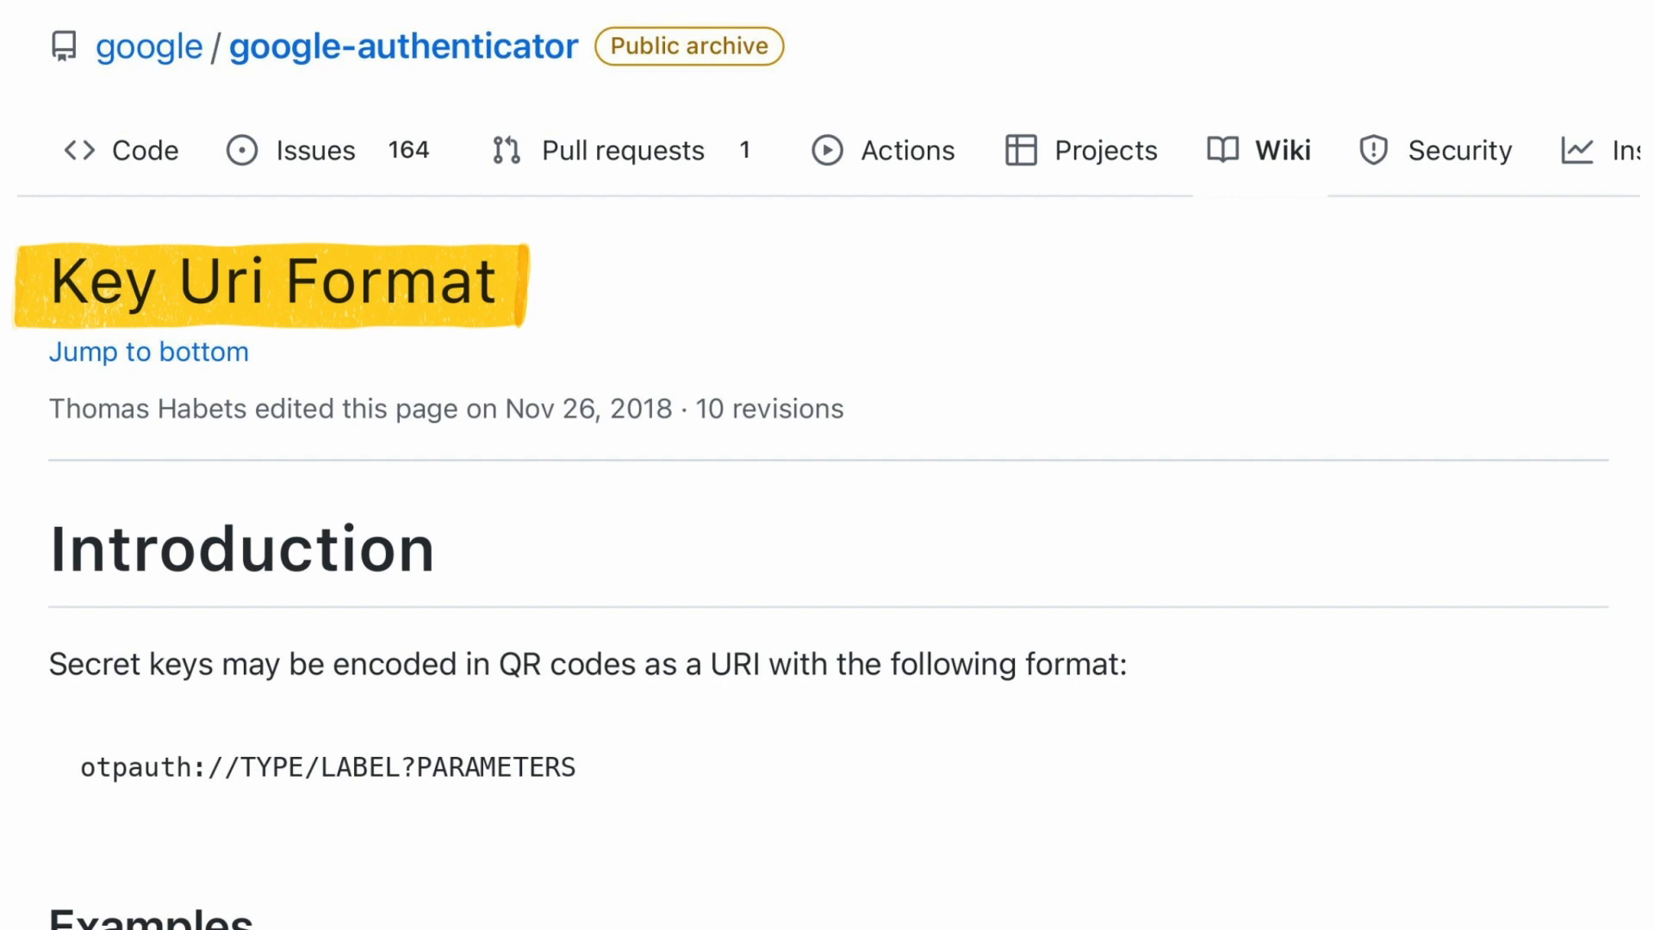
scroll(down, 3)
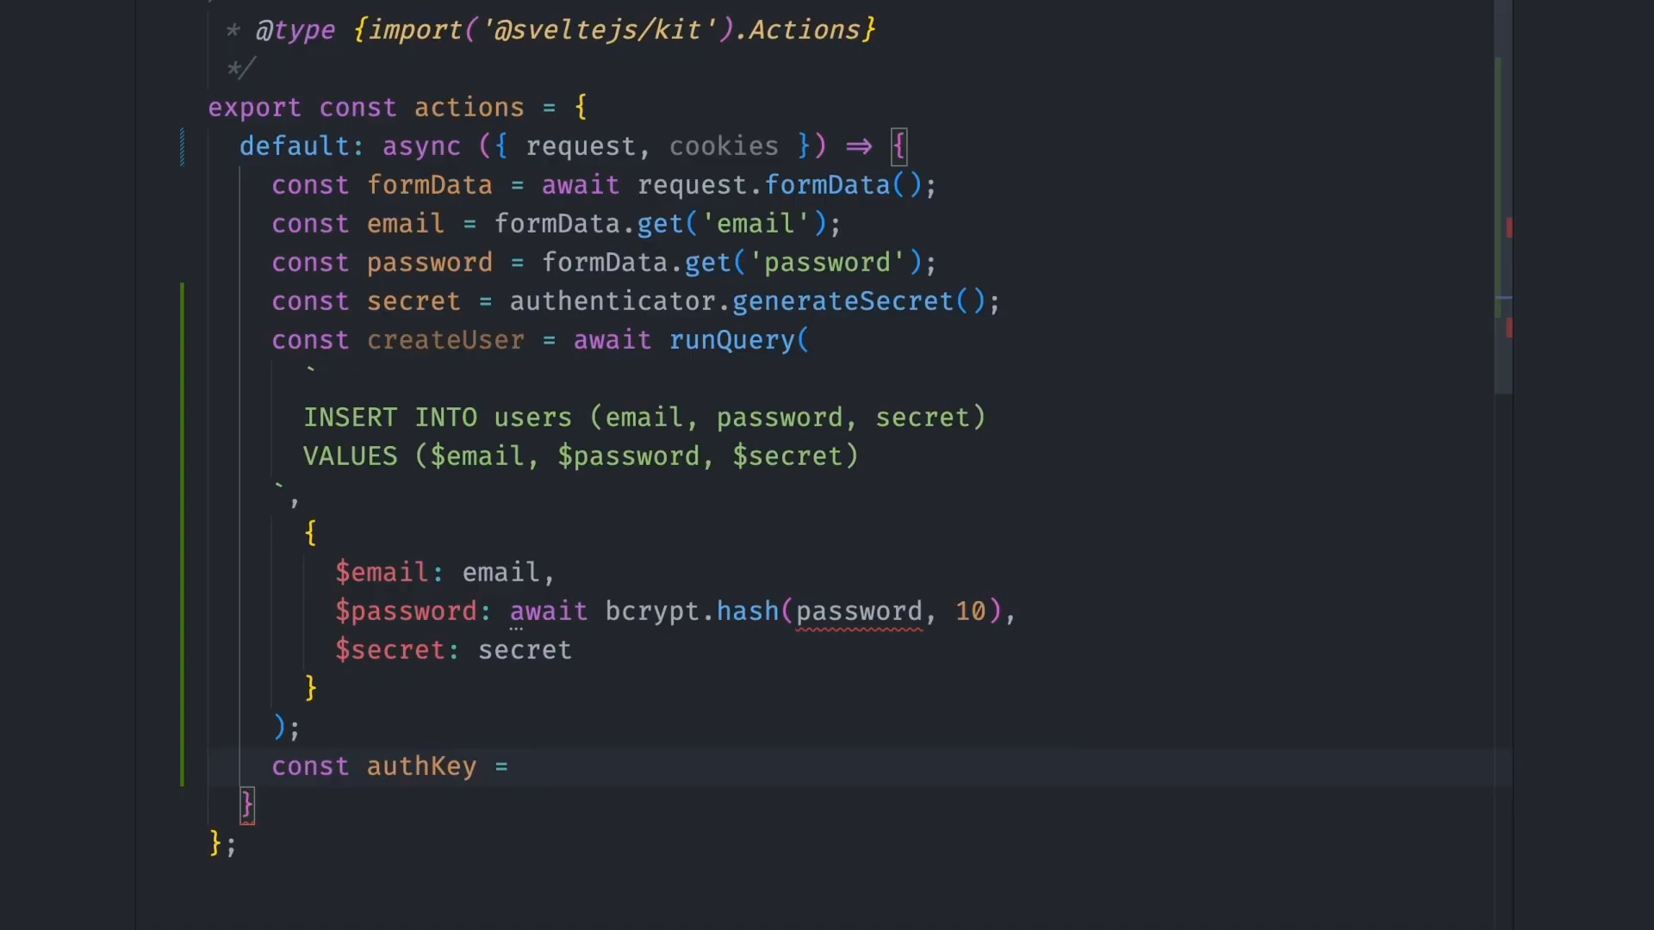
text(authenticator.keyuri()
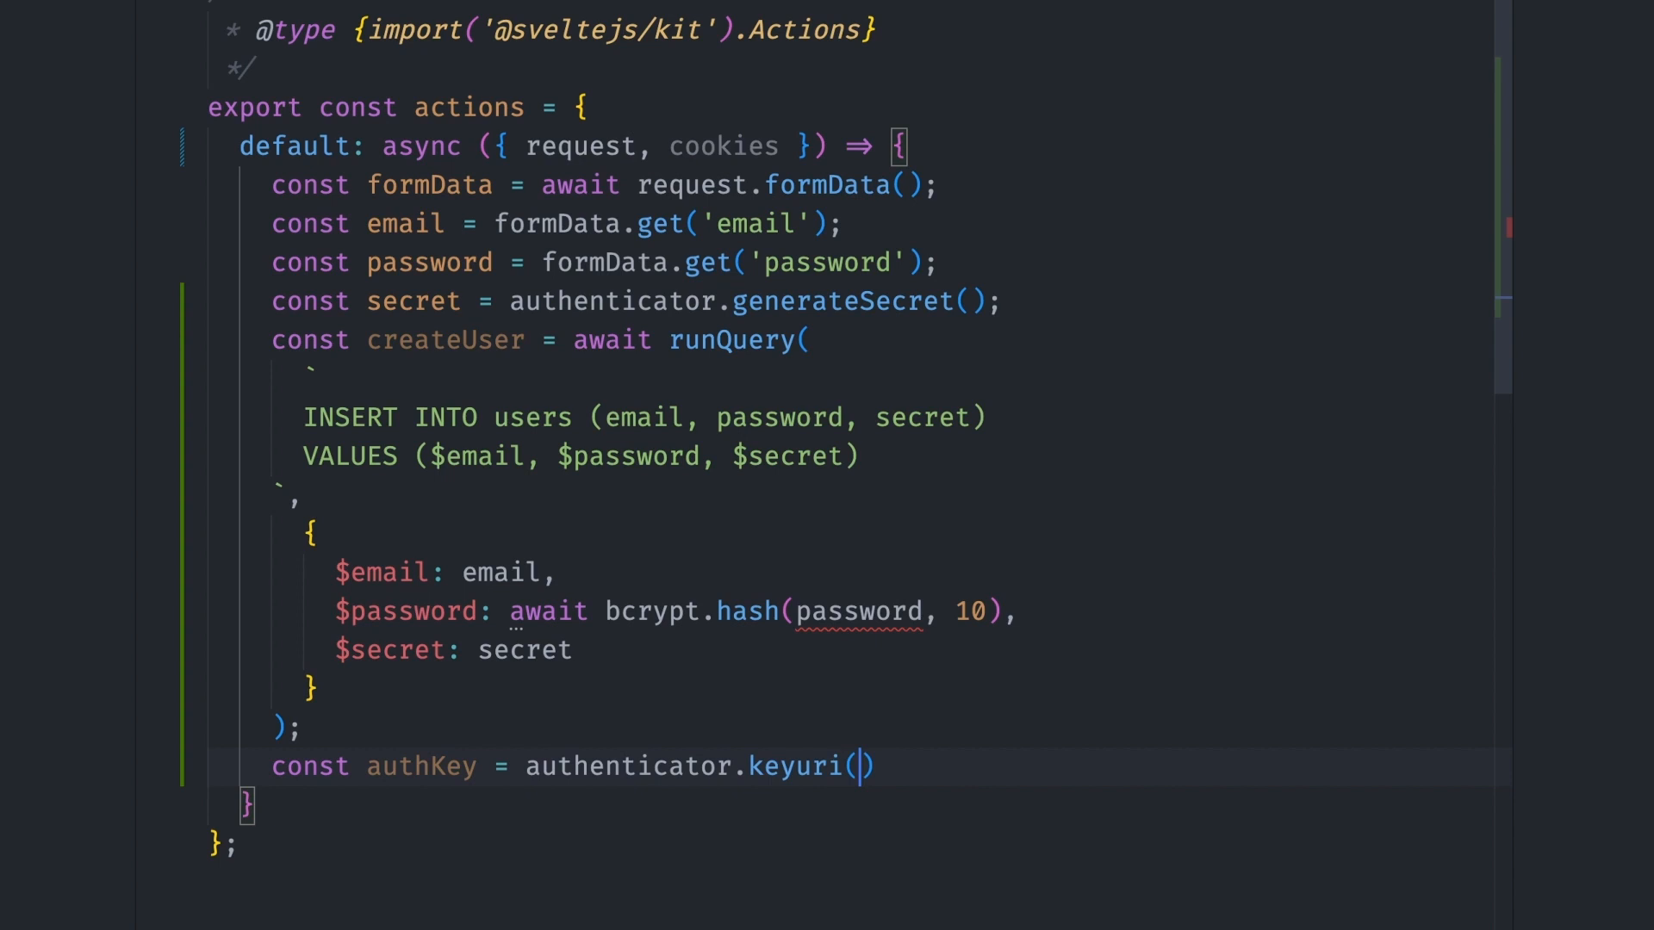
text(email,)
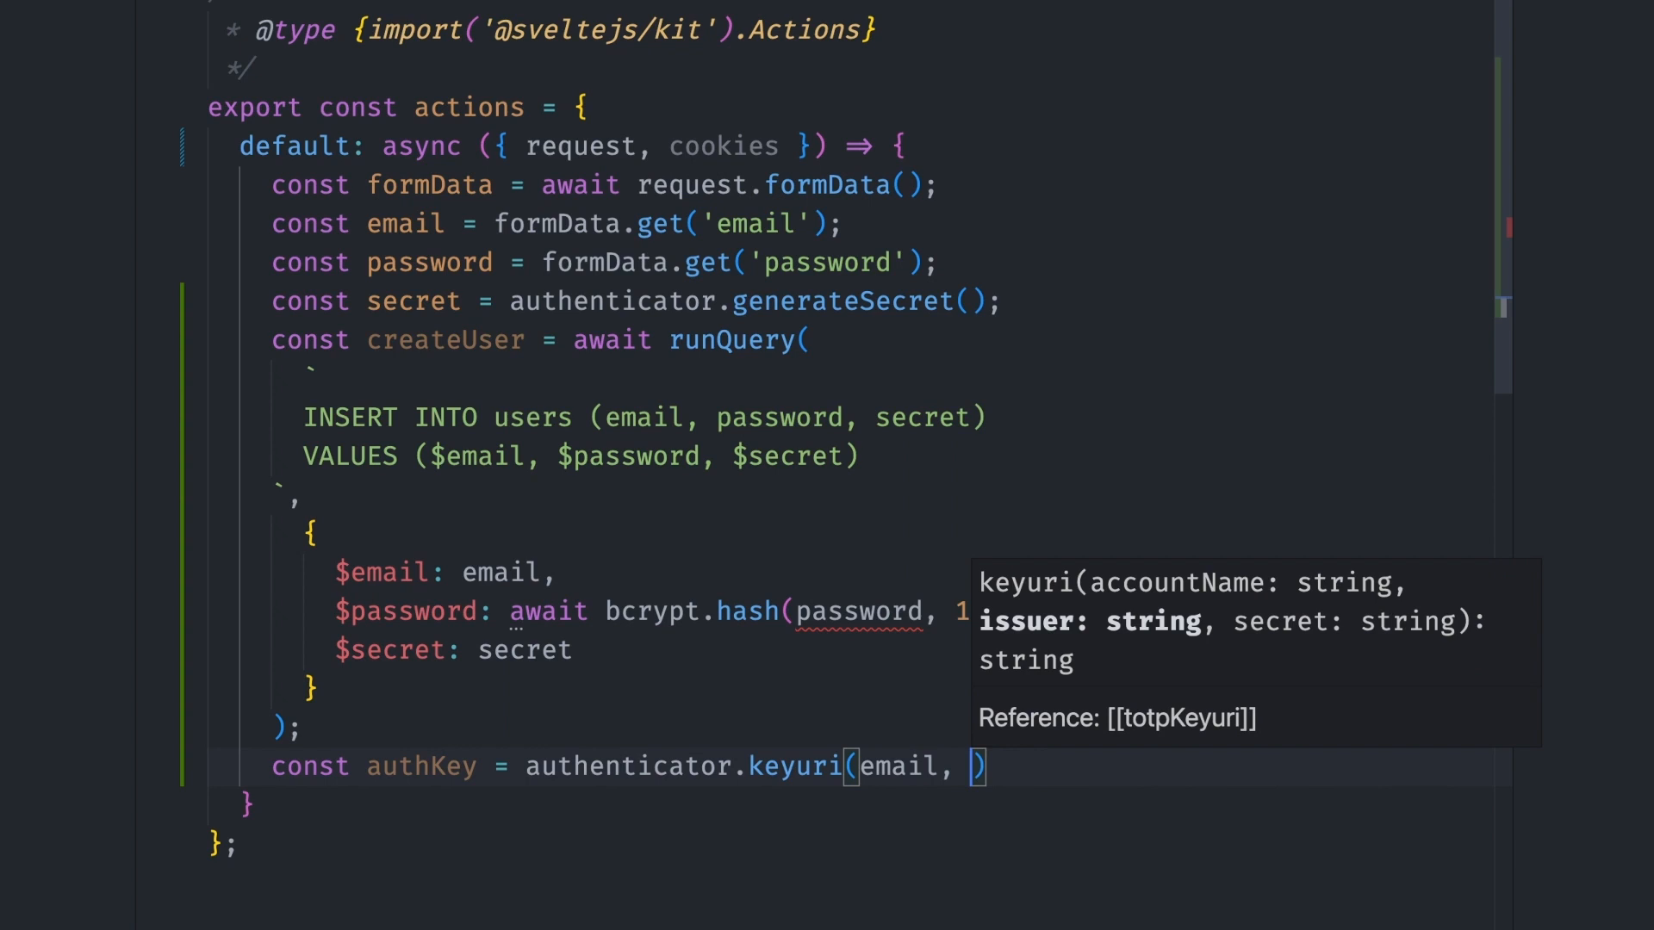
text('SvelteKit App)
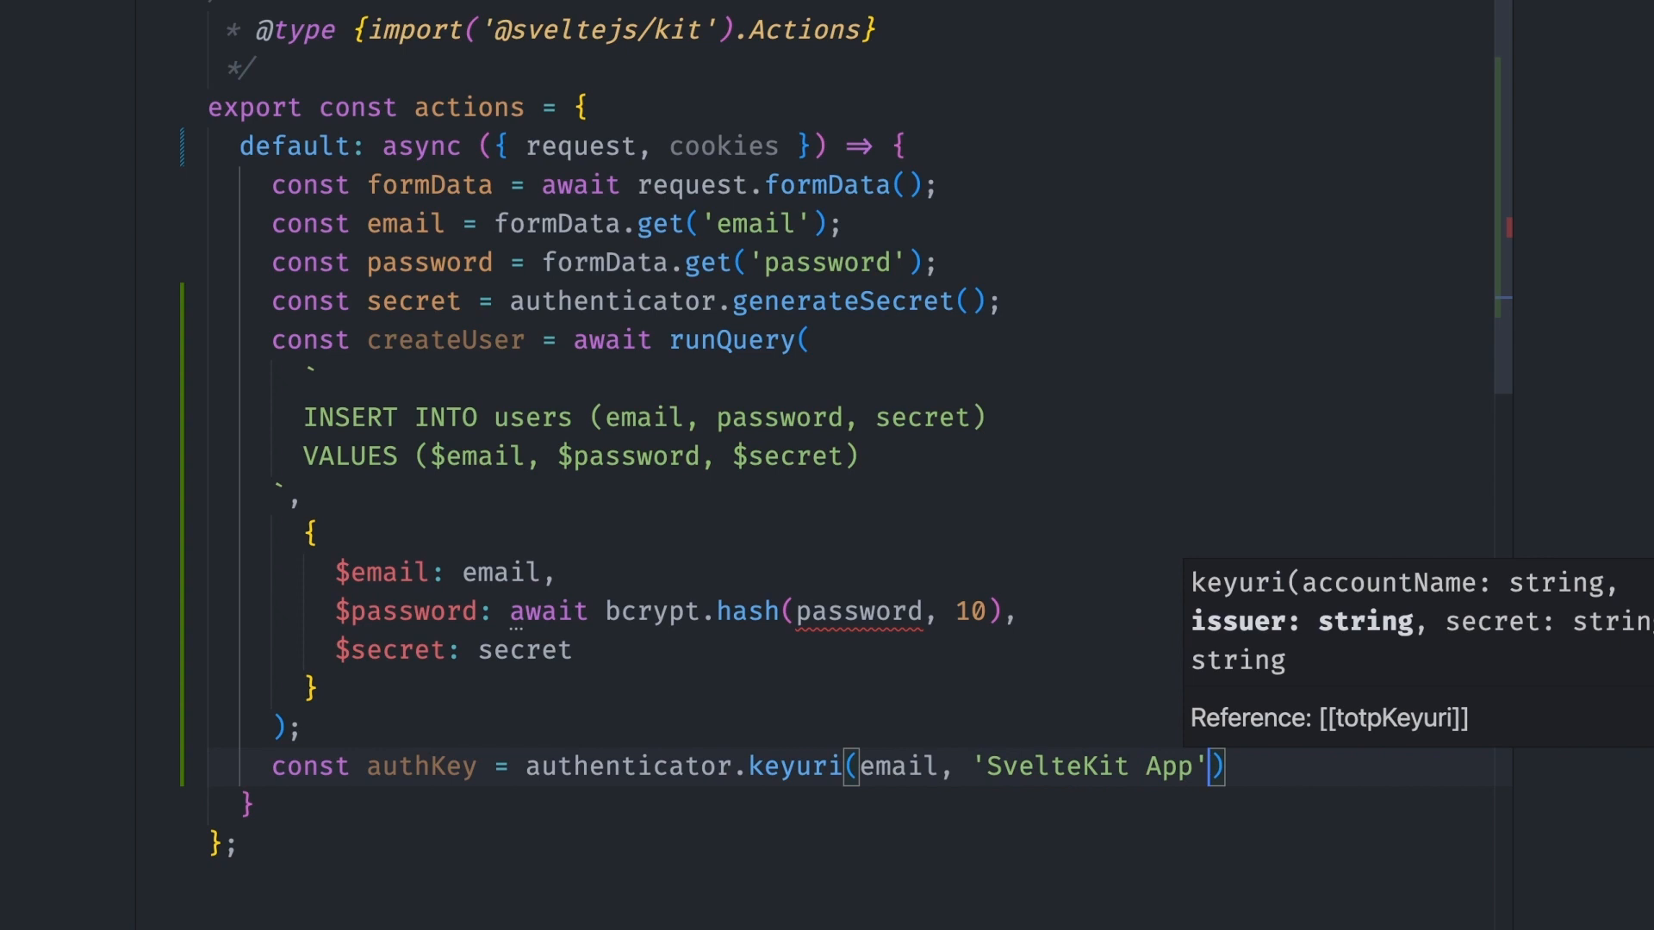
text(, secre)
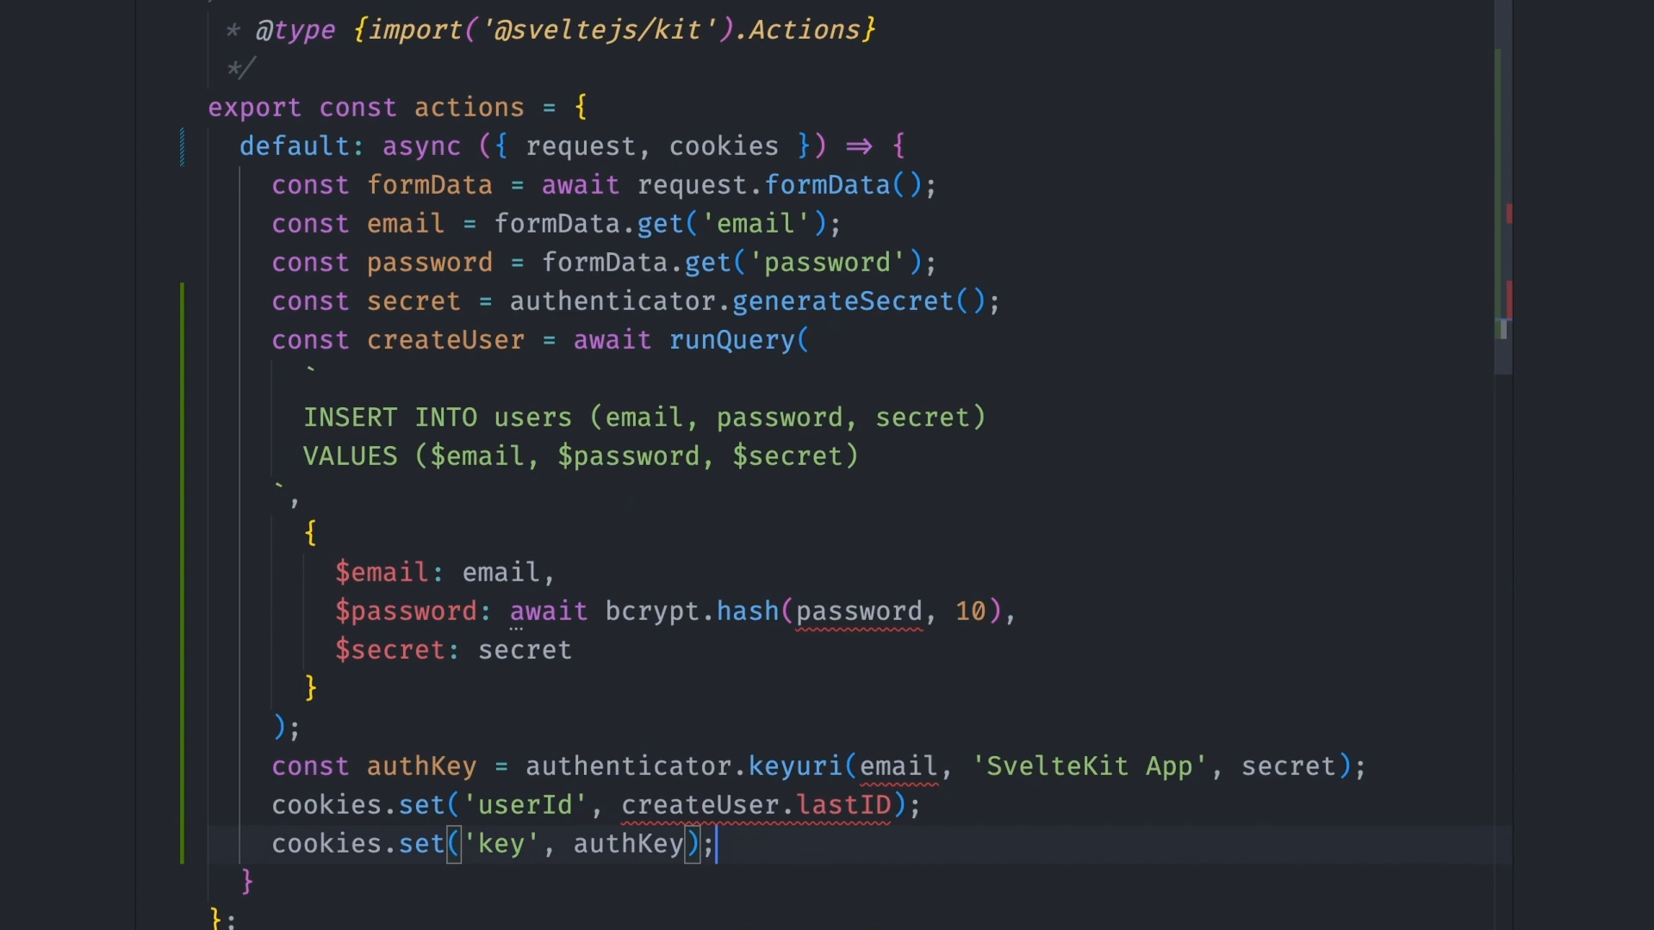
text(th)
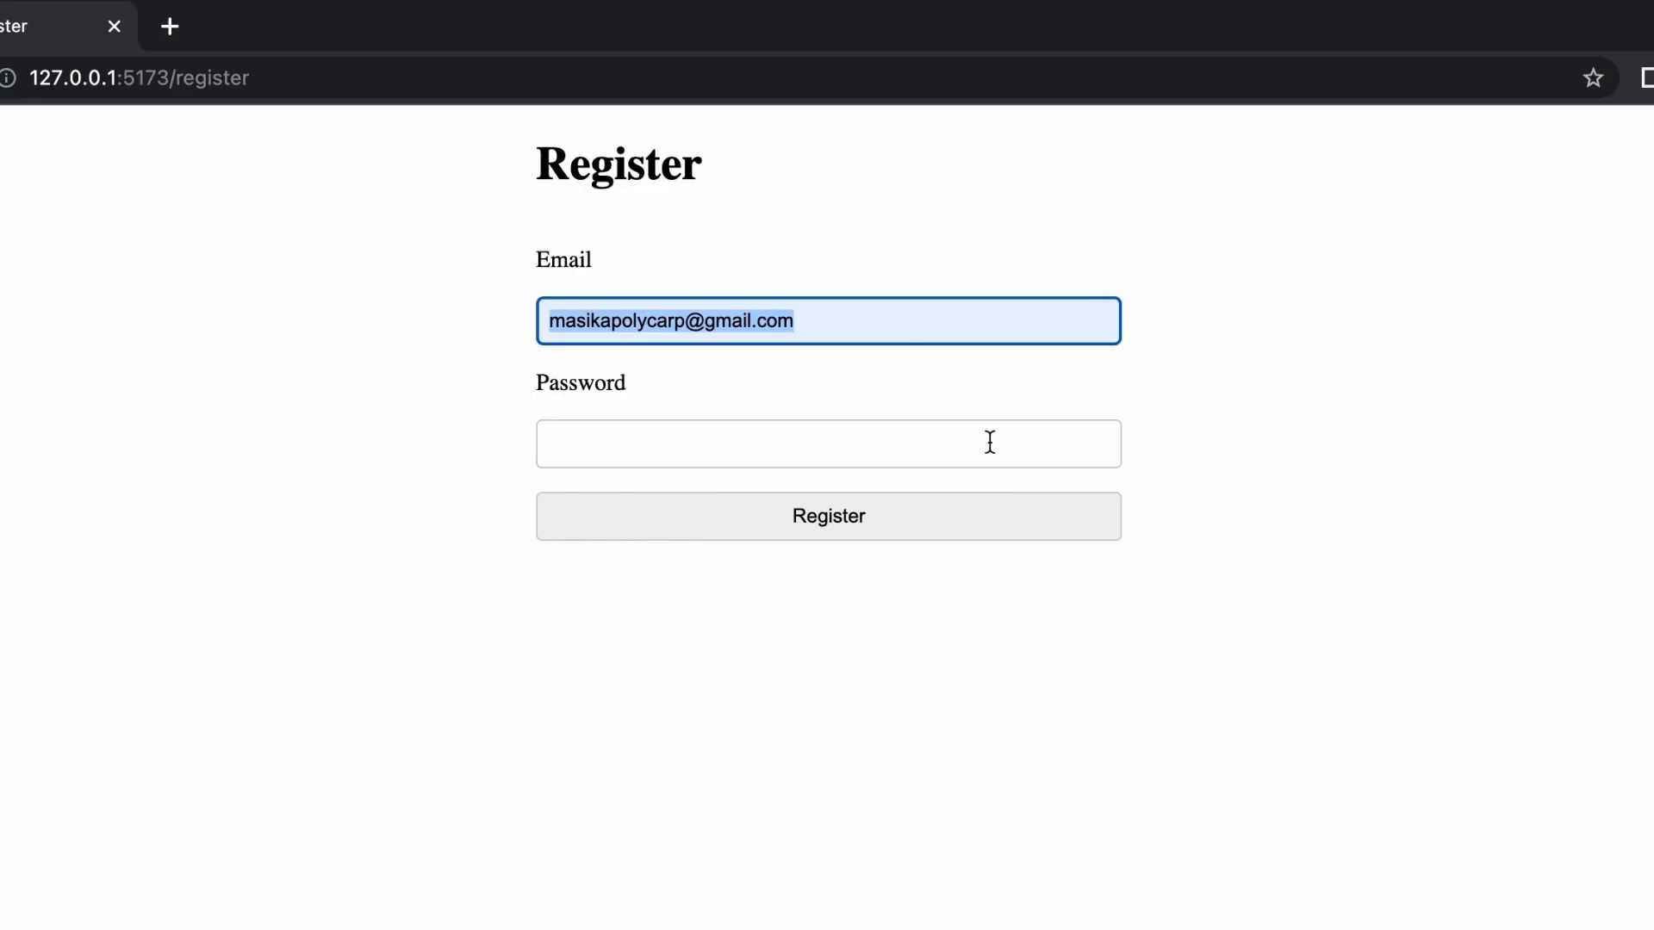
text(password)
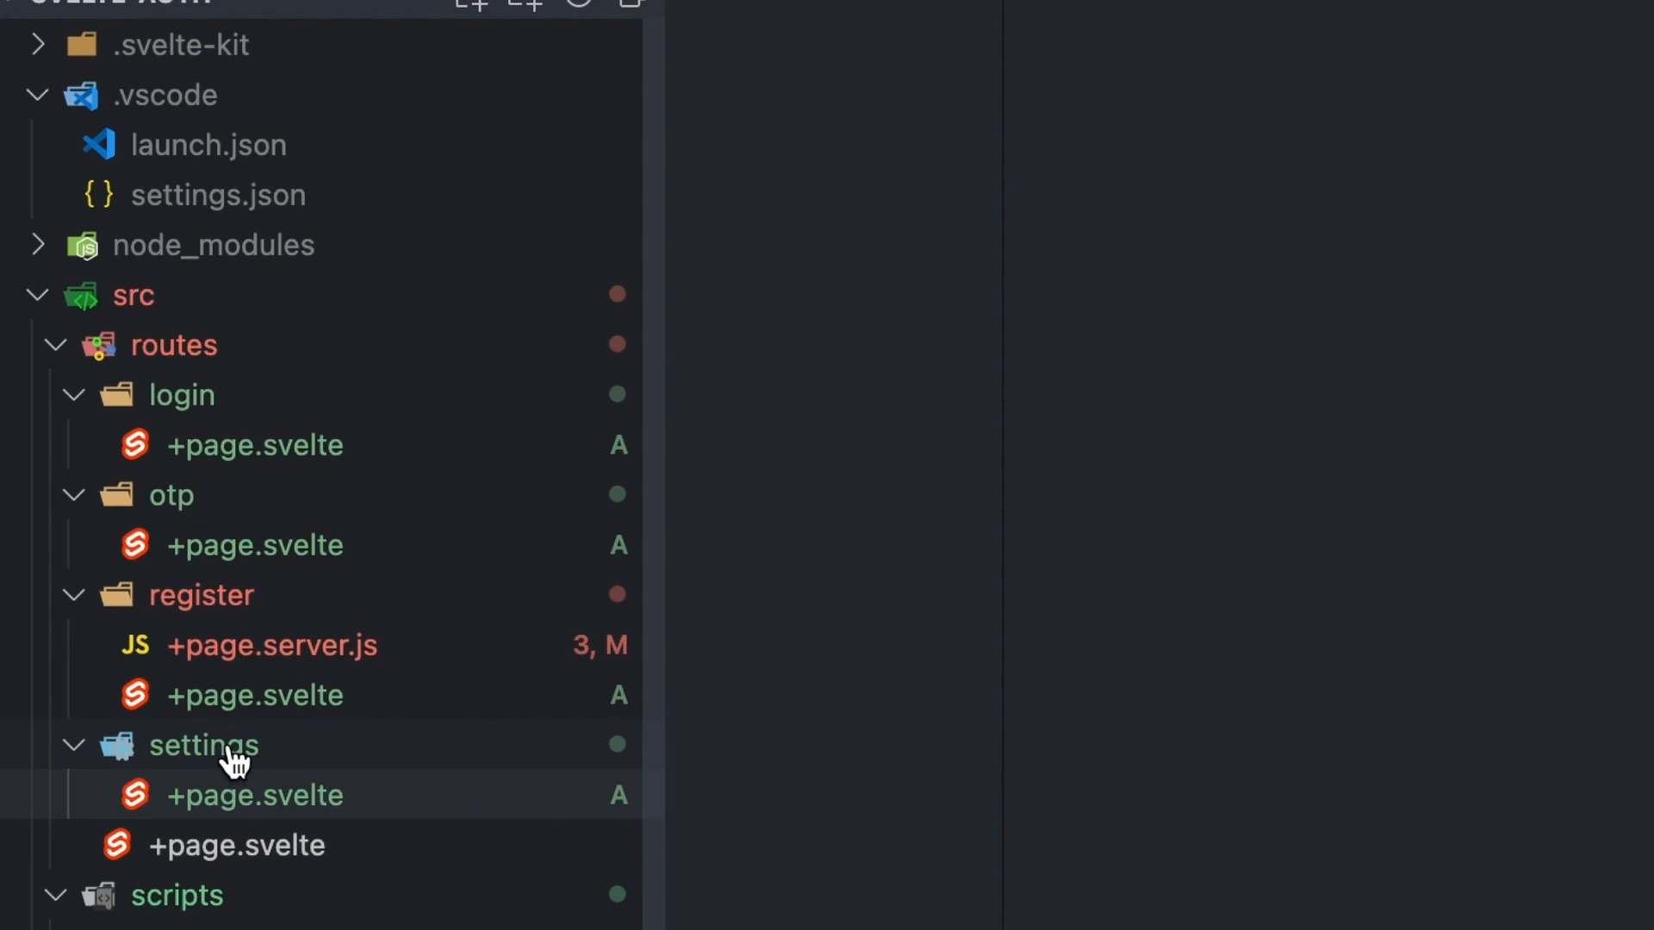
Create the settings route's server file and redirect unauthenticated visitors to /register.
right_click(206, 746)
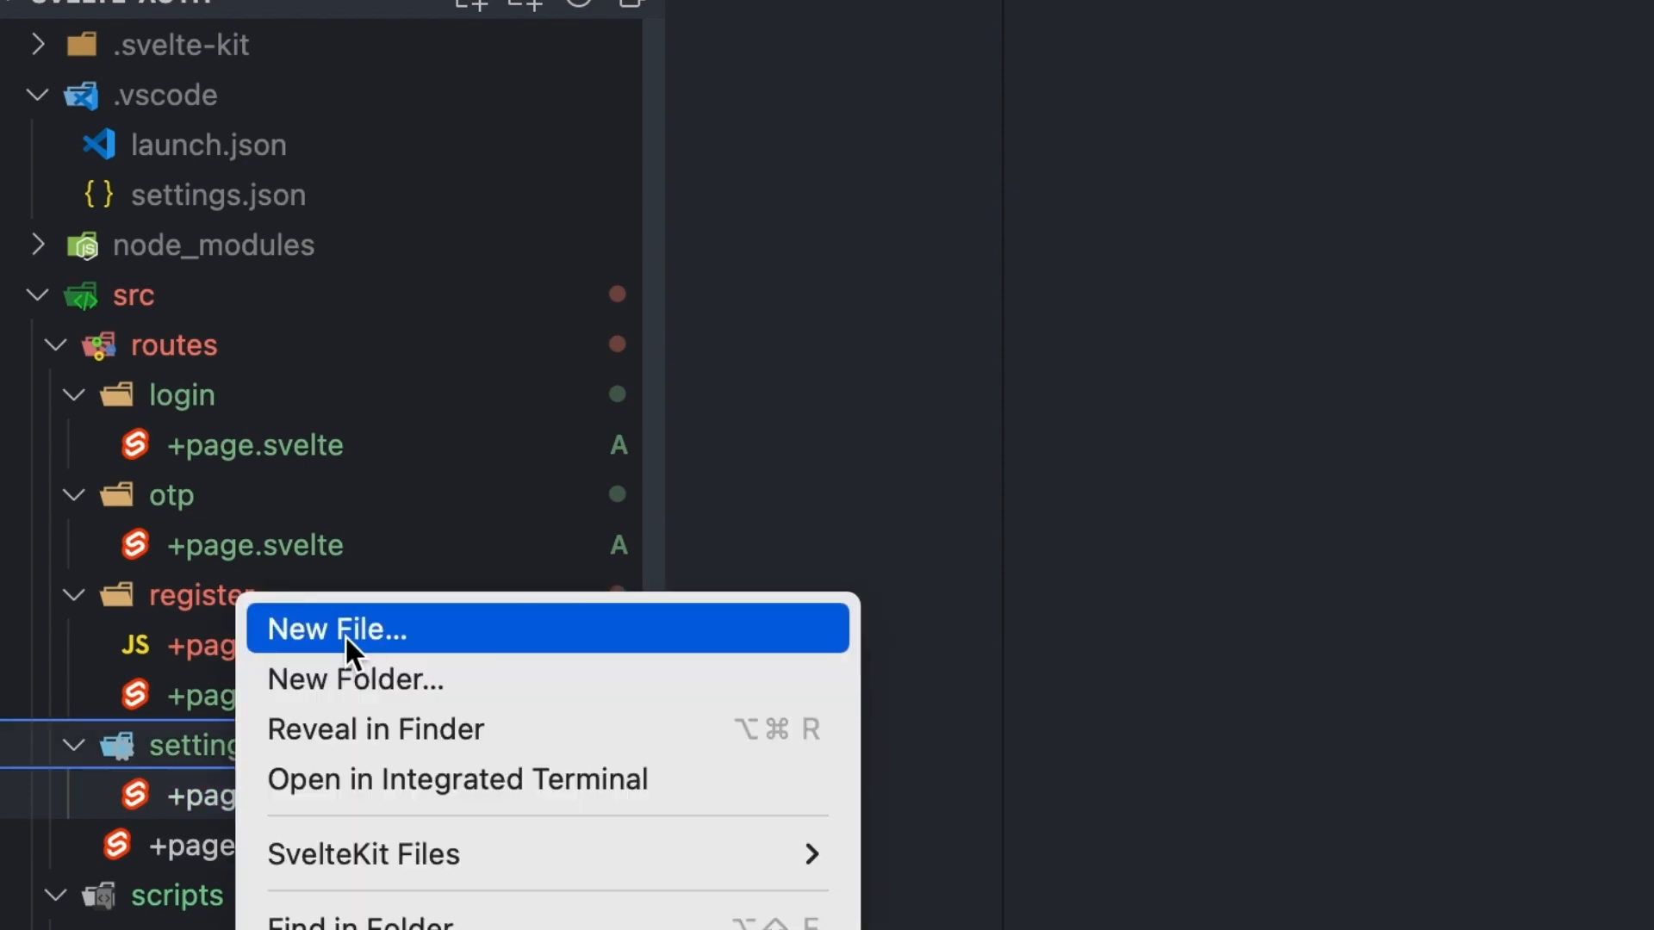
click(337, 628)
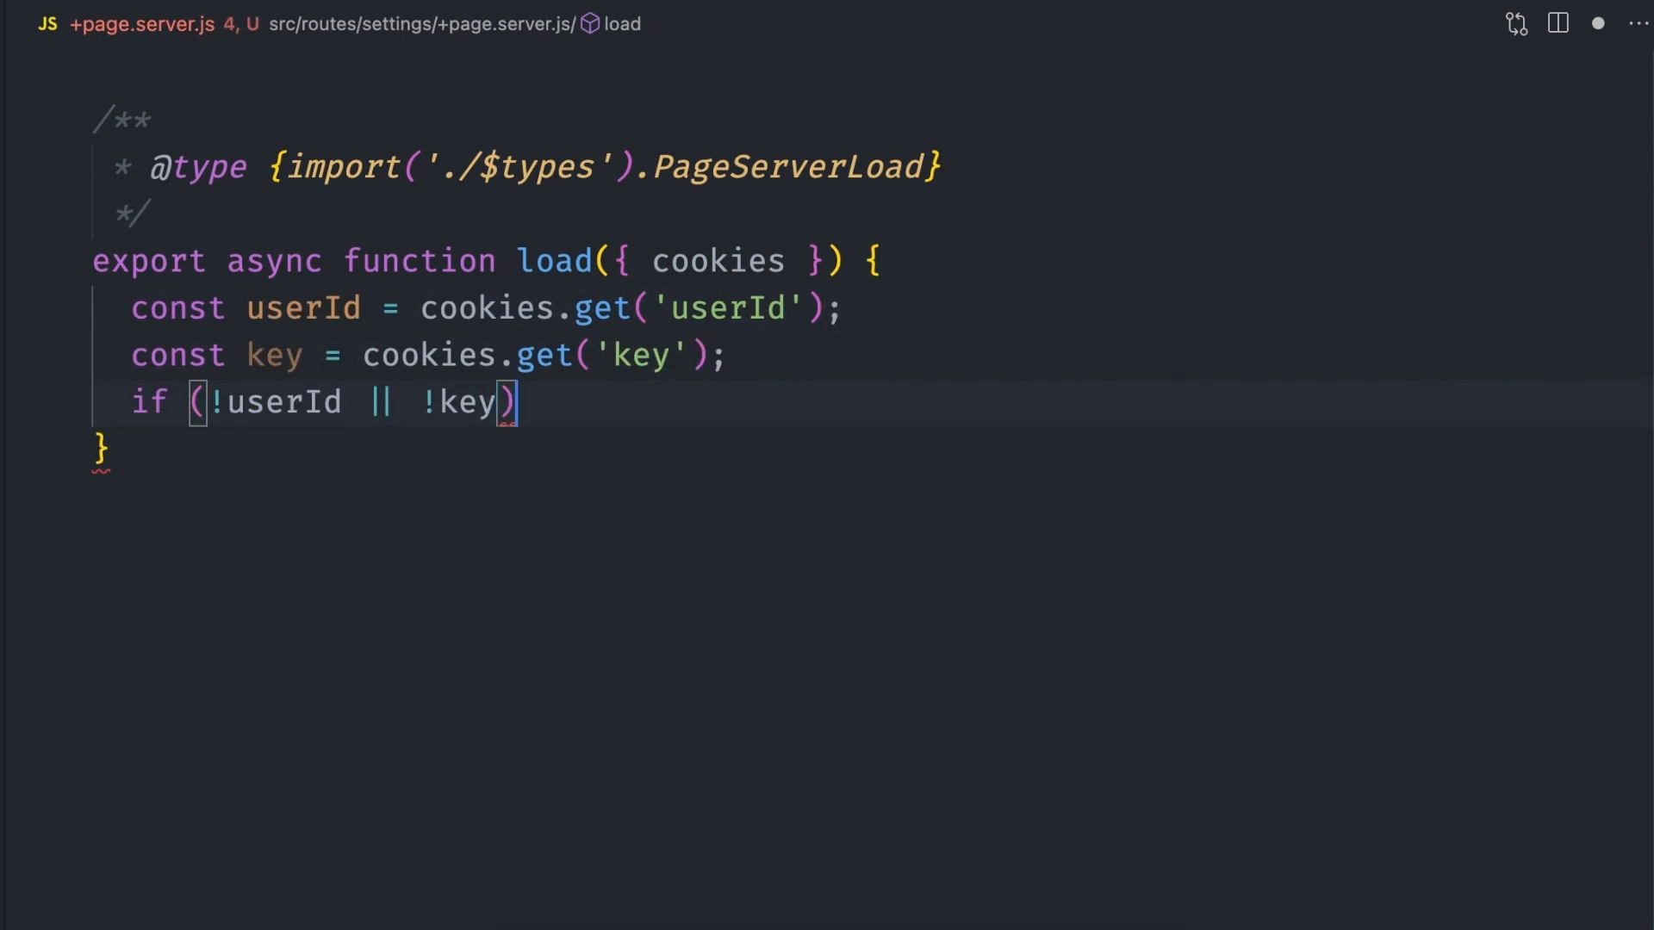
text(throw redirect(302, '/register');)
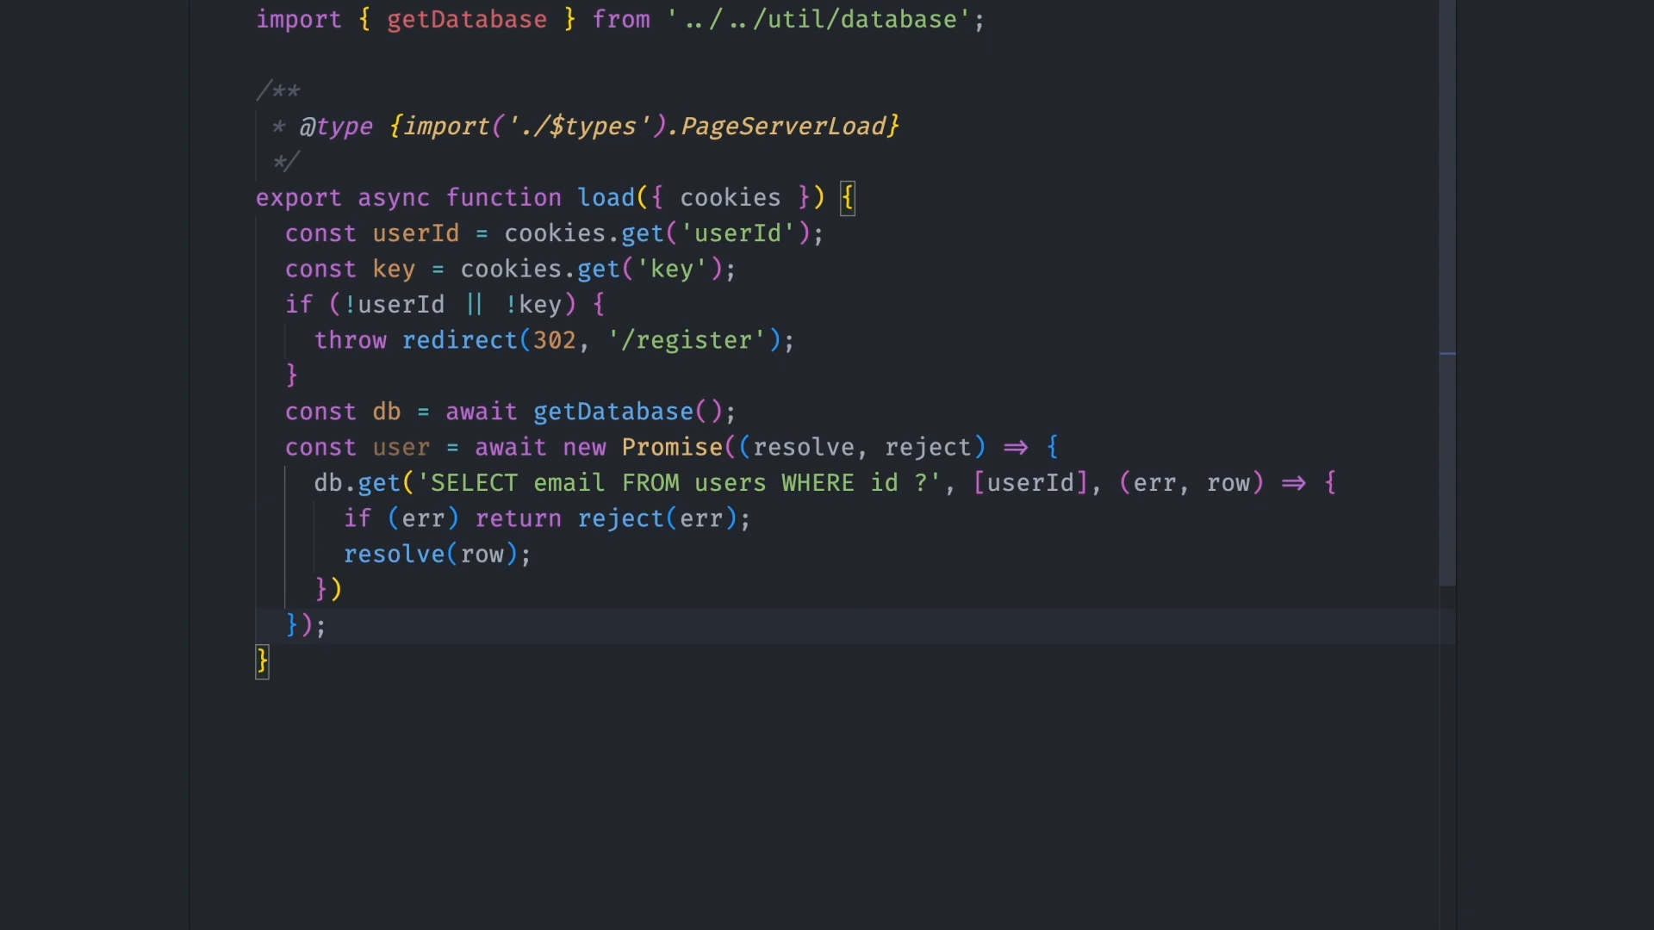
Import QRCode, build url with await QRCode.toDataURL(key), and return it with the user.
text(const url =)
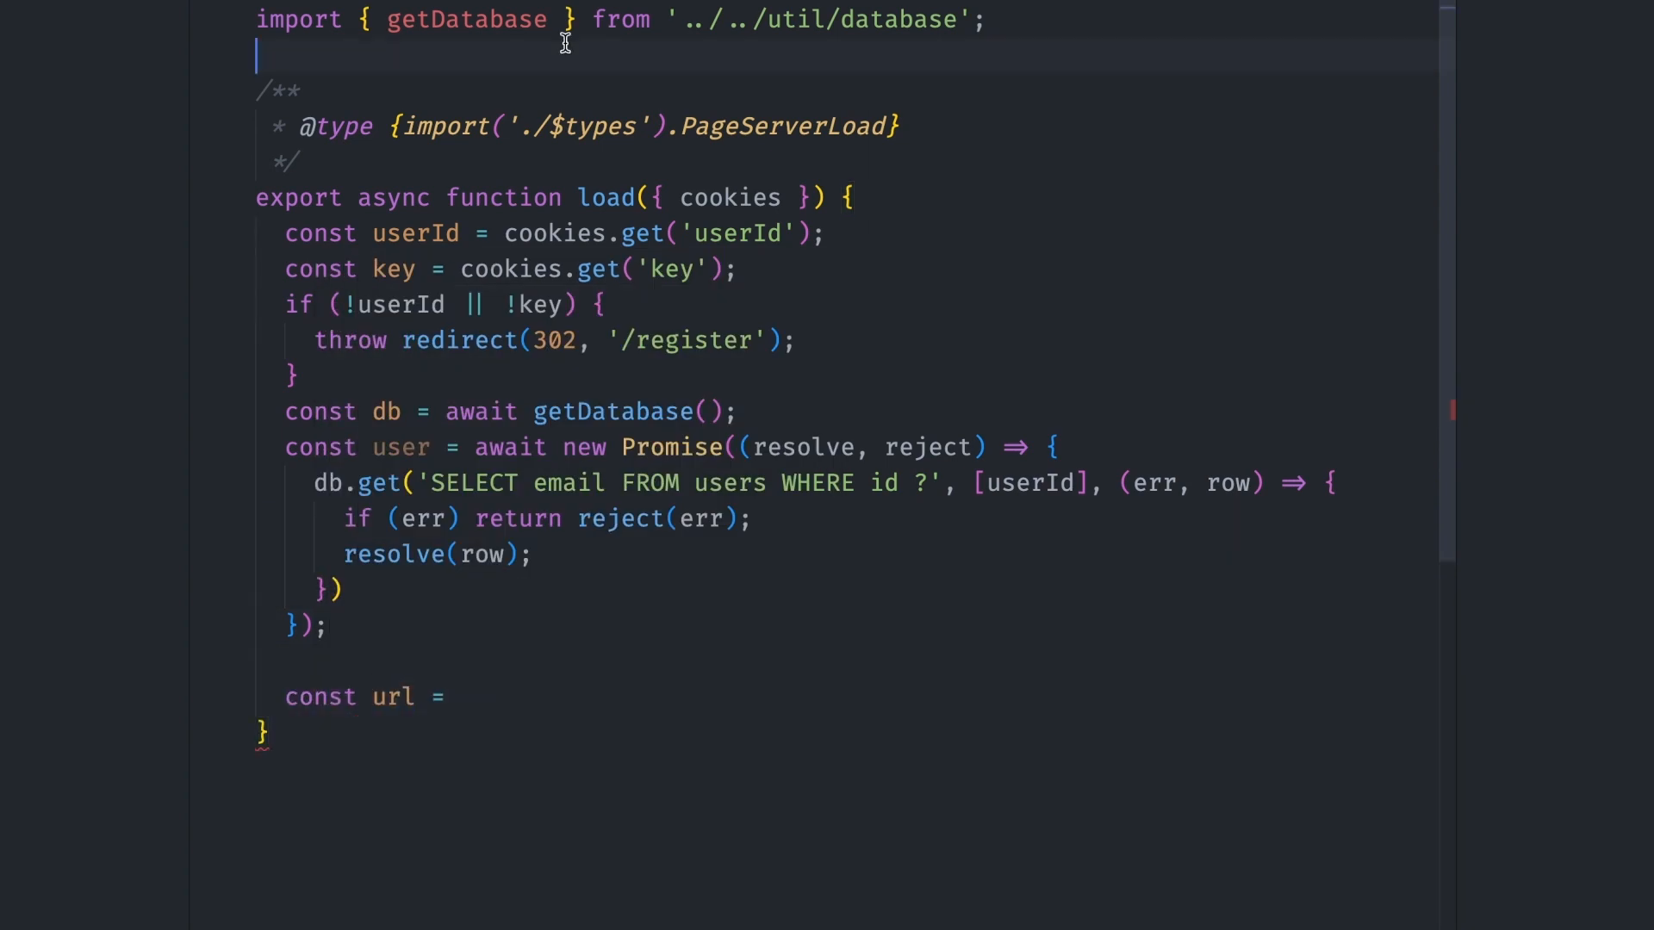
text(import QRCode from 'qrcode';)
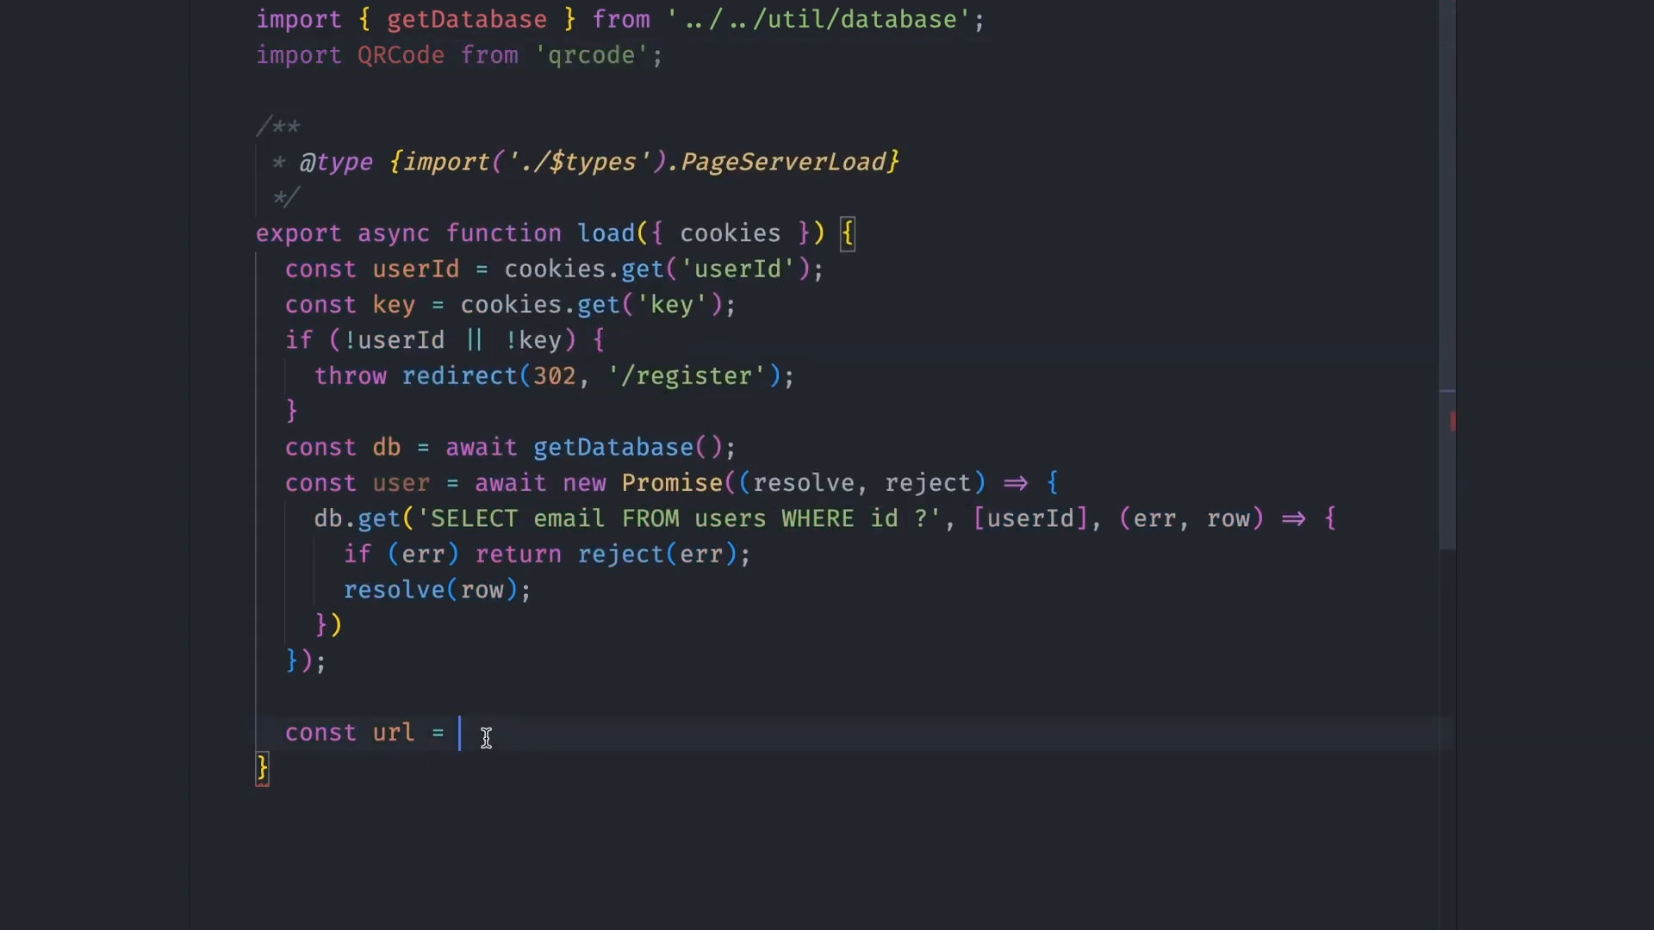
text(await QRCode.toDataURL(key);)
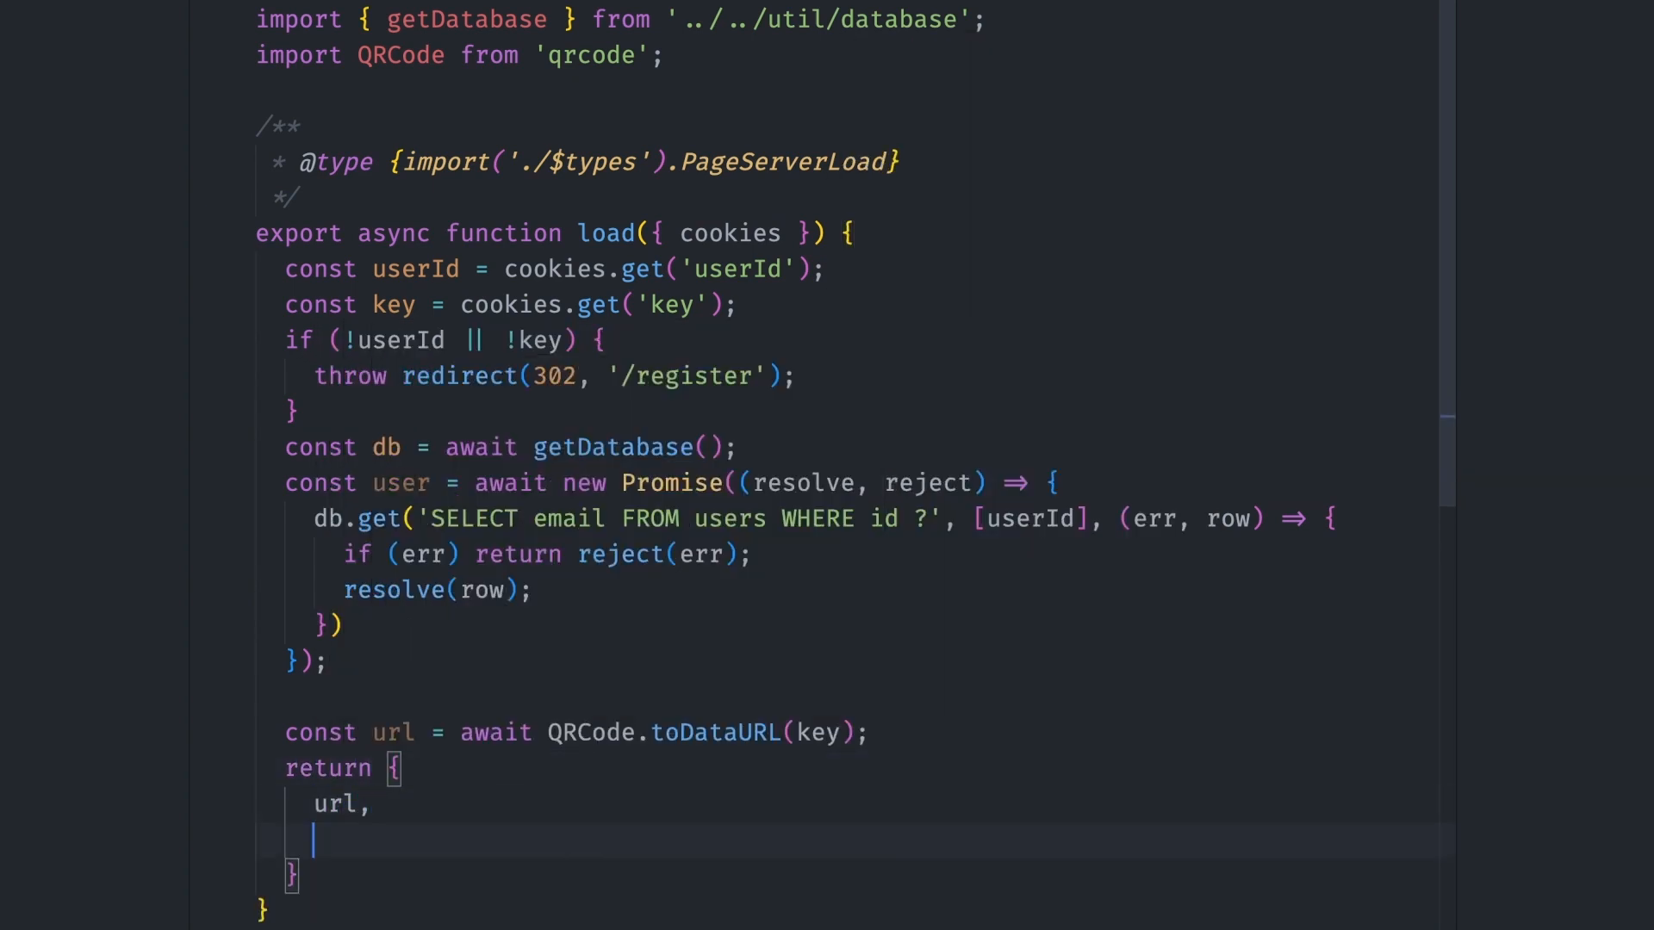
text(user)
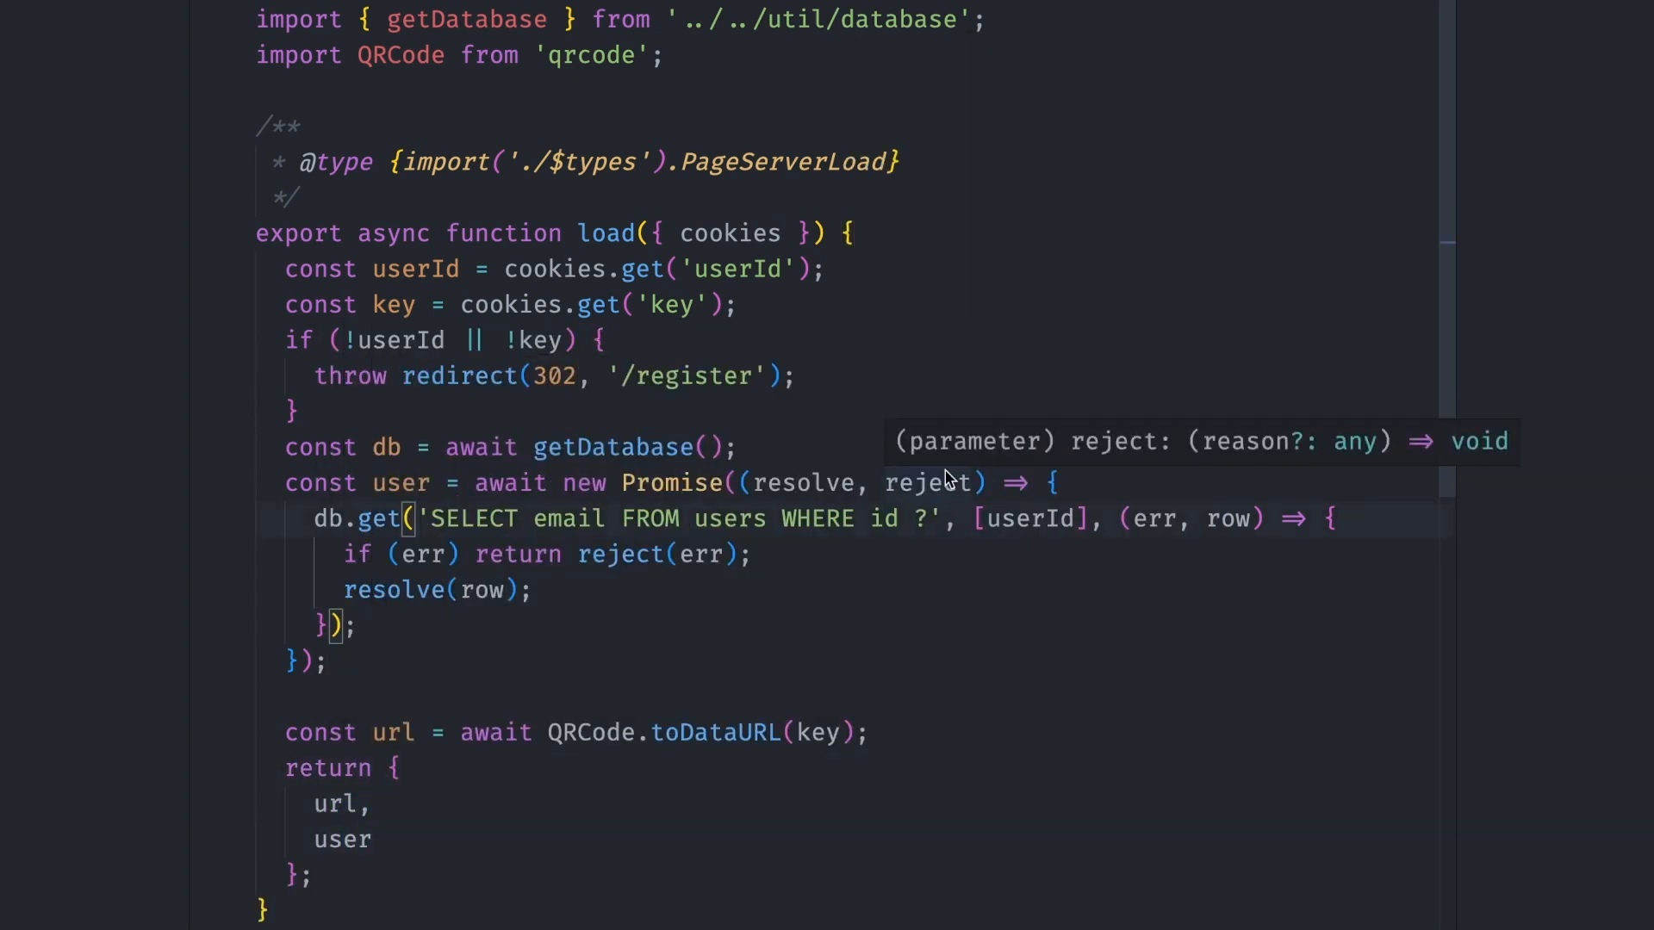
text(=)
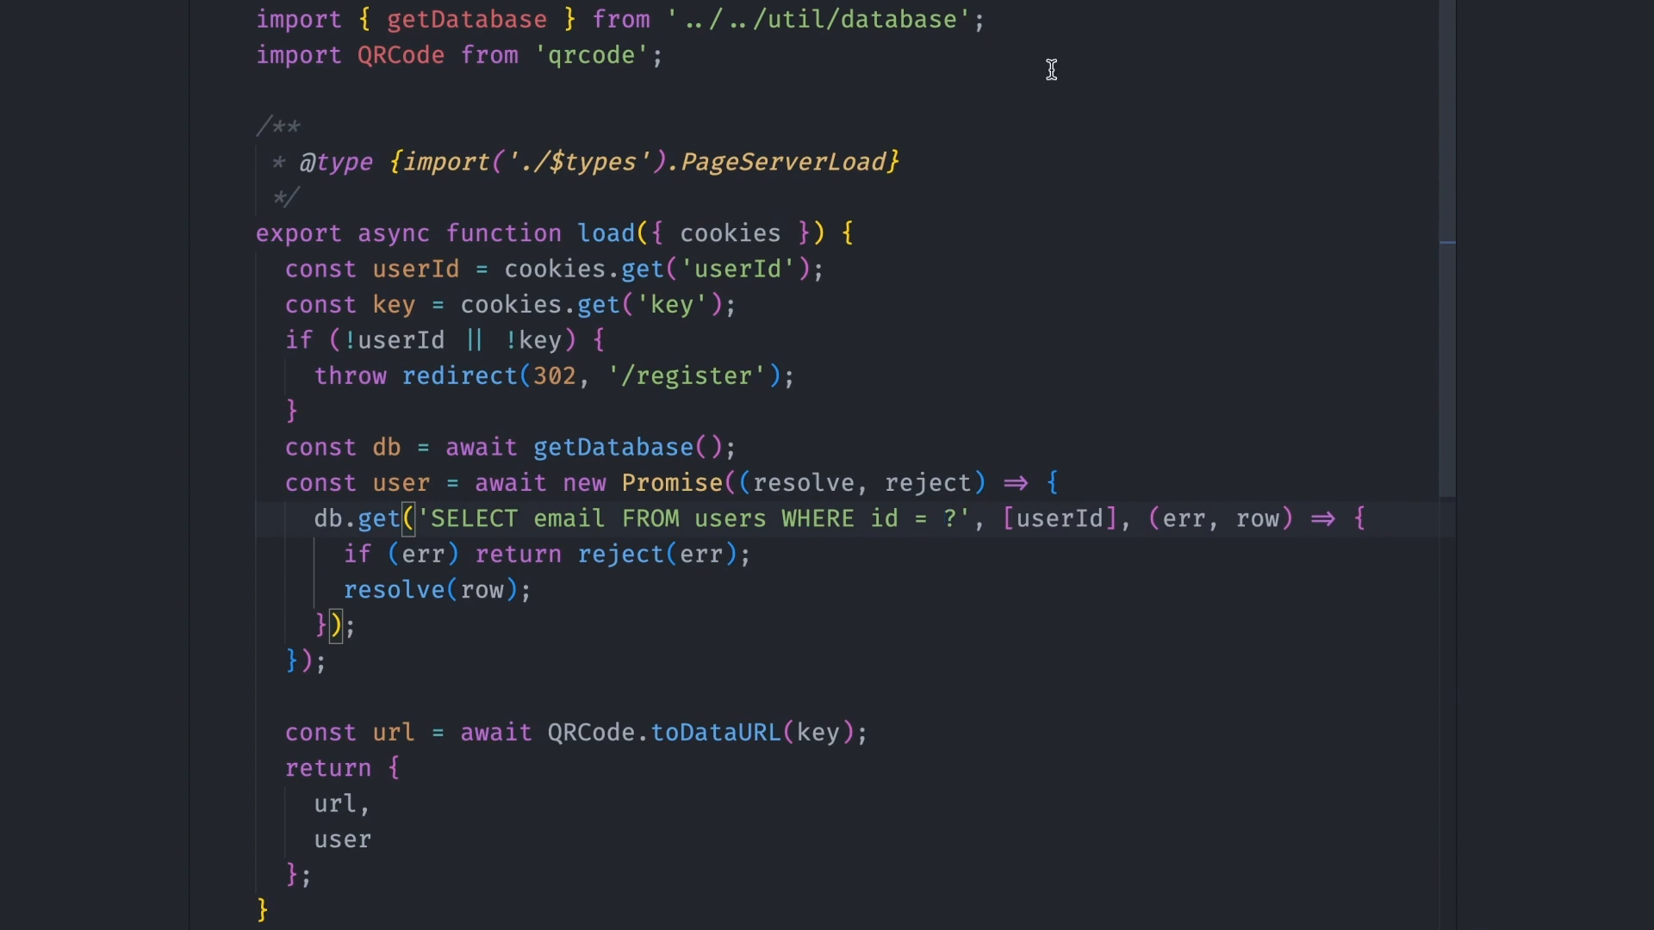
text(s)
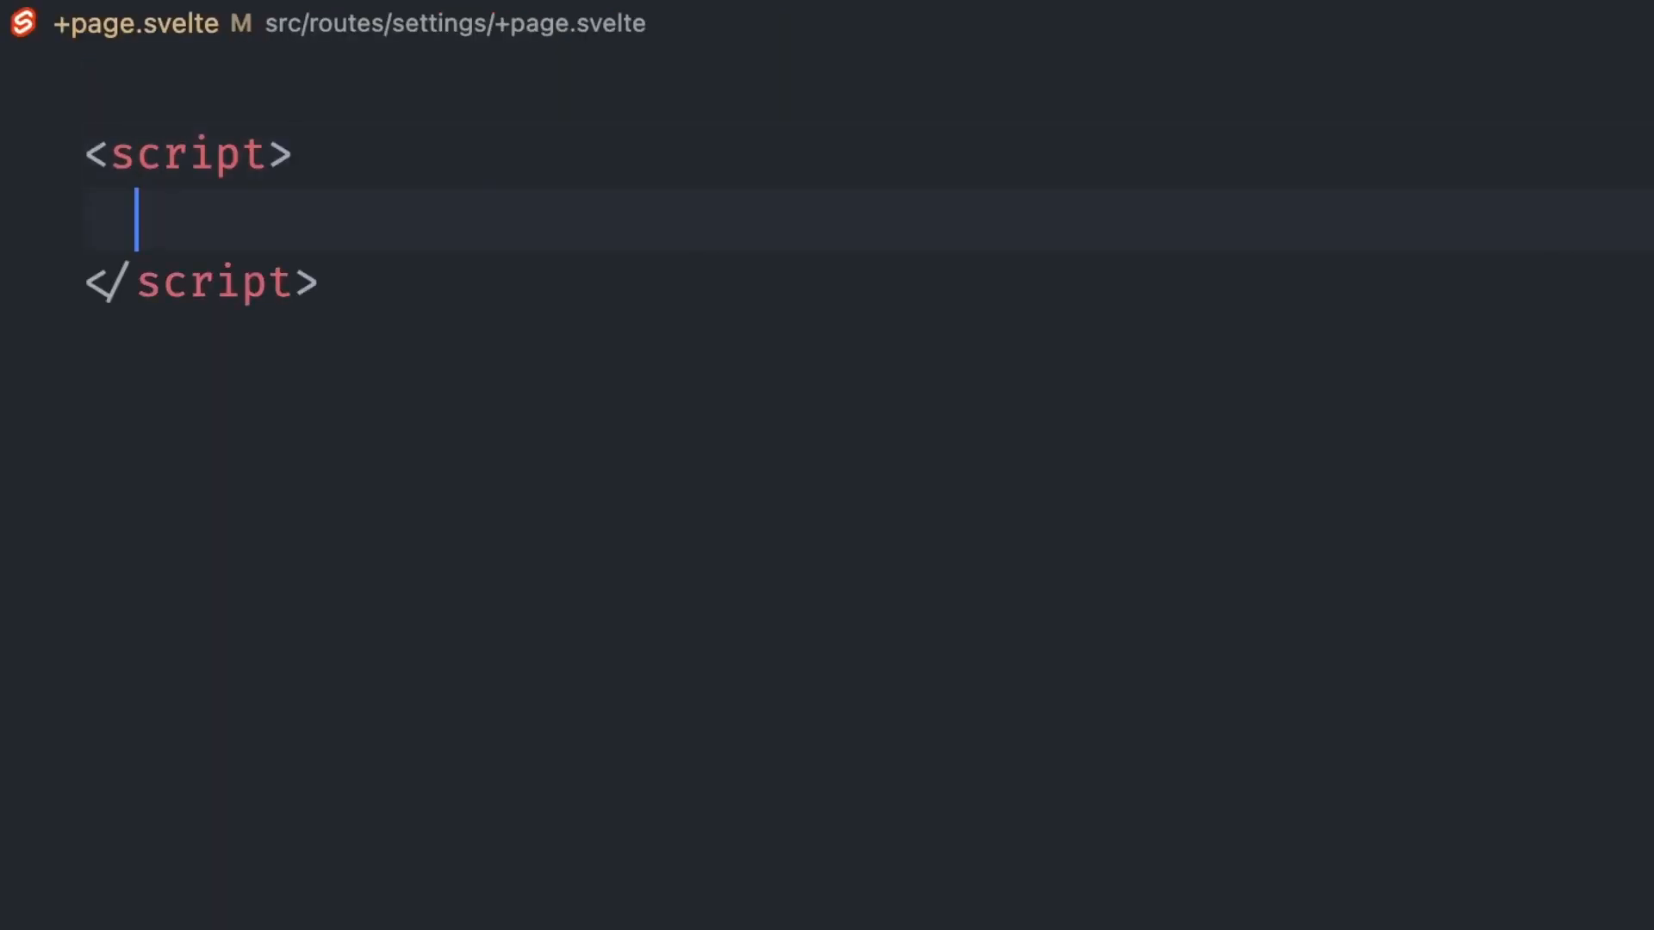
Add export let data, a settings div with a heading message, and a QR Code img from data.url.
text(export let data;)
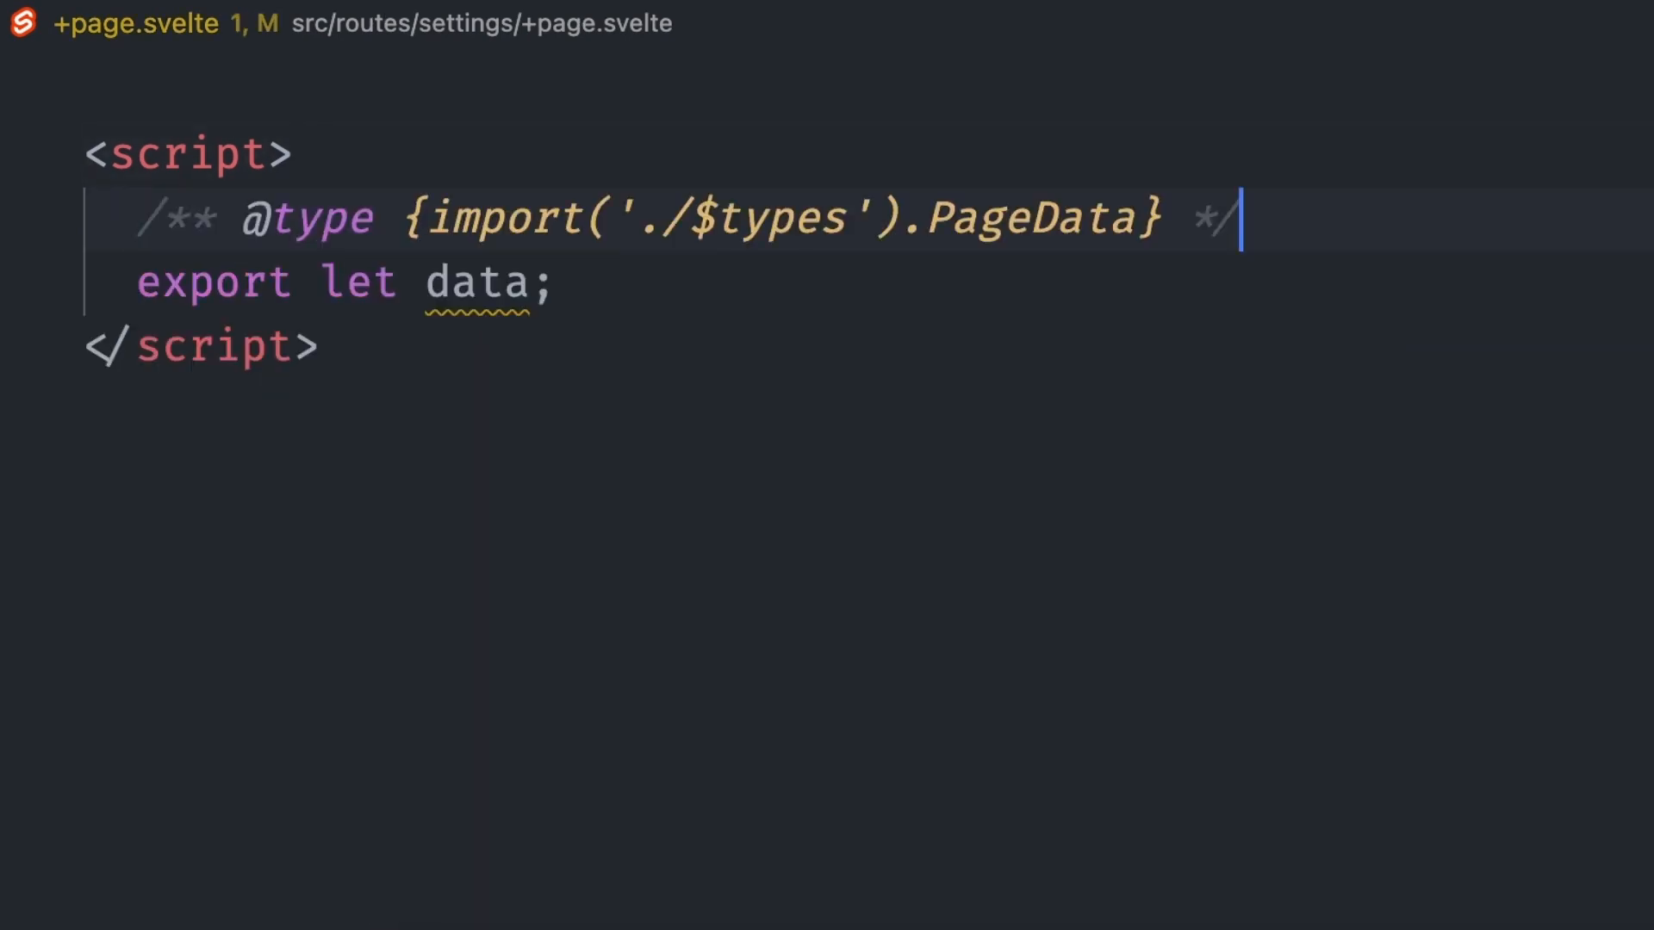
text(div)
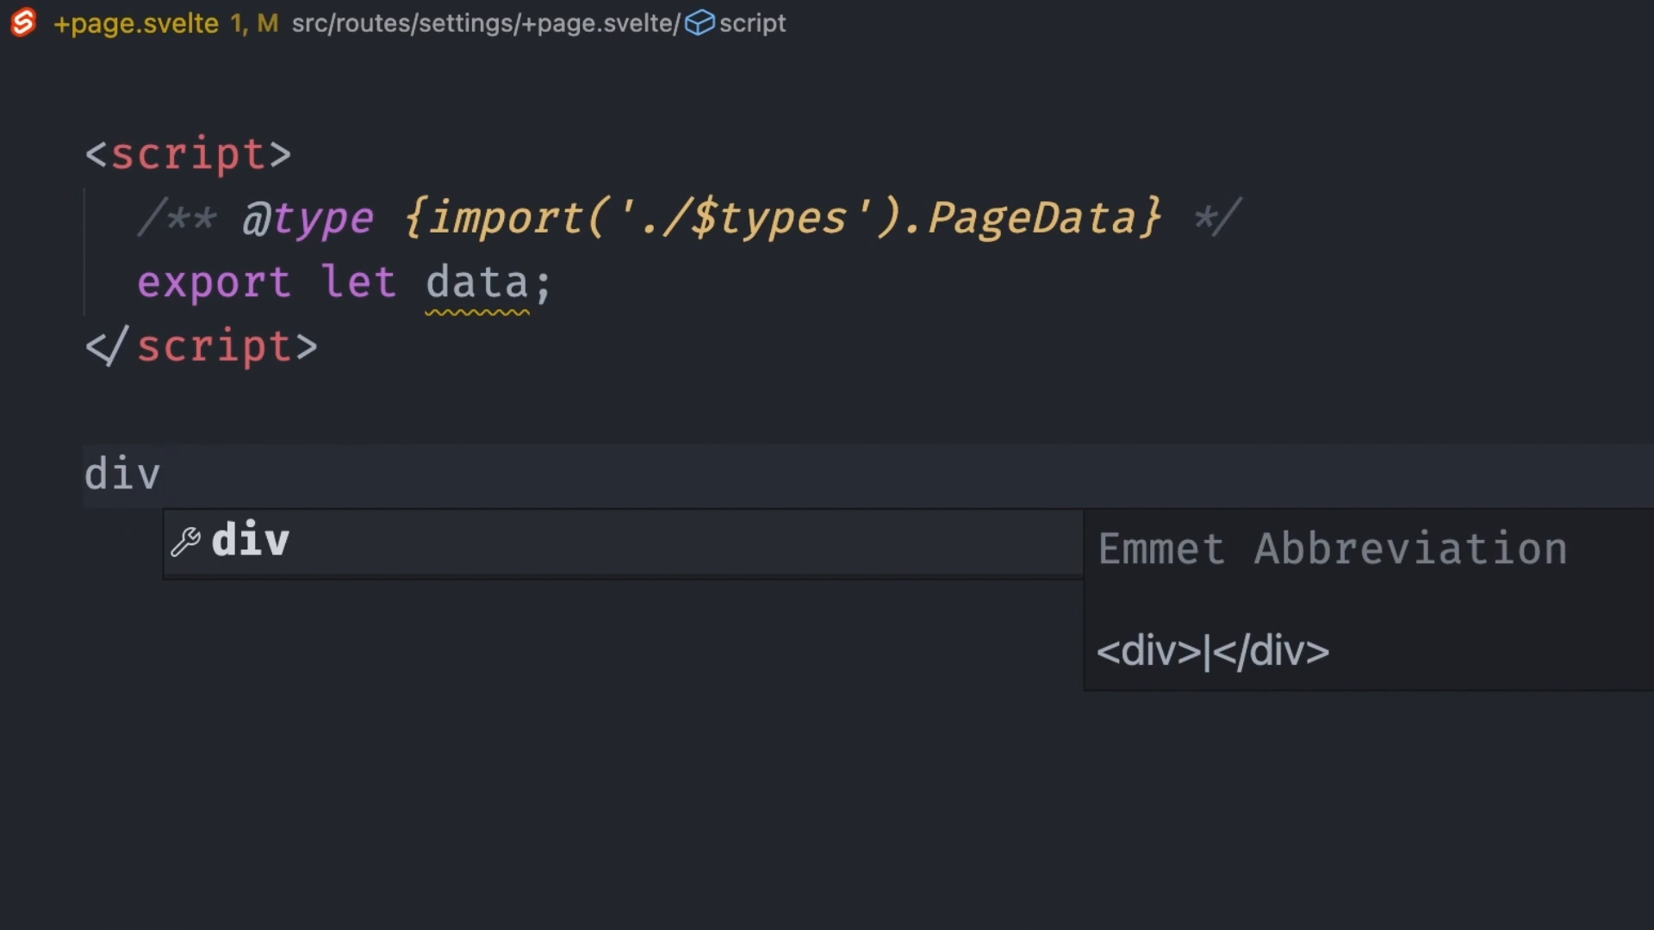
text(h1)
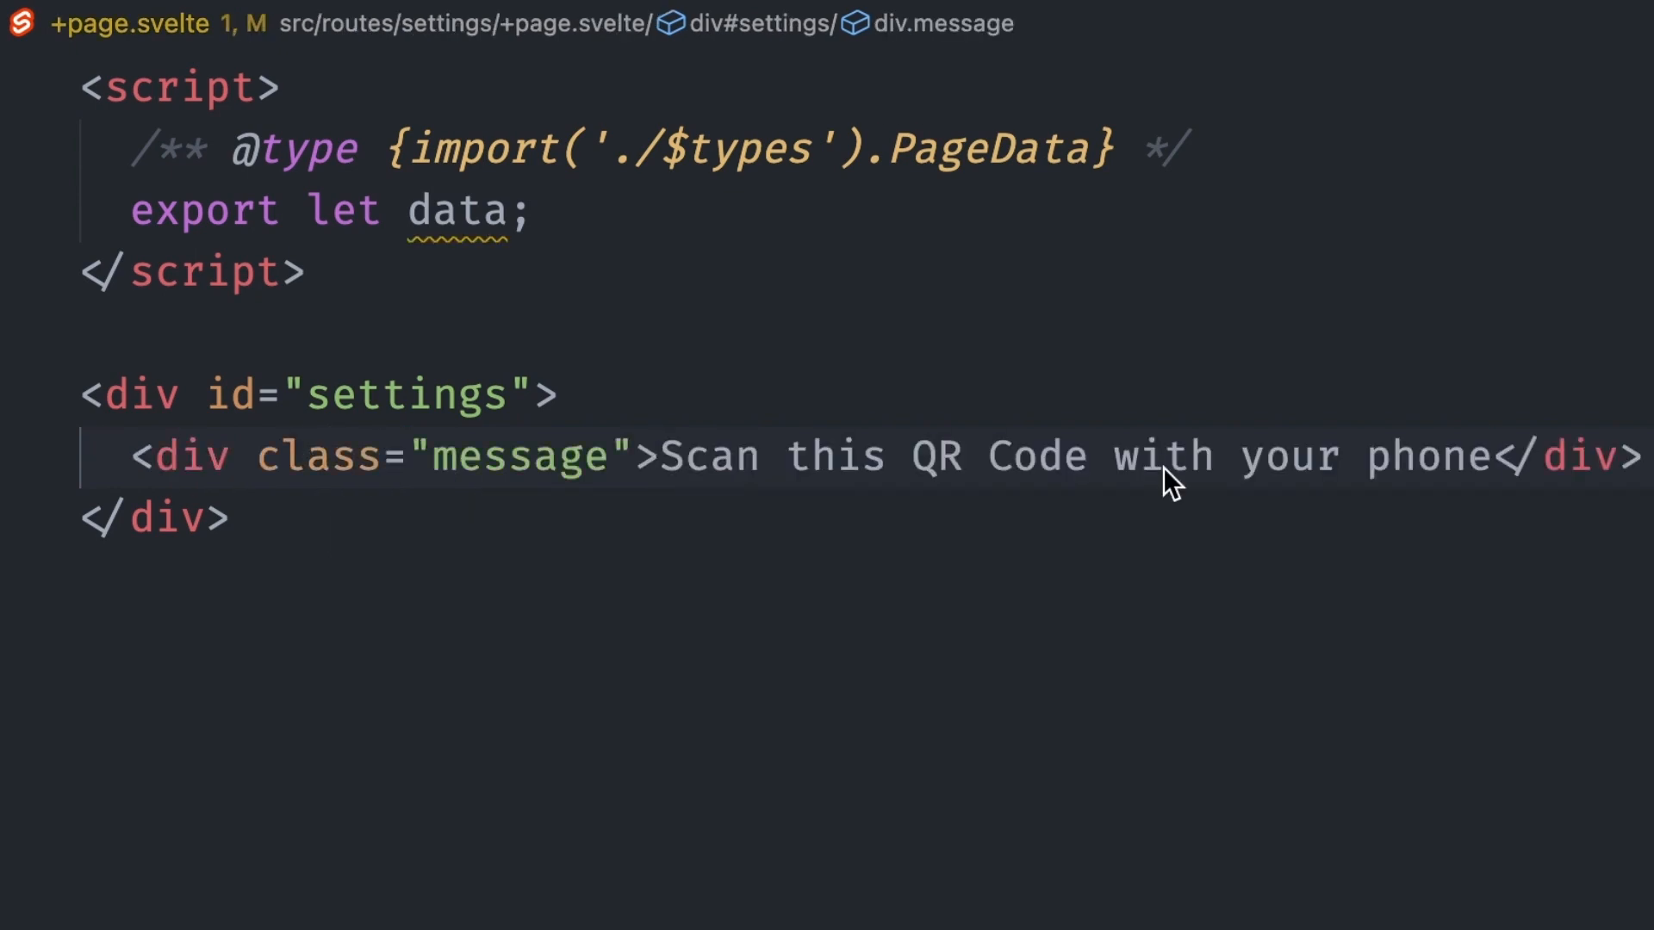
text(i)
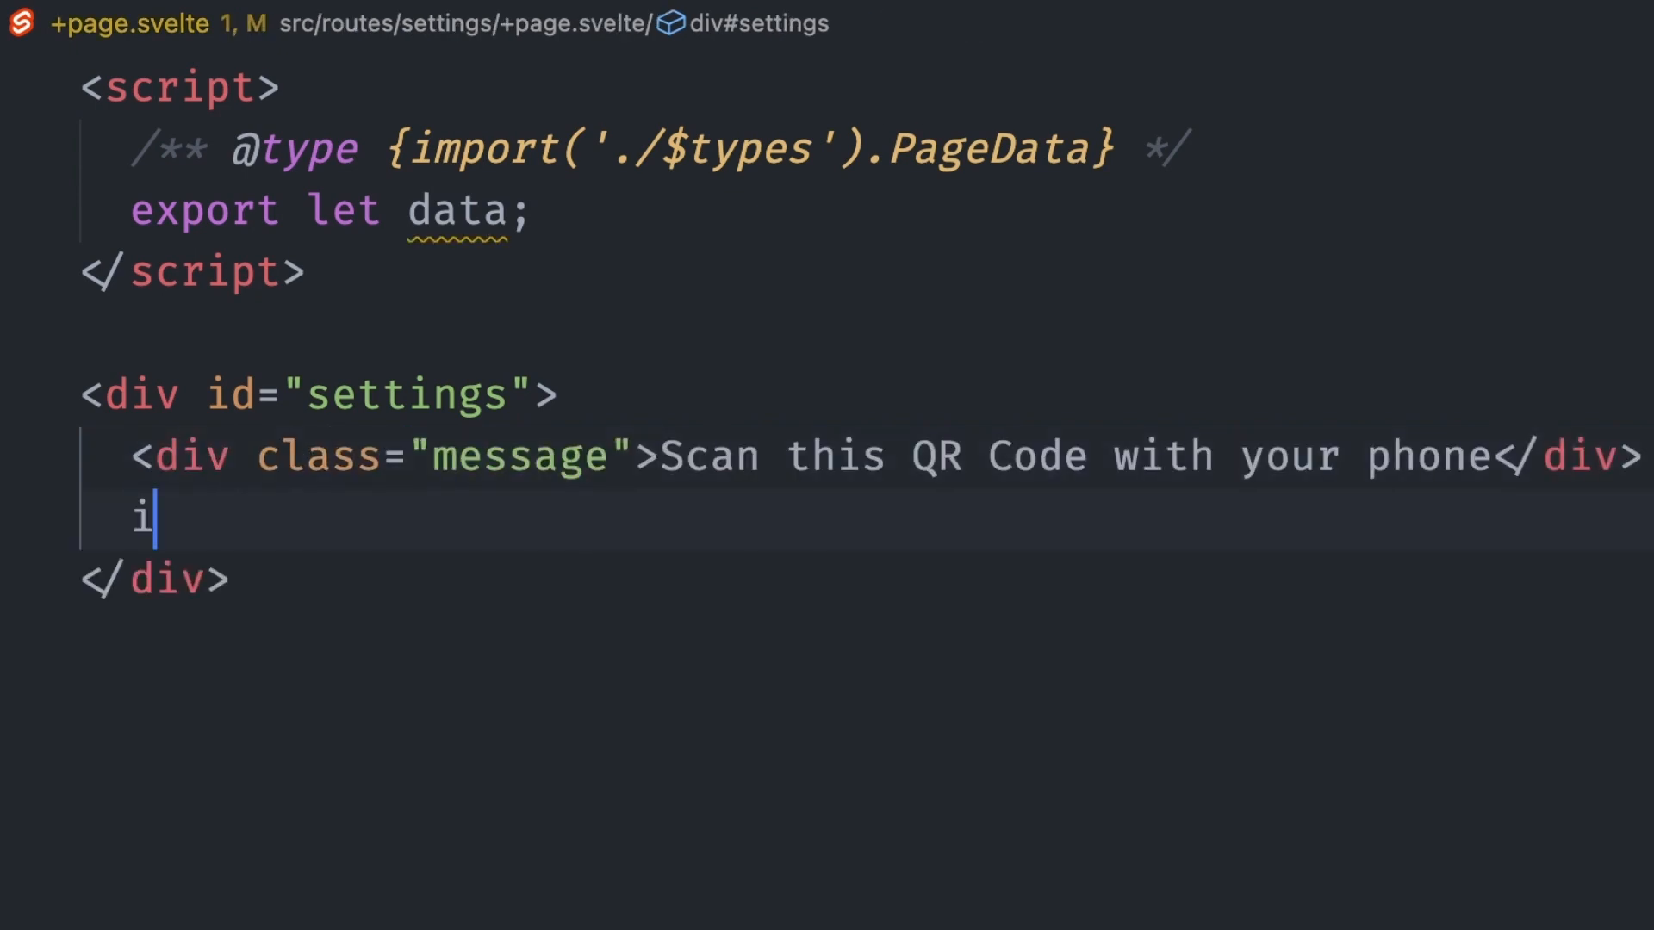
text(mg src={data.url} alt="QR Code" />)
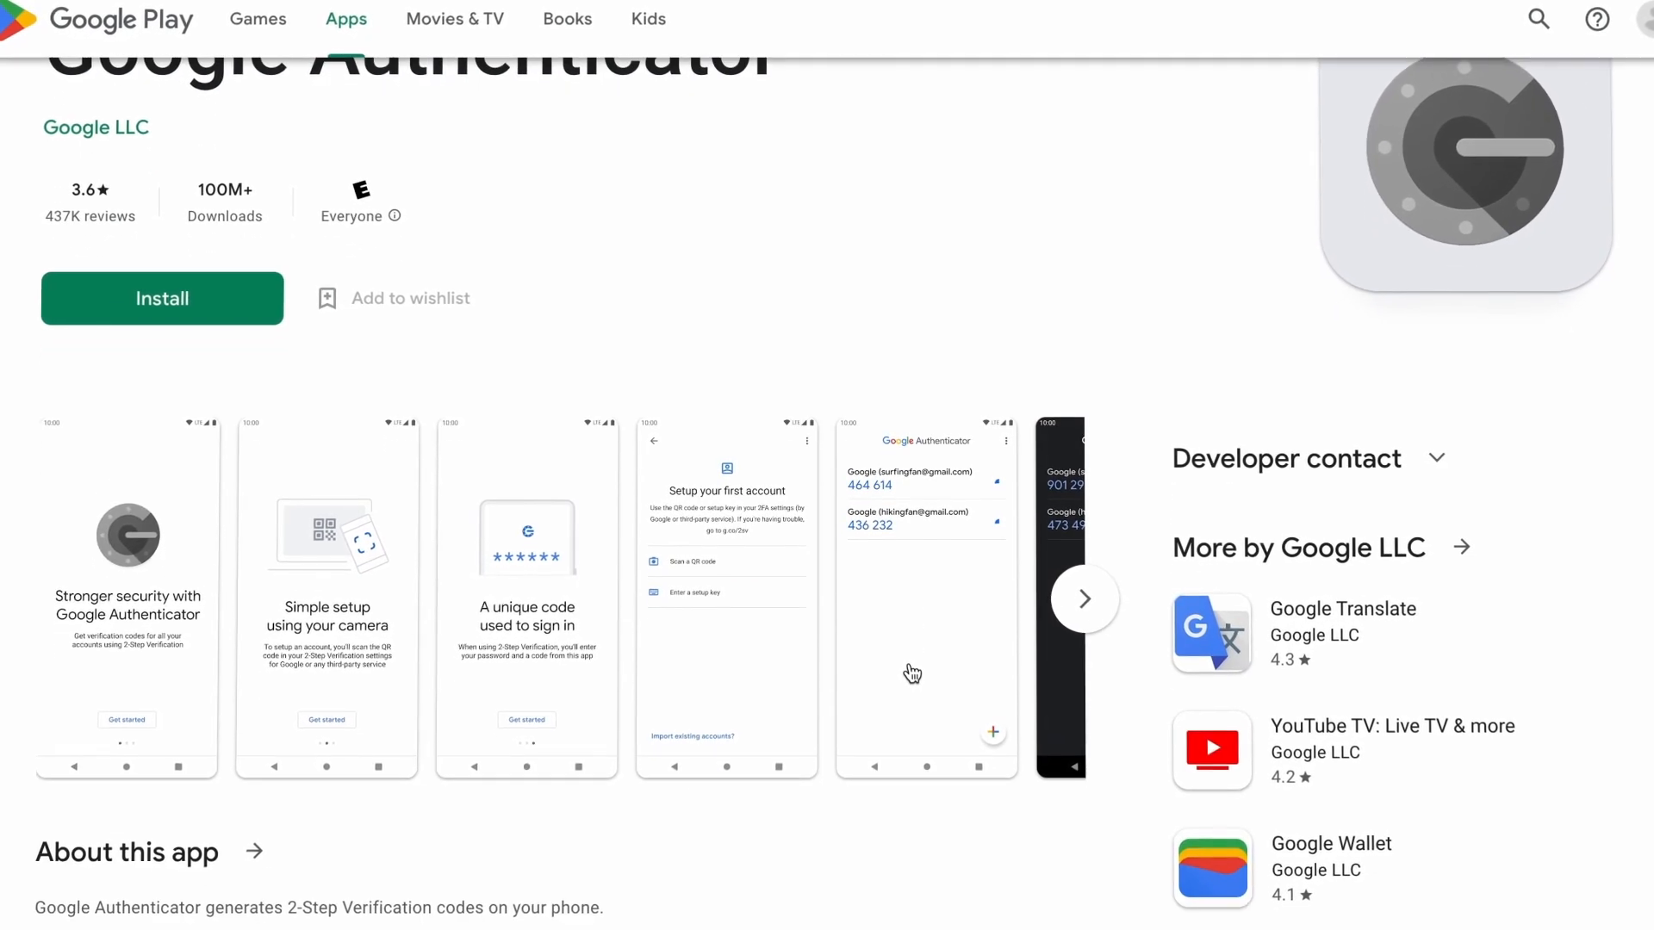
Add the Authenticator extension to Chrome and pin it in the Extensions menu.
scroll(down, 3)
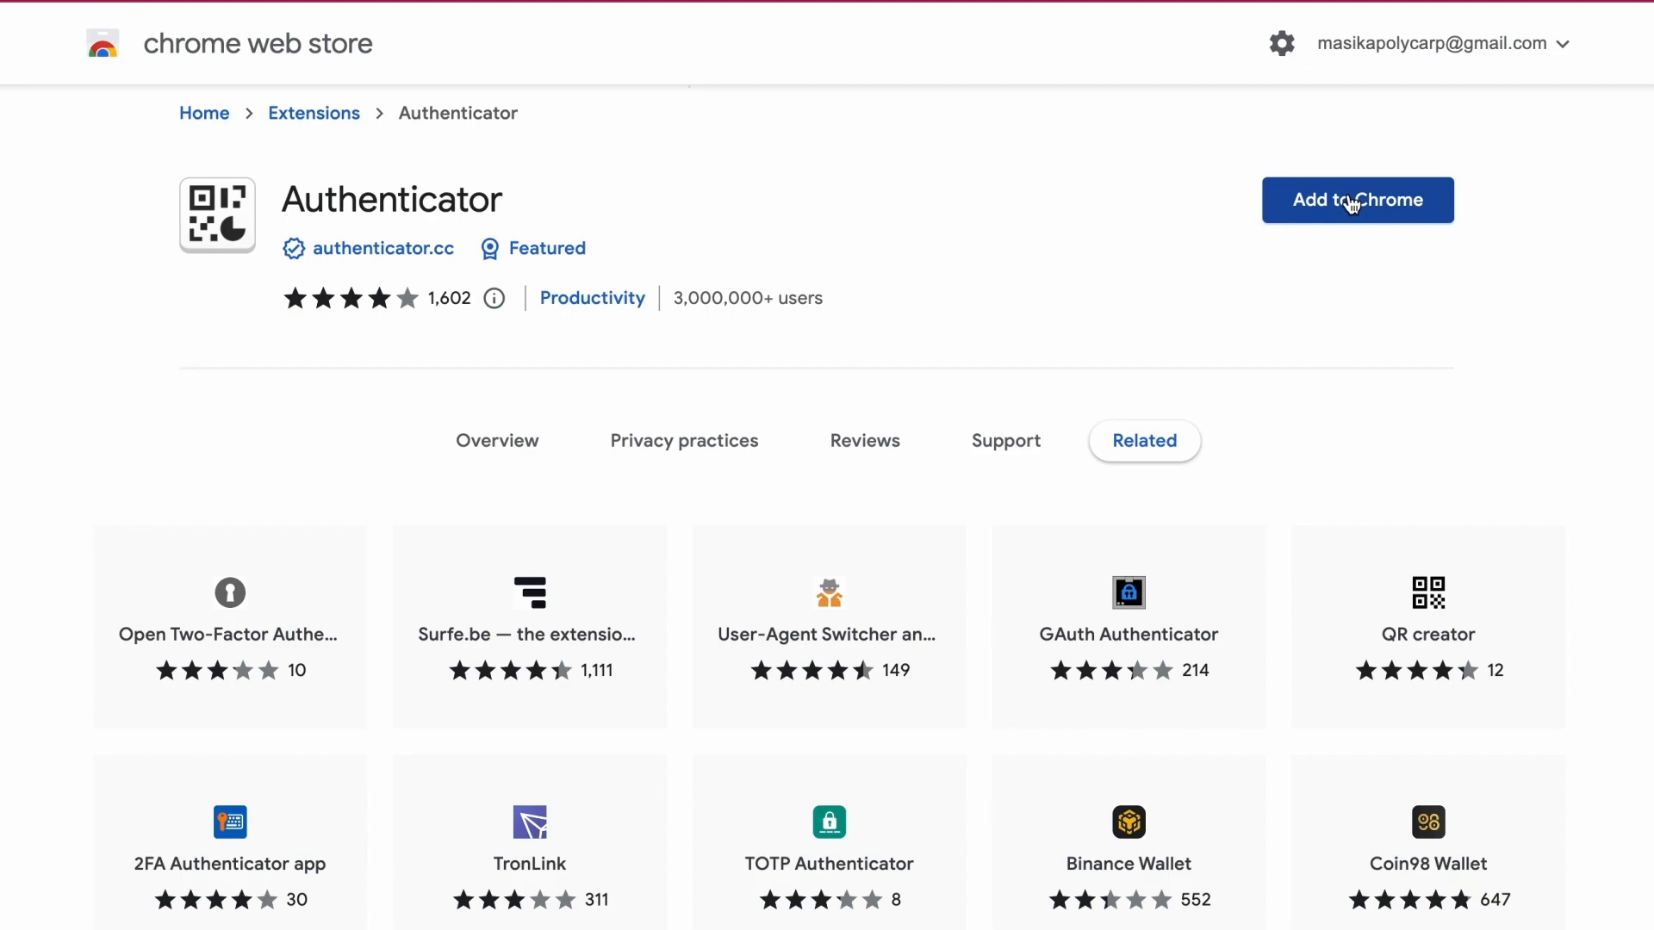
click(1357, 199)
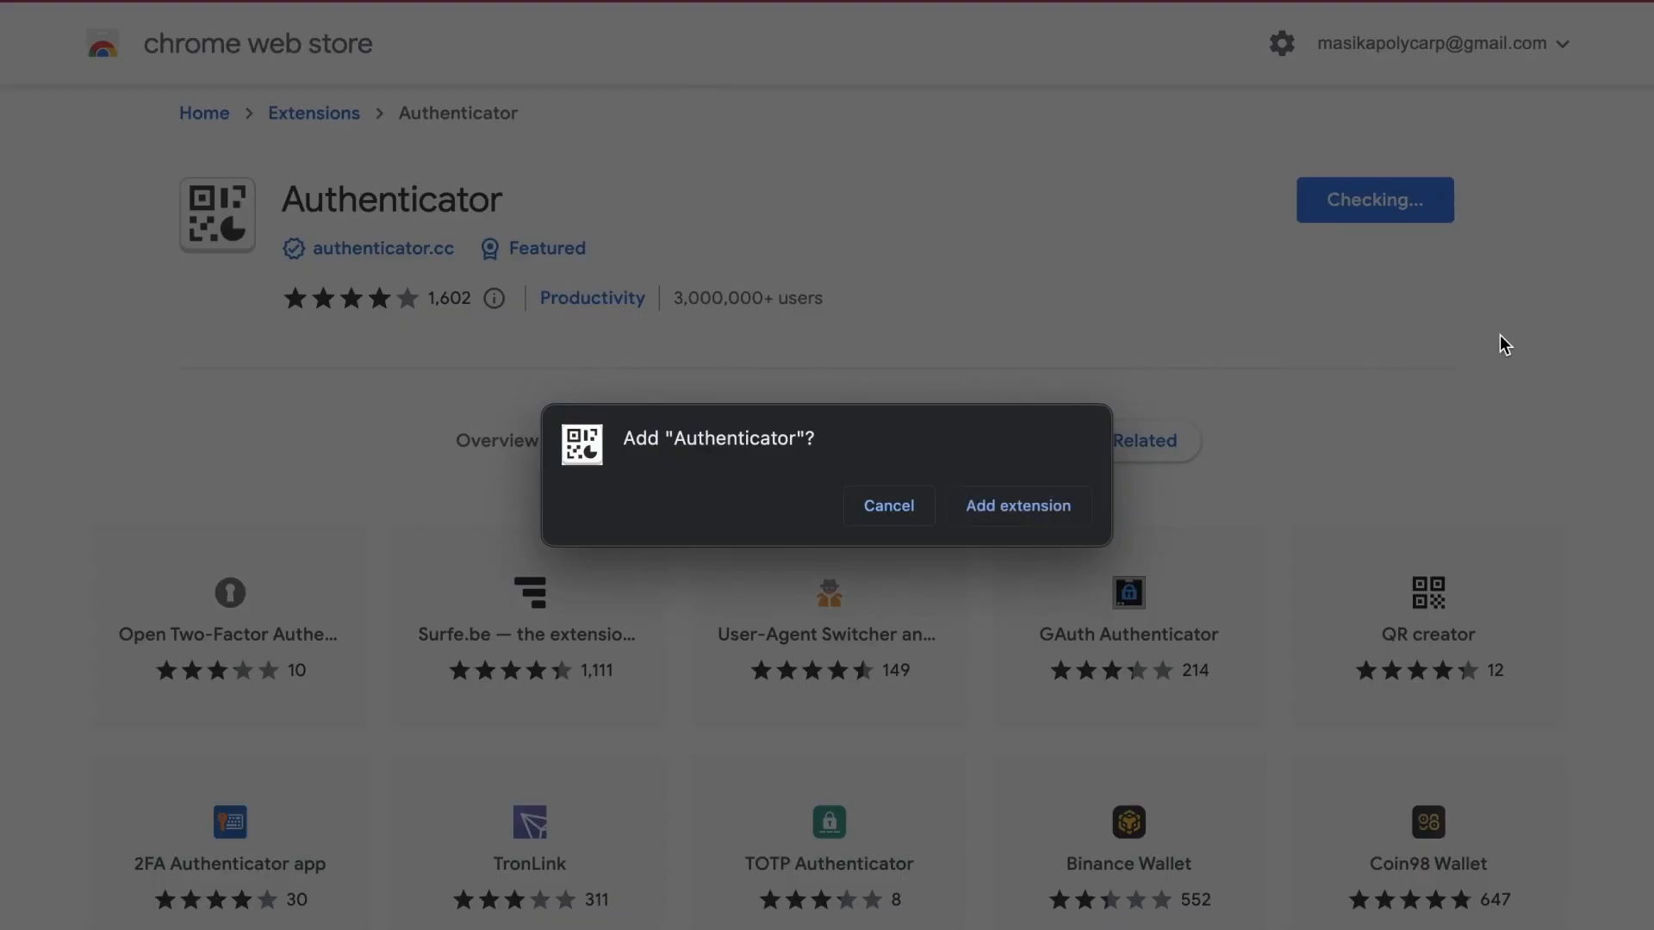
click(1015, 505)
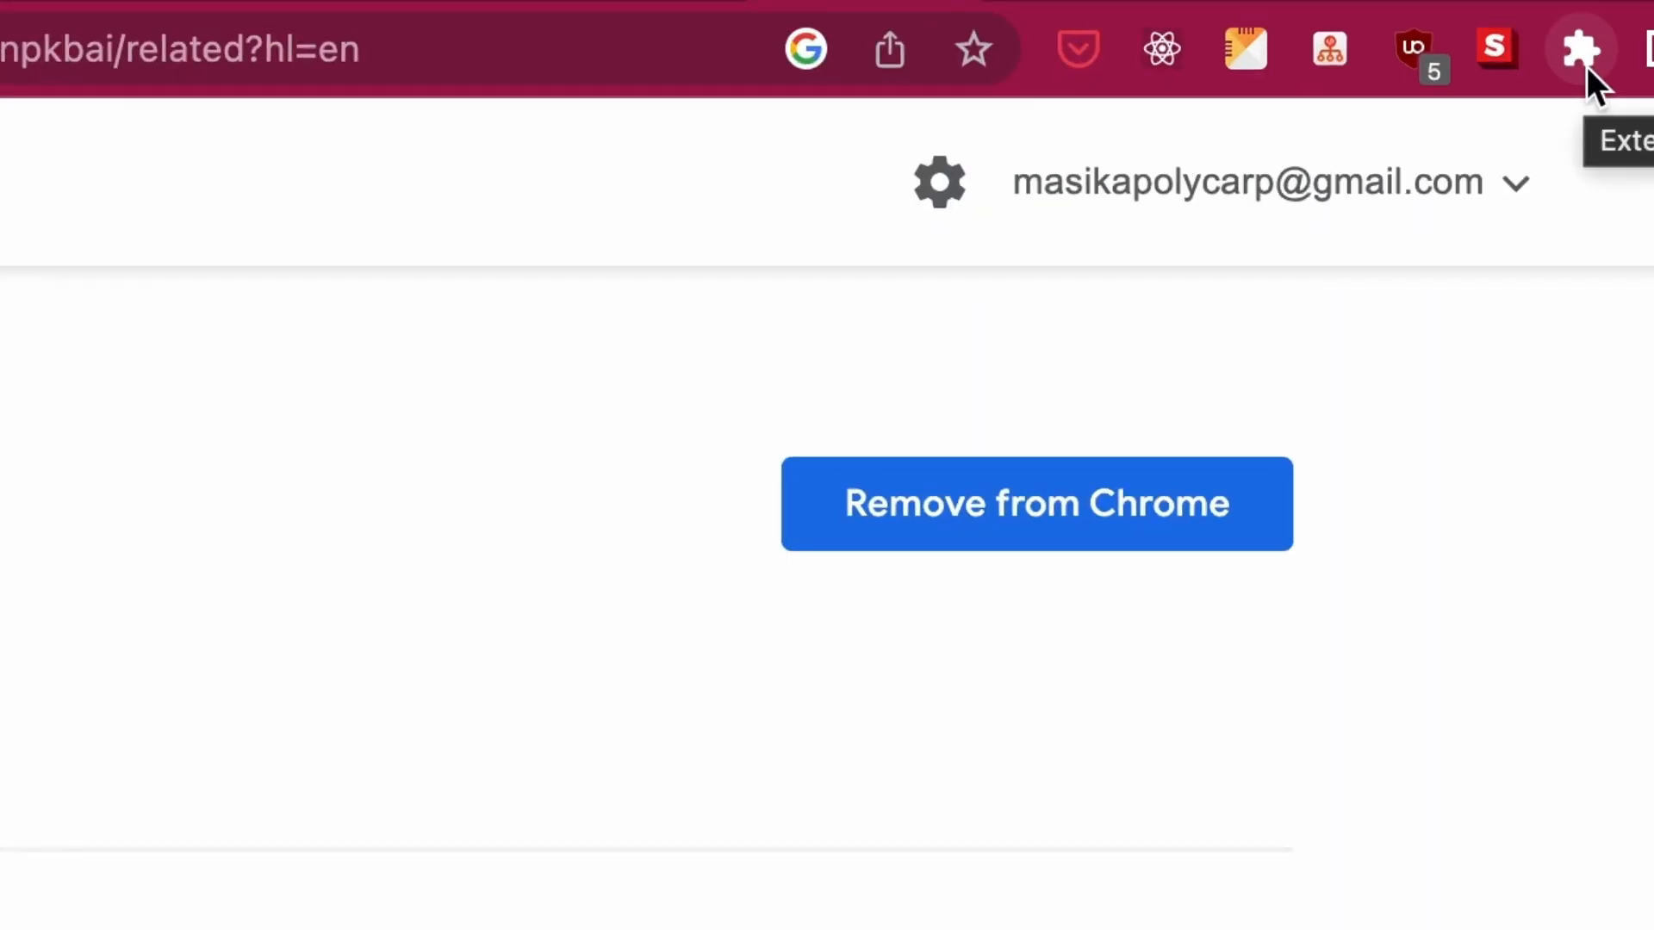
click(1580, 48)
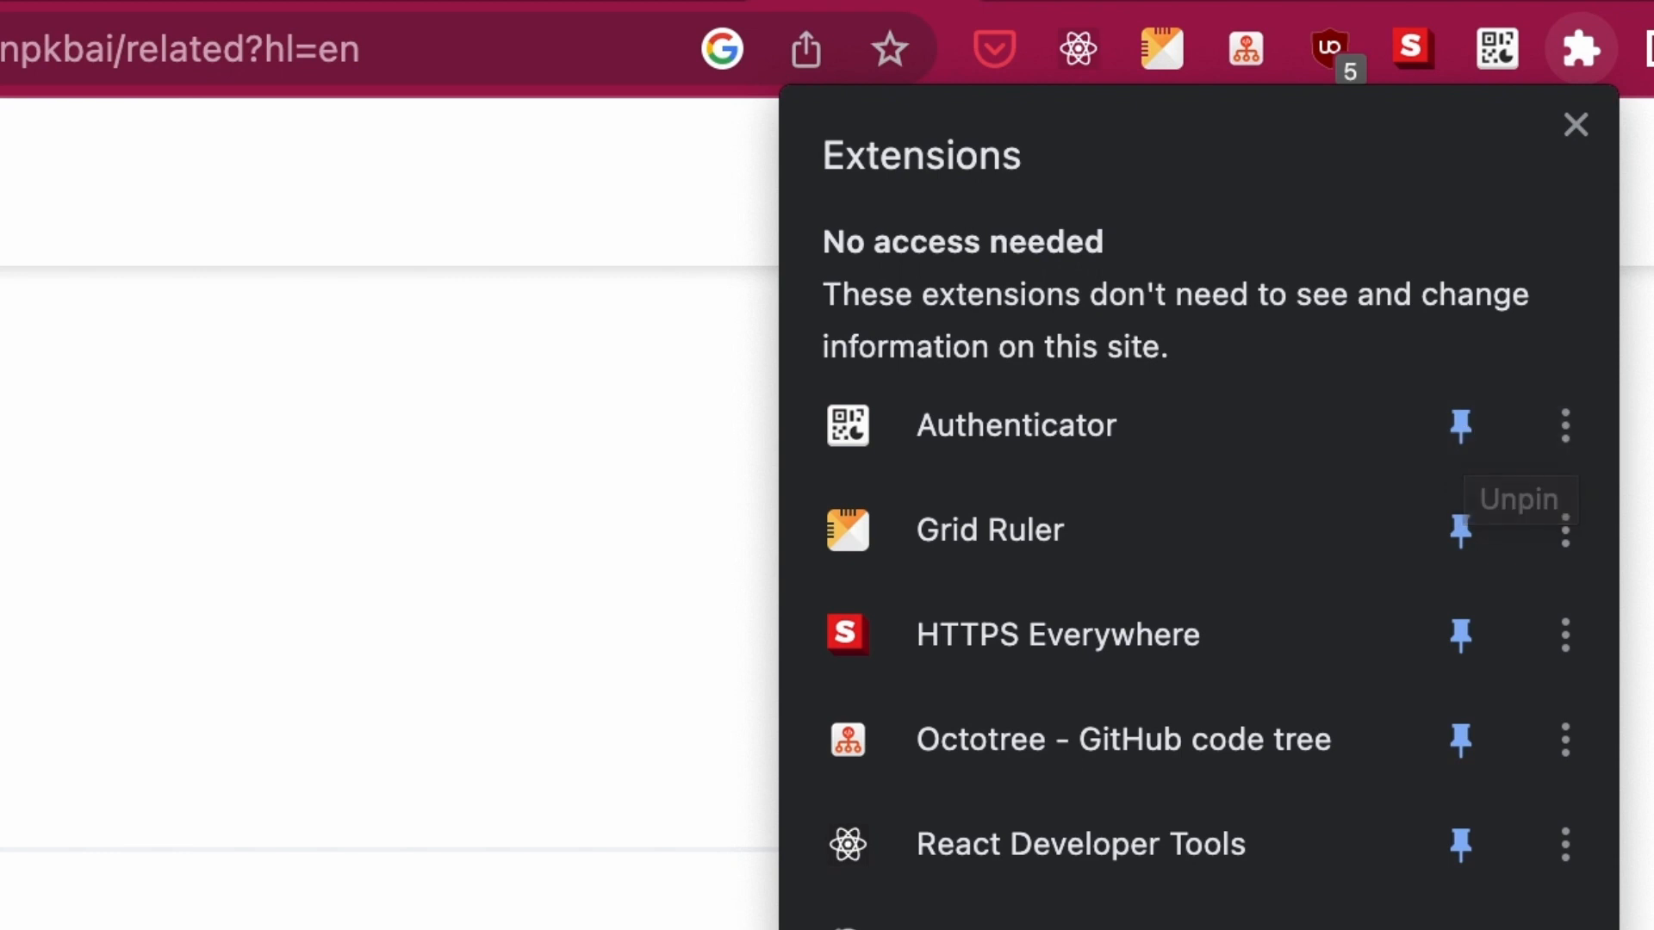
click(1480, 48)
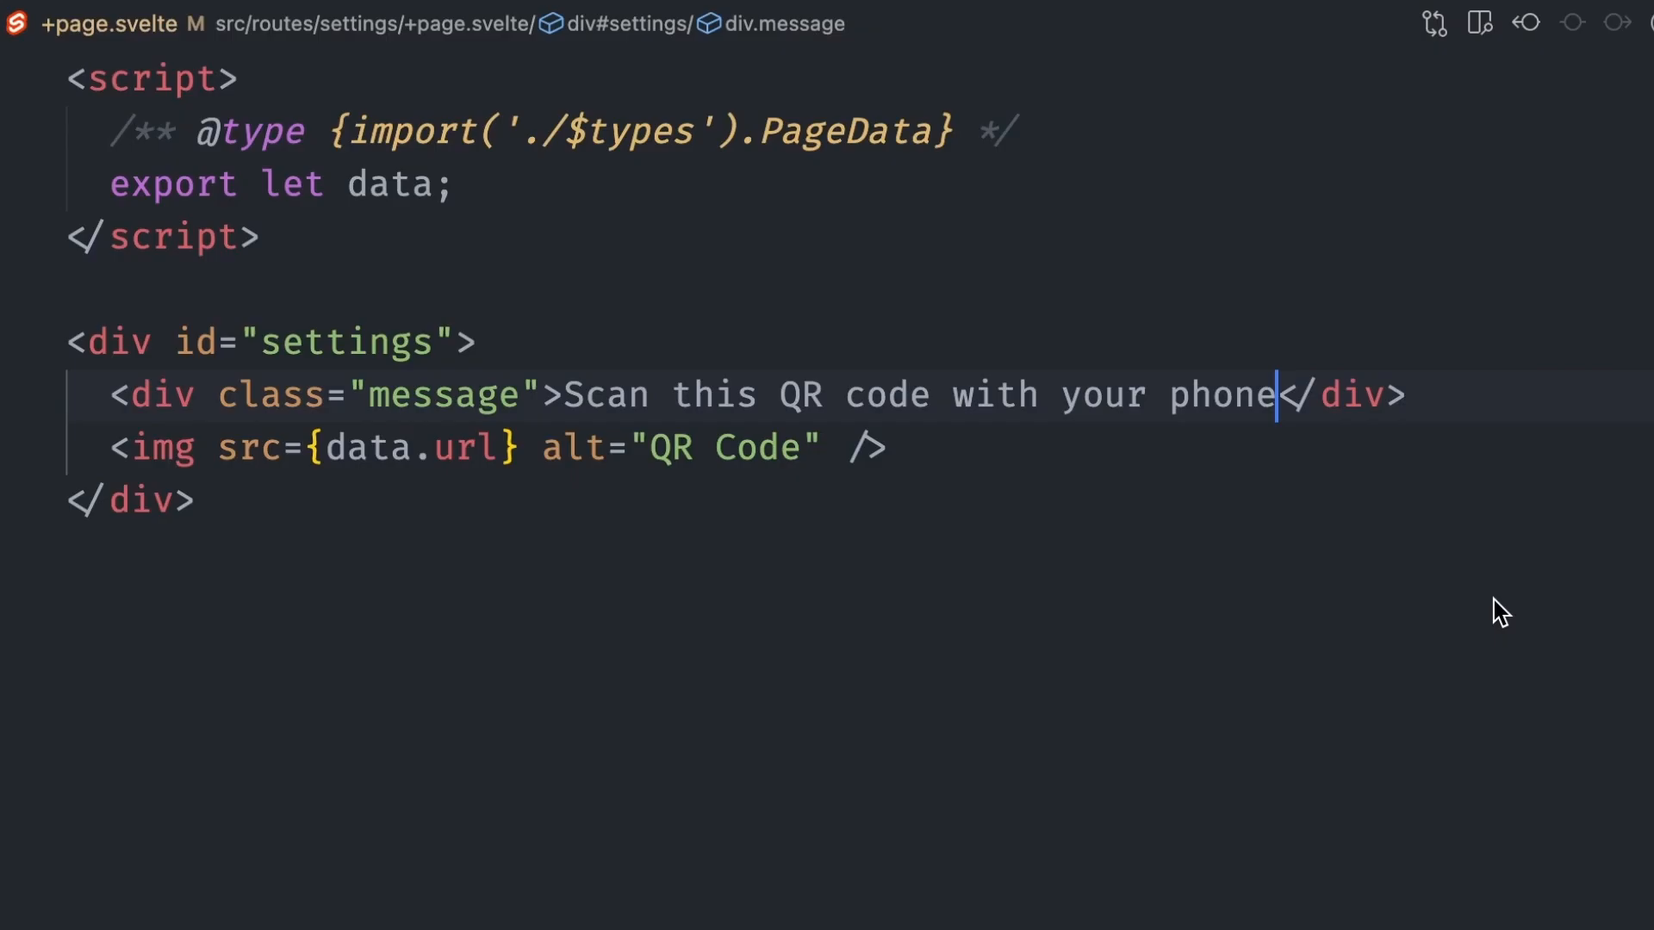
mouse_move(1287, 412)
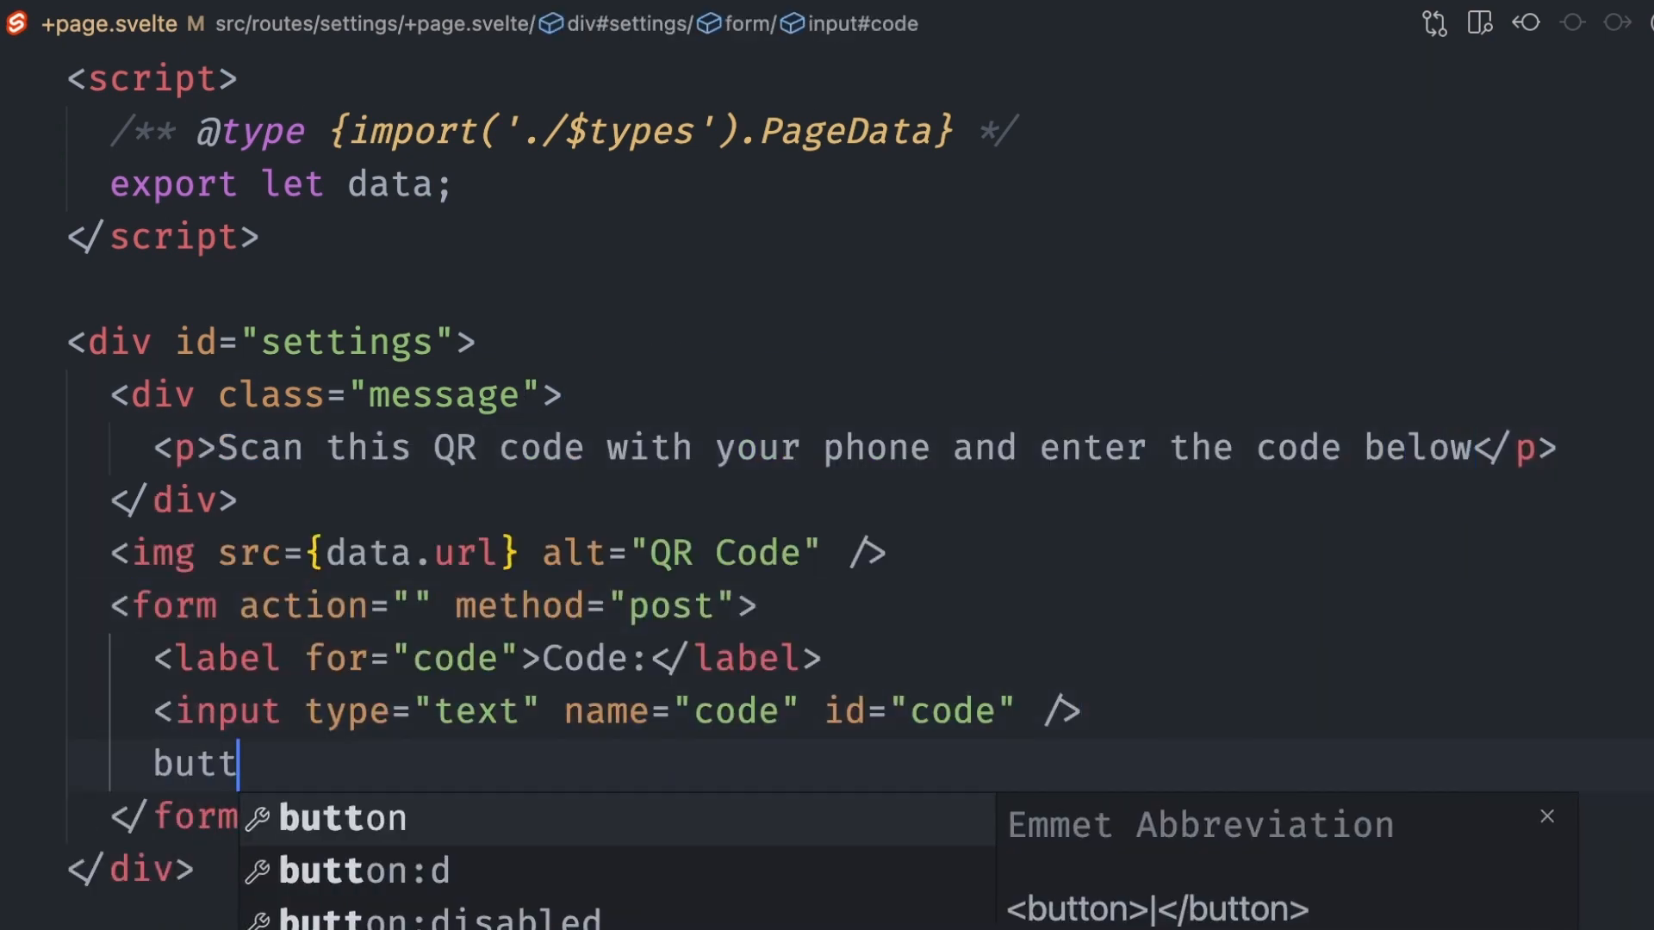
Expand the button abbreviation to add a button to the code form.
key(Tab)
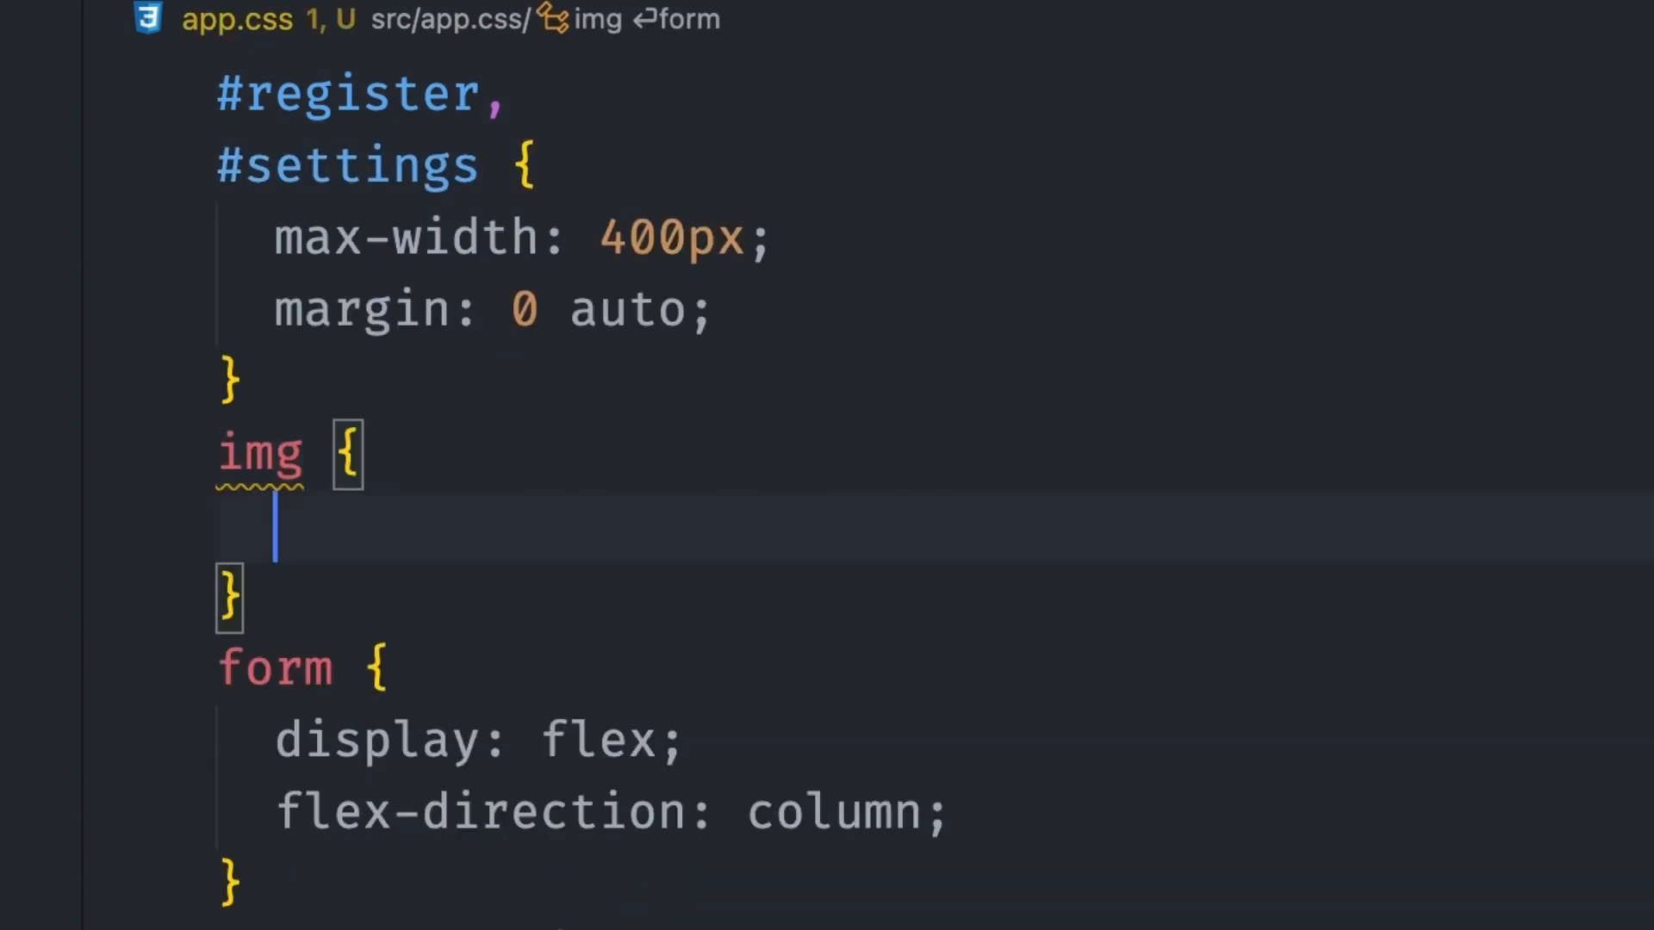
Give img width 100% in app.css and add <slot /> to the layout.
text(width: 100%;)
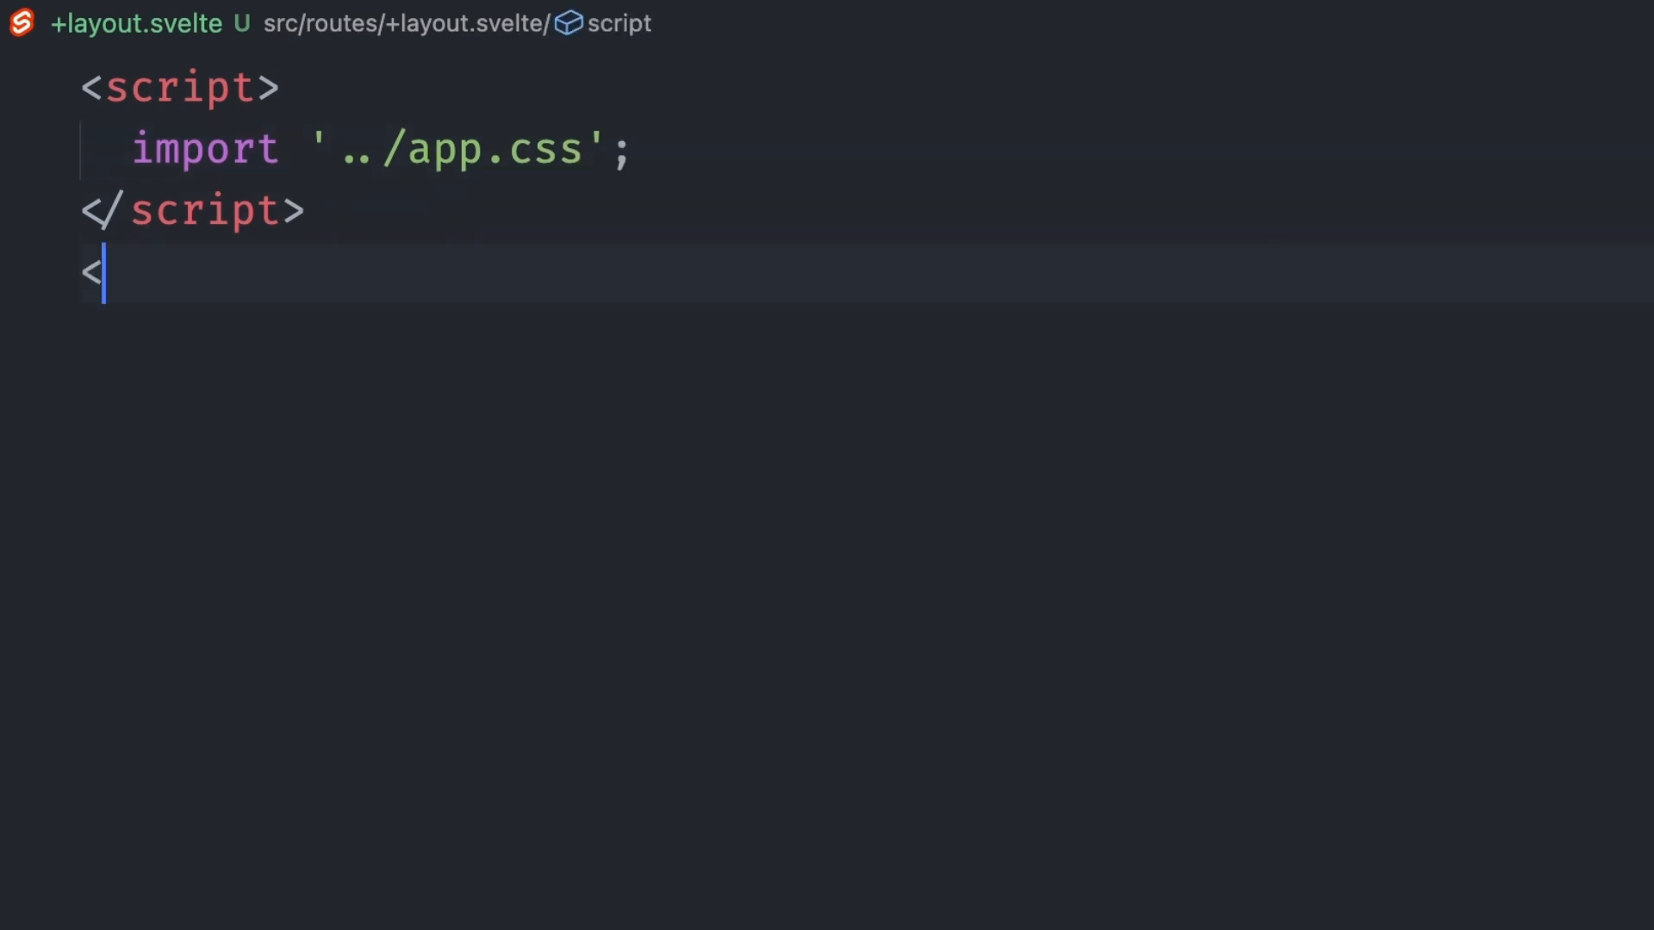
text(slot />)
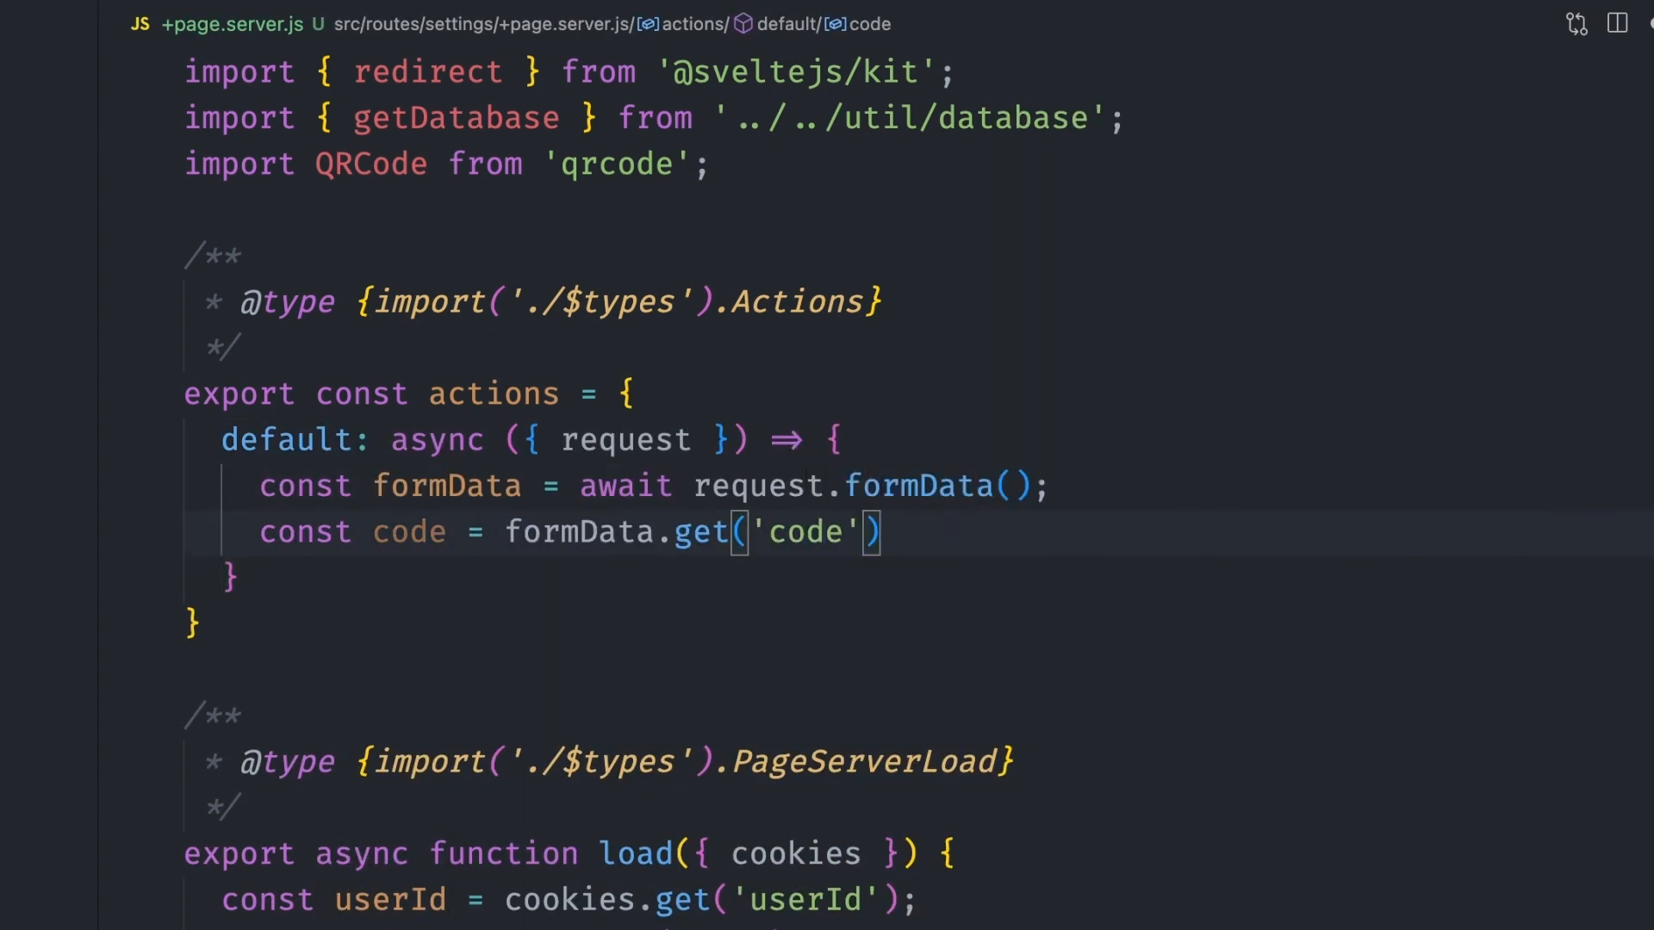
Read the userId cookie and start const user = await new Promise in the action.
text(const userId = cookies.get('userId');)
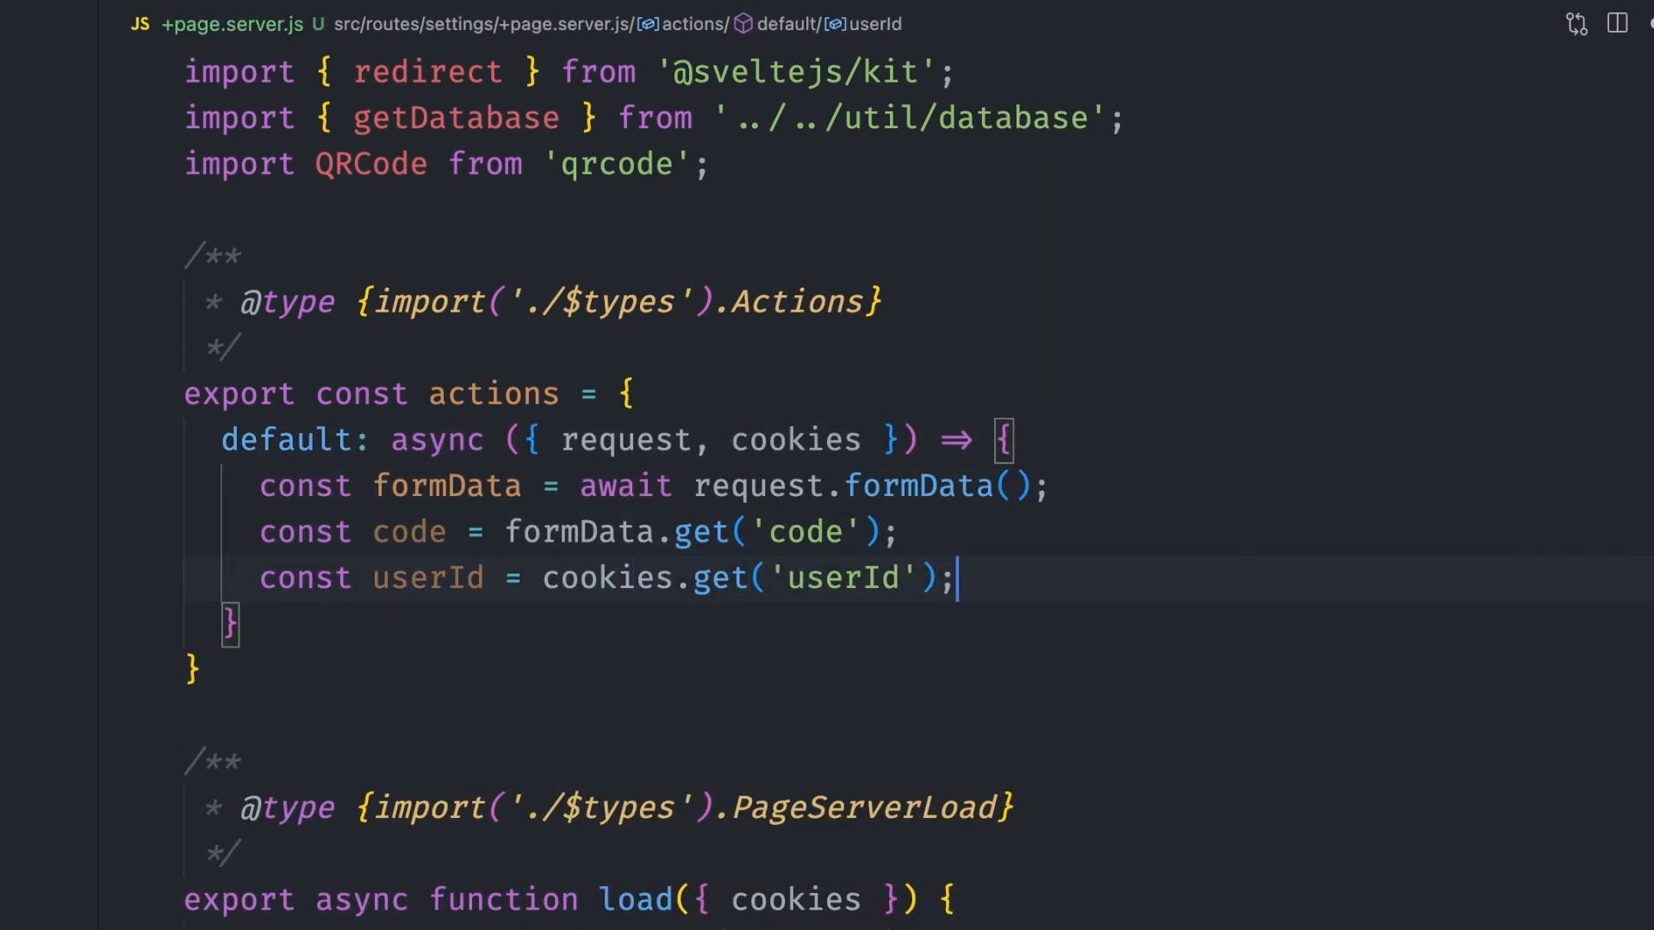
key(Enter)
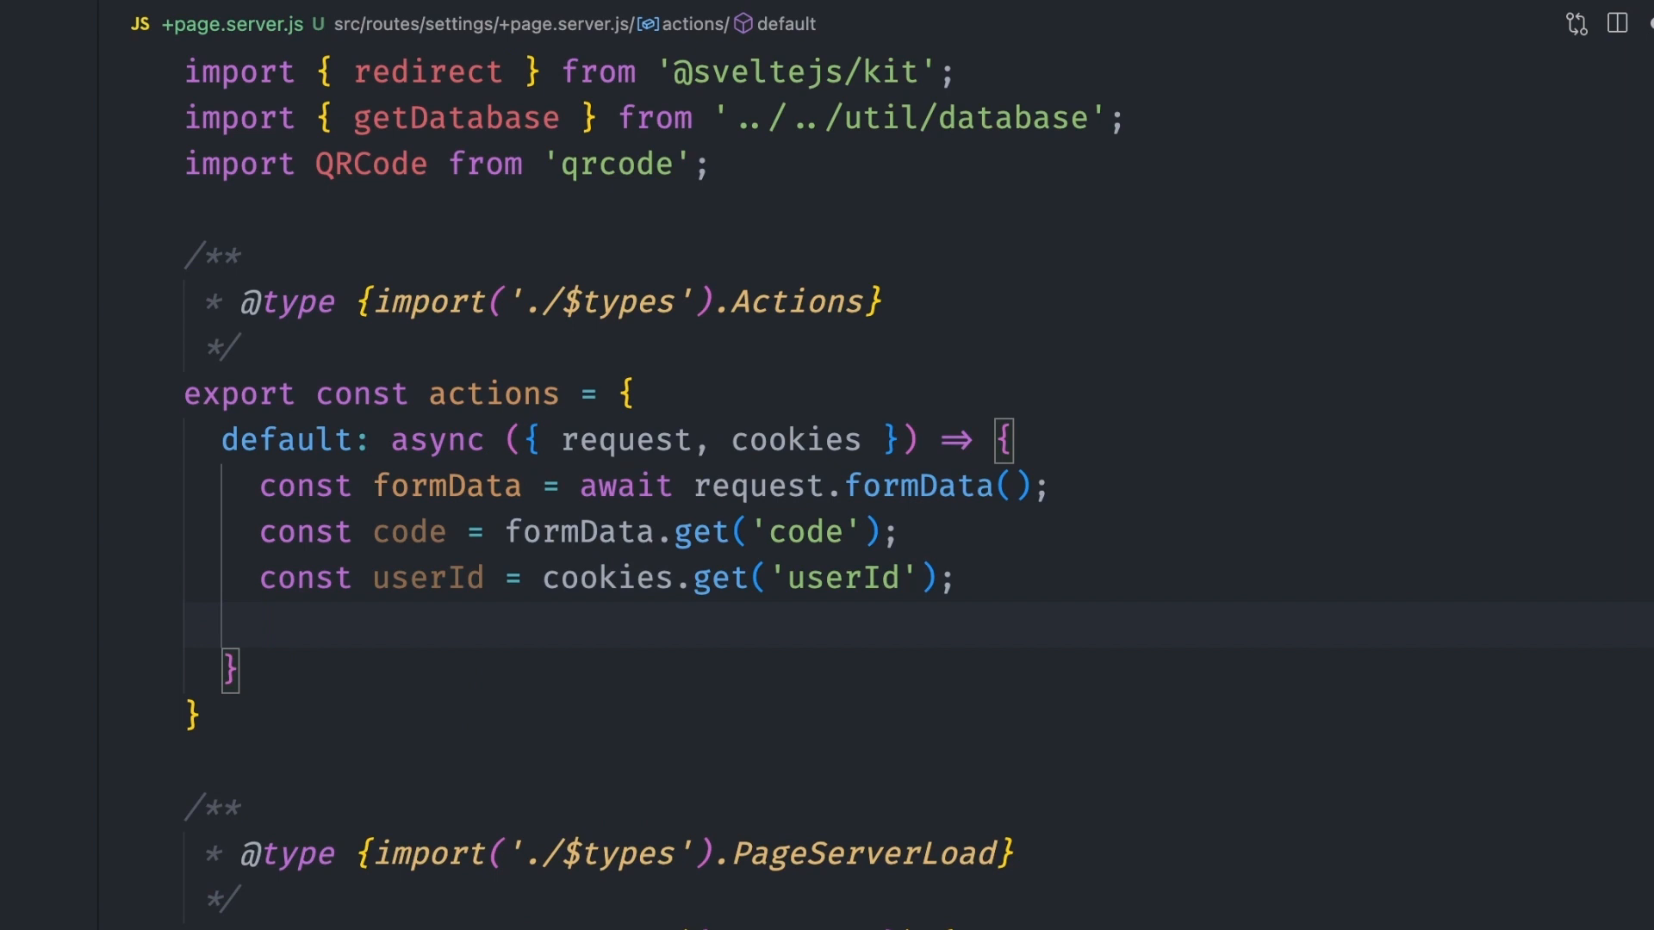
text(const user = aw)
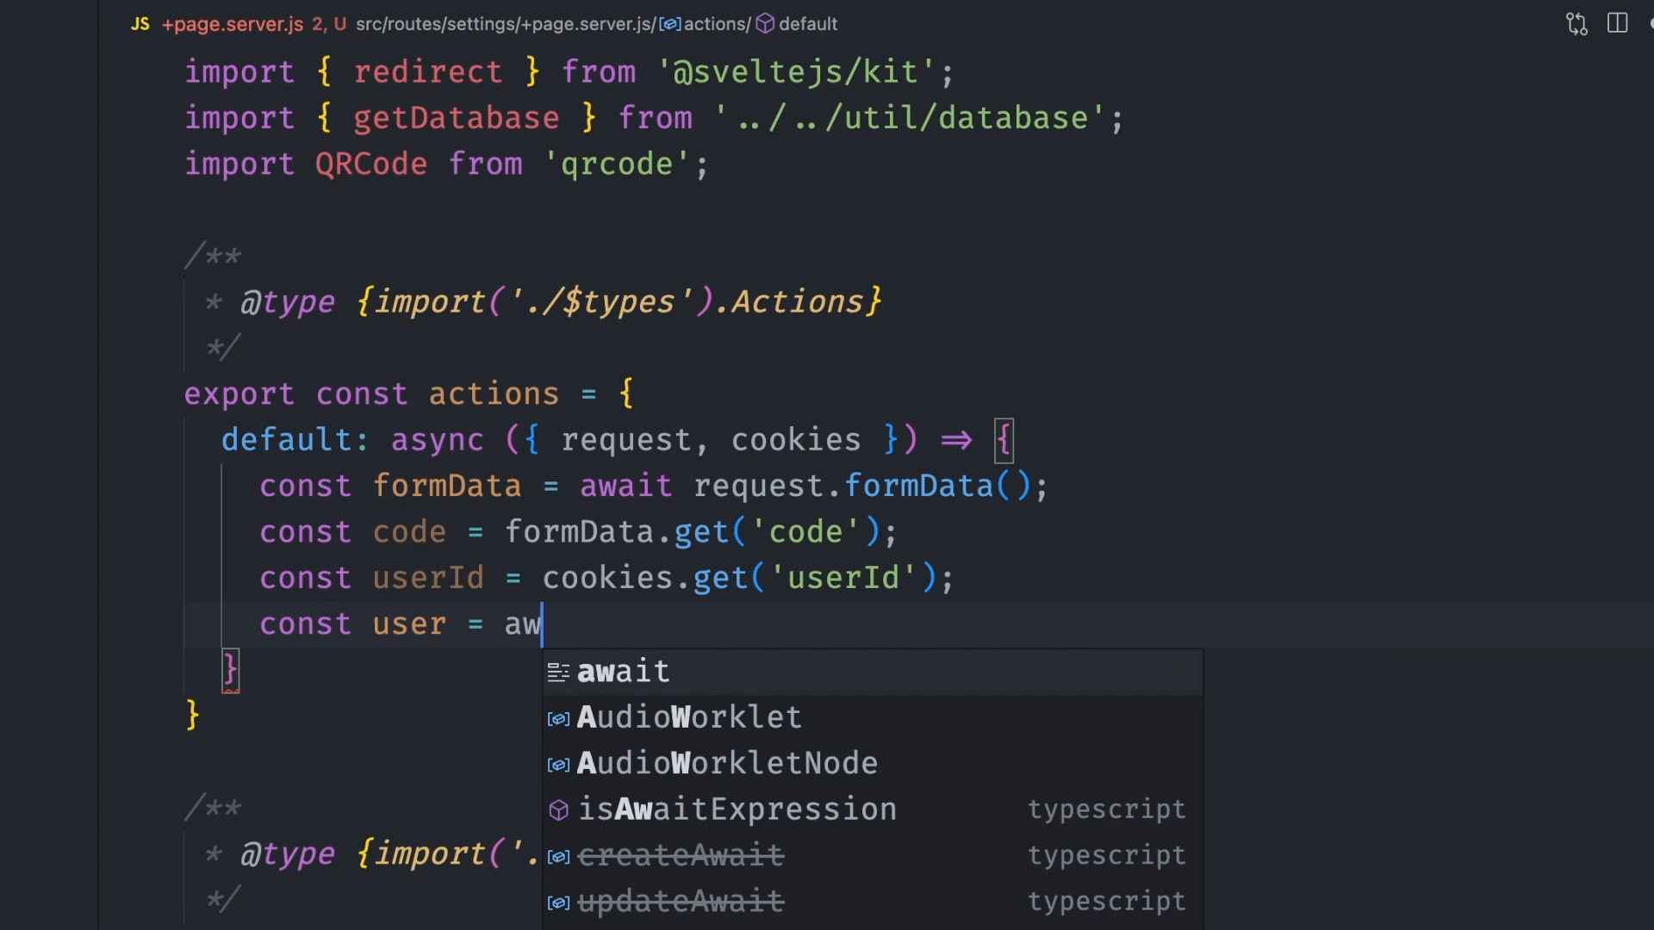
text(ait new Promise)
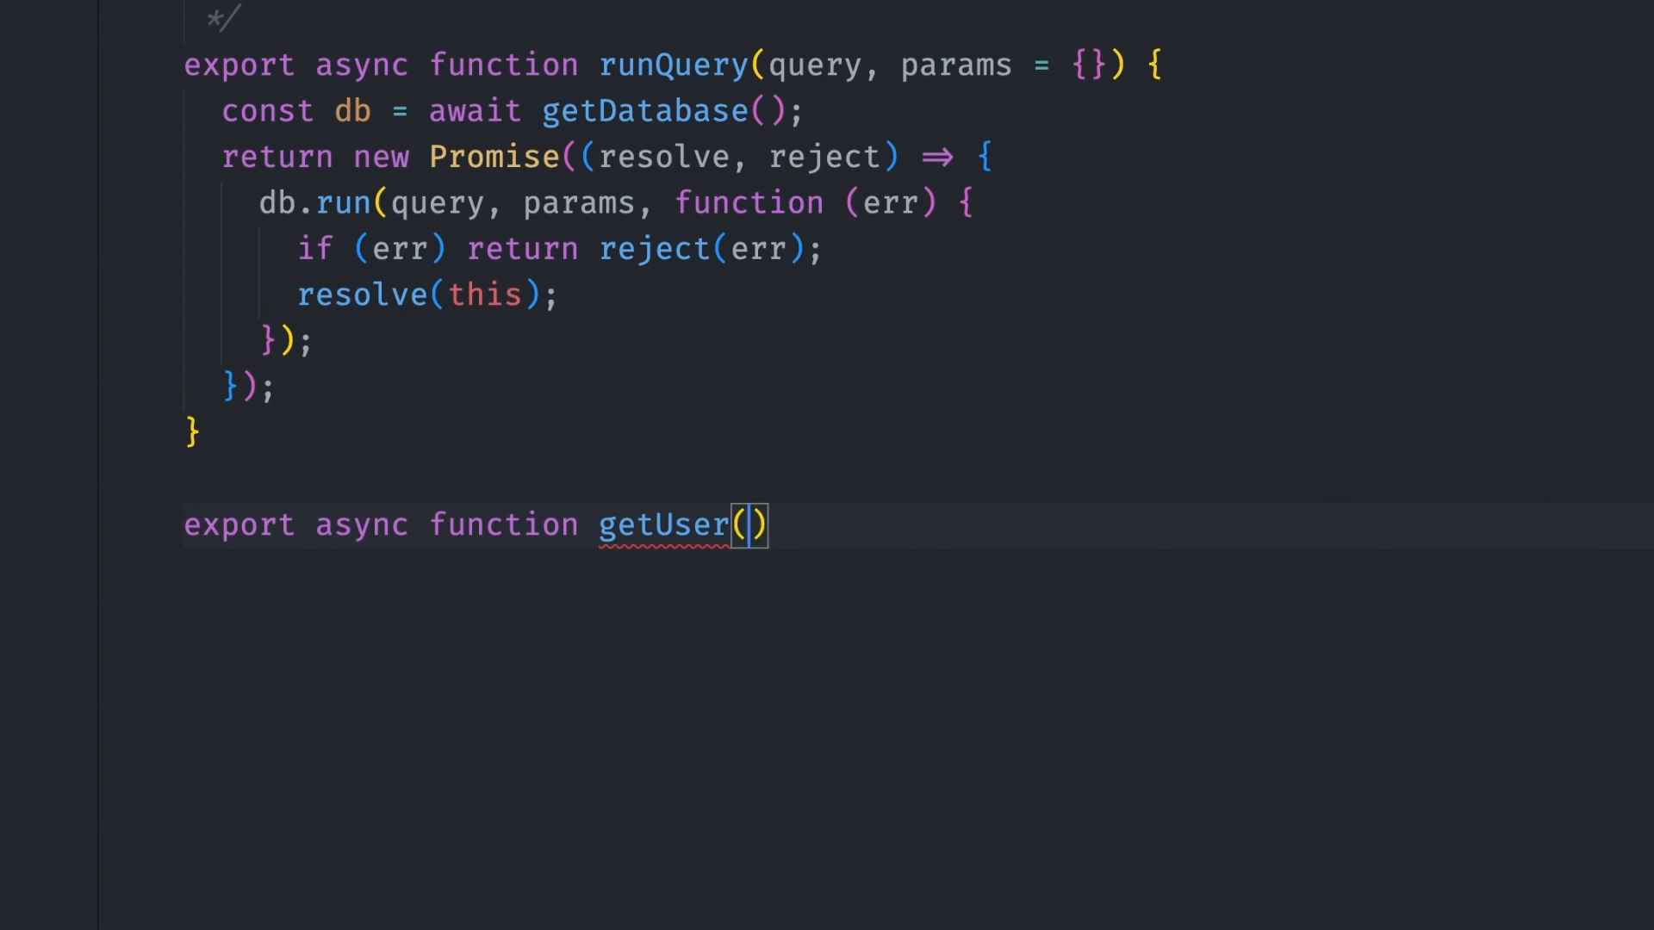
Type the userId parameter of the new getUser helper in util/database.js.
text(u)
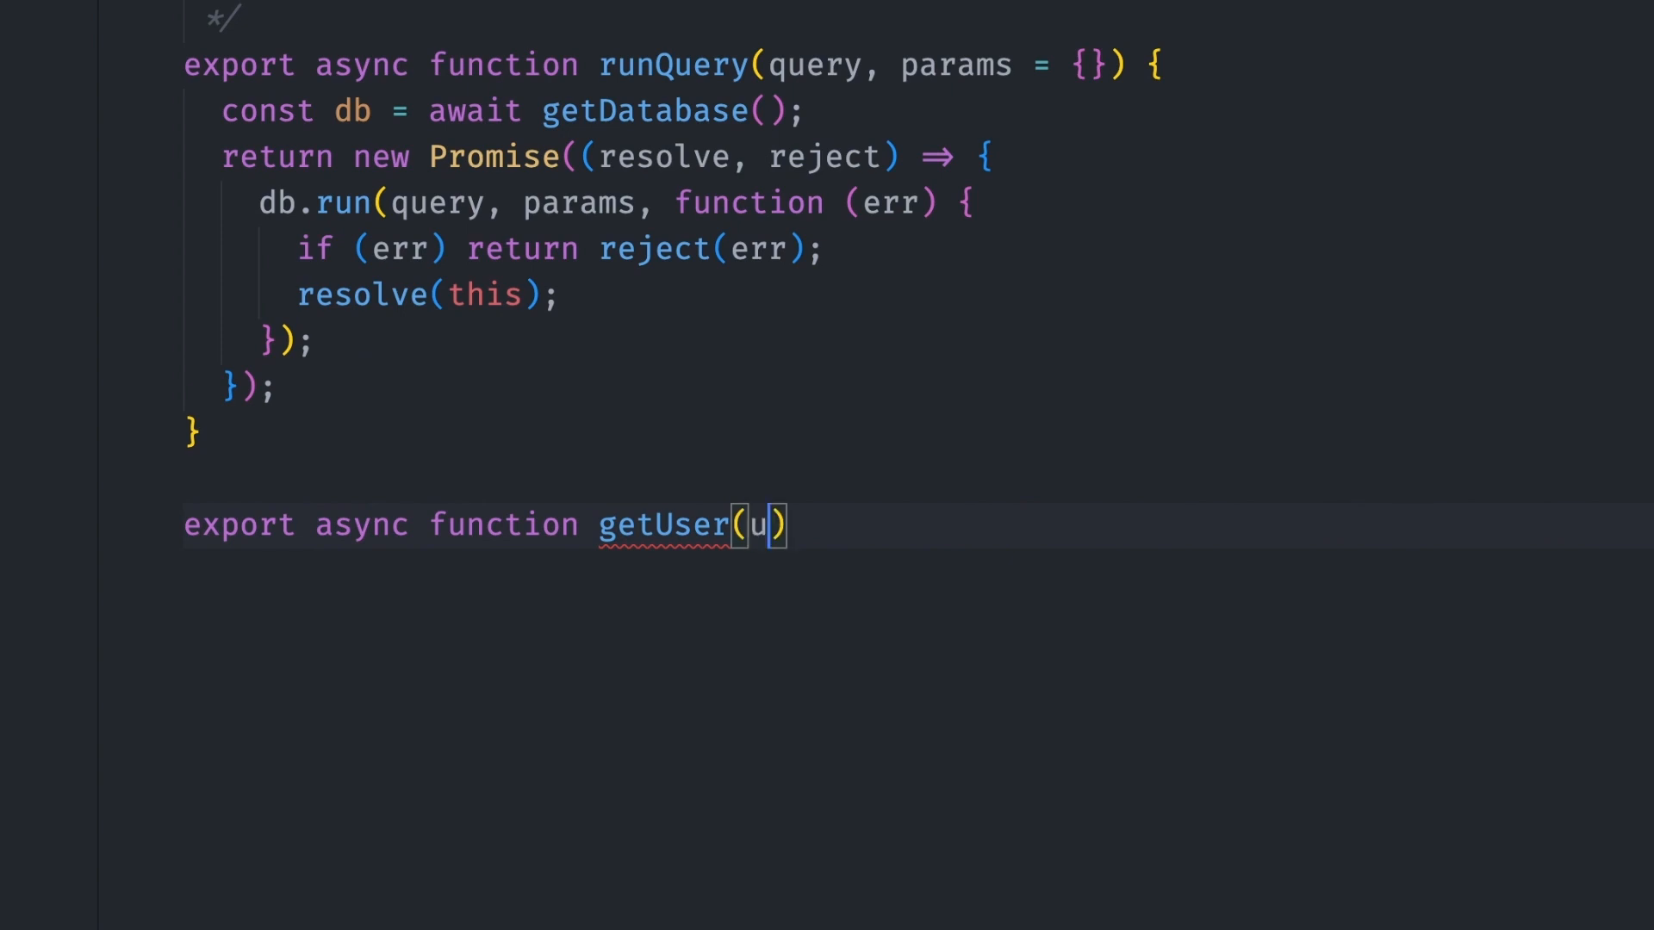
text(serId)
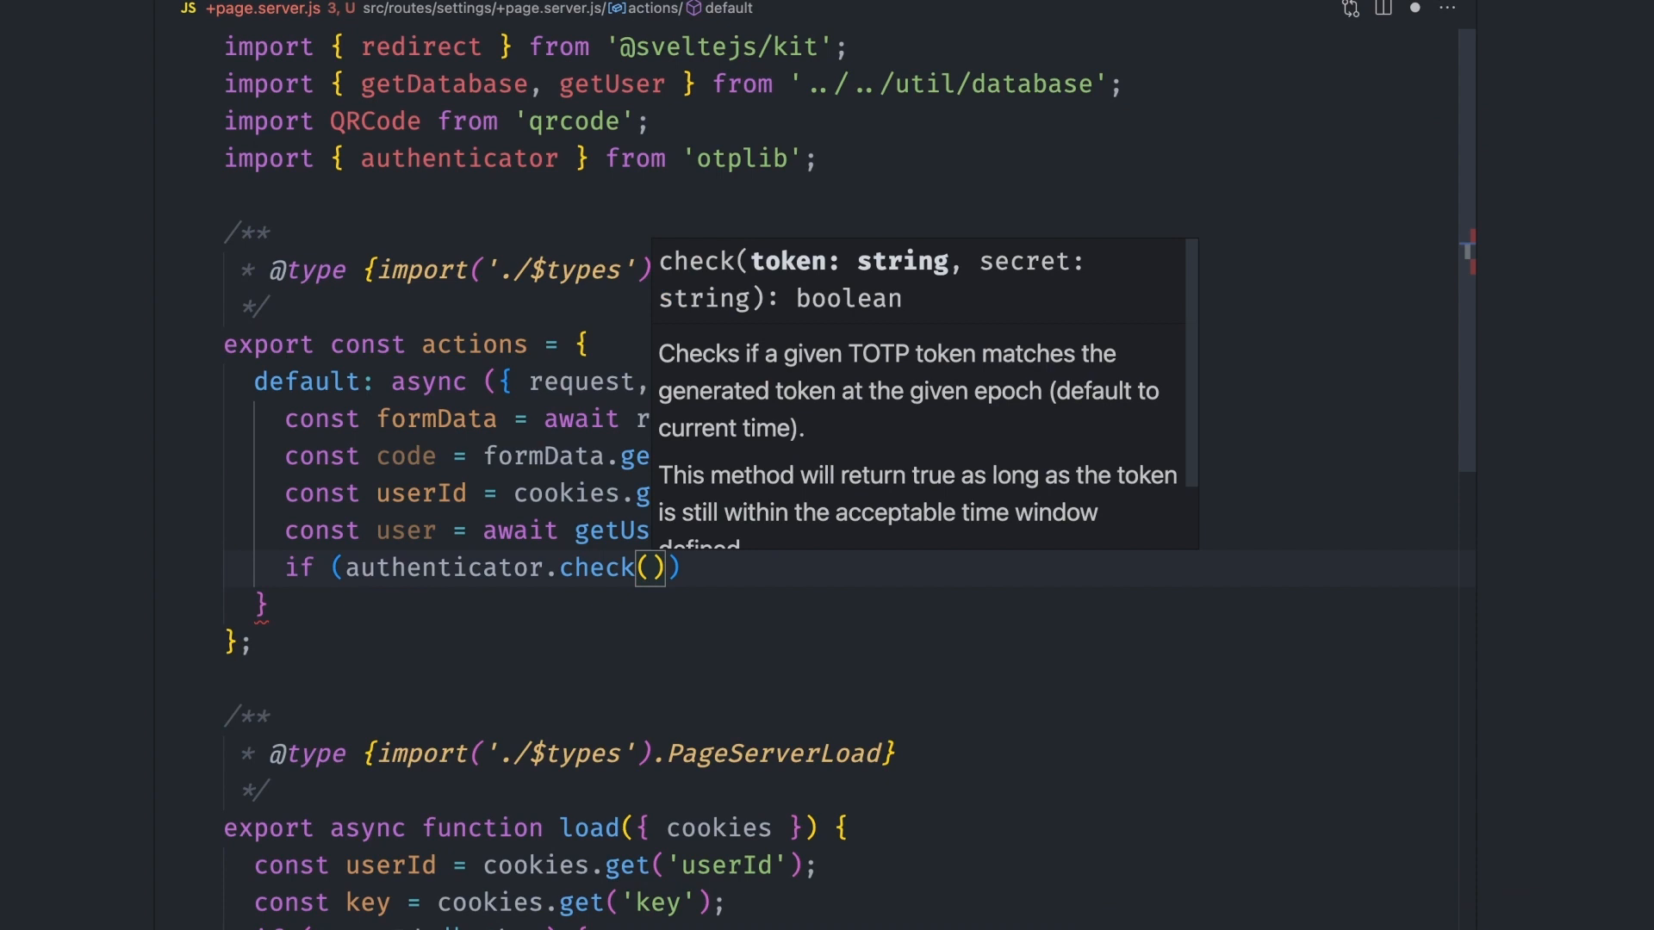
Check the code against user.secret, set a cookie with maxAge, and redirect to '/'.
text(code, user.se)
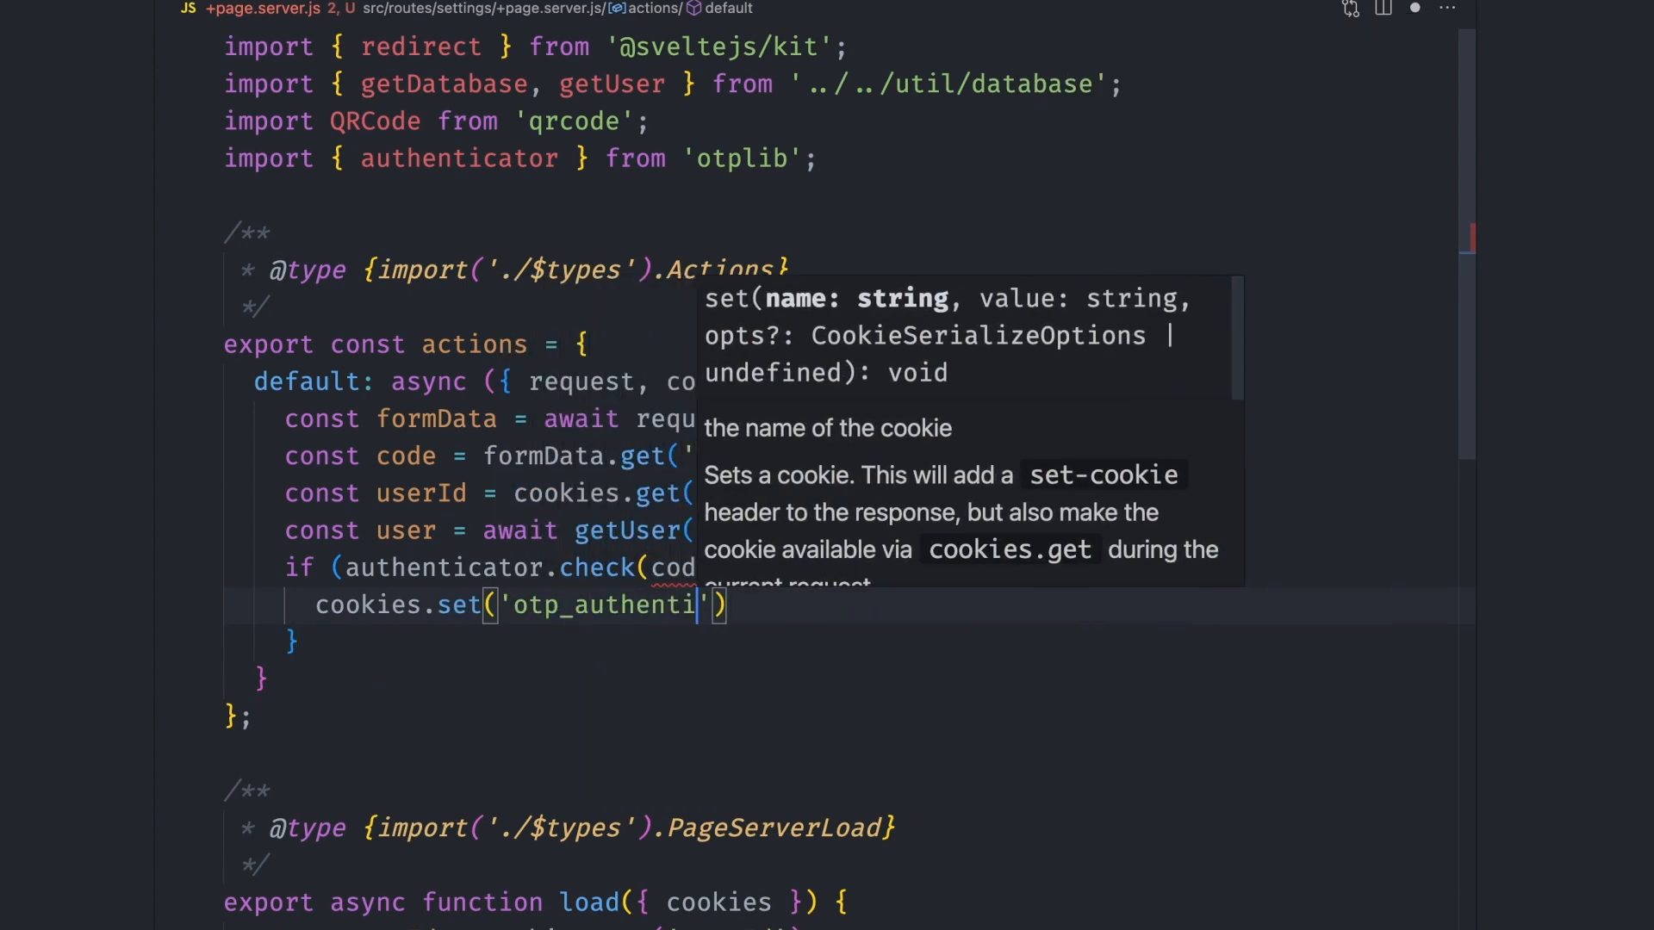
text(maxAge: 60 * 60 * 24 * 7 // 1 week)
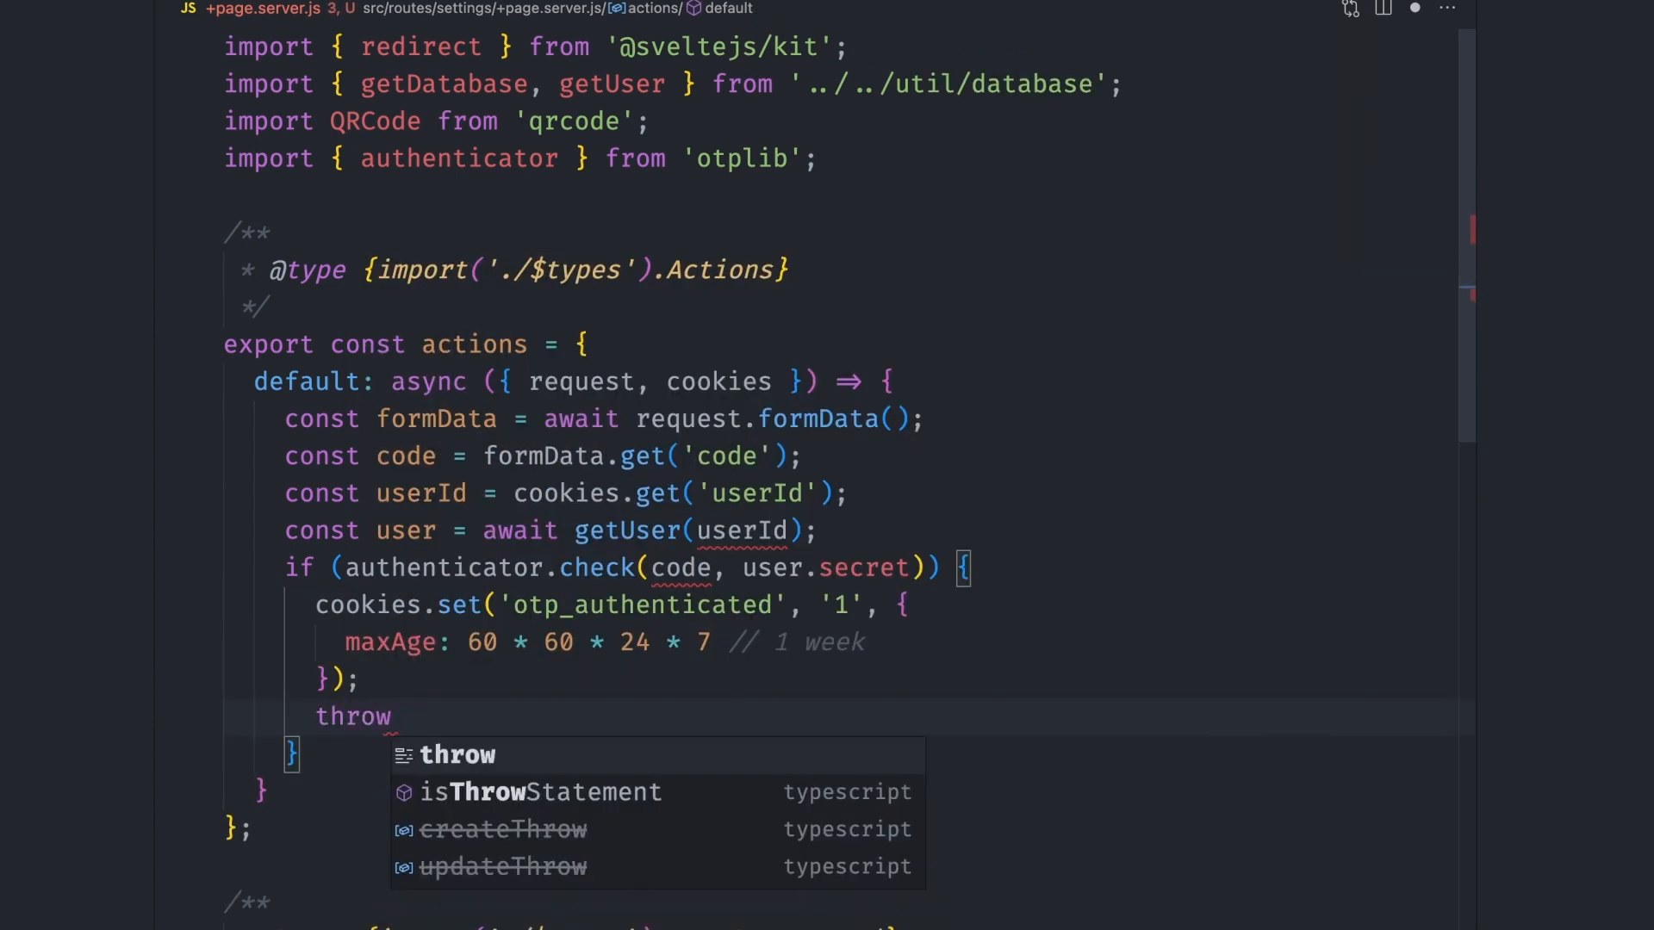
text(redirect(302, '/');)
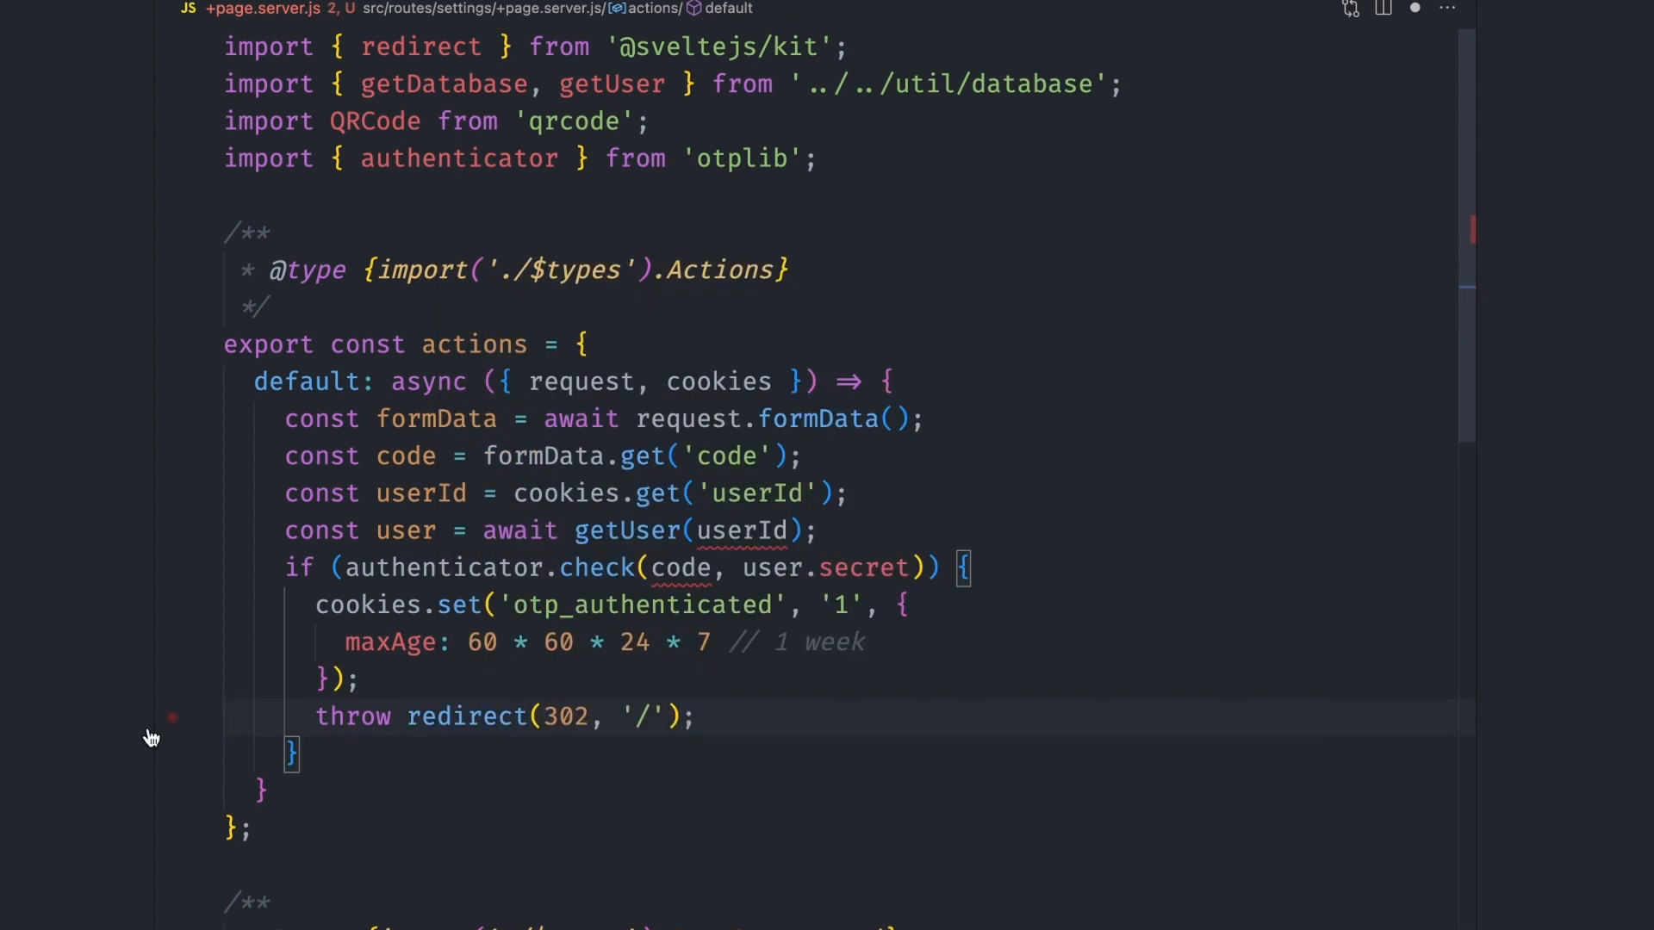
text(throw redirect(302, '/settings)
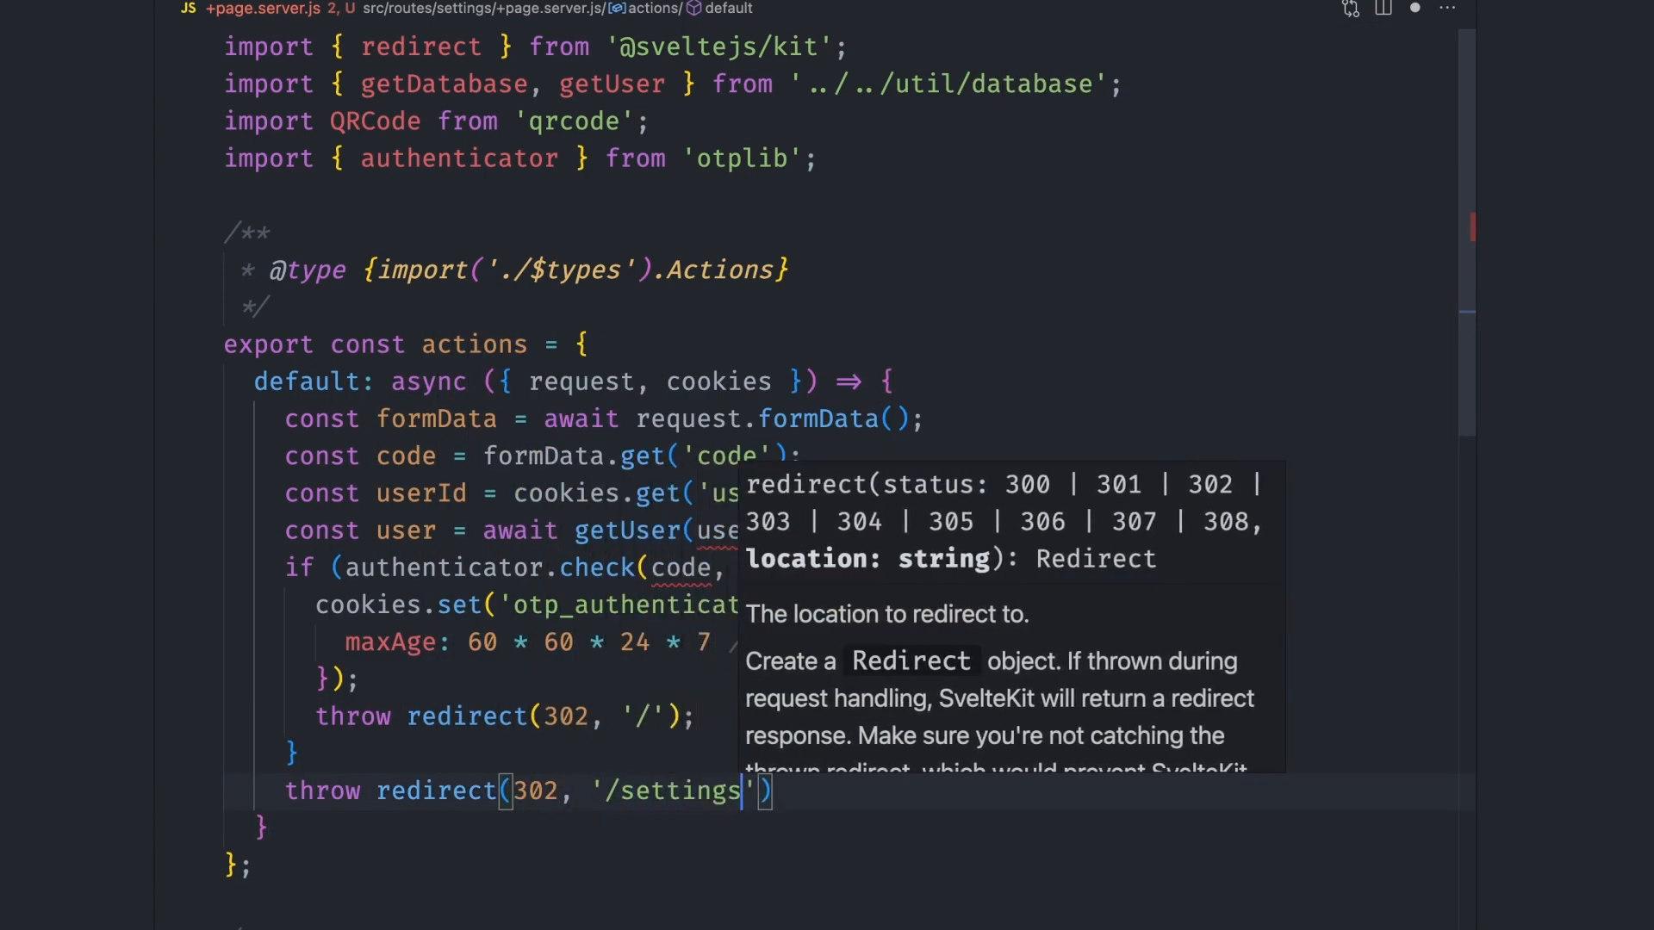
Redirect failures with ?error=invalide_code and return error from pageUrl.searchParams in load.
text(?error=invalide_code)
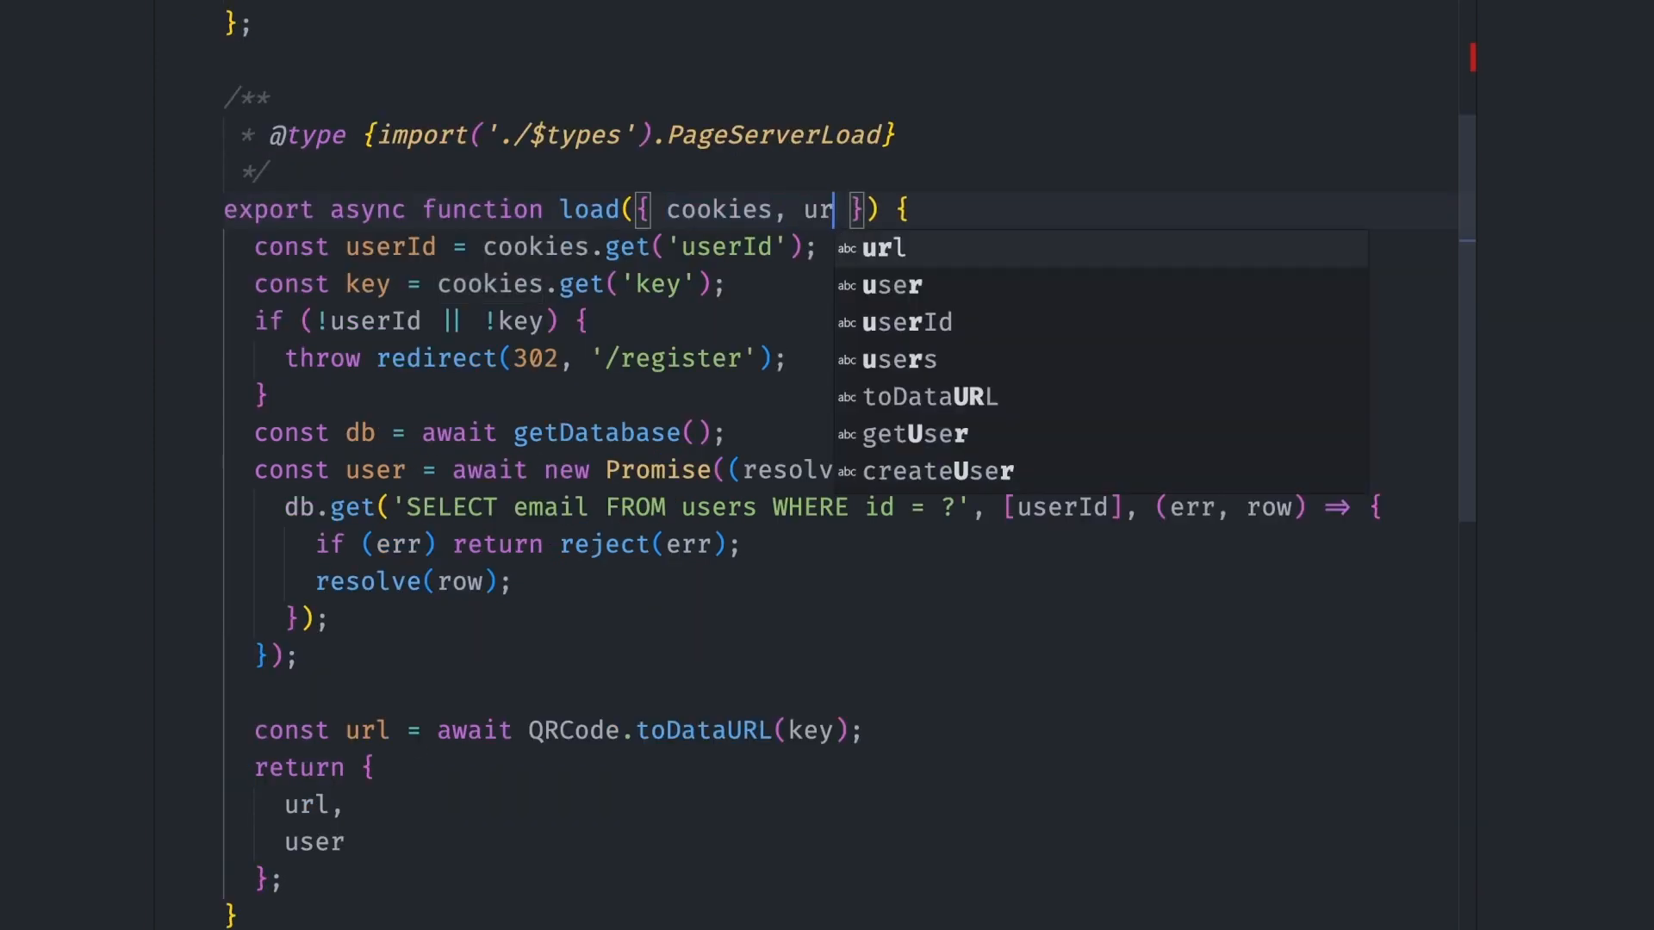
text(: pageUrl)
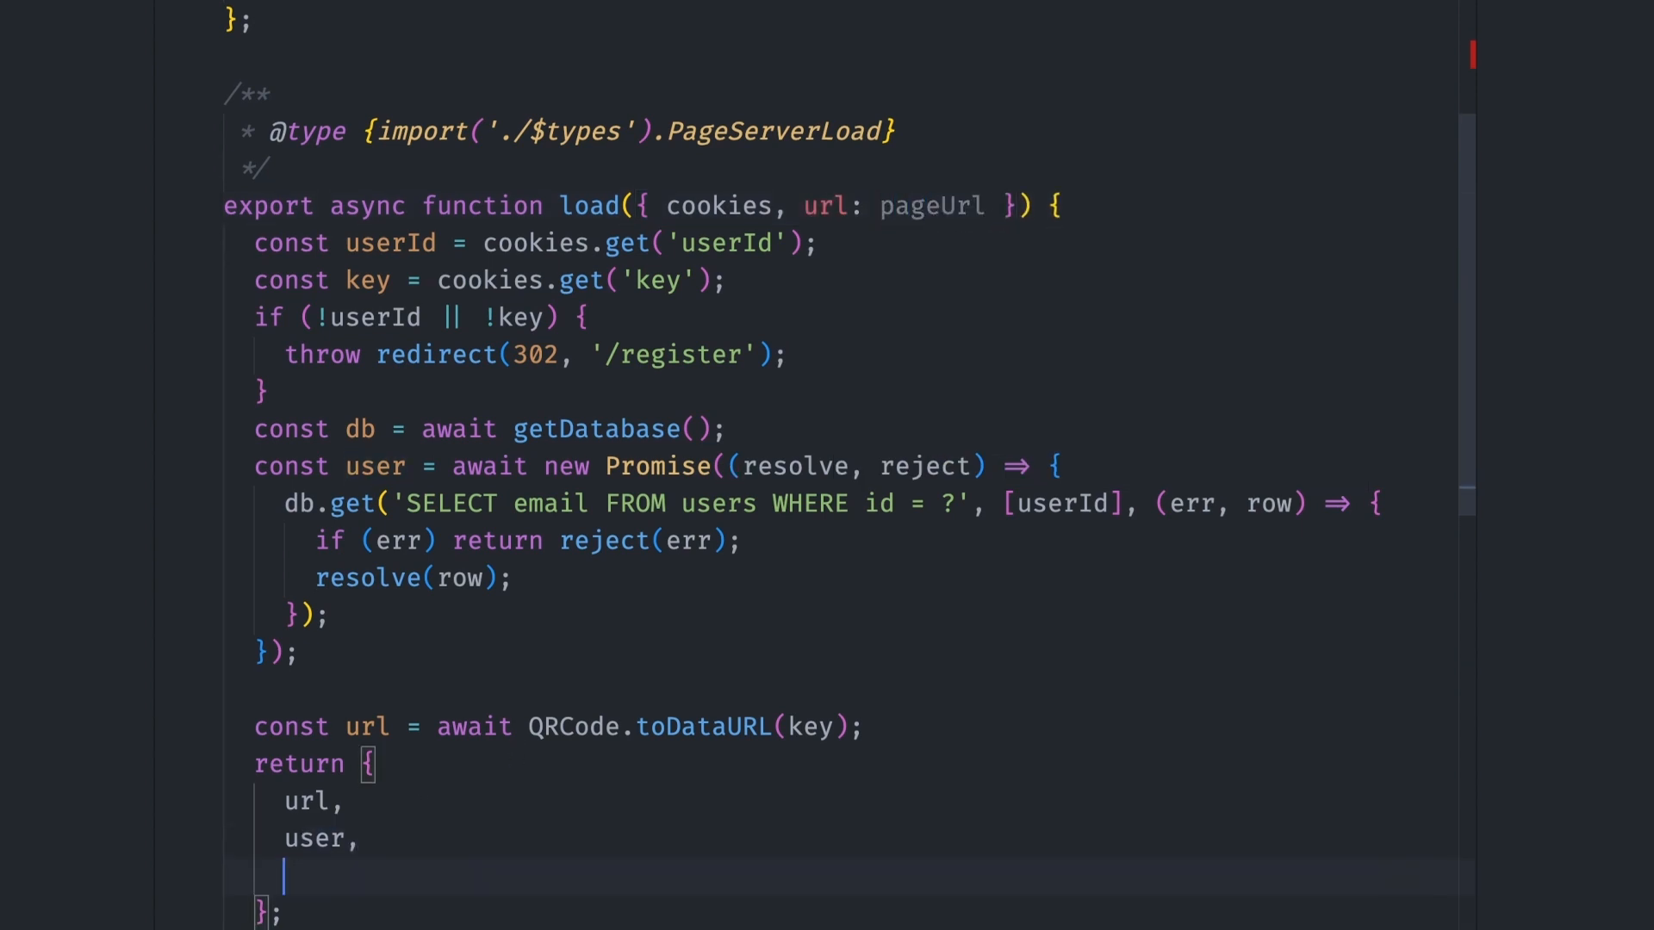
text(error: pageUrl.searchParams.get('error'))
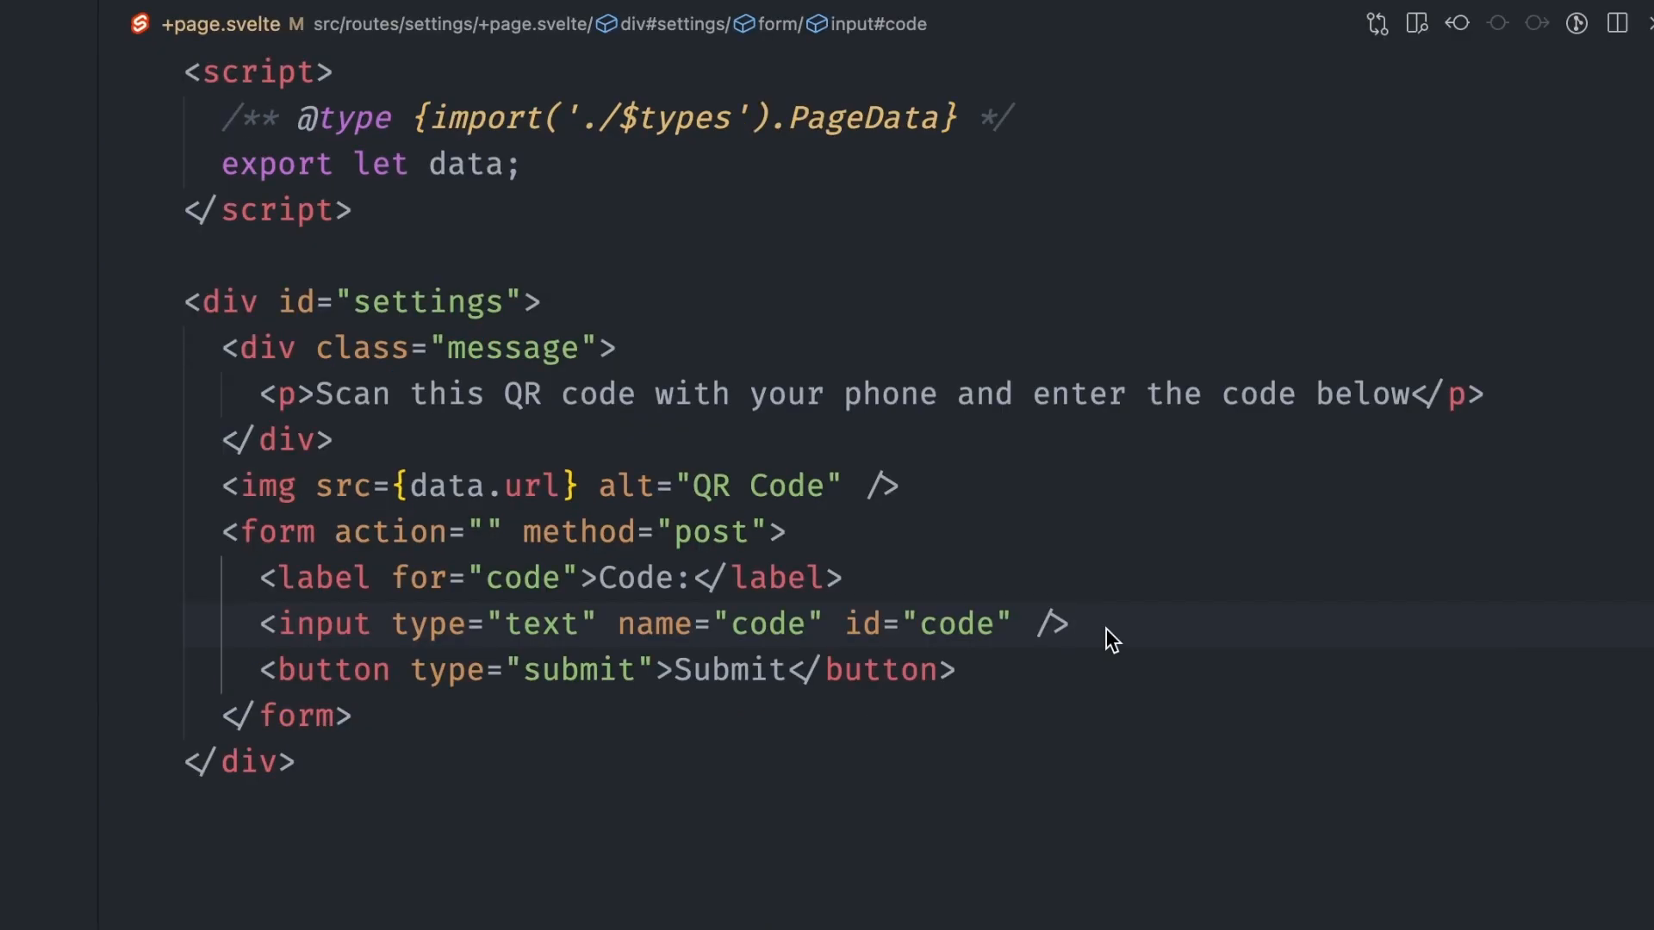
text({#if data.error})
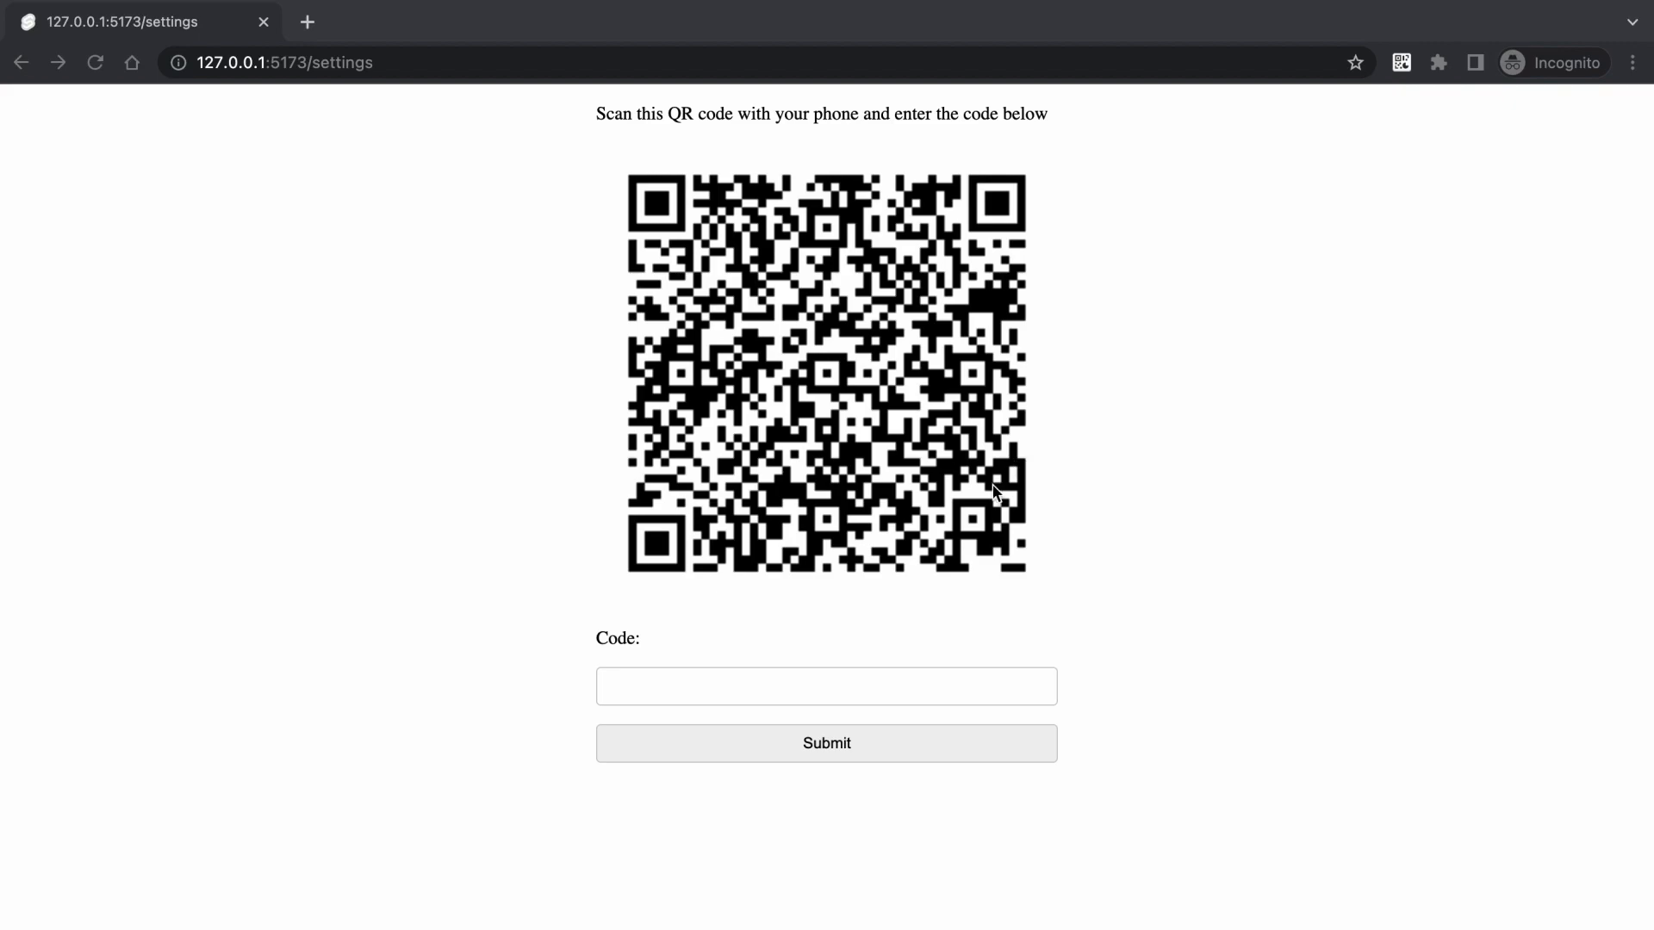
click(825, 742)
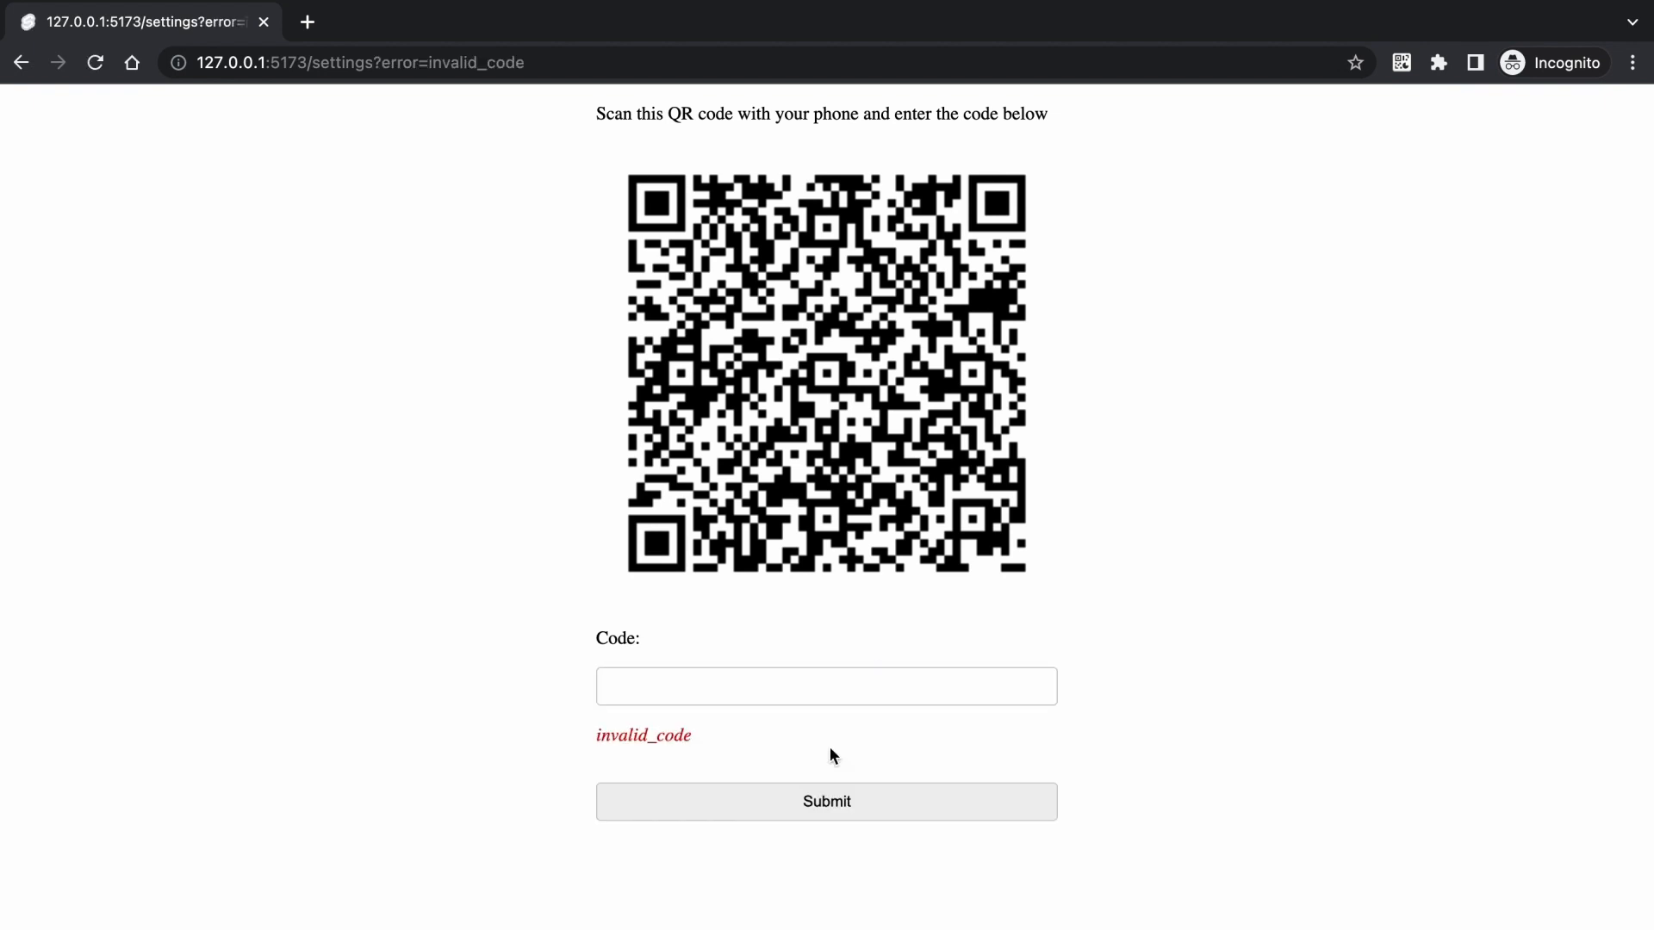
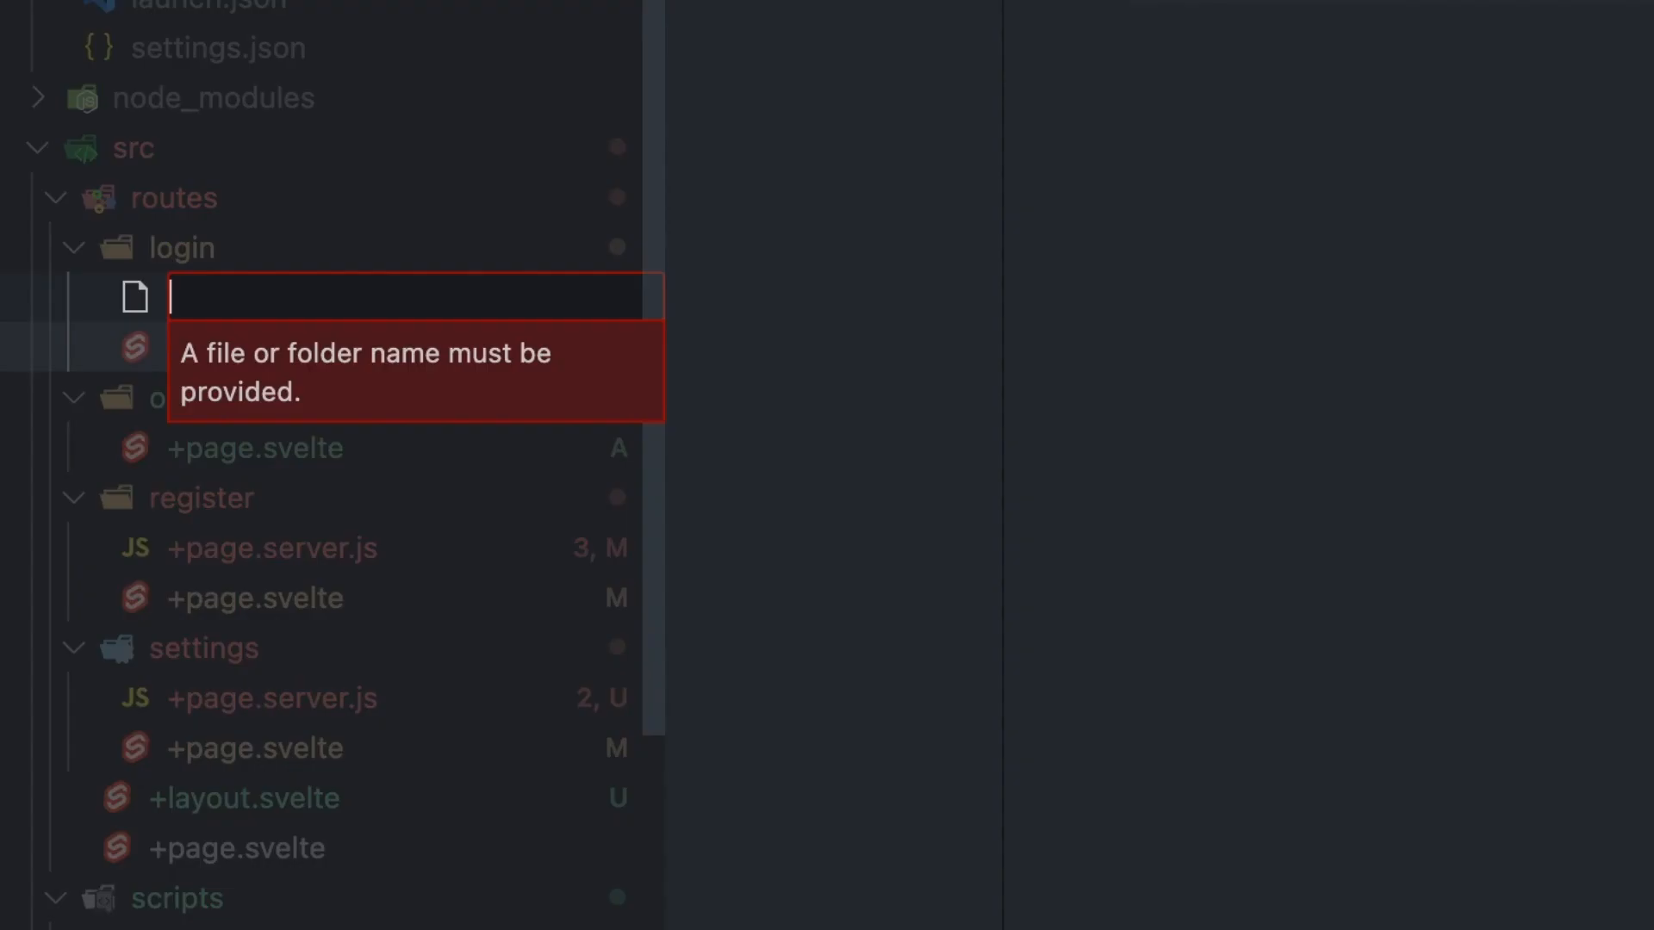
Create login/+page.server.js with a default action reading formData from request.
text(+page.server.js)
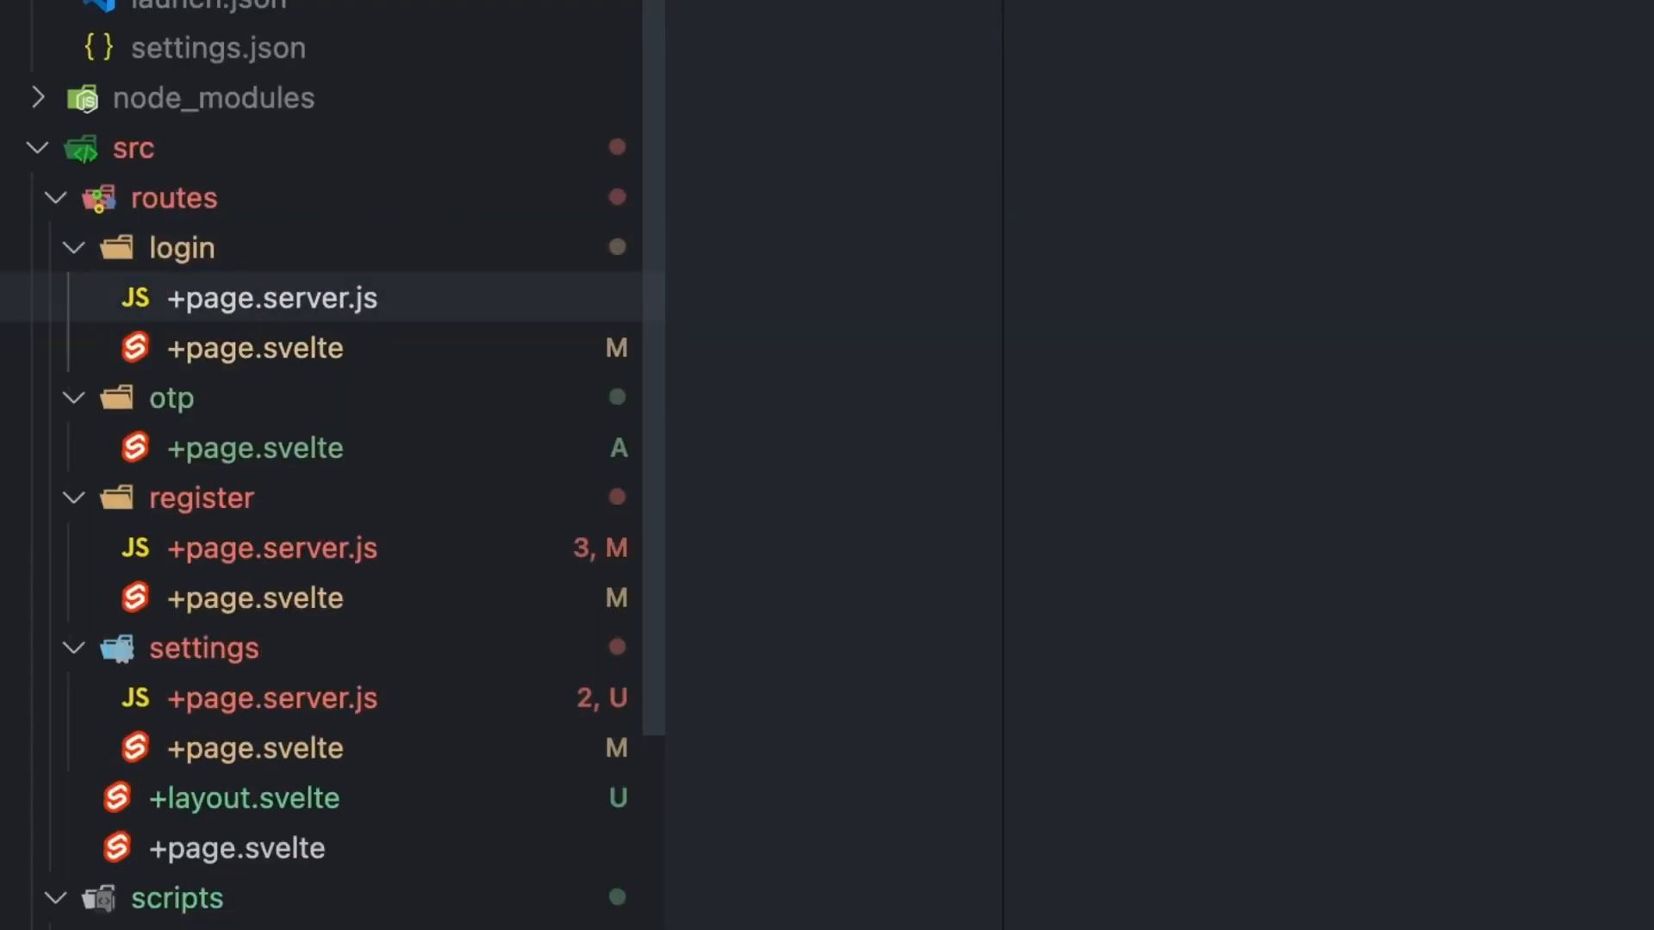
click(271, 297)
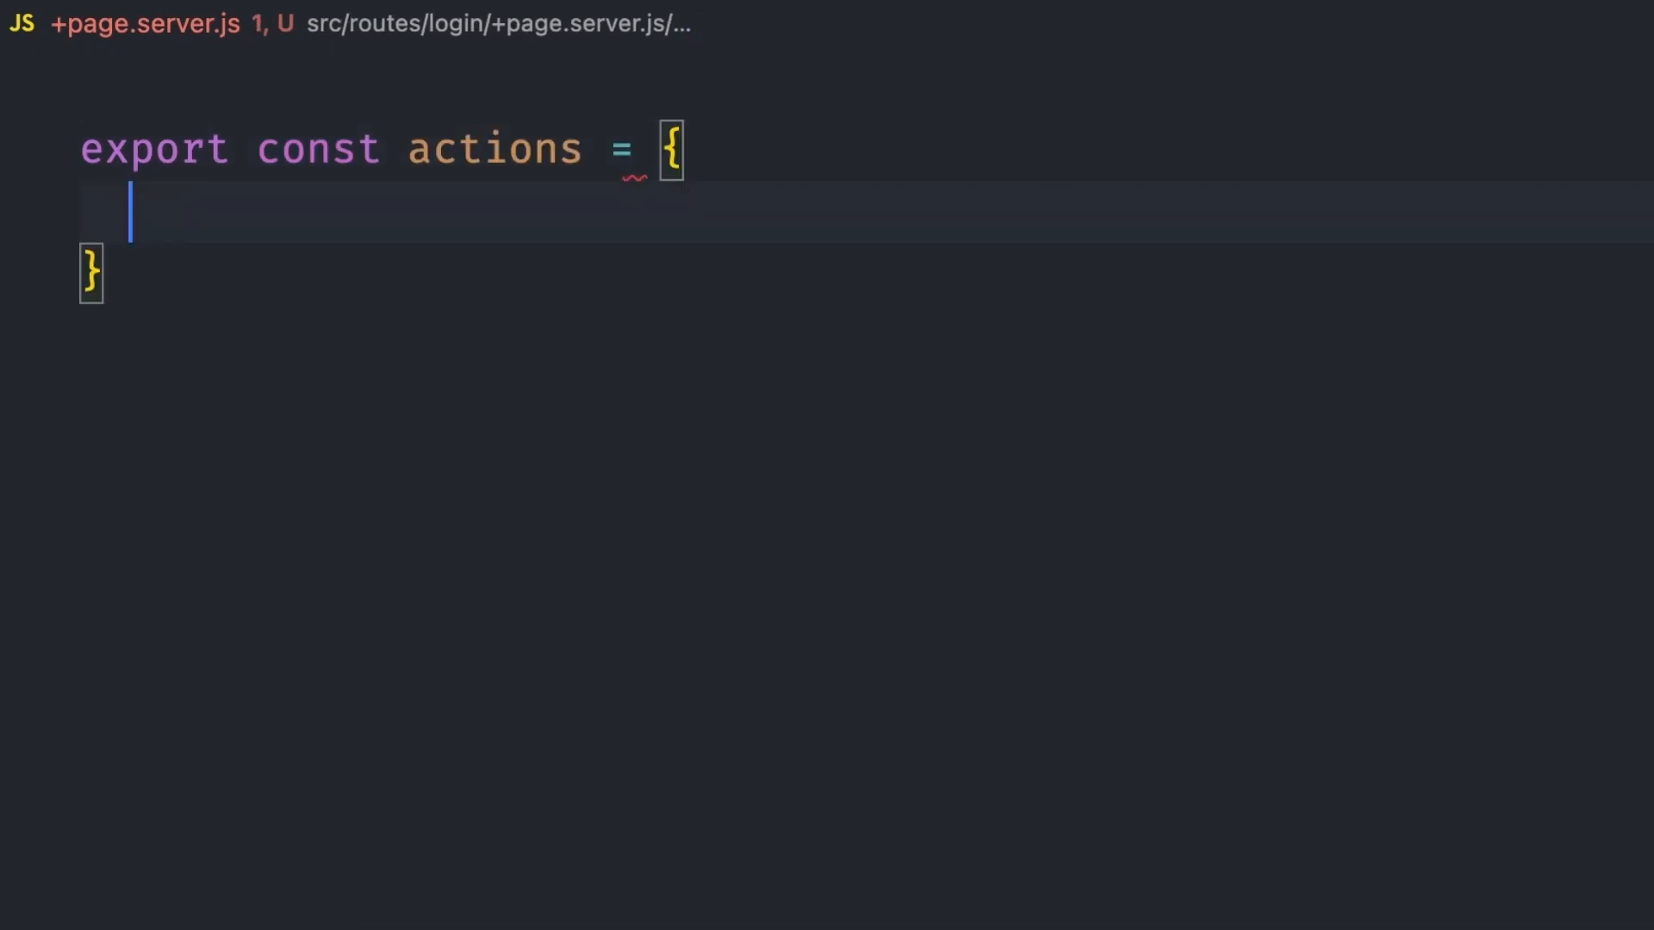
text(default: async () =>)
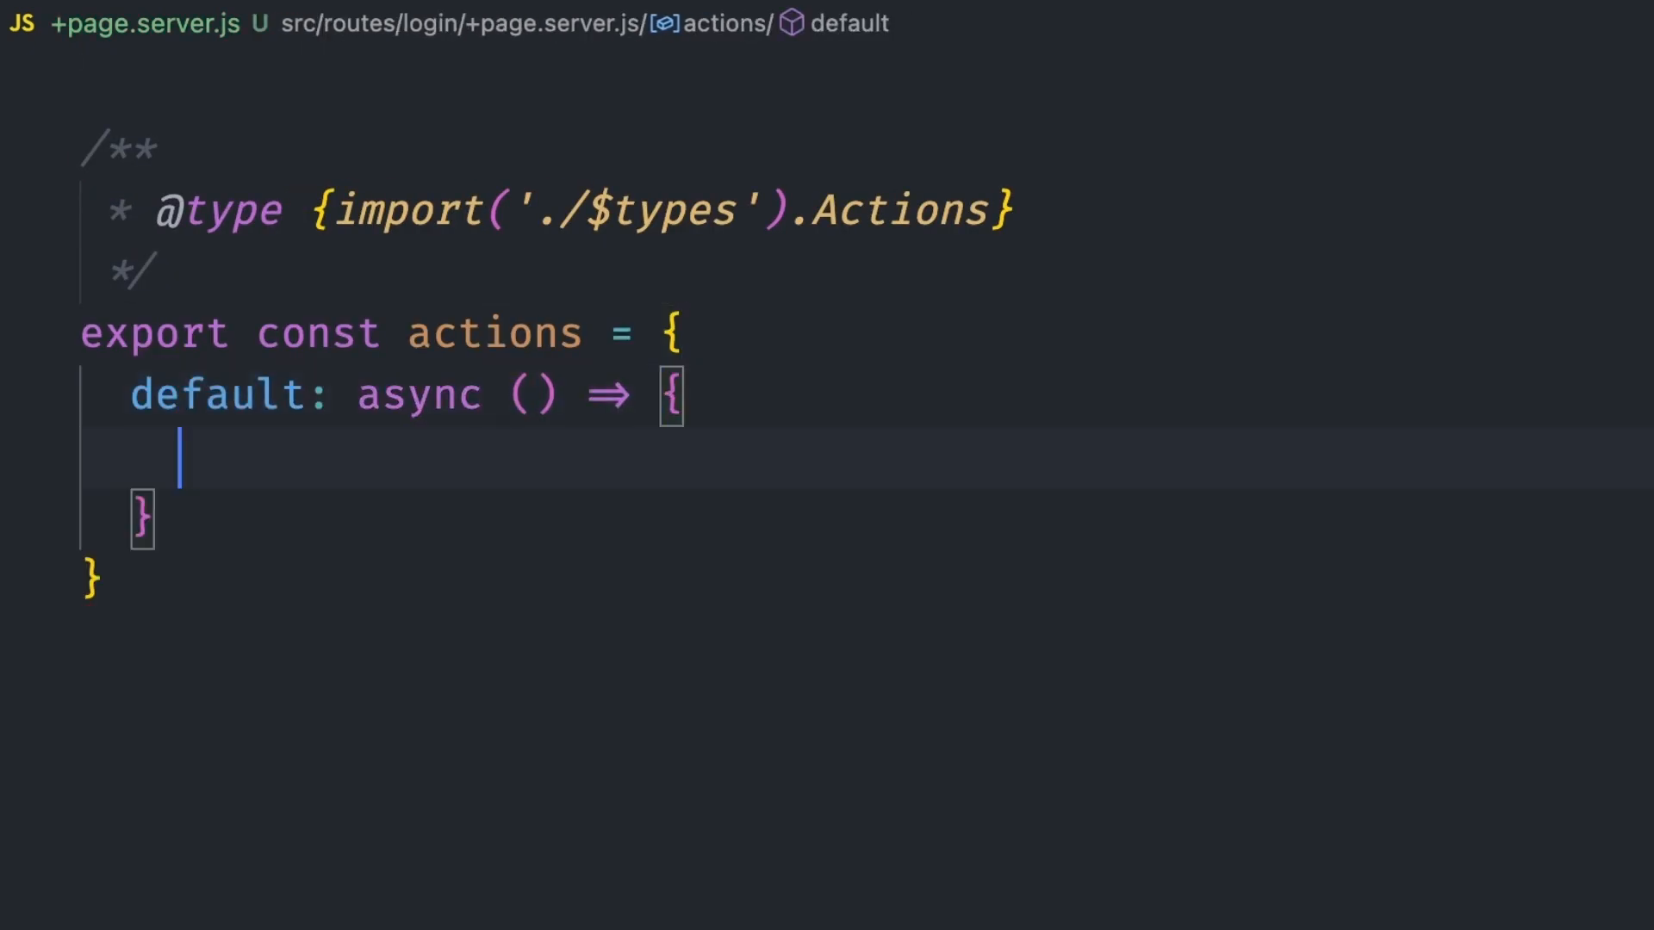
text({ request })
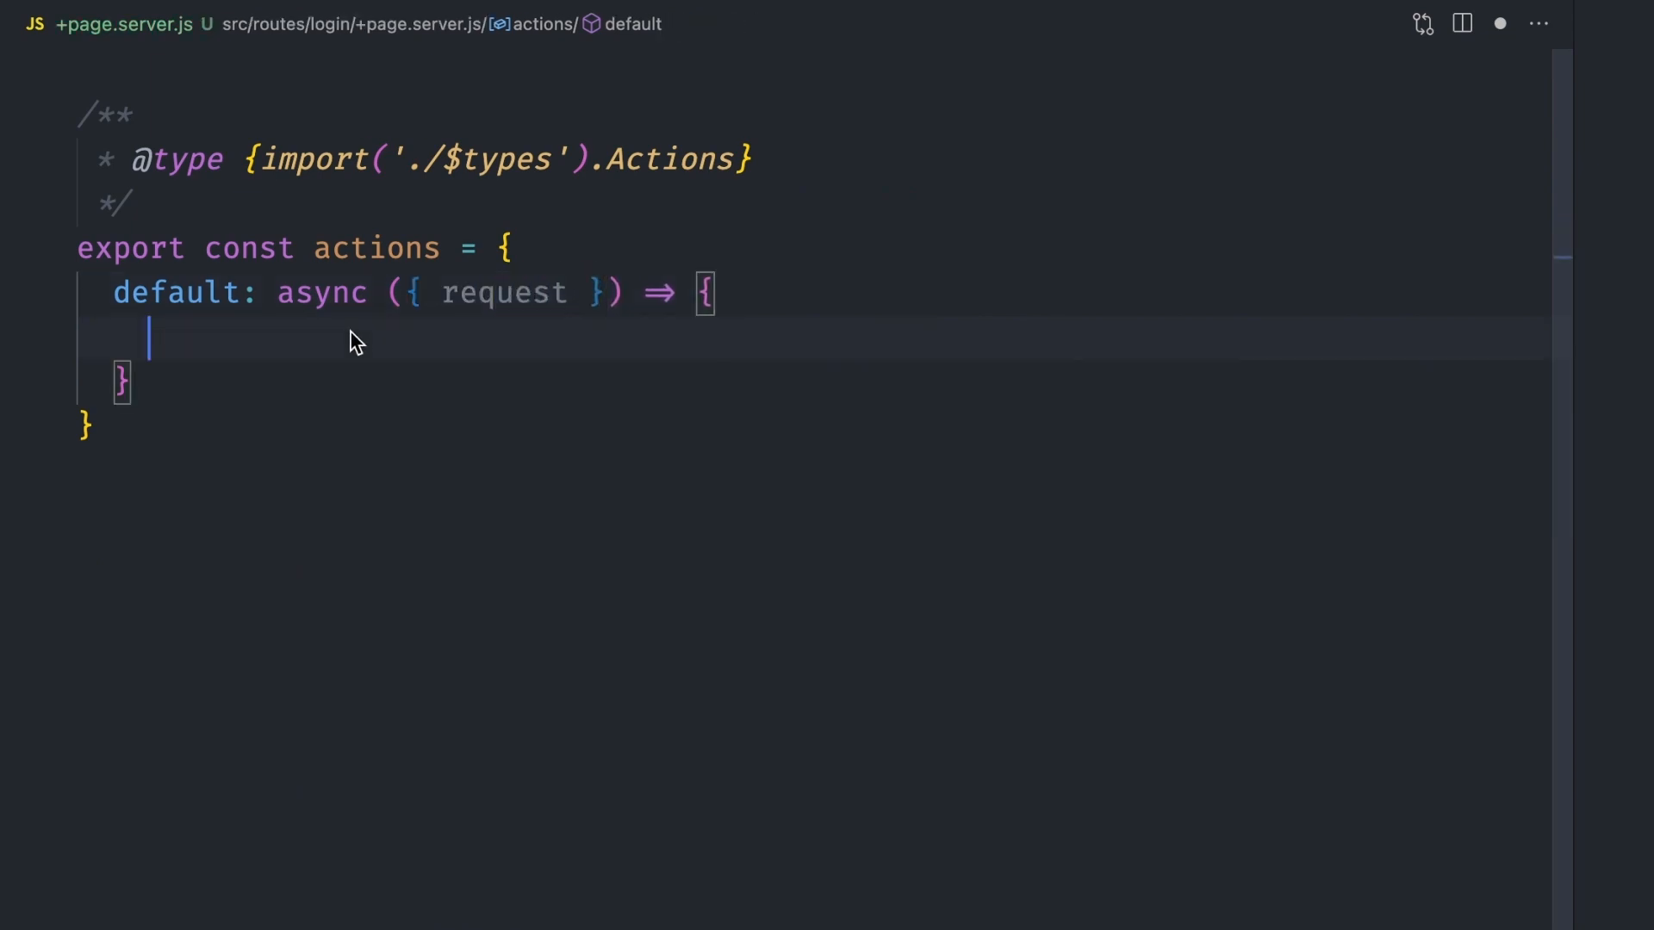
text(const formData = await request.formData();)
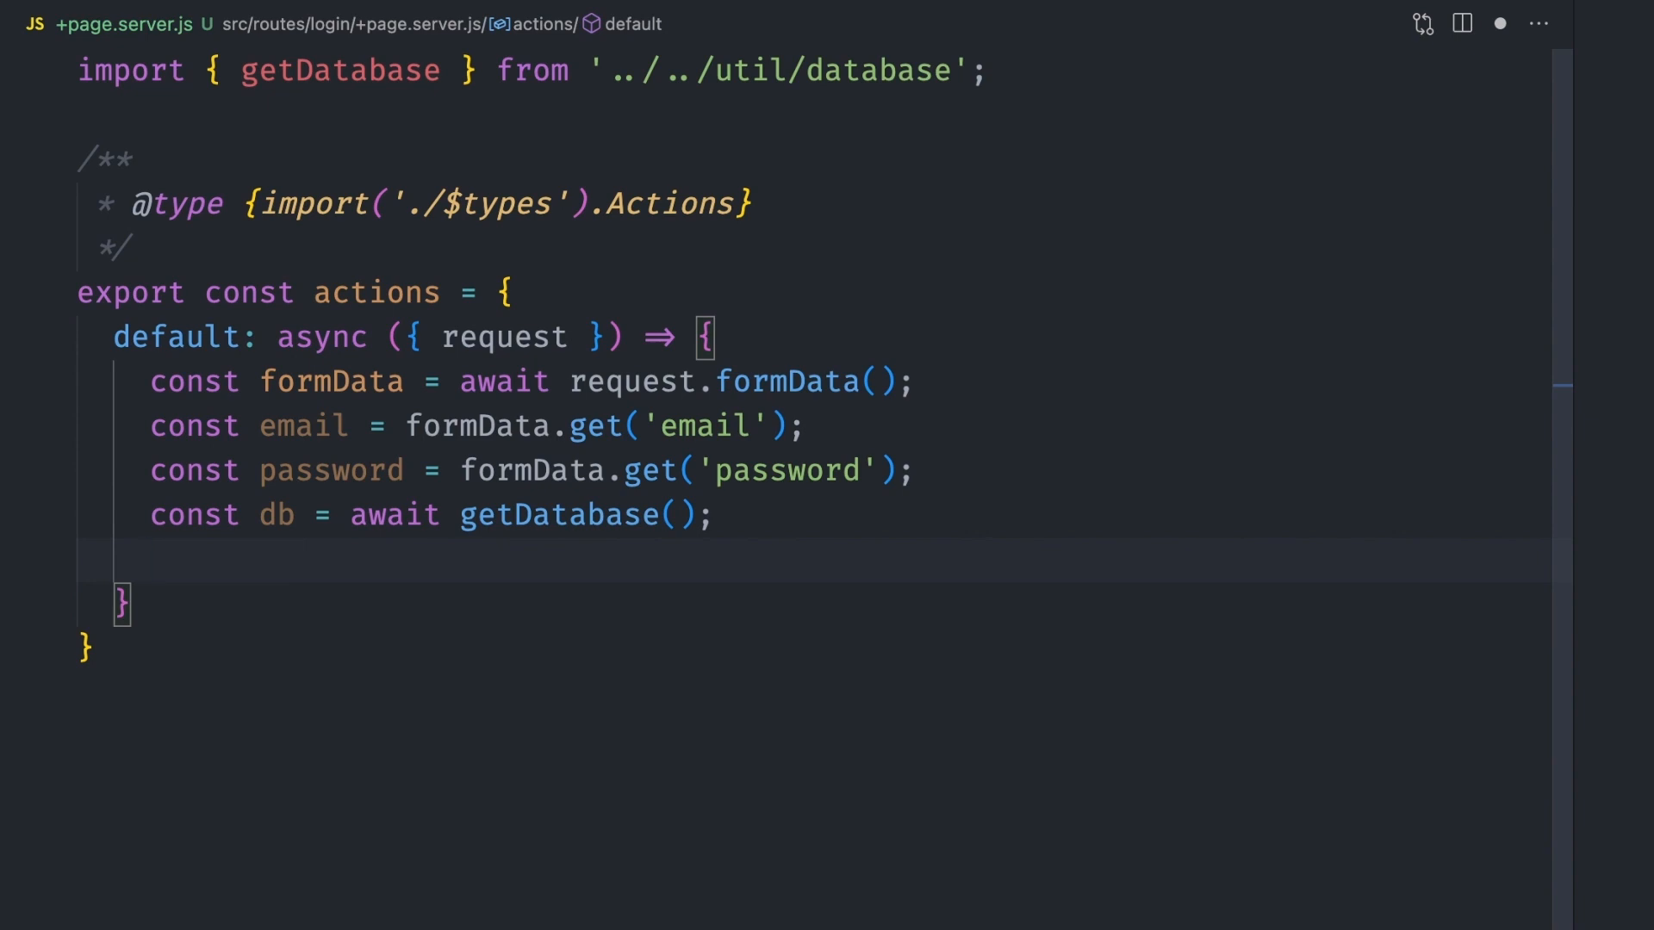
Look up the user, compare user.password, and redirect with ?error=wrong_details or onward.
text(const user = await new Promis)
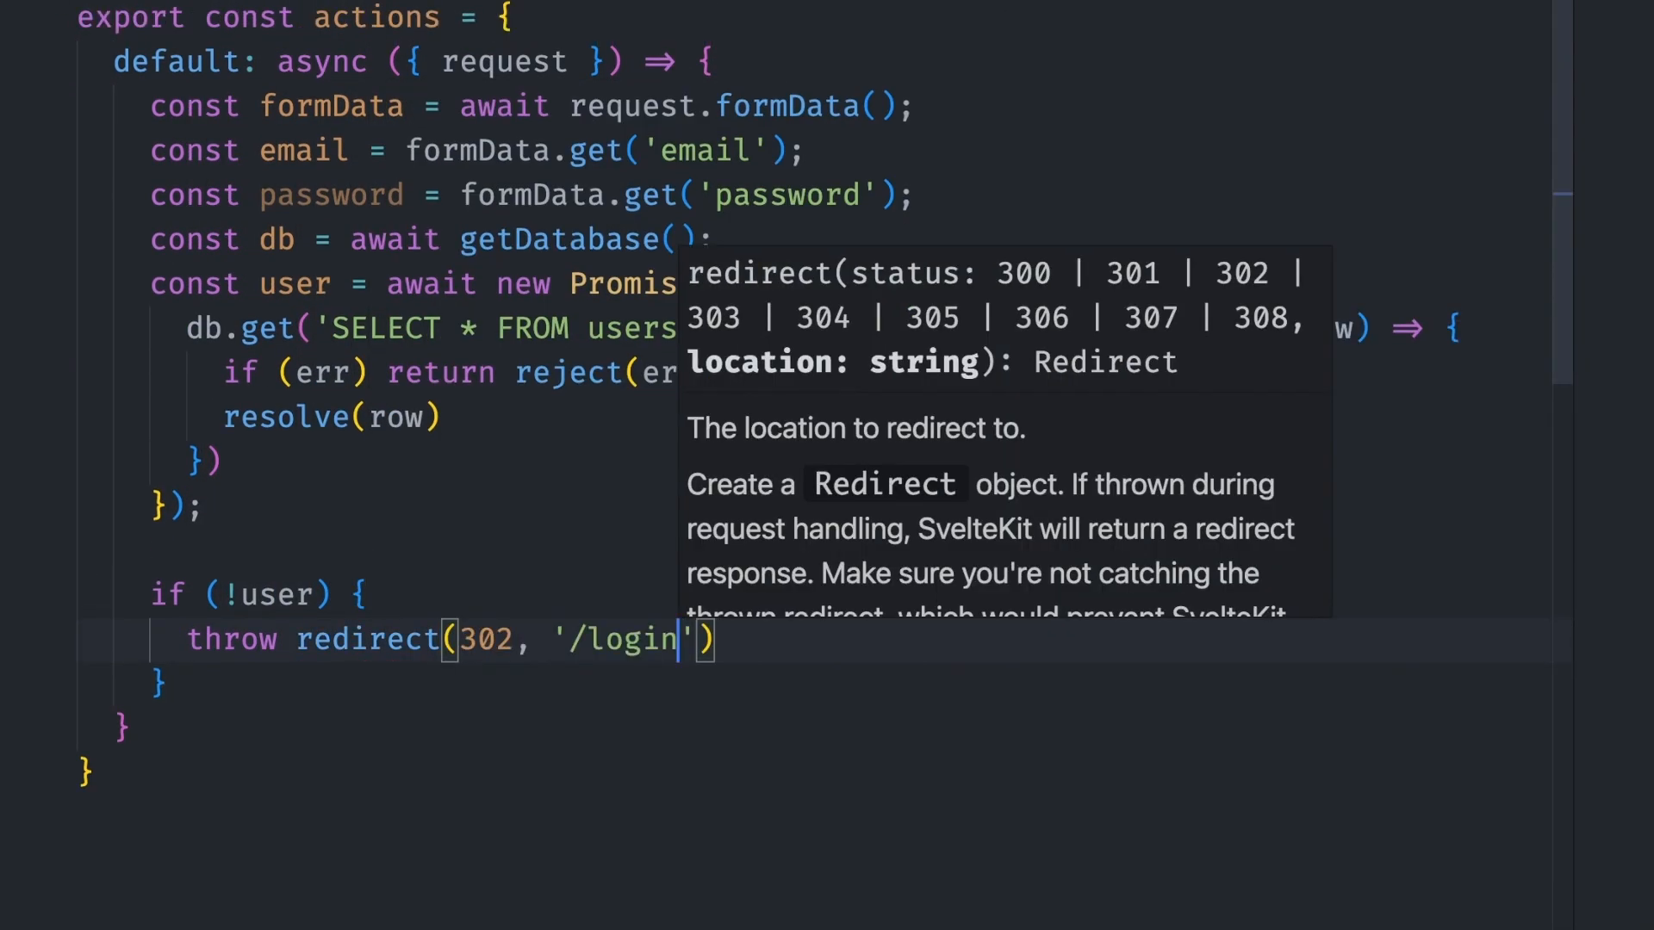
text(?error=wrong_details)
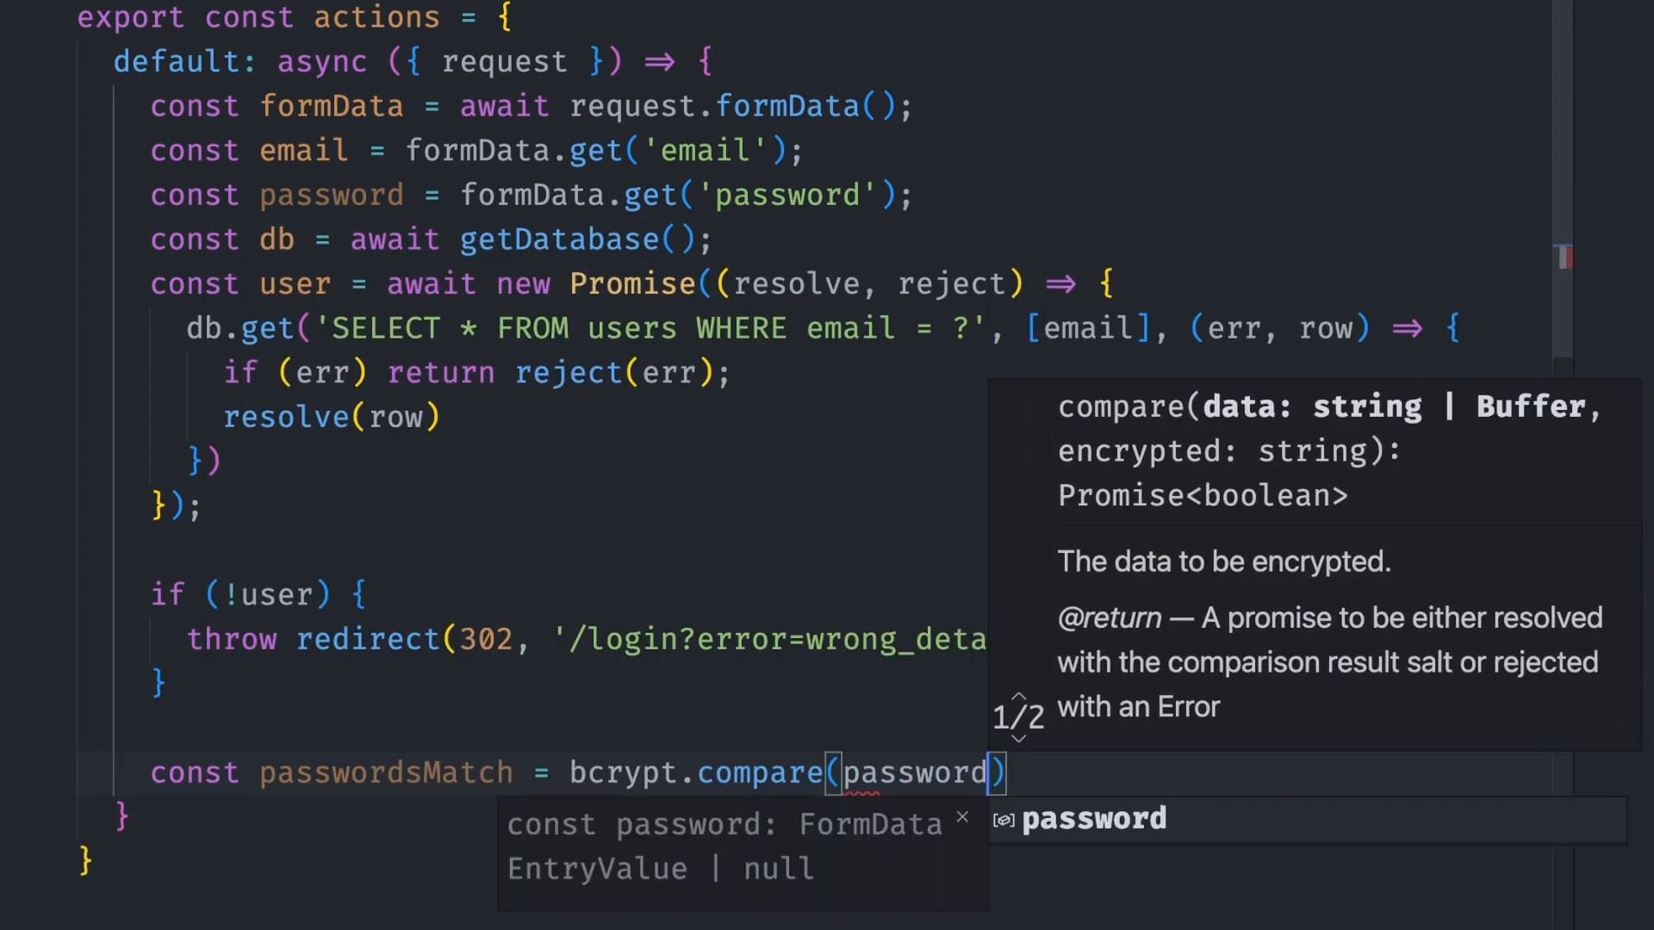
text(, user.password)
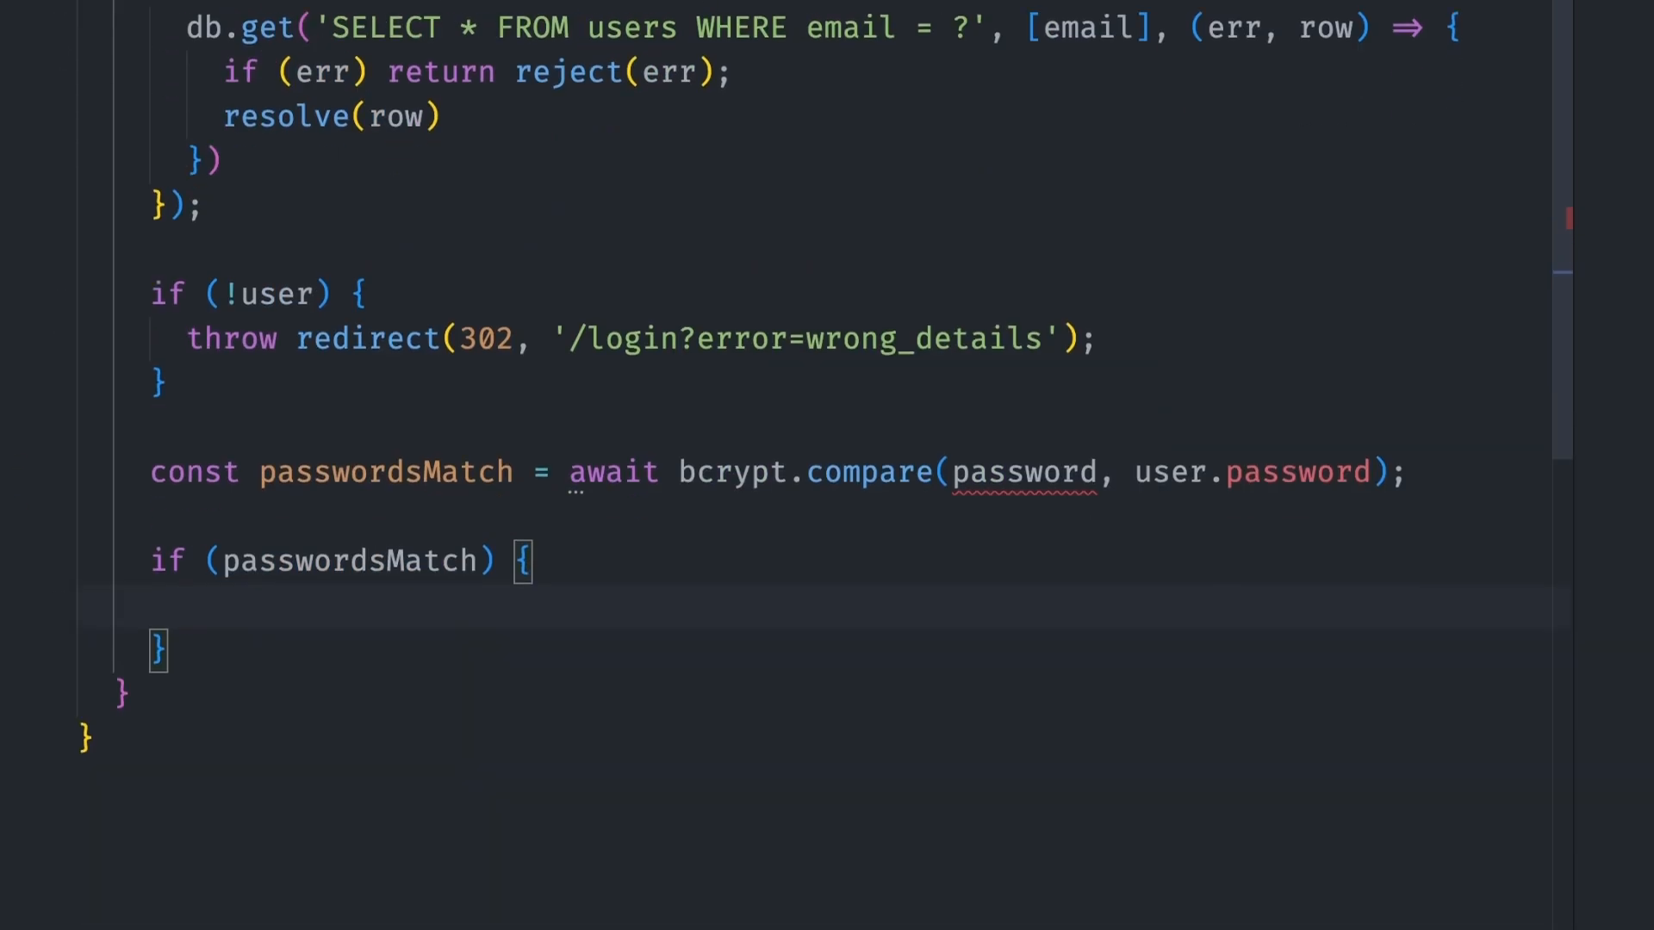
text(throw redirect(302, '/'))
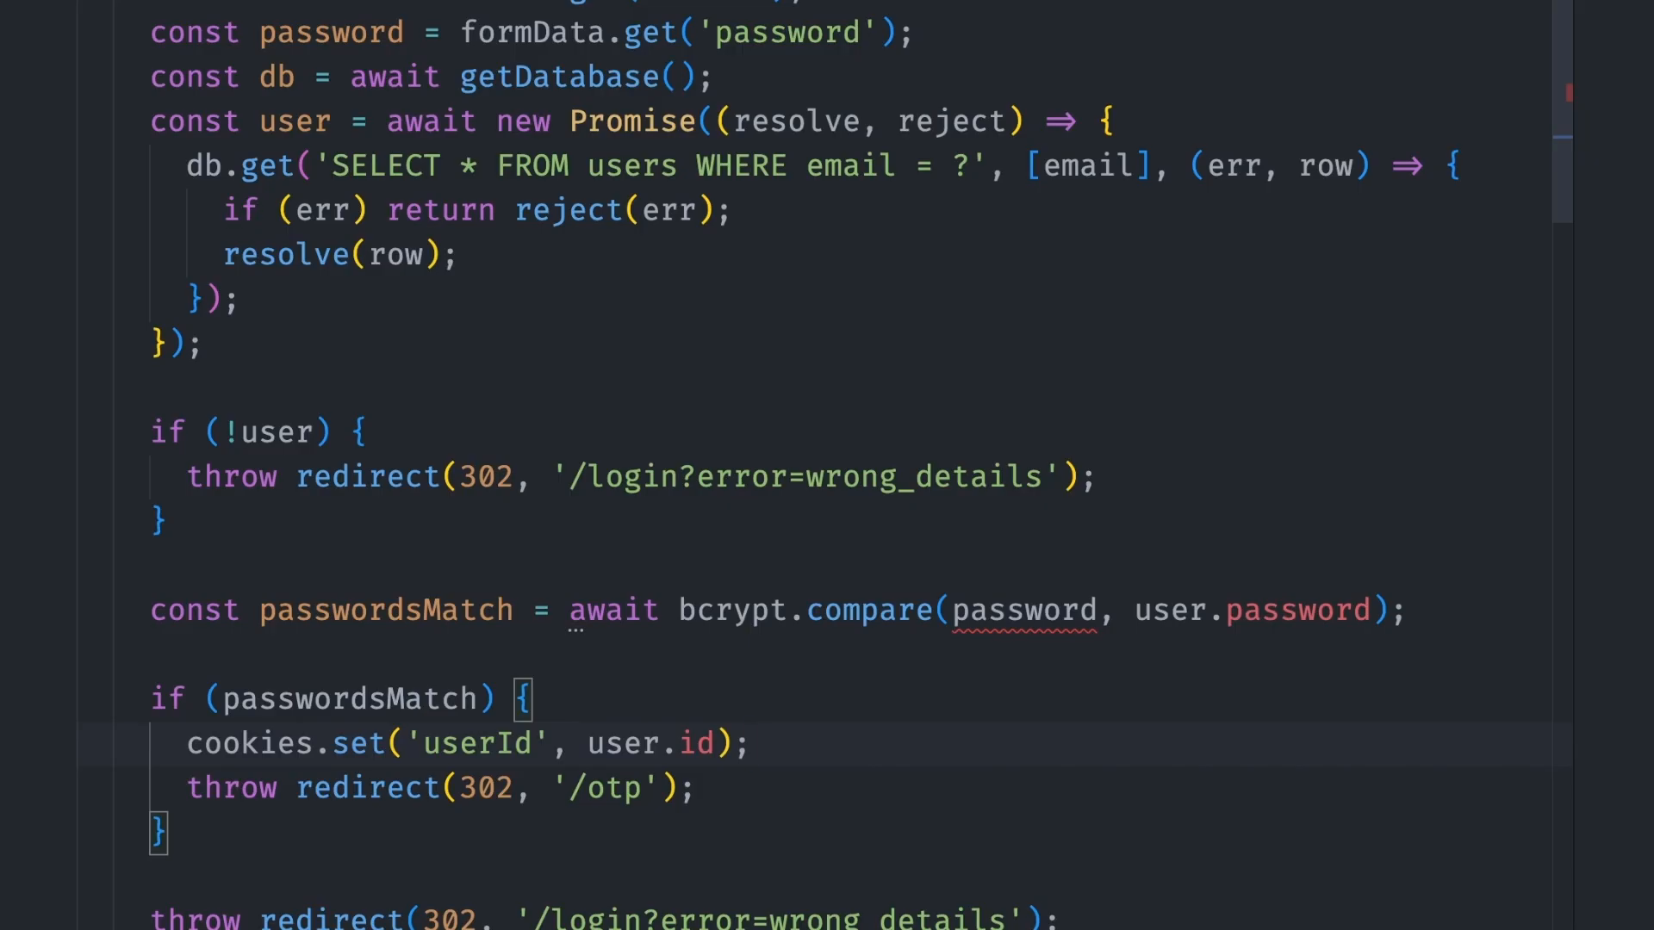
scroll(down, 3)
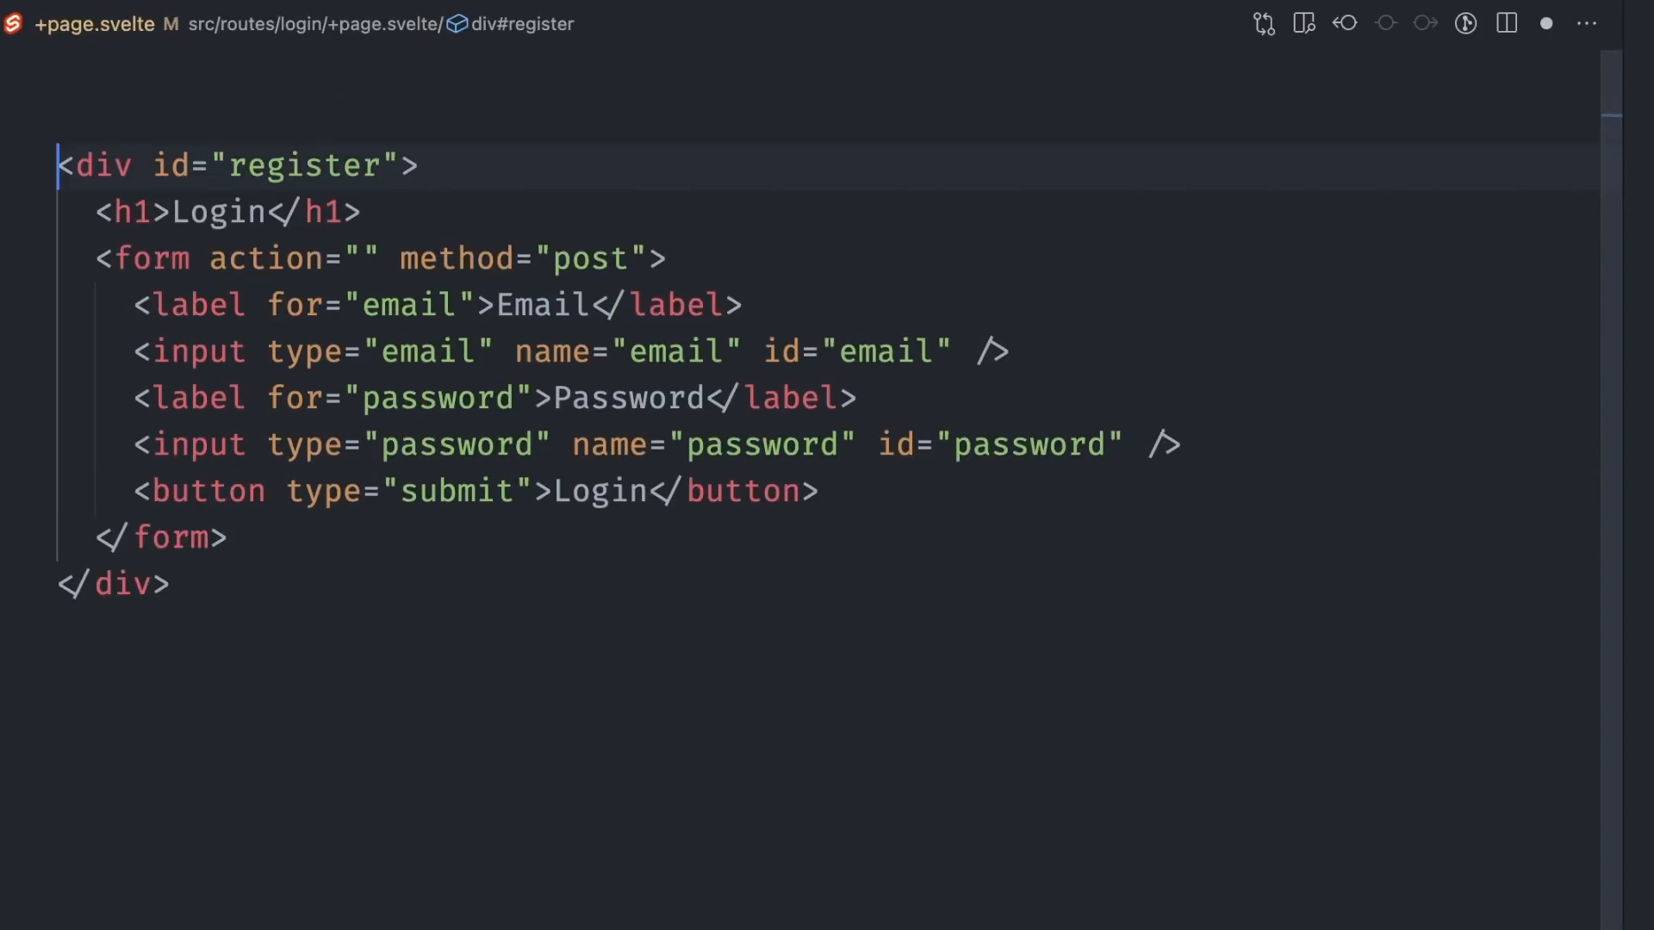
Insert a script block at the top of the login page with the 'script' Emmet abbreviation.
text(scrip)
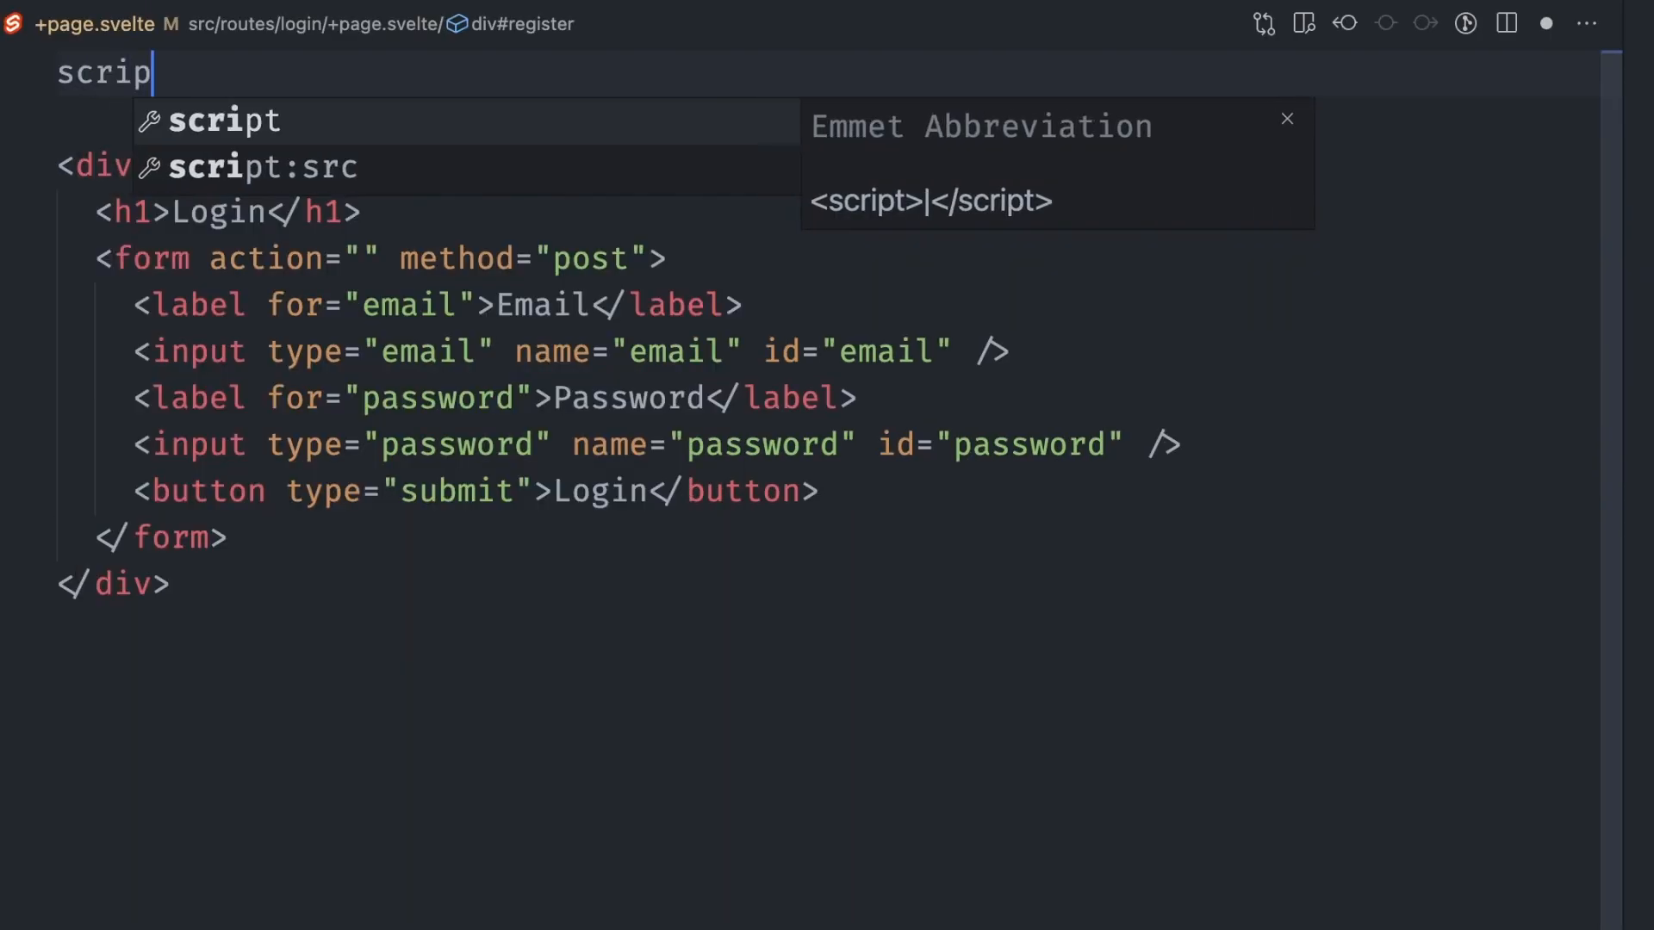
key(Tab)
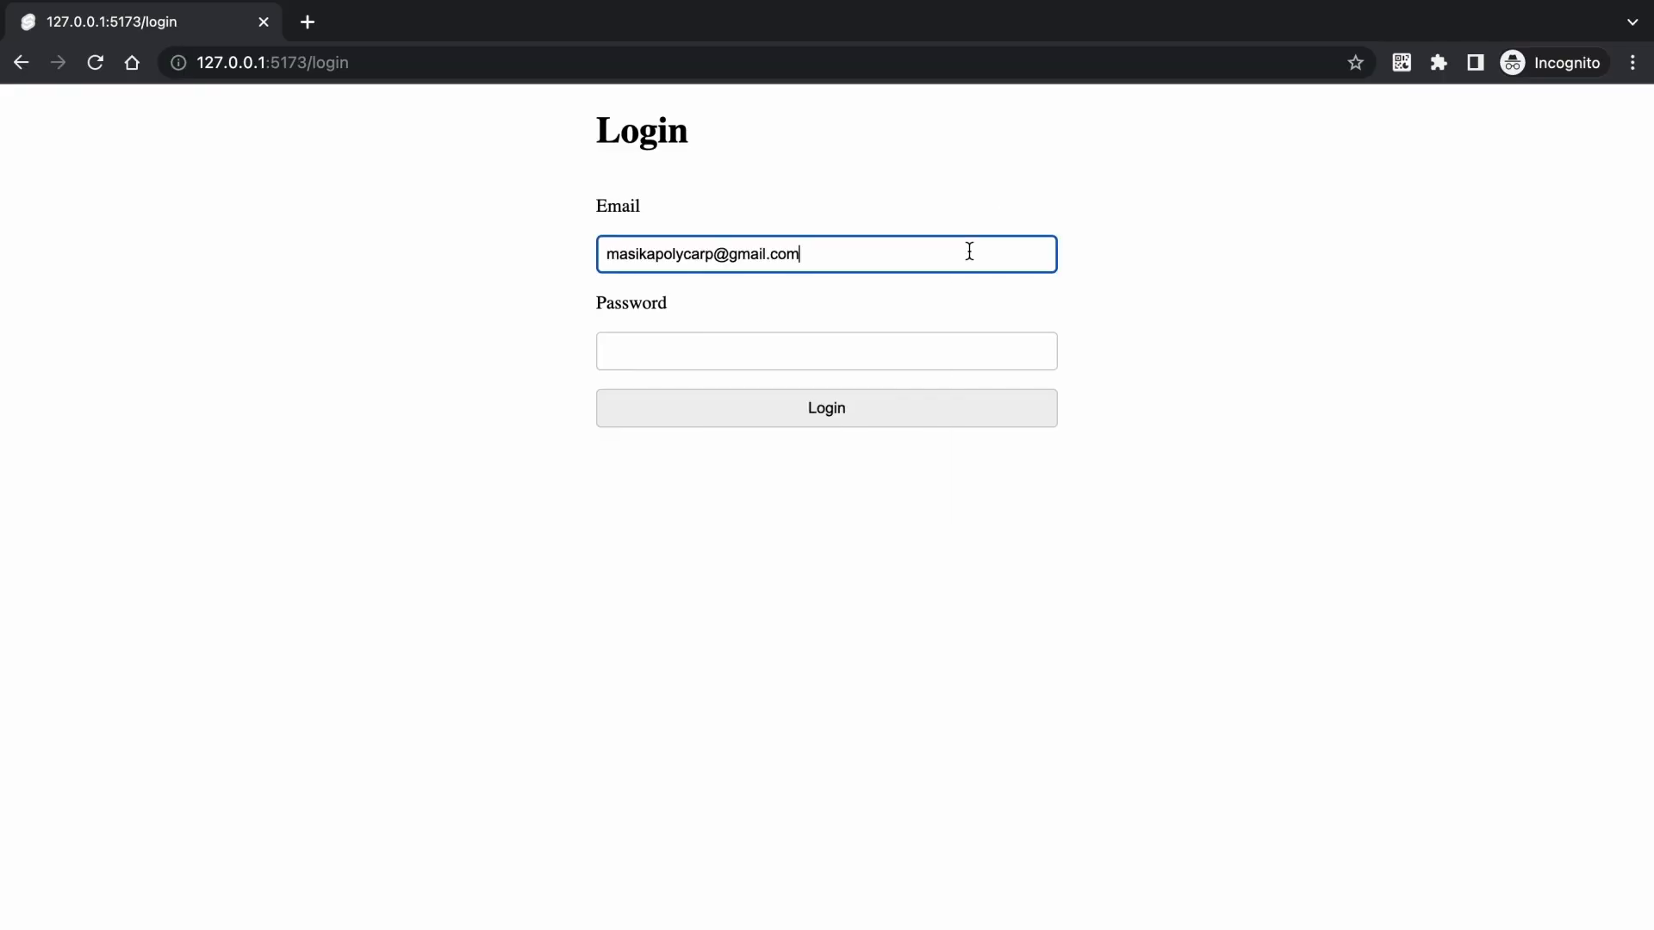
Submit the login form with email and password and see the Wrong username/password error.
click(826, 351)
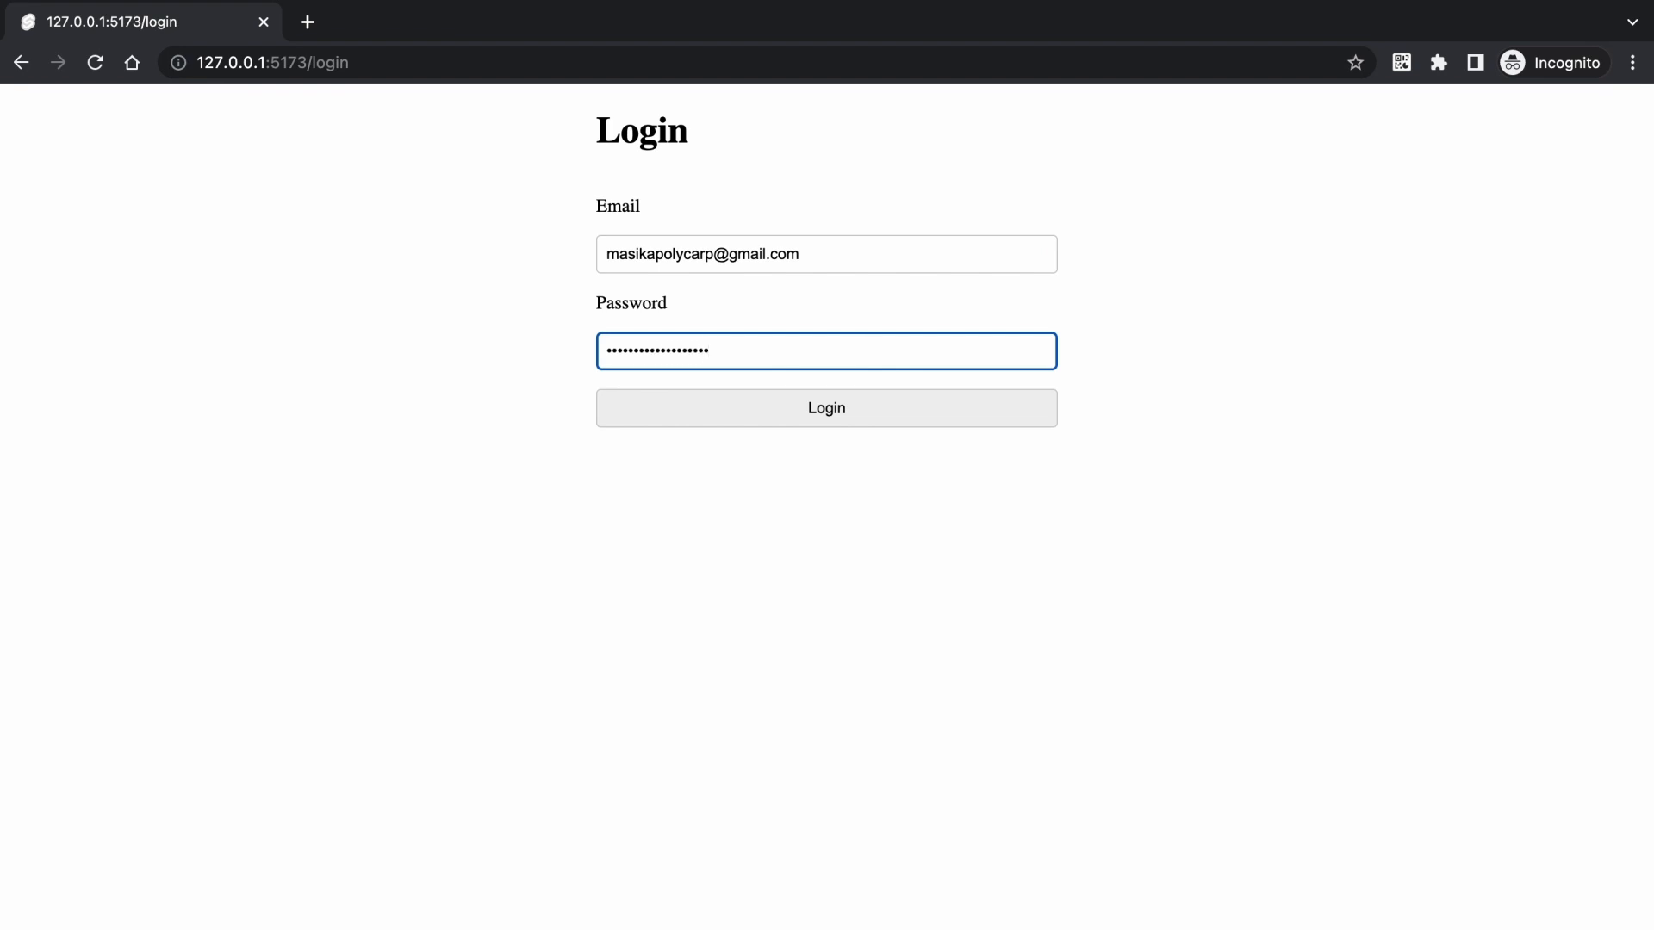
click(826, 408)
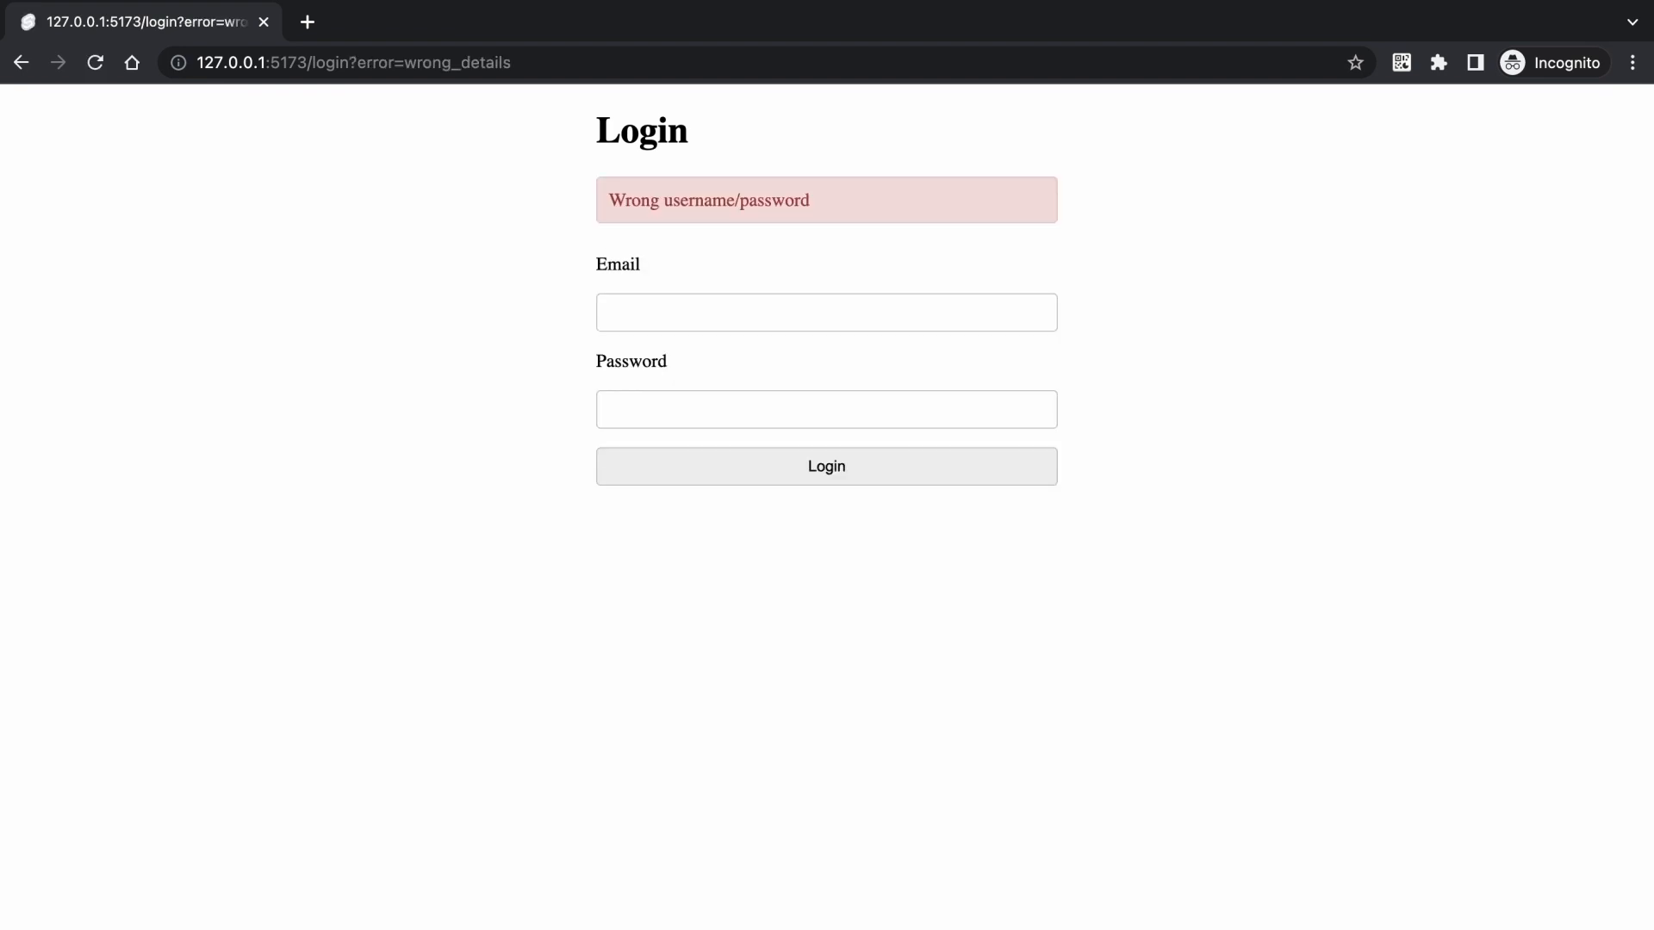
click(826, 409)
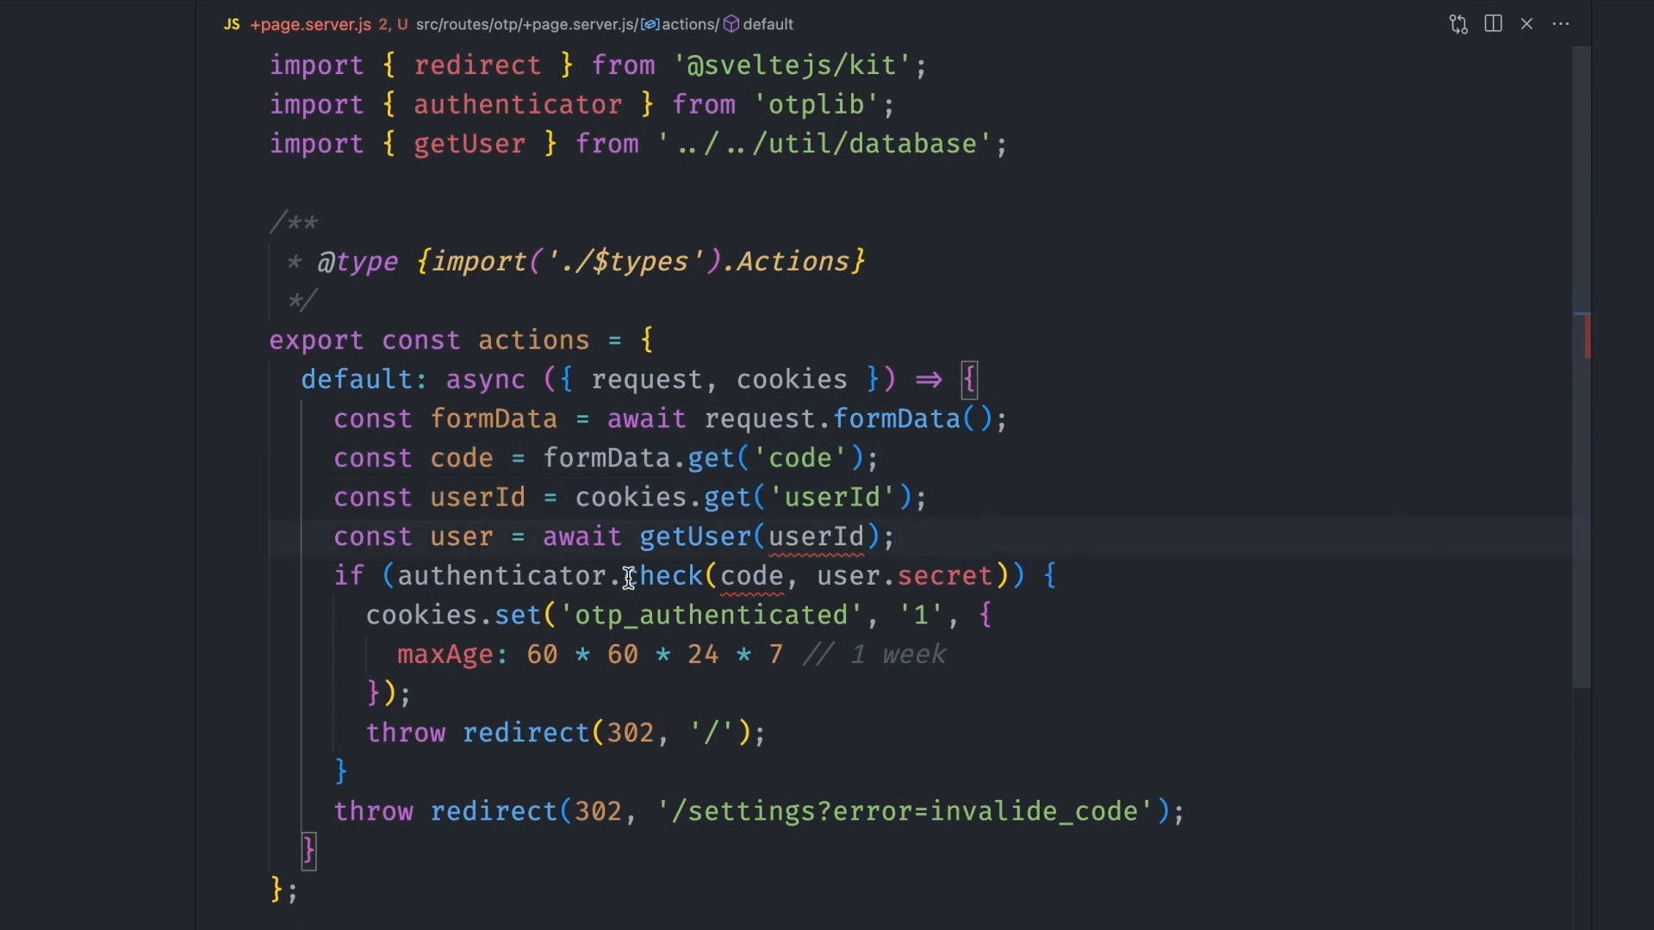
mouse_move(786, 628)
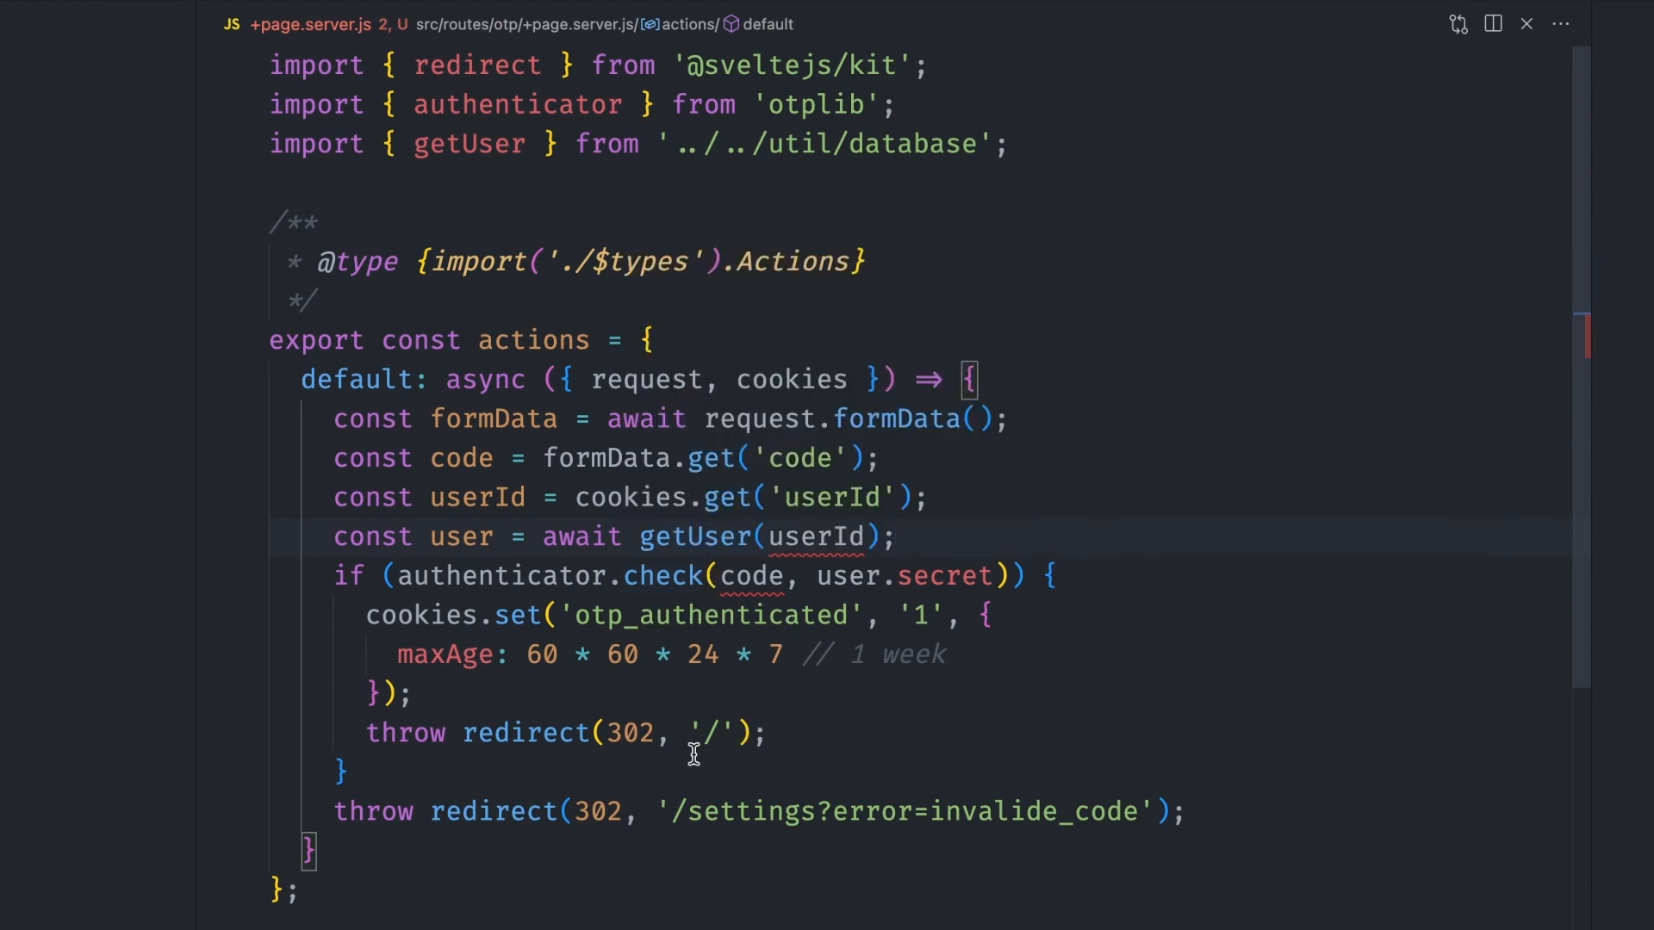
Change the failed-code redirect to '/otp?error=invalide_code' and begin an exported load function.
text(/ot)
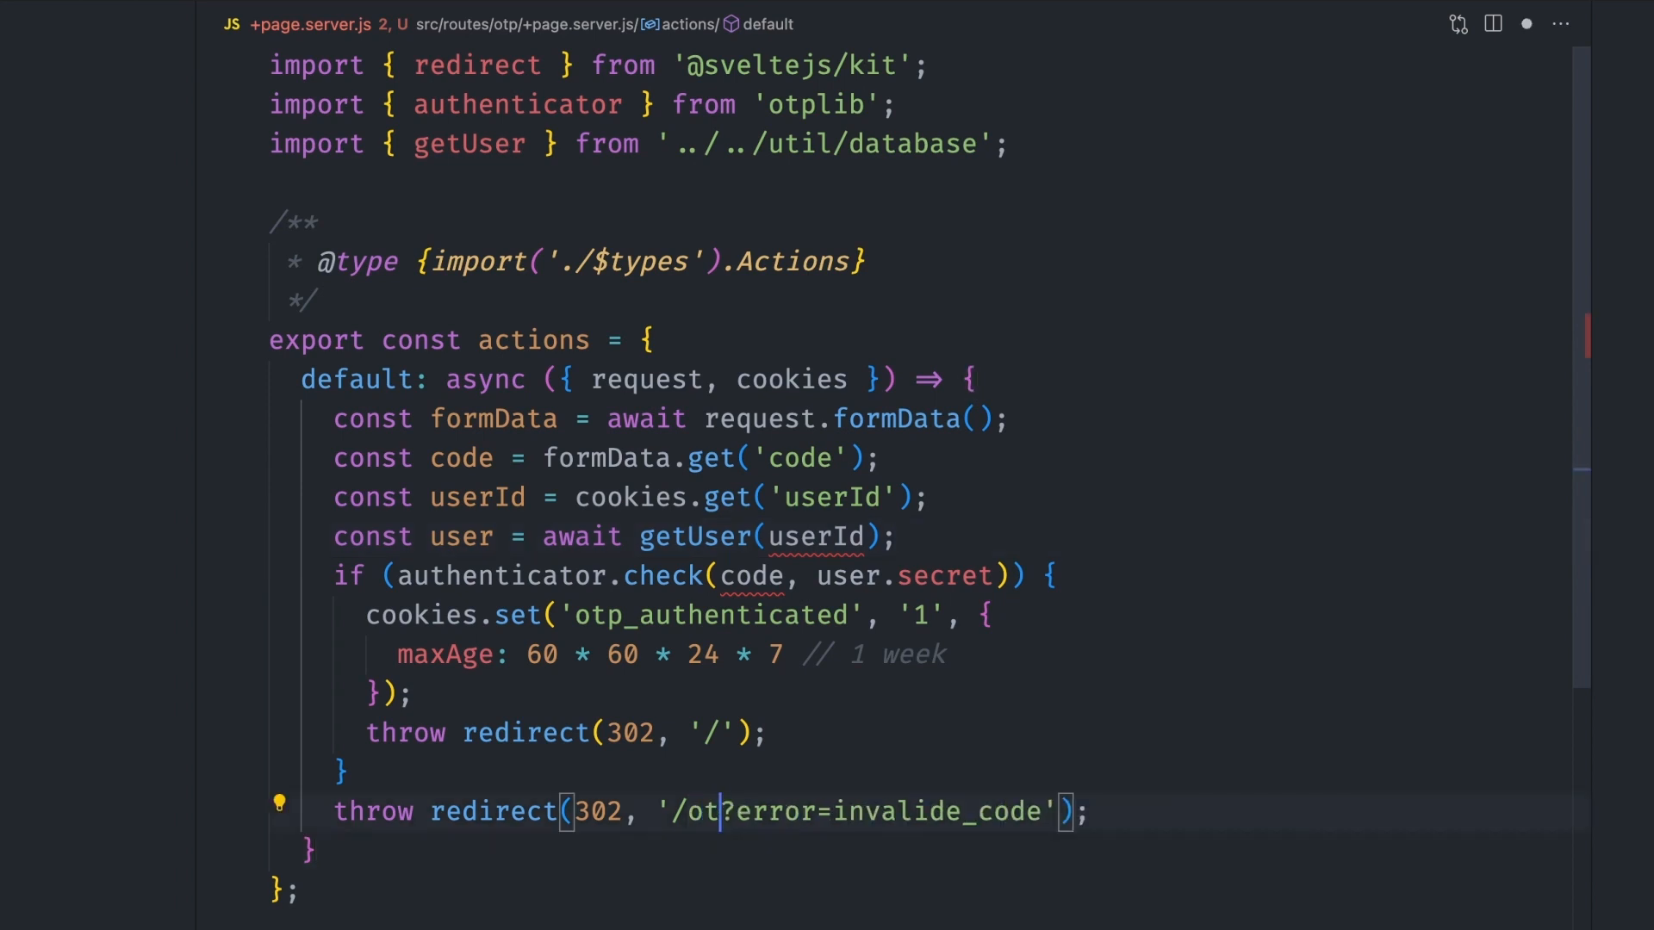
text(p)
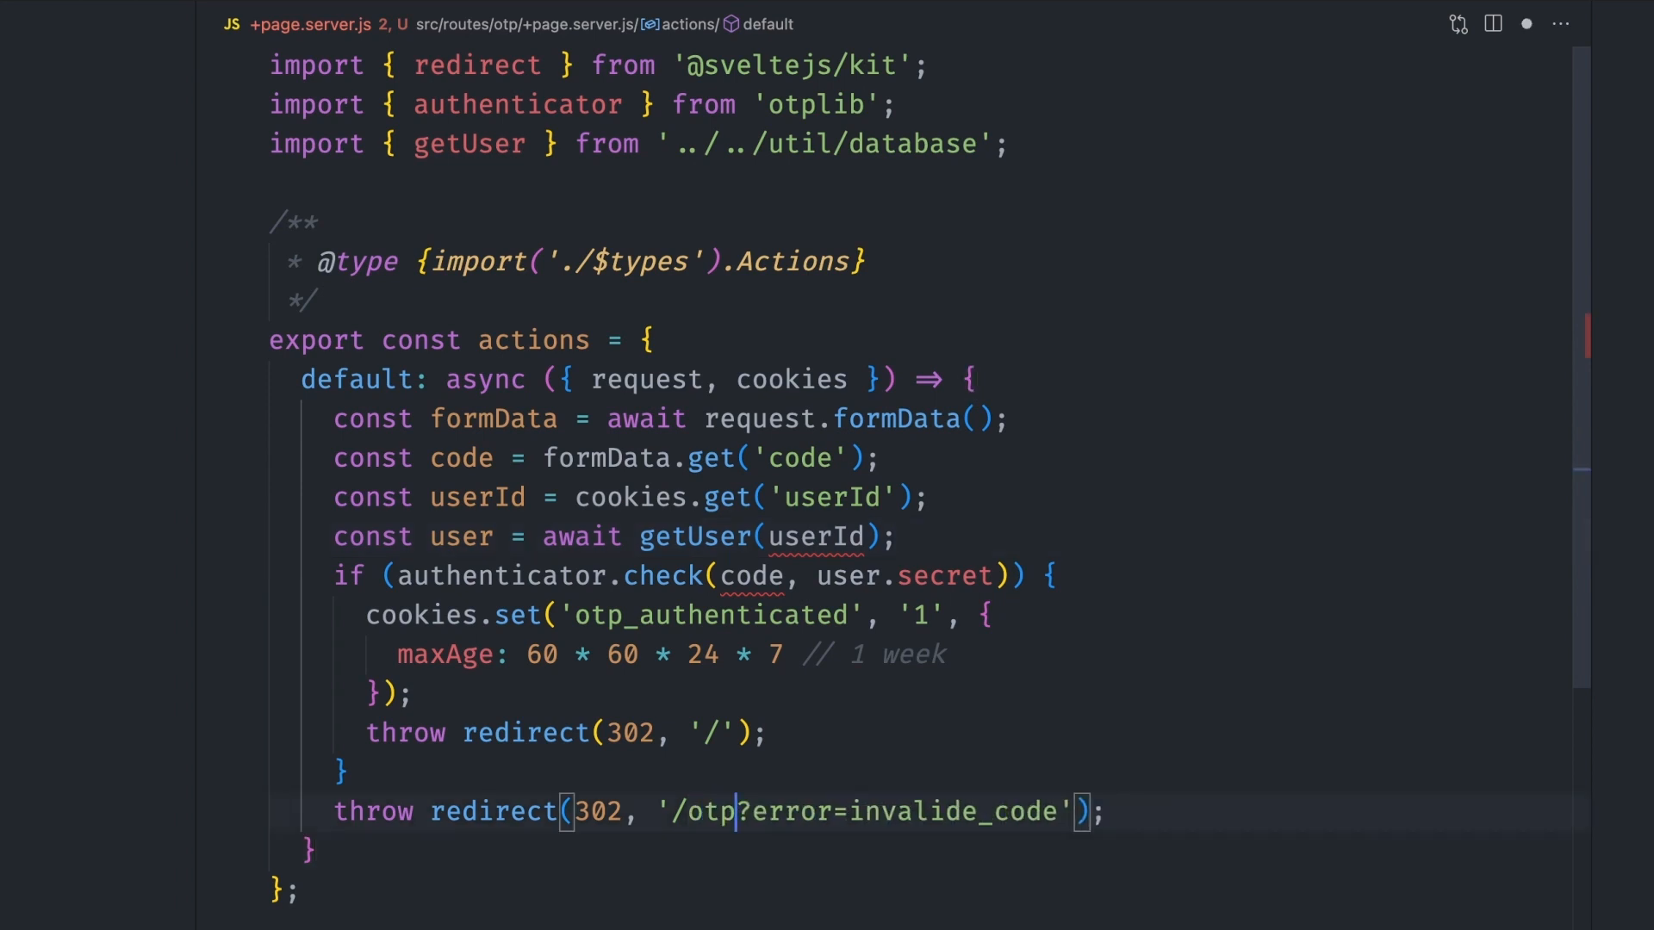
text(export async function load()
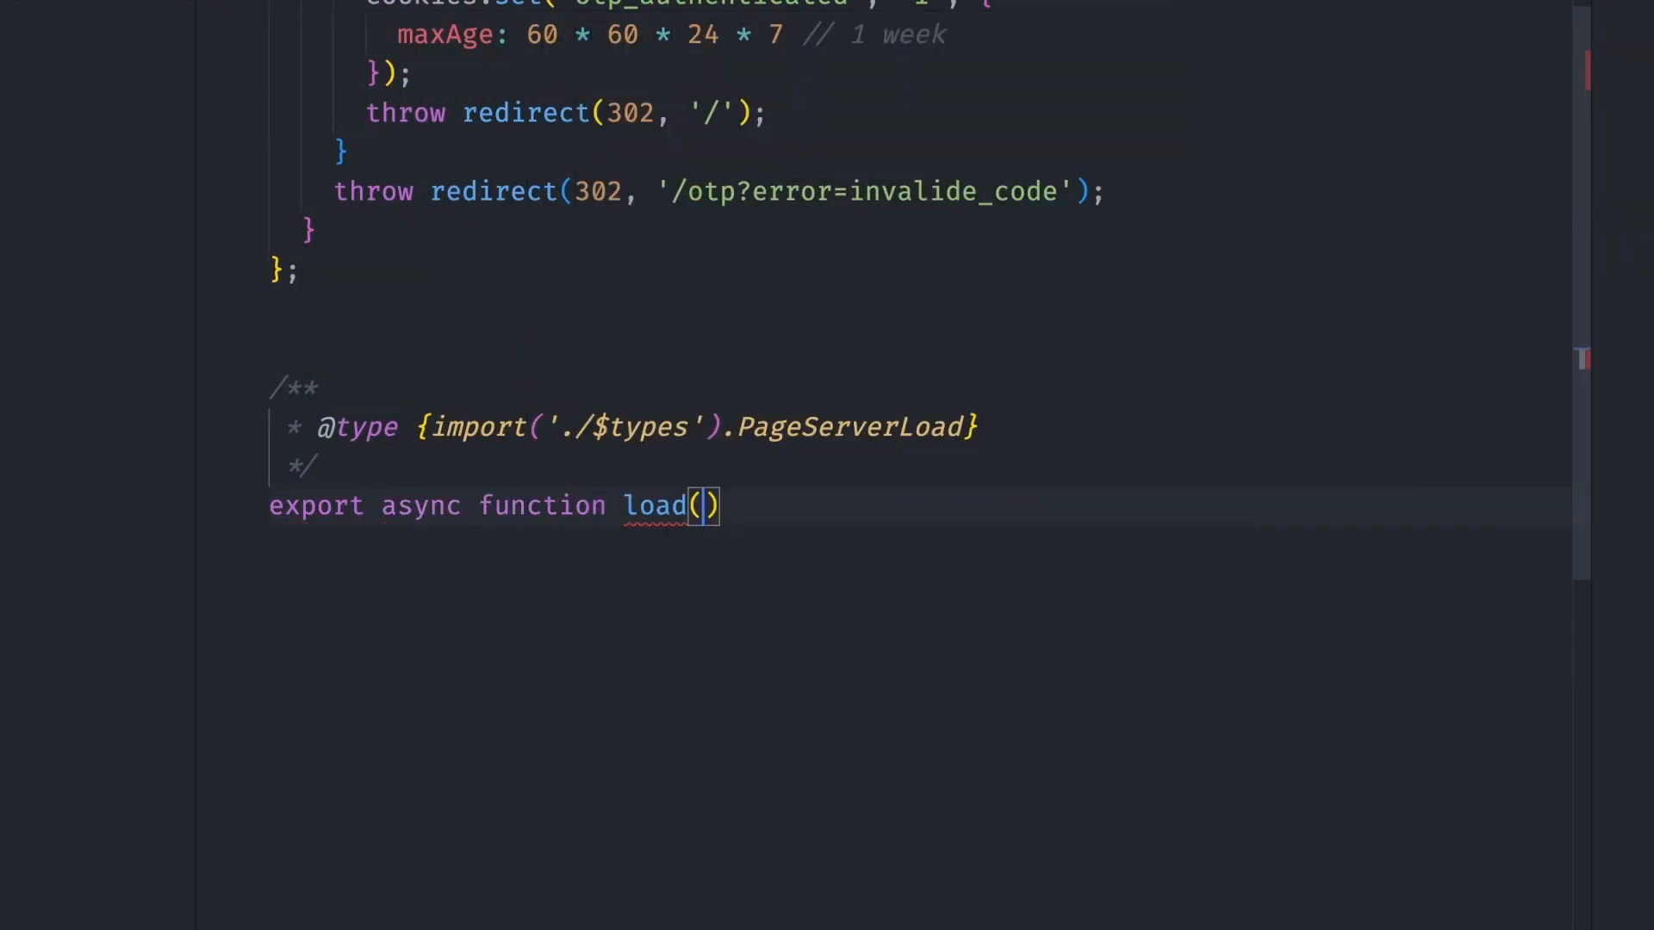
Complete the OTP load function signature taking { url } in the OTP server file.
text({ url }) {)
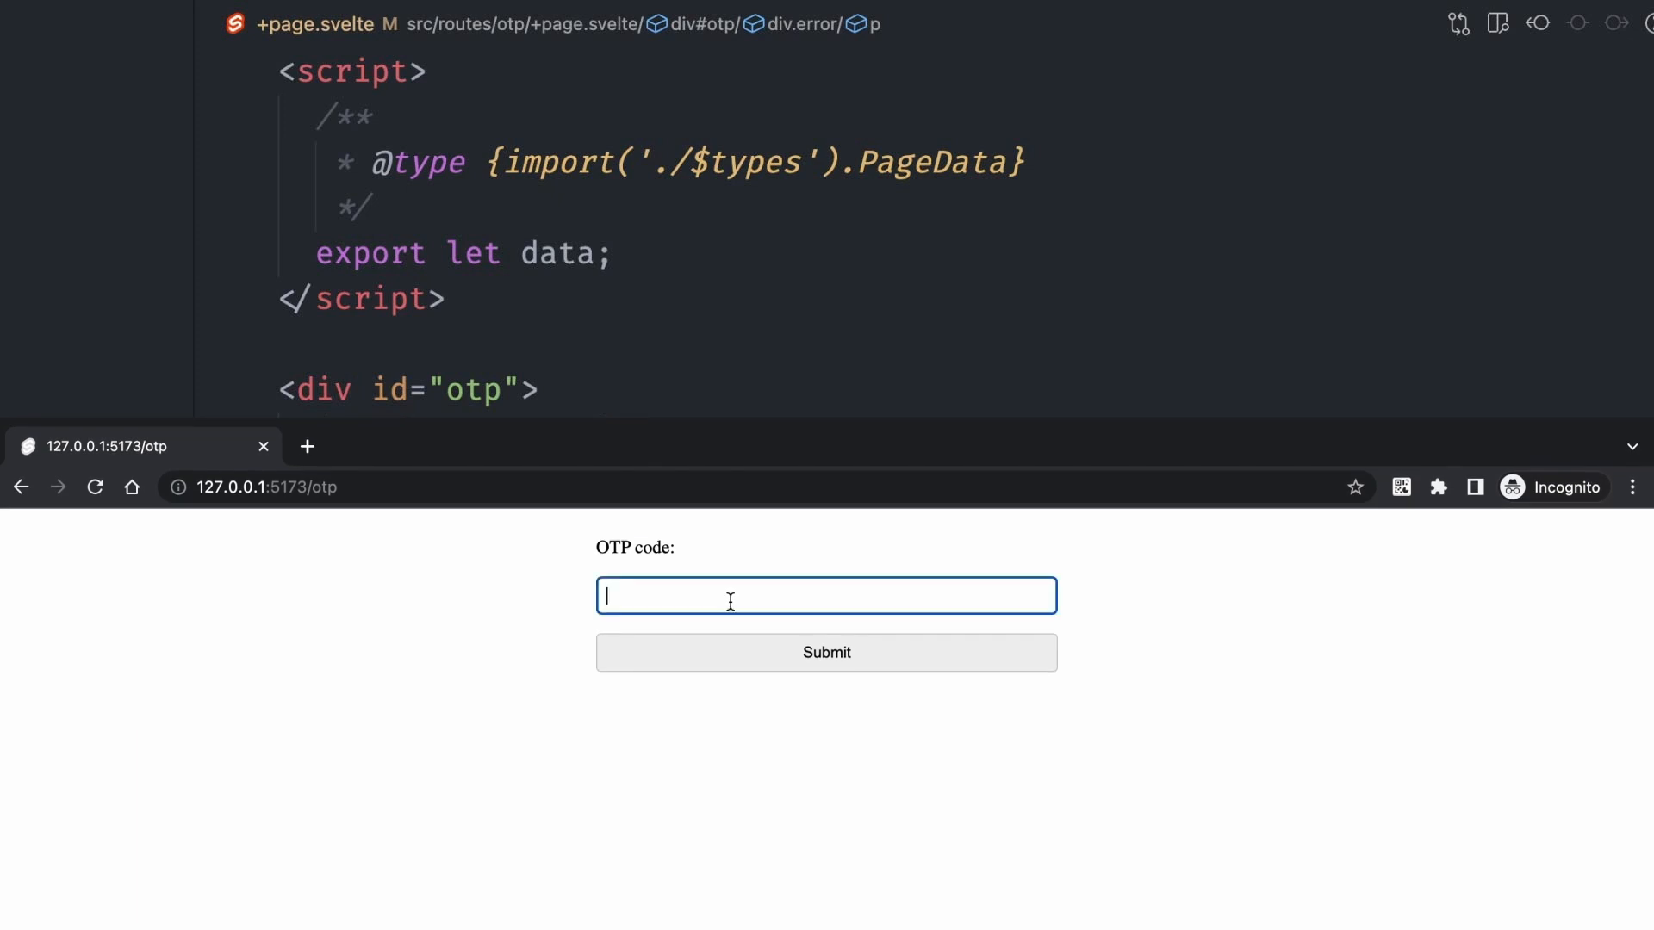
Submit OTP code 665737283 to see the Wrong Code! error, then load the home page.
text(665737283)
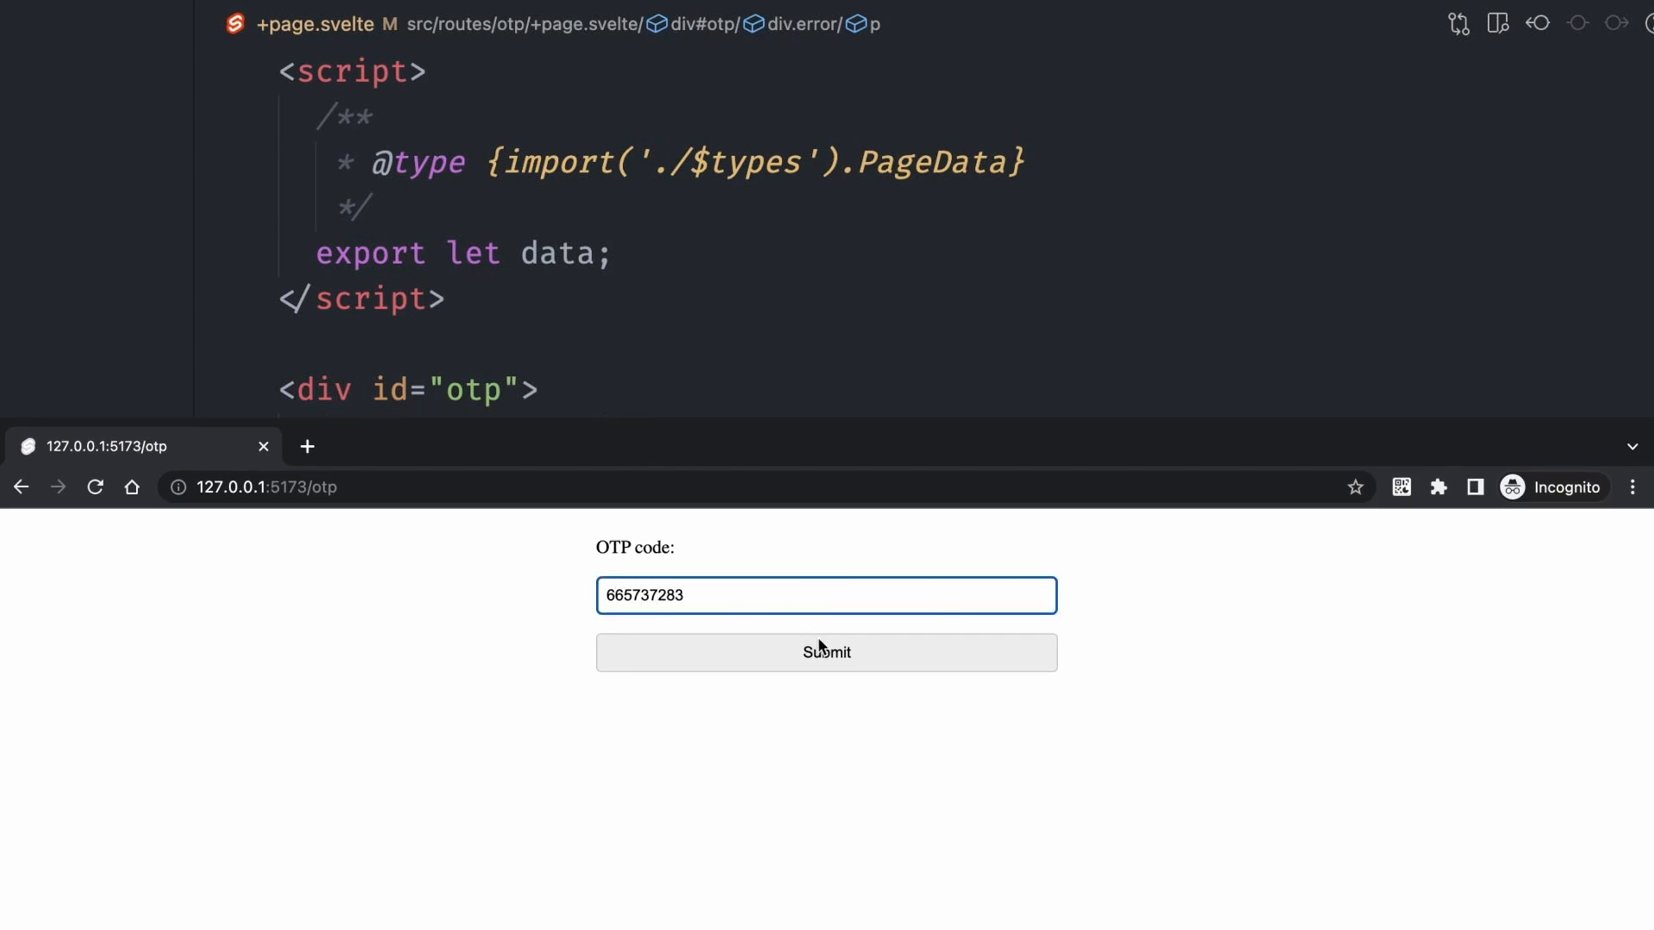
click(826, 651)
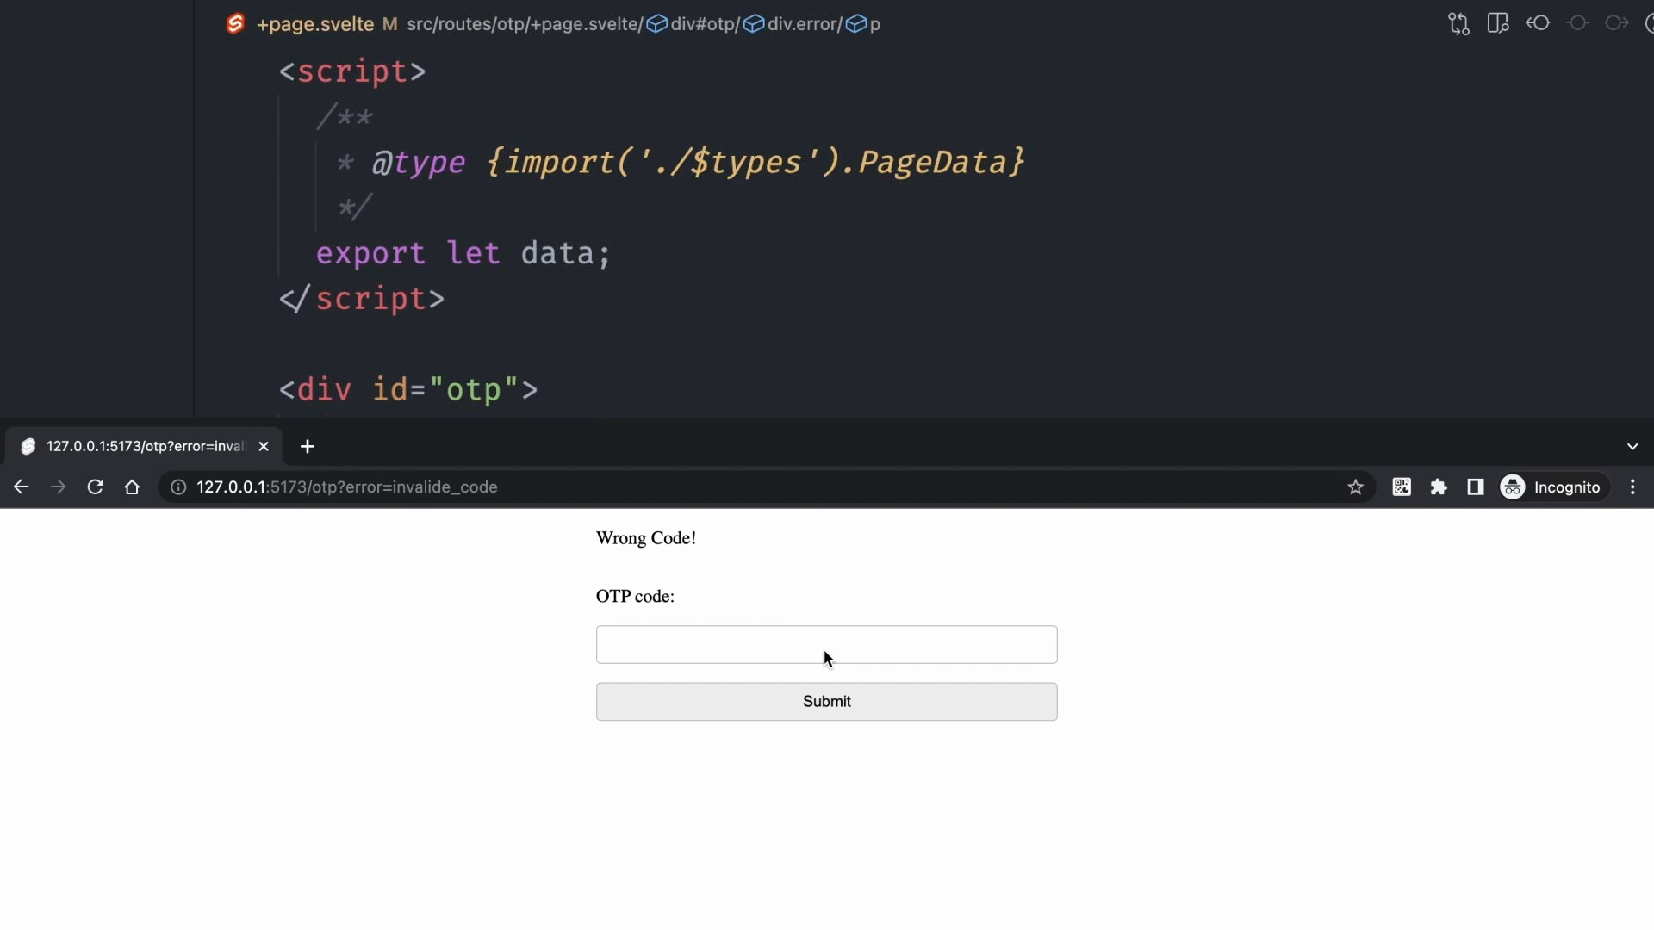
key(ctrl+p)
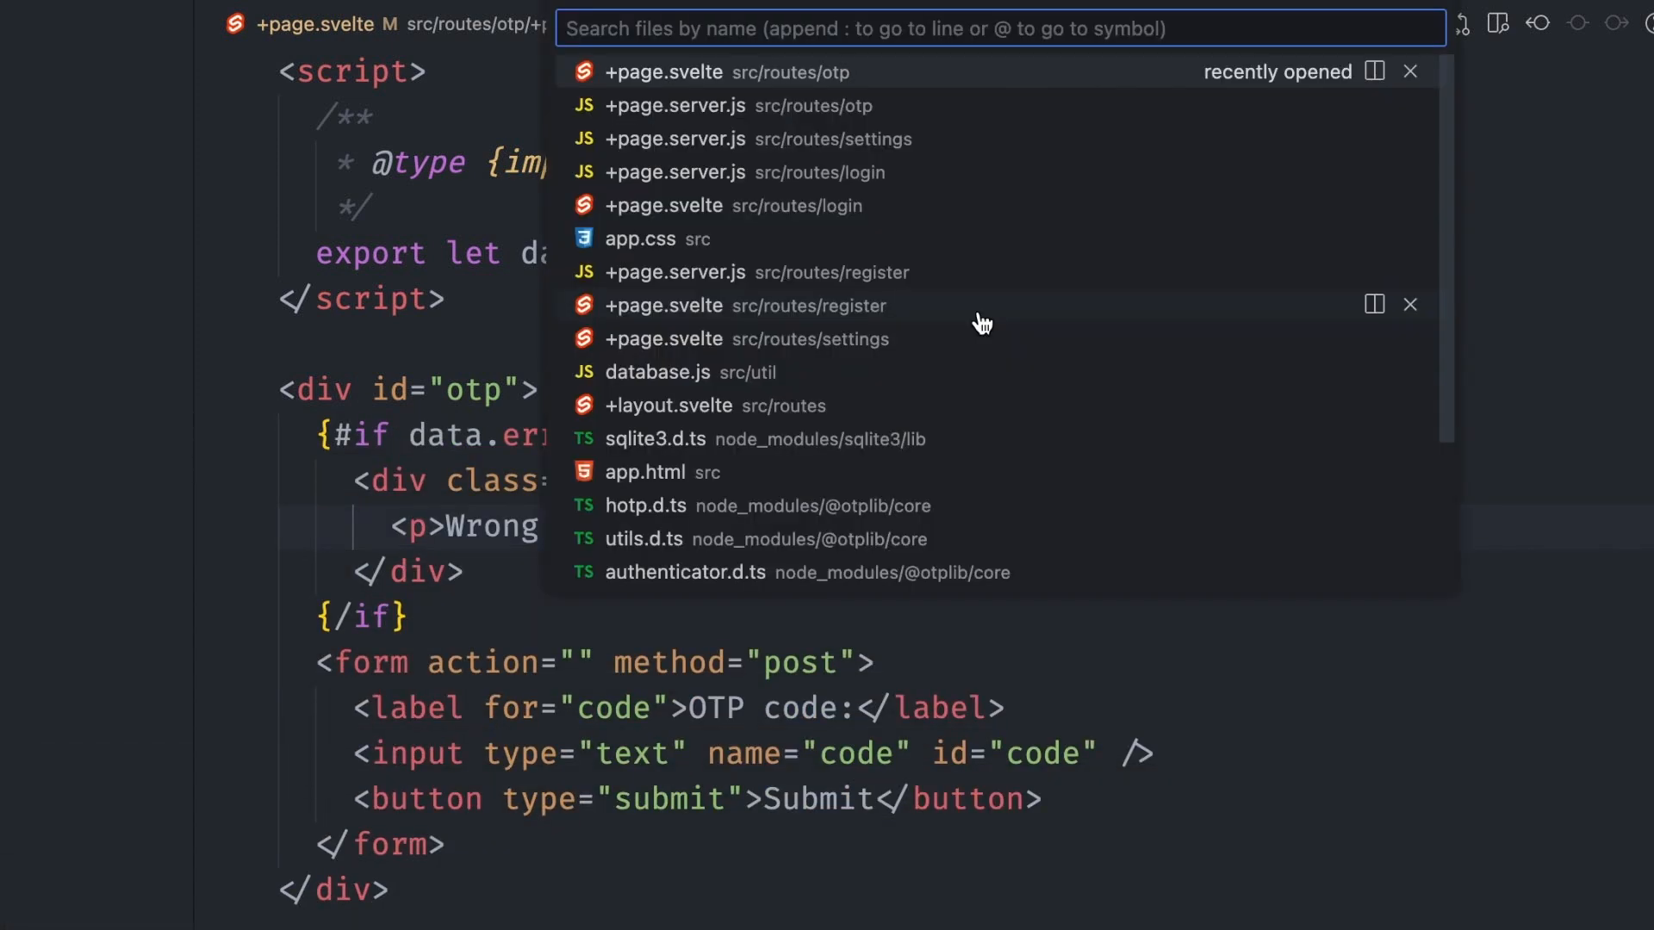
click(639, 238)
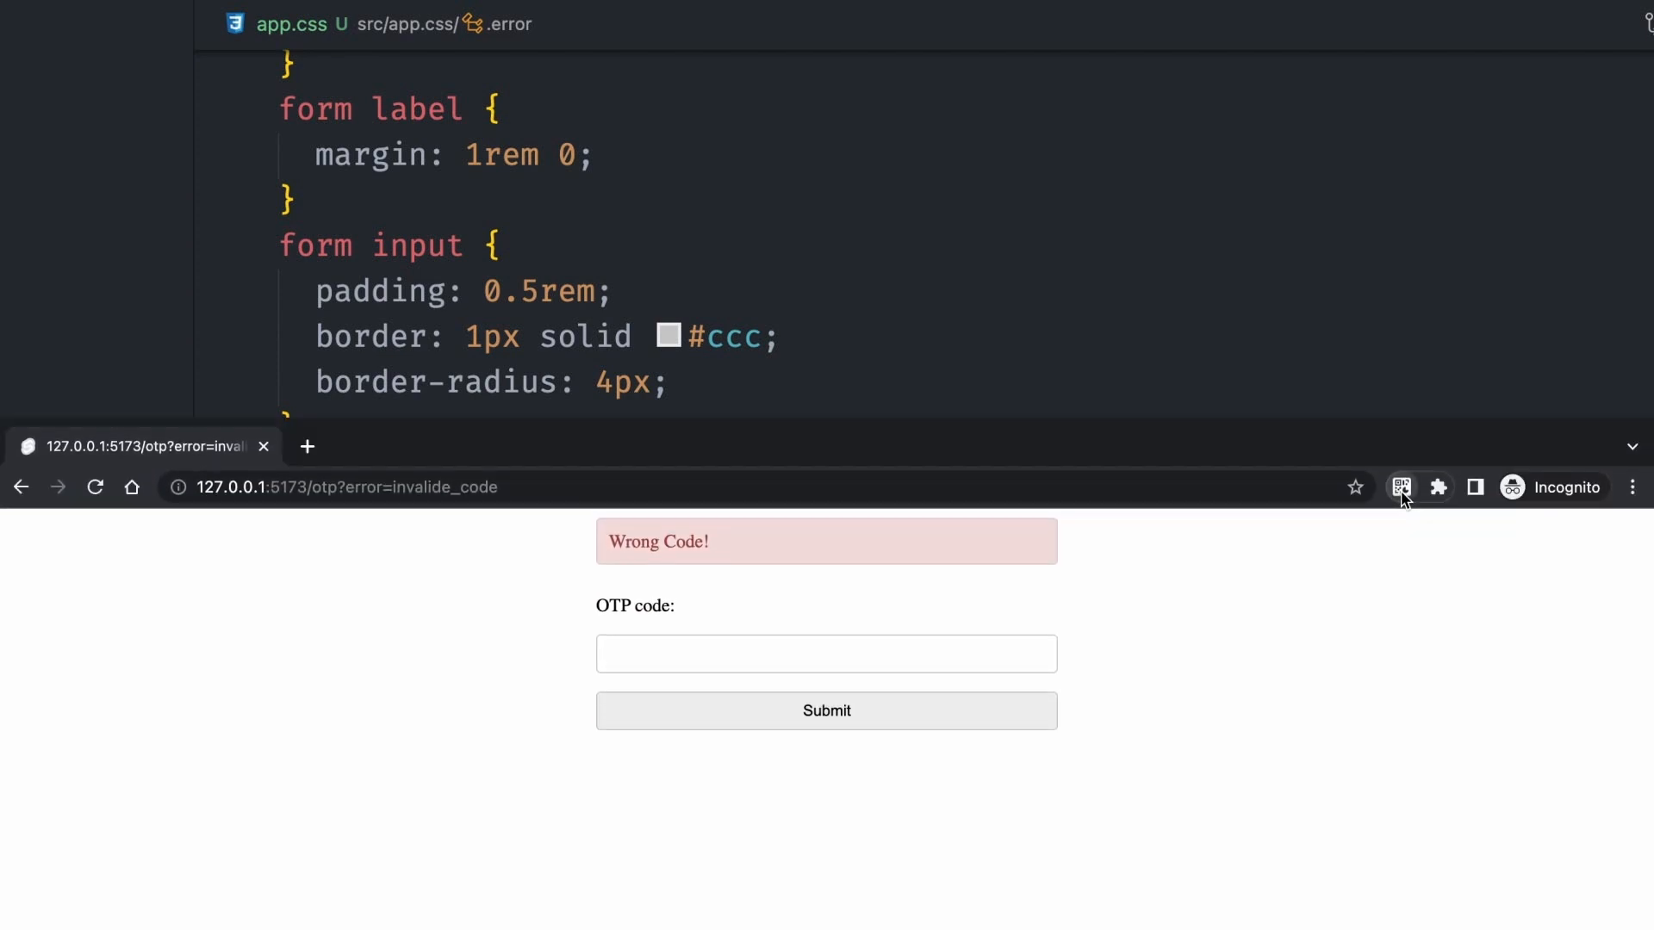
click(1400, 486)
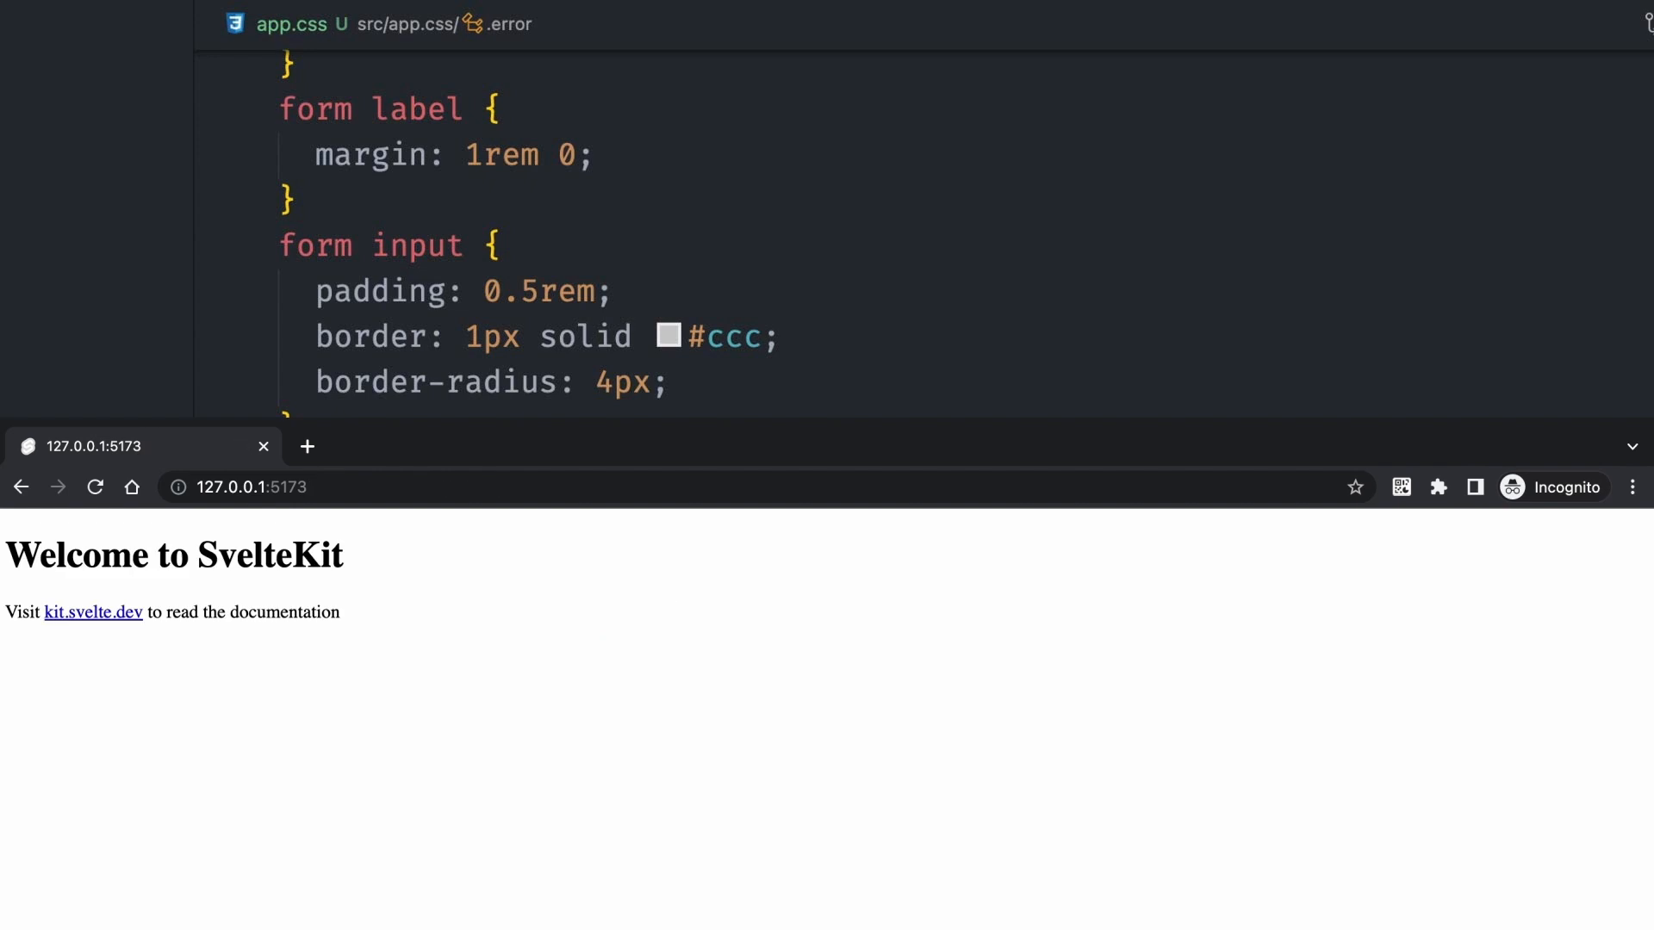
mouse_move(686, 690)
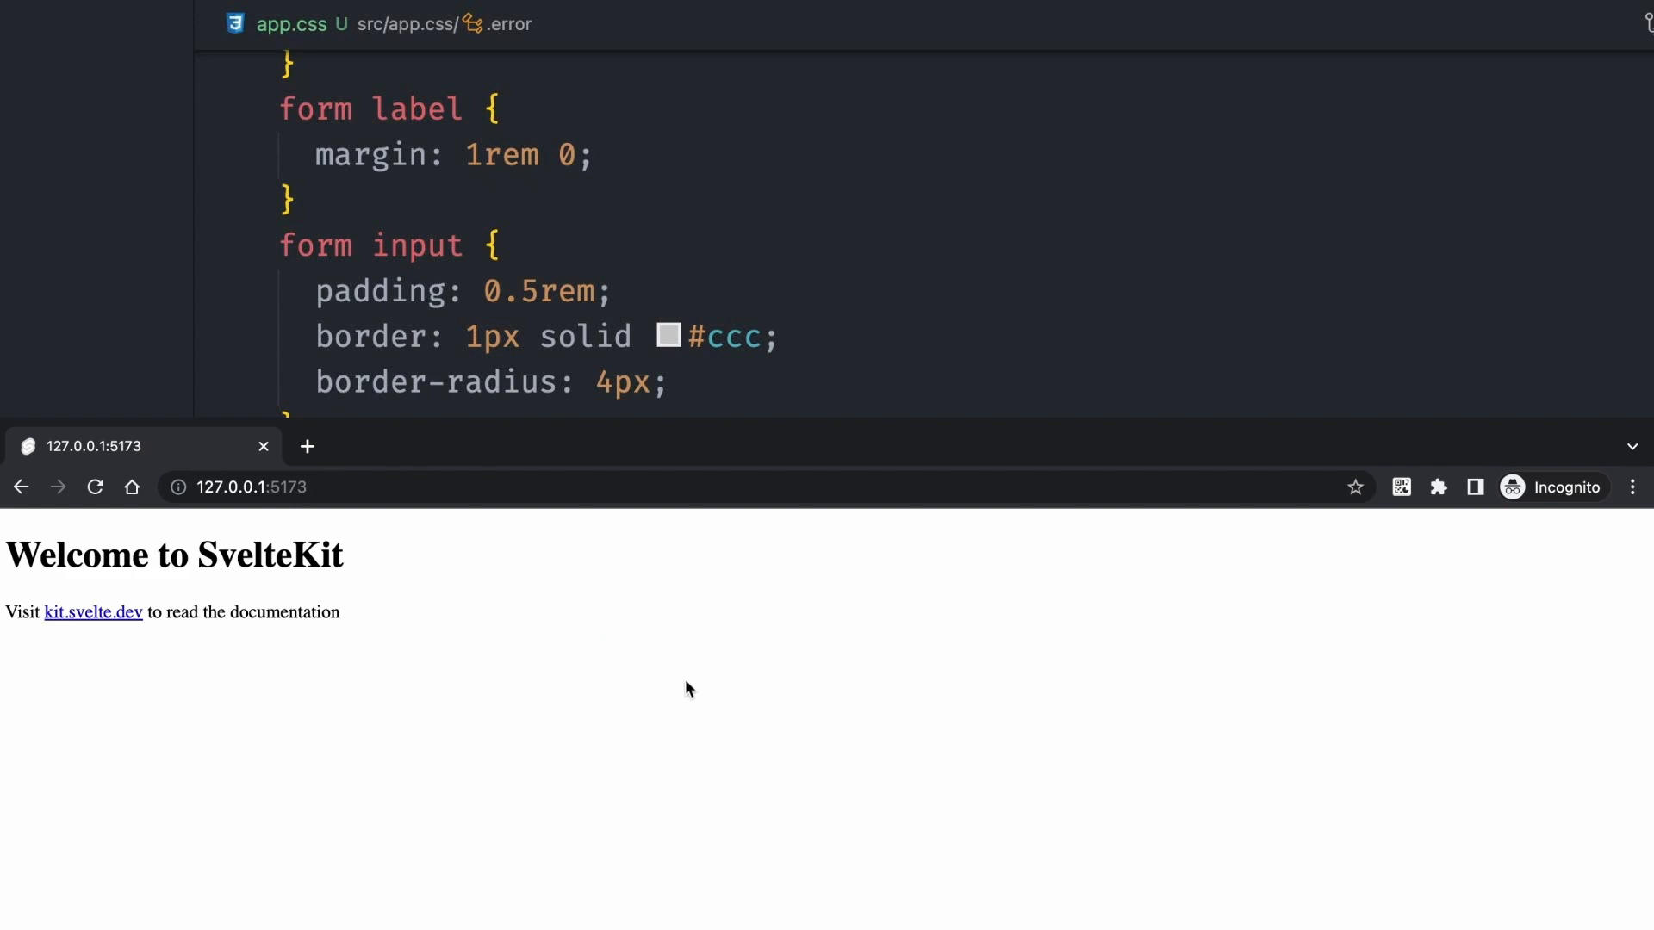
mouse_move(701, 697)
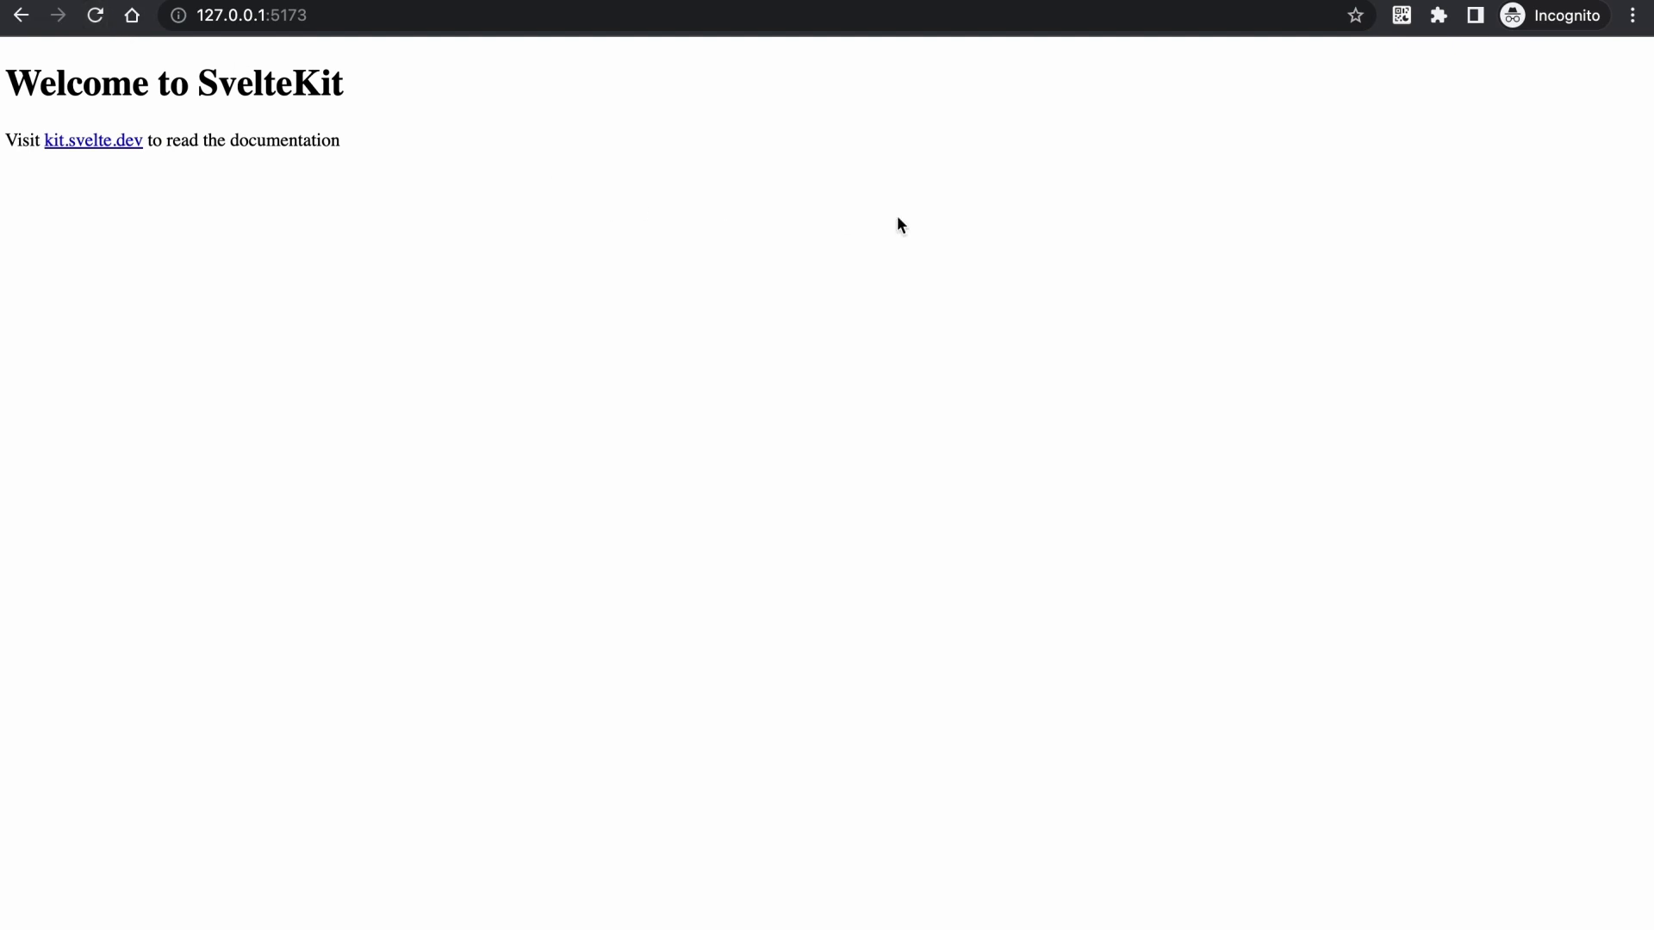
Create routes/+page.server.js redirecting to /login without a userId cookie, else to /otp.
right_click(158, 198)
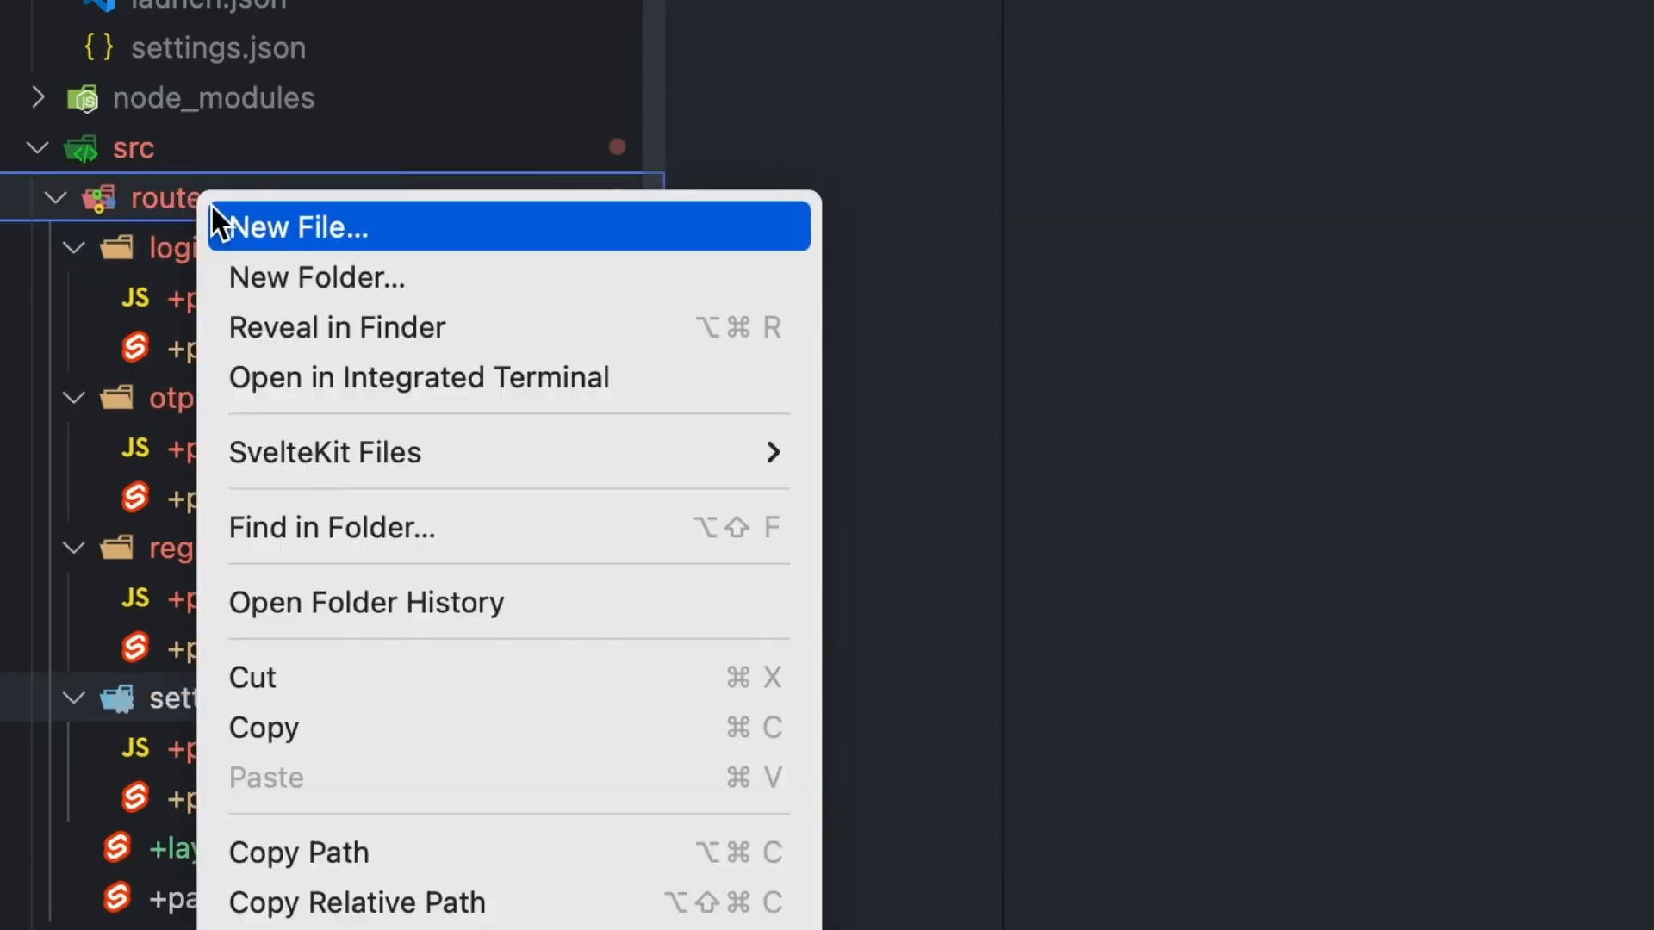
click(296, 227)
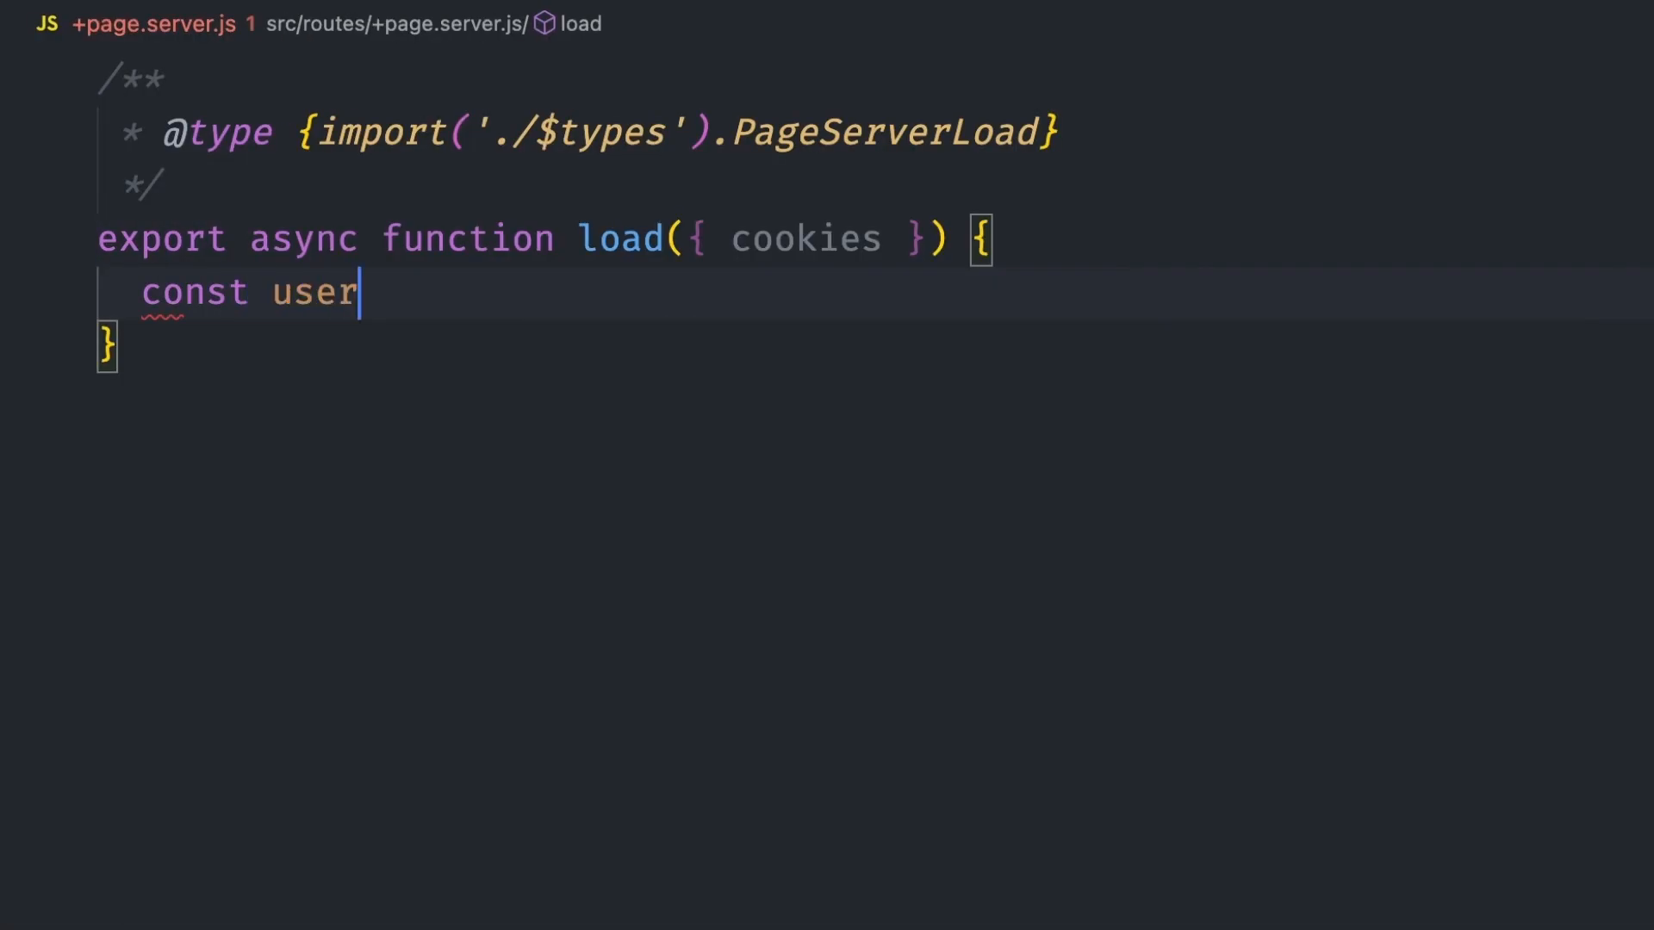
text(Id = cookies.get('userId');)
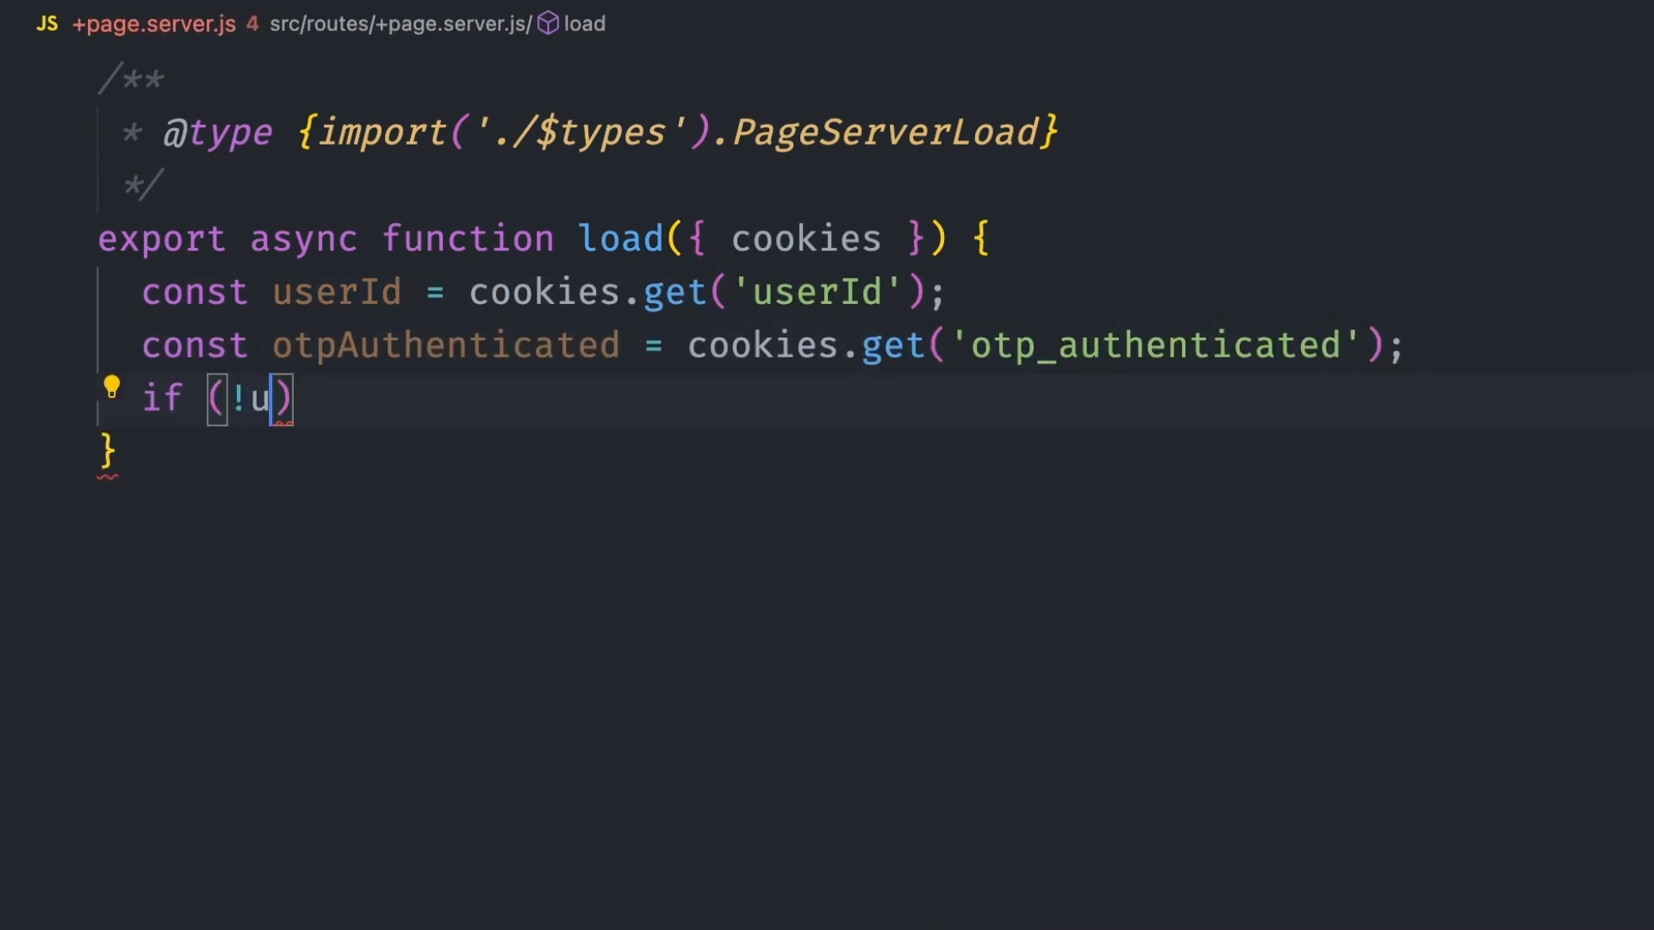
text(serId) {)
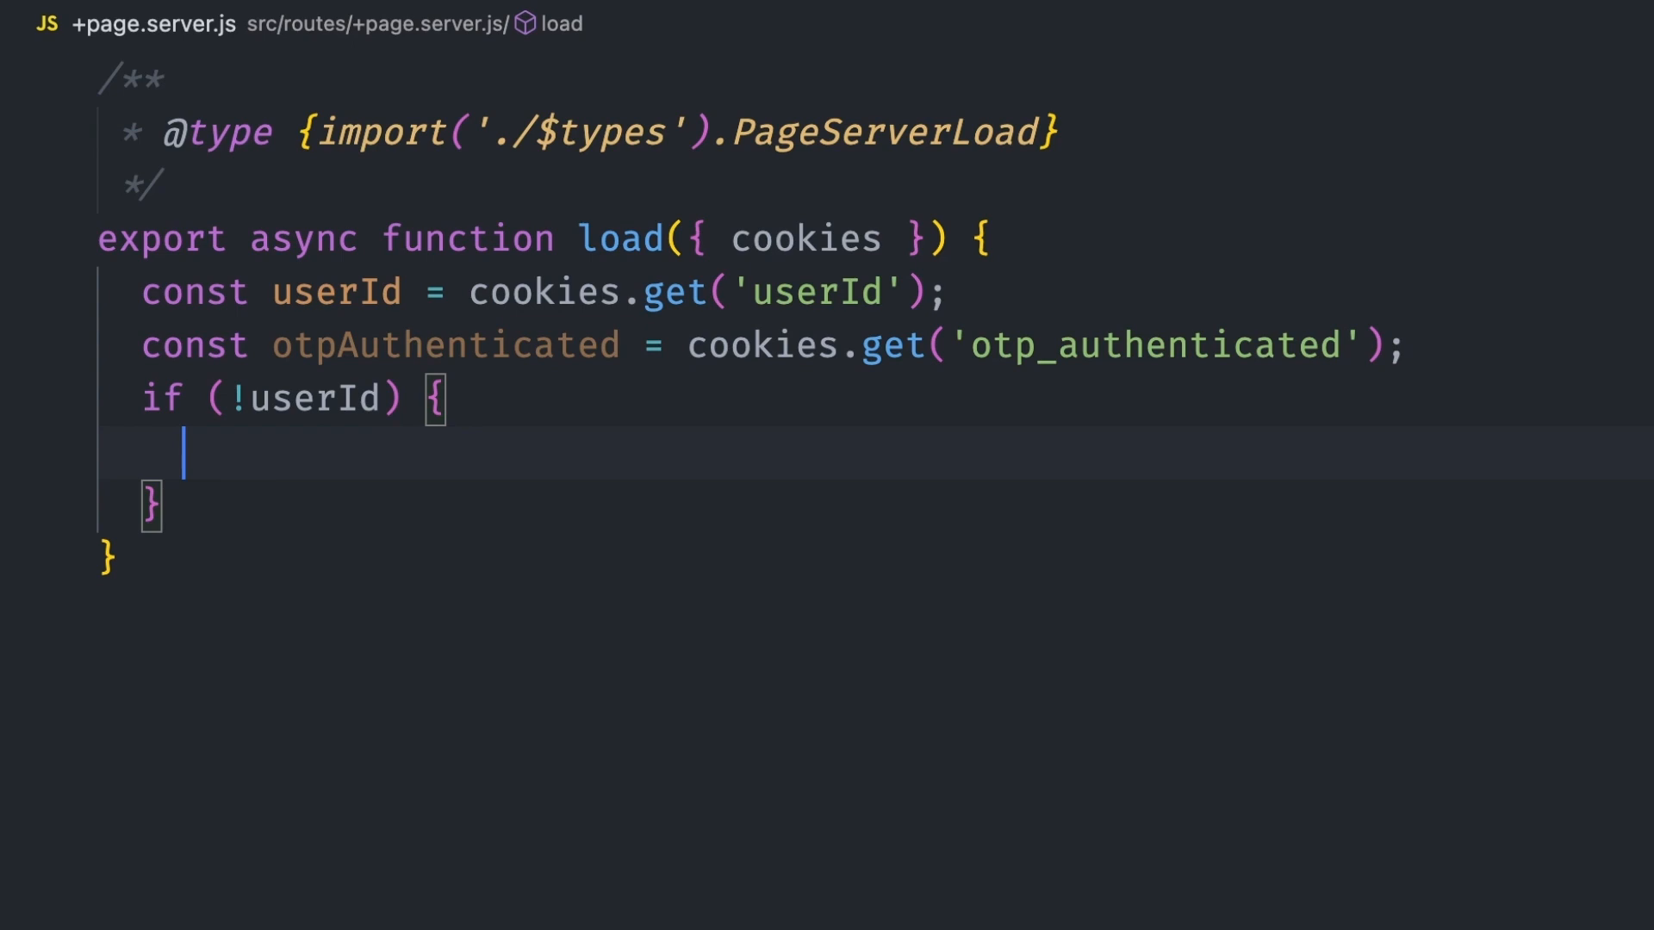
text(throw redirect(302, '/login');)
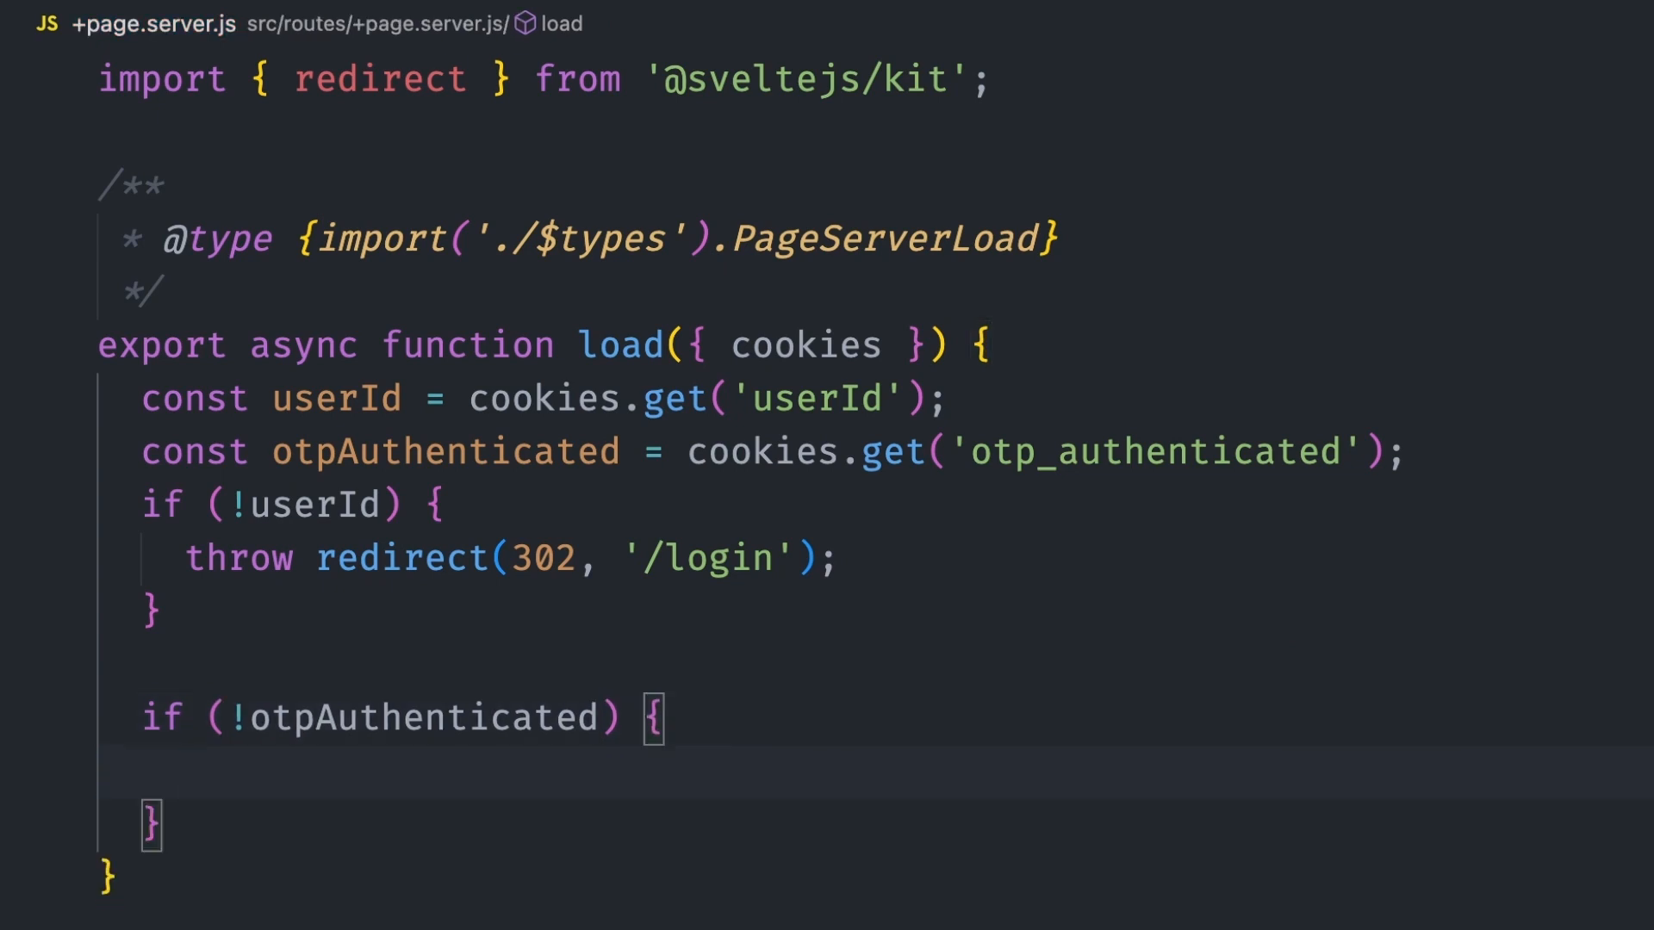
text(throw redirect(302, '/otp'))
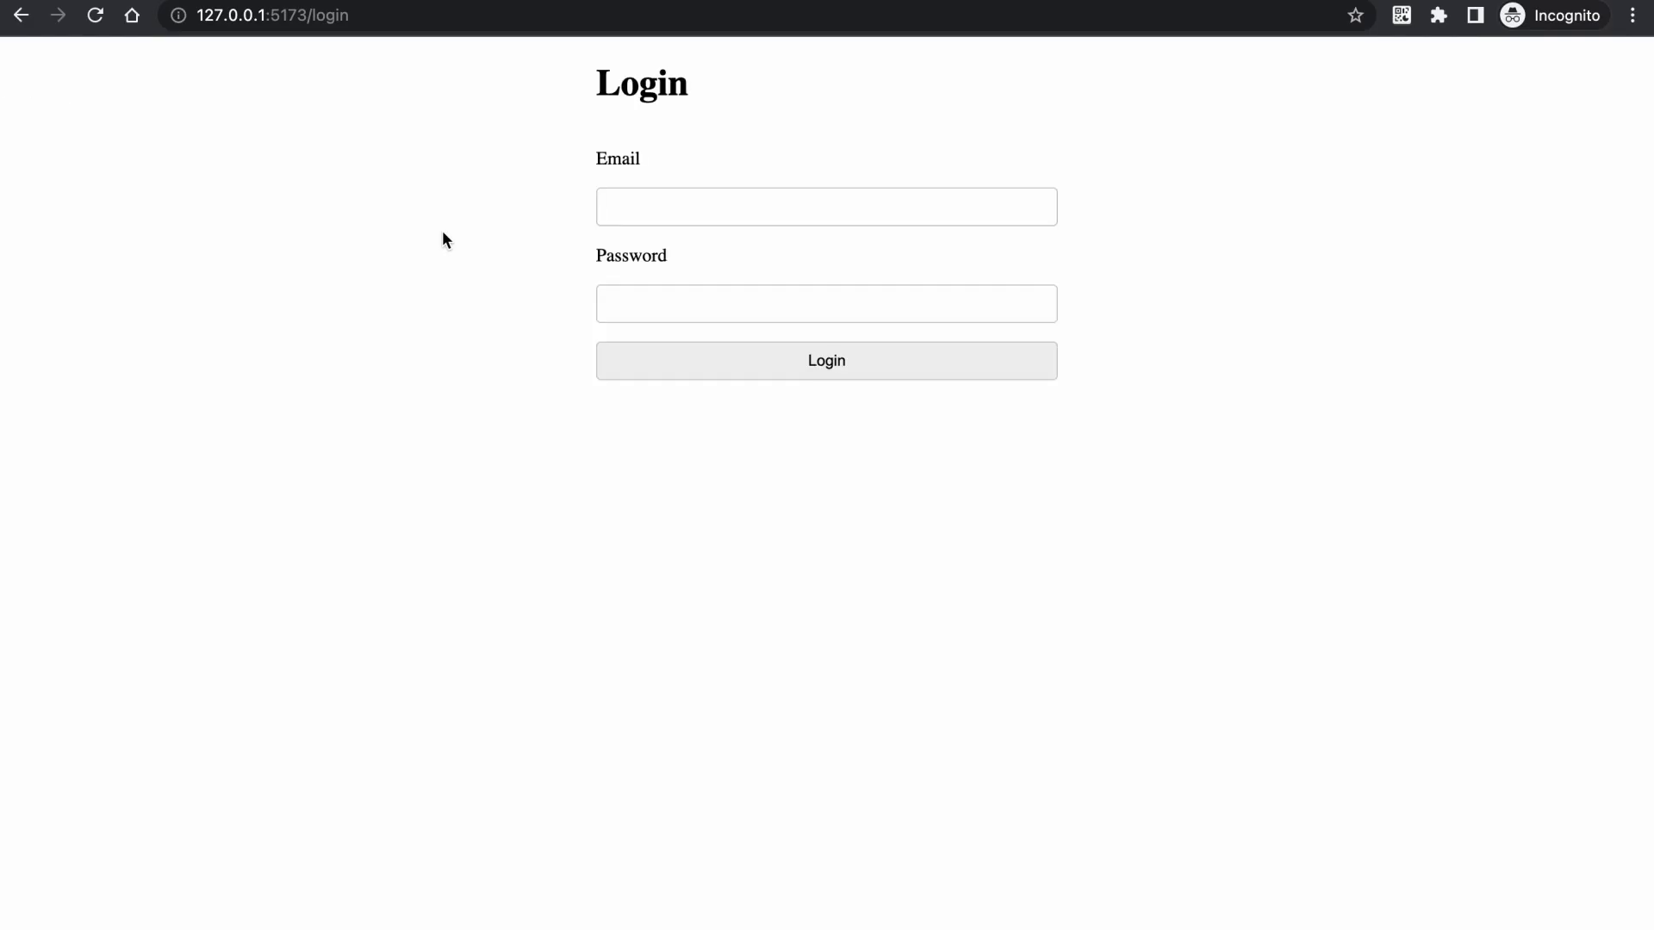
View the empty cookie list for 127.0.0.1:5173 in DevTools and add a new cookie.
click(269, 15)
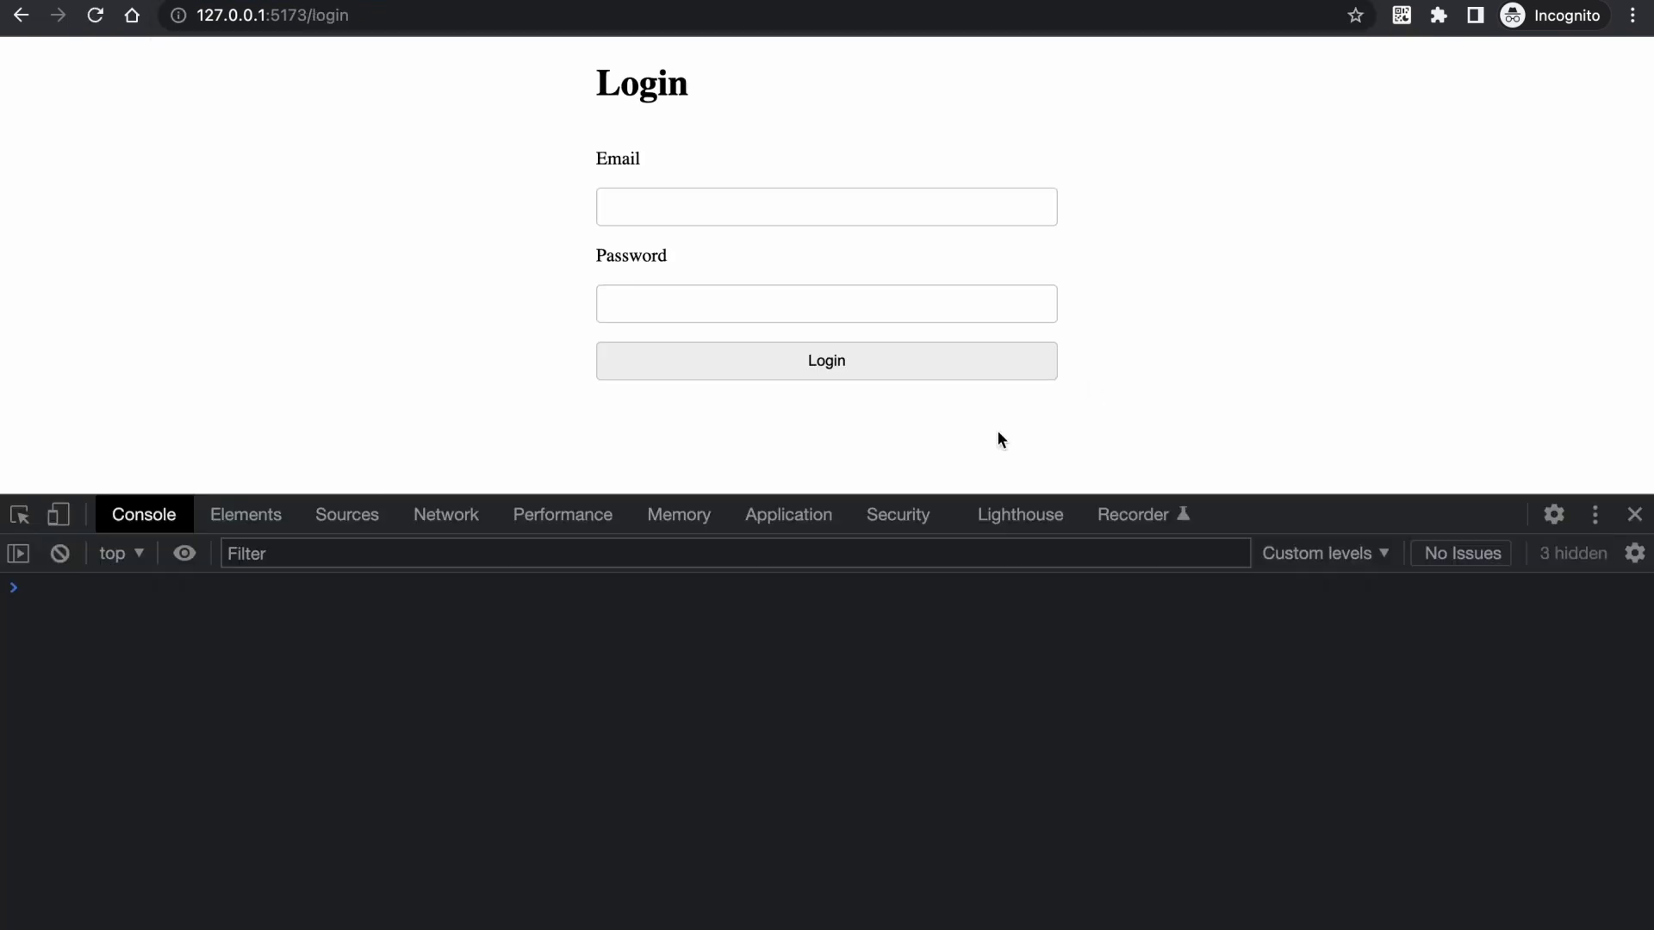
click(786, 515)
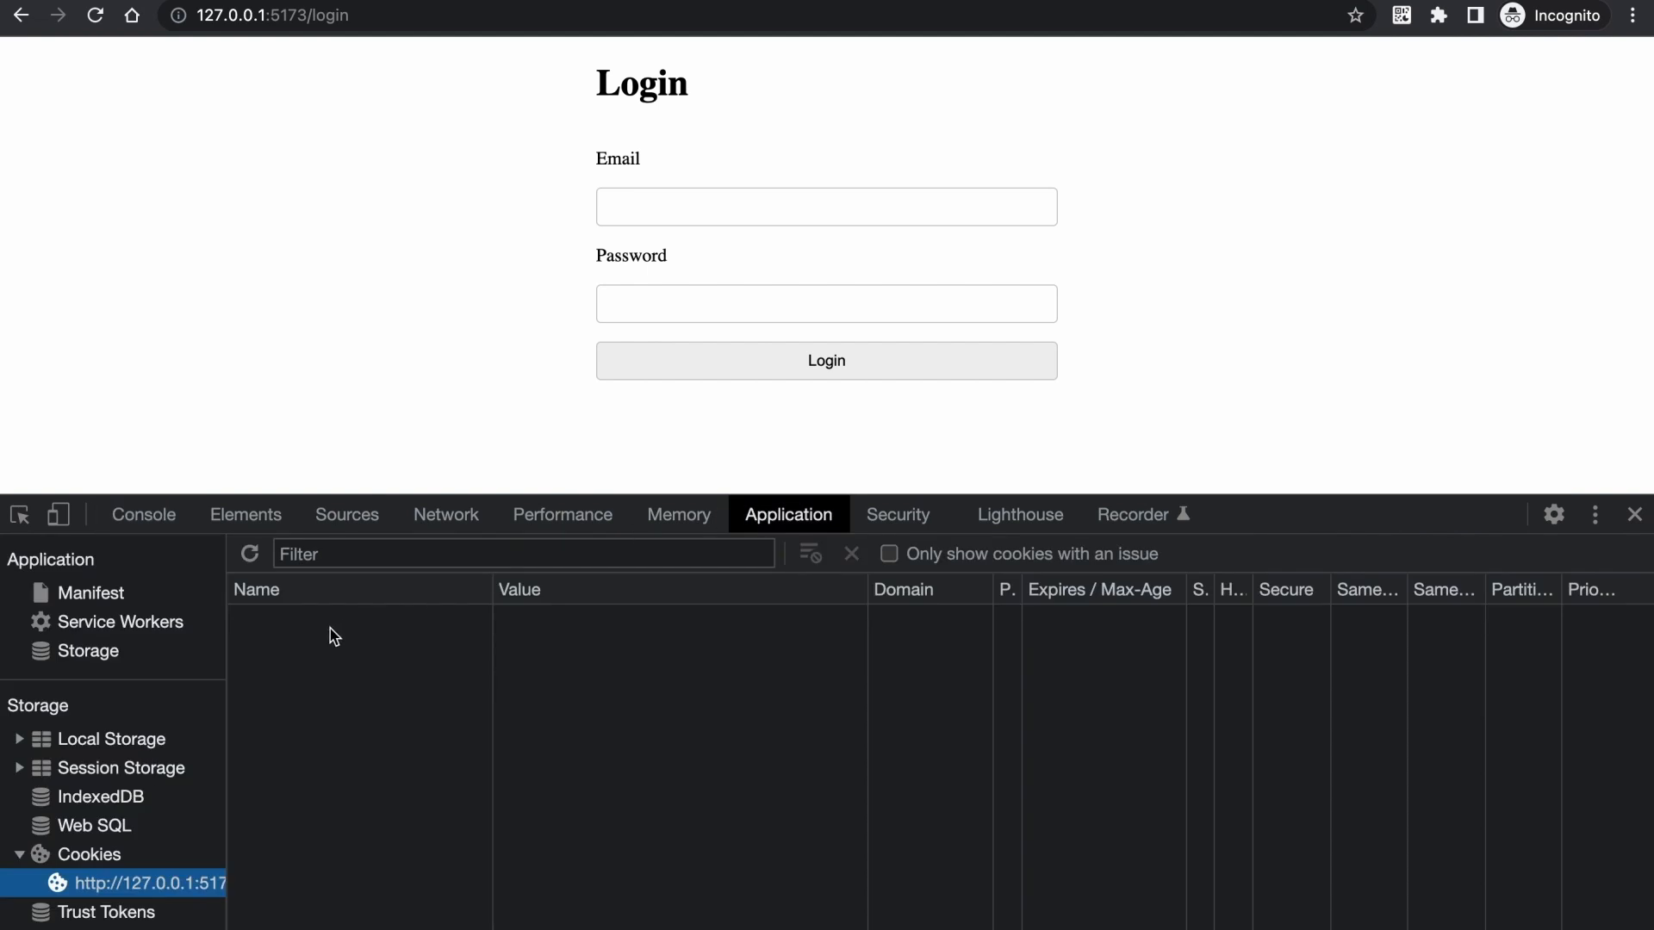
right_click(358, 617)
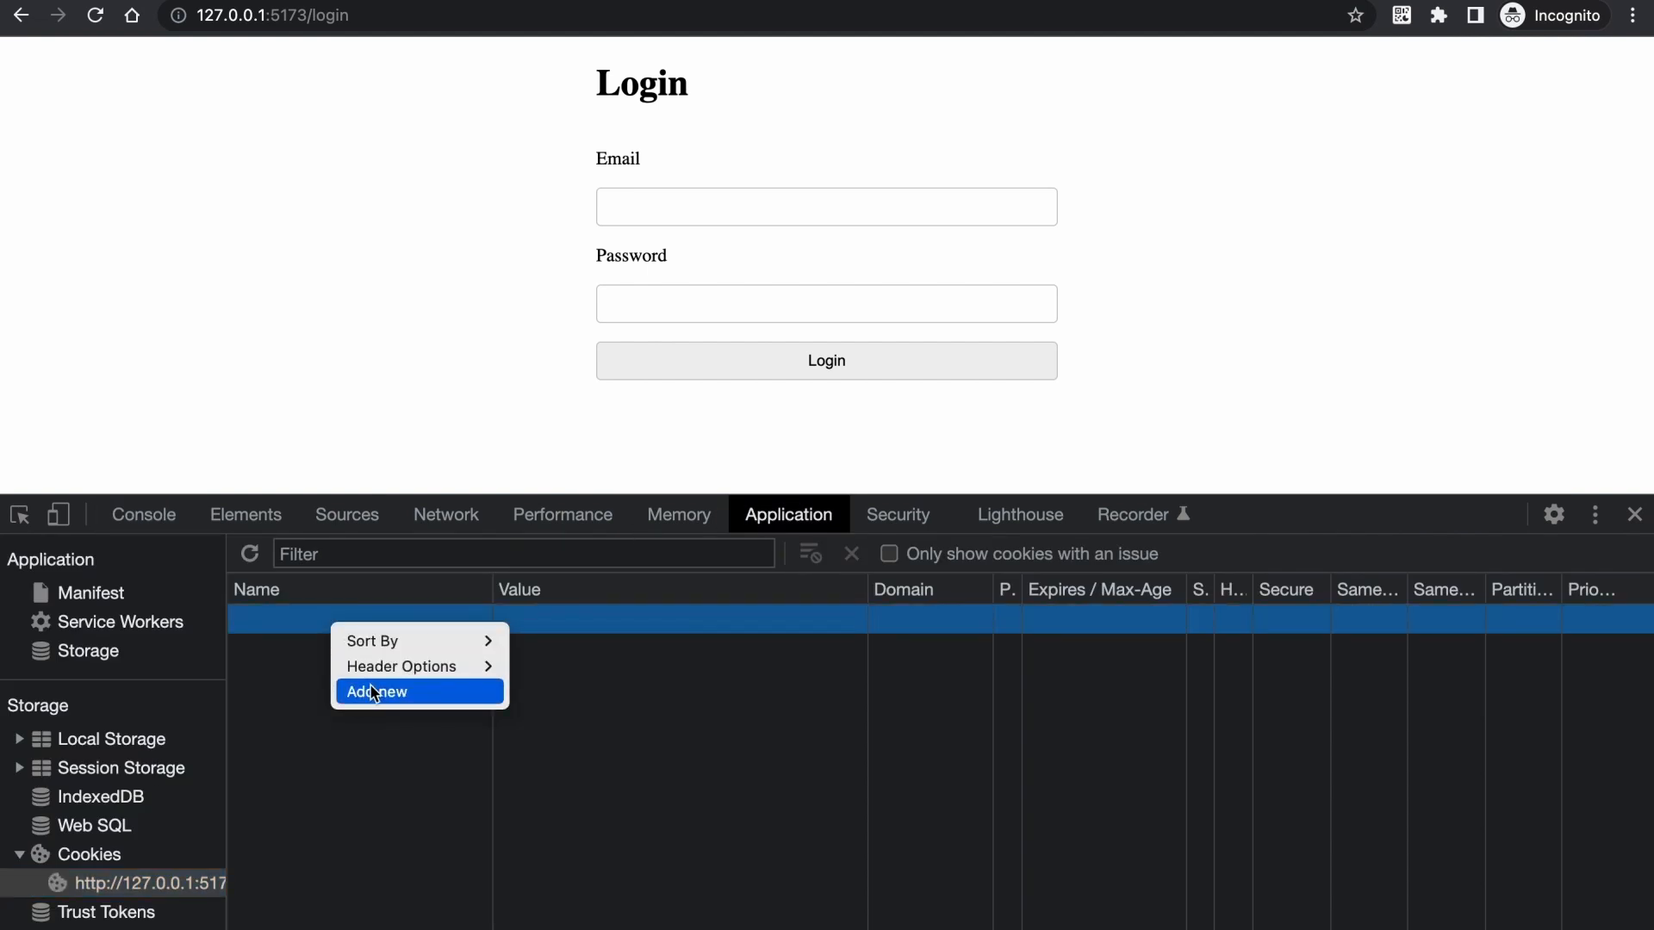
click(377, 692)
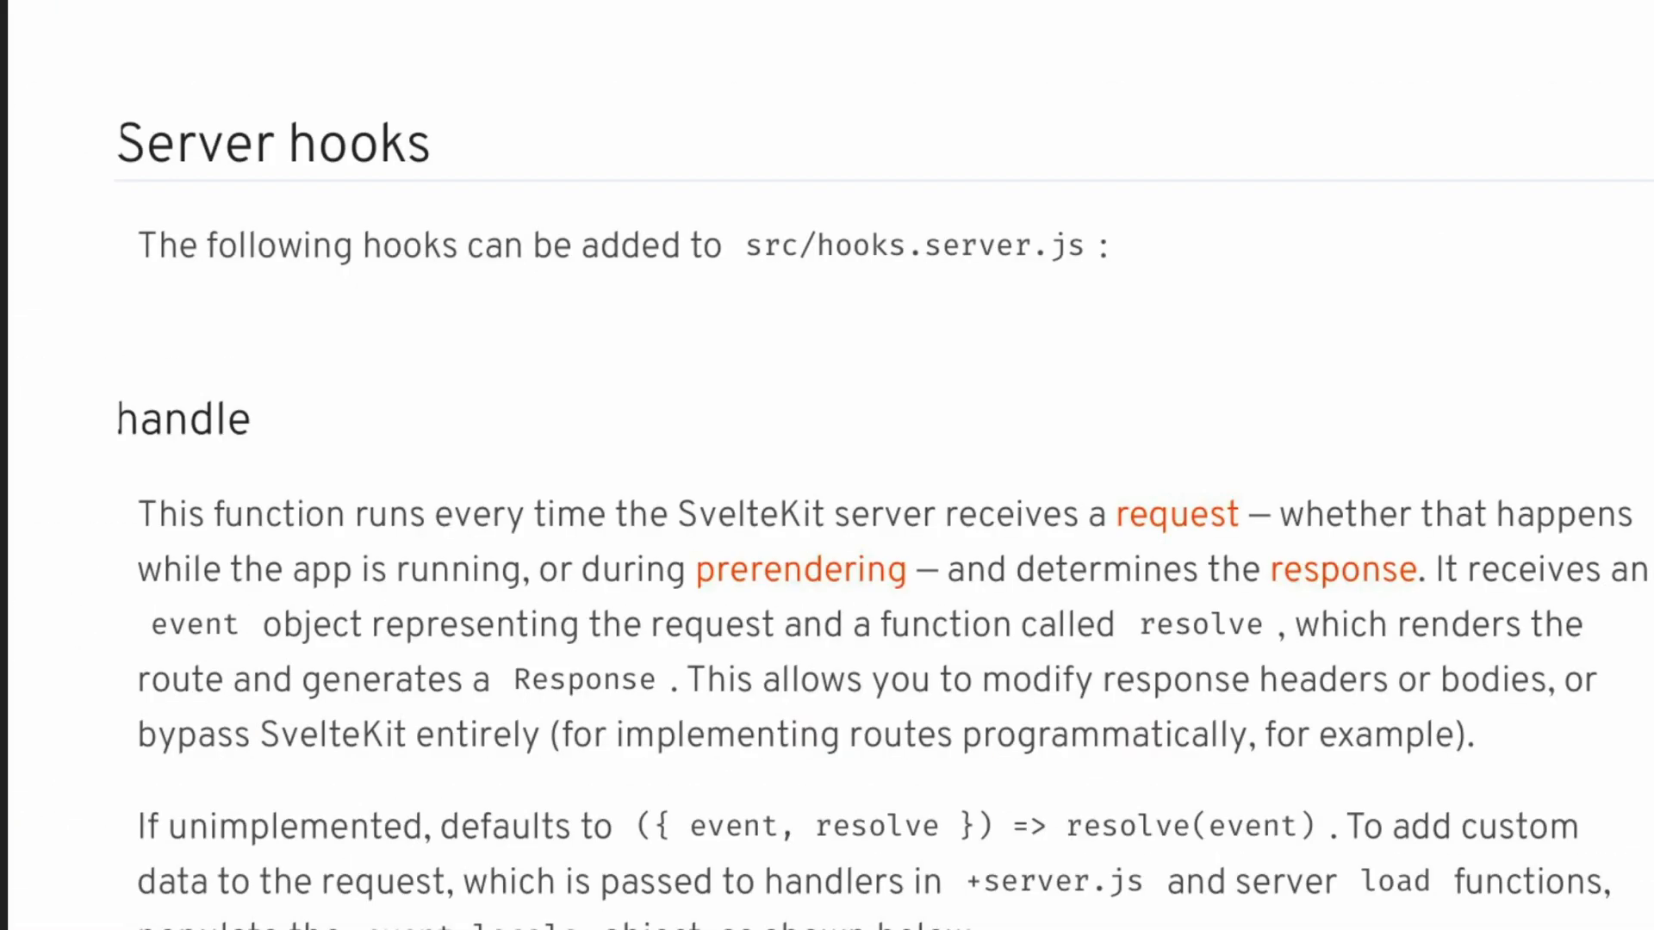
Open the SvelteKit Server hooks documentation on the handle function.
double_click(181, 417)
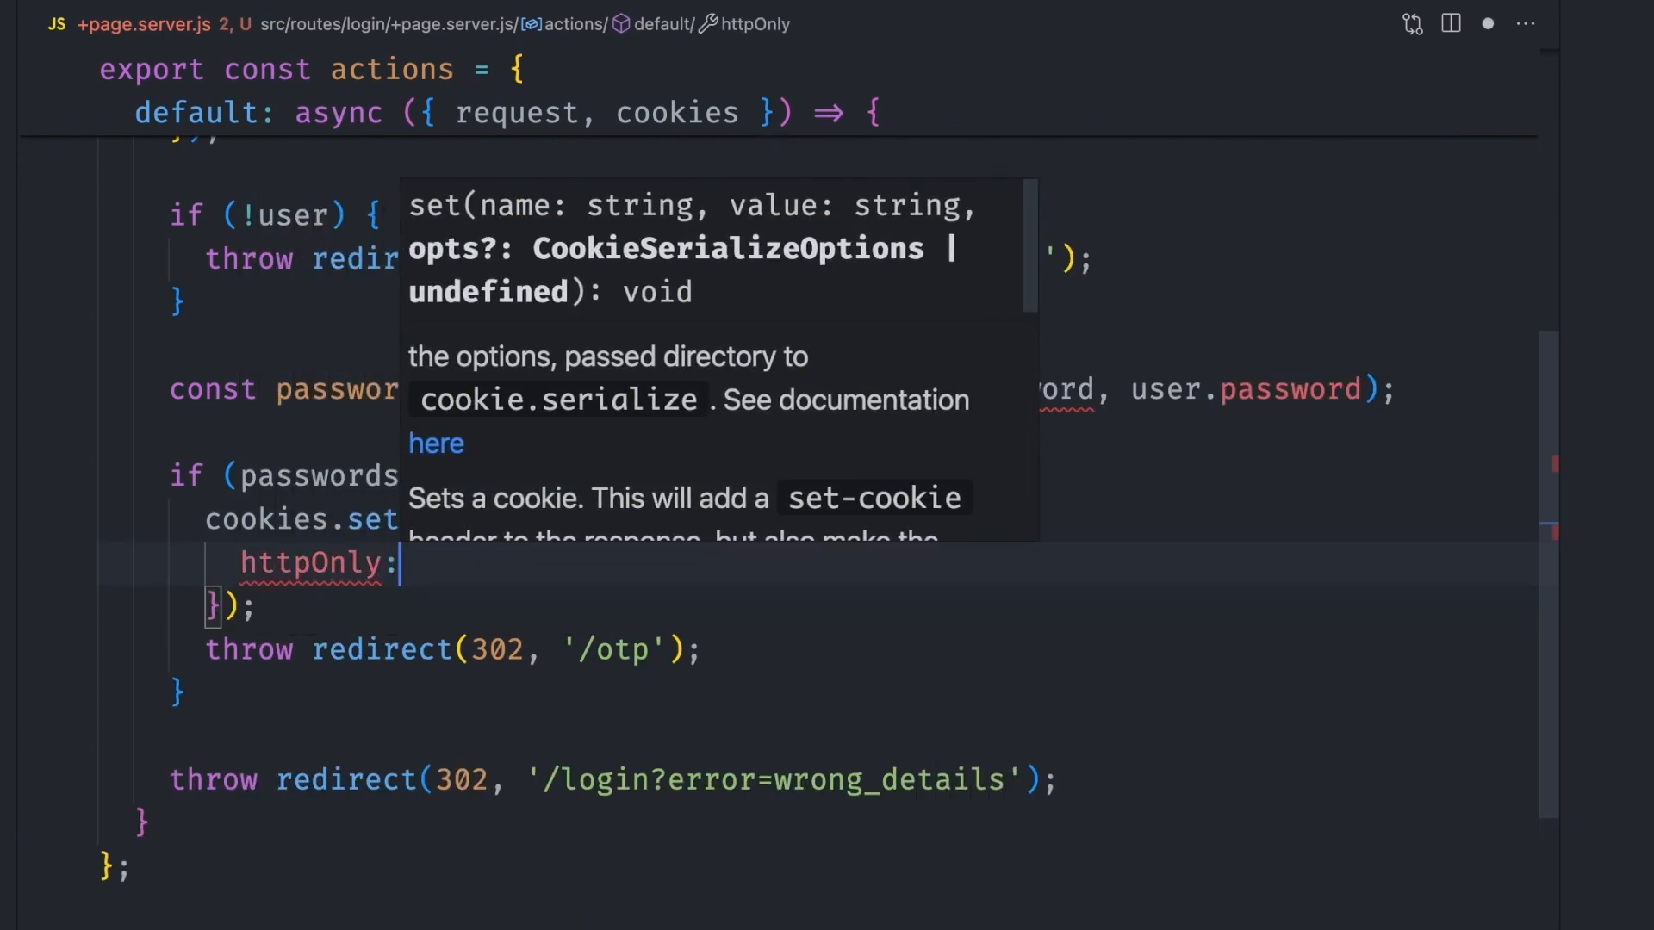
Give the userId cookie httpOnly true, sameSite strict and maxAge 60 * 60 * 24 * 7.
text(true,)
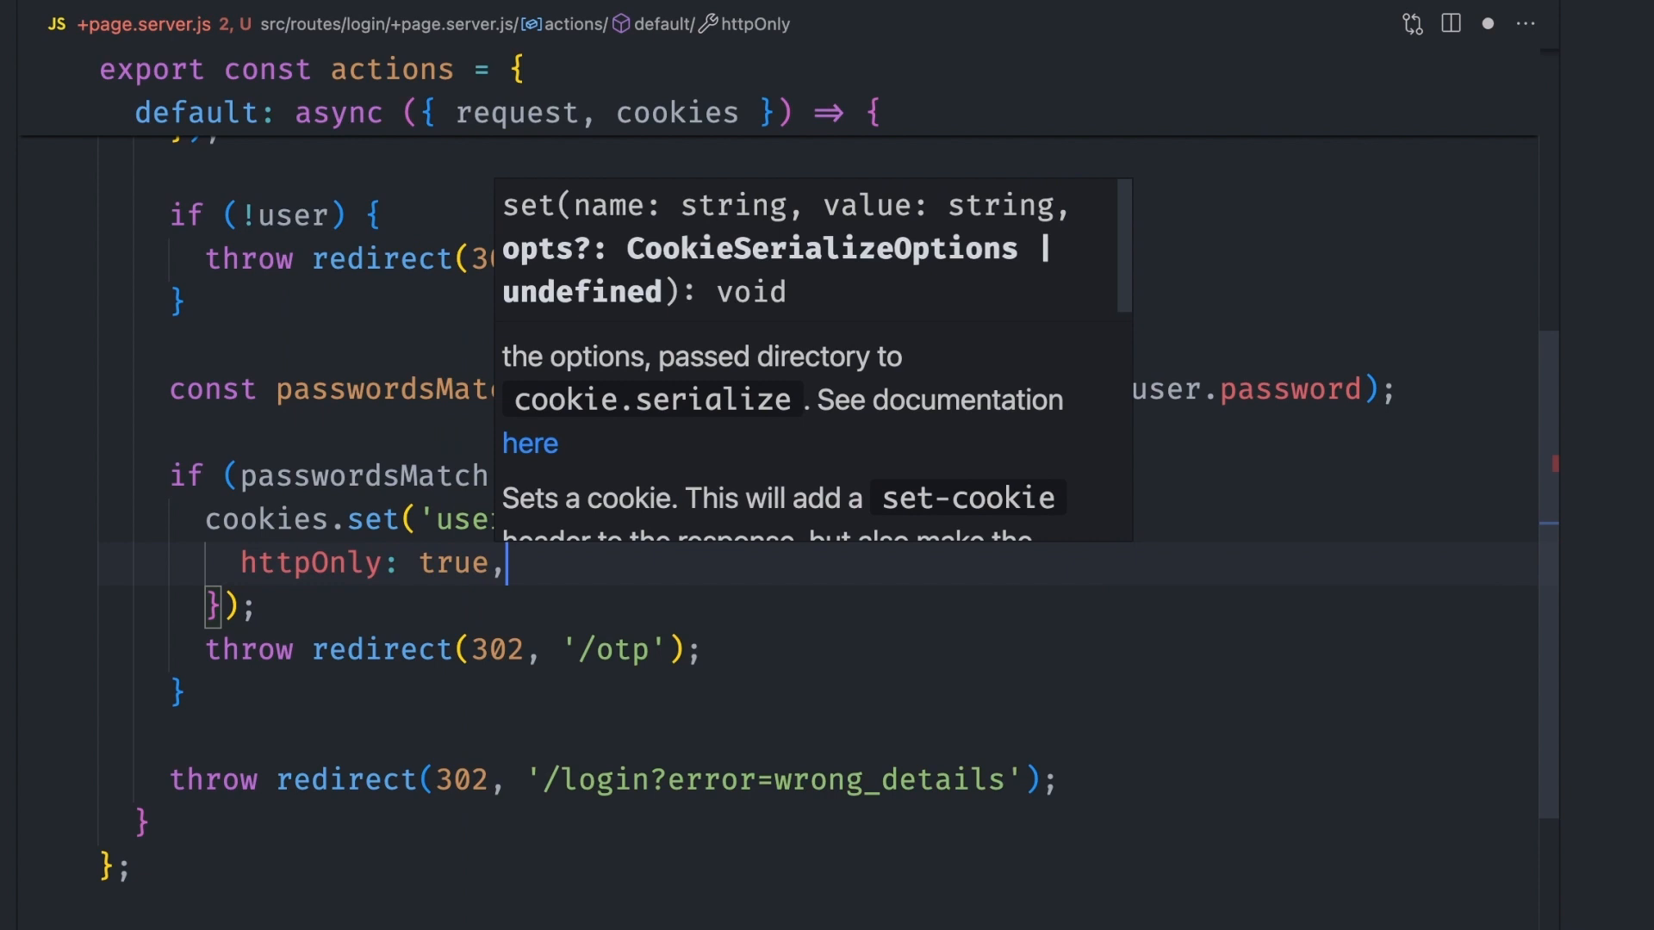
text(sameSite: 'strict)
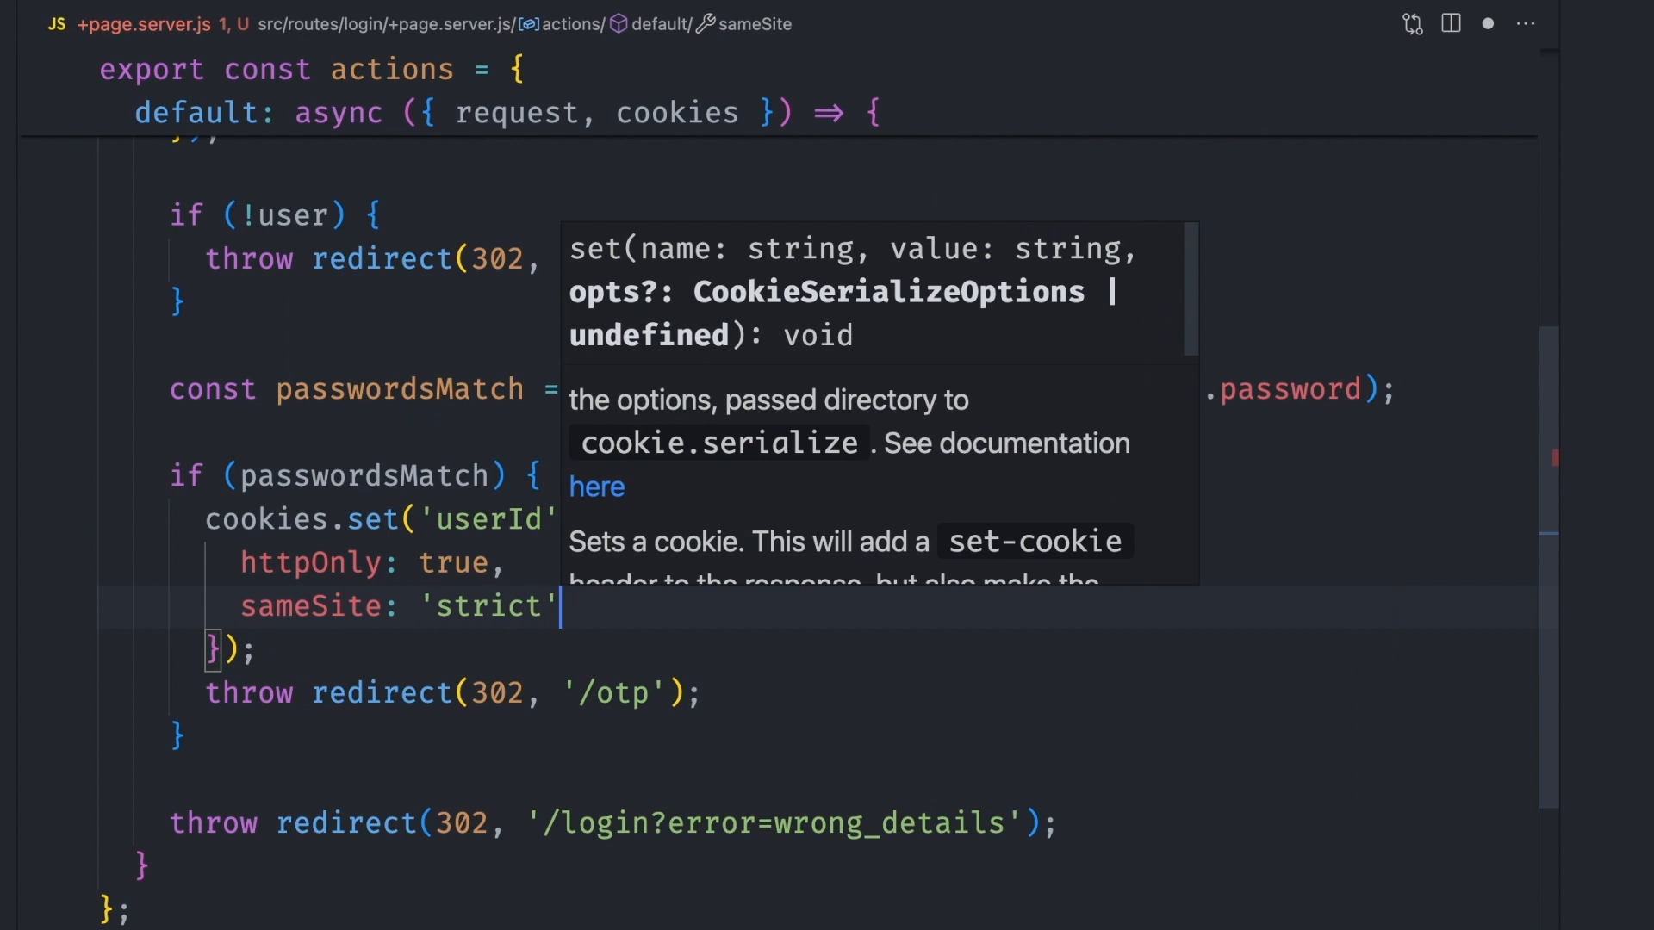
text(maxAge: 60 * 60 * 24 * 7)
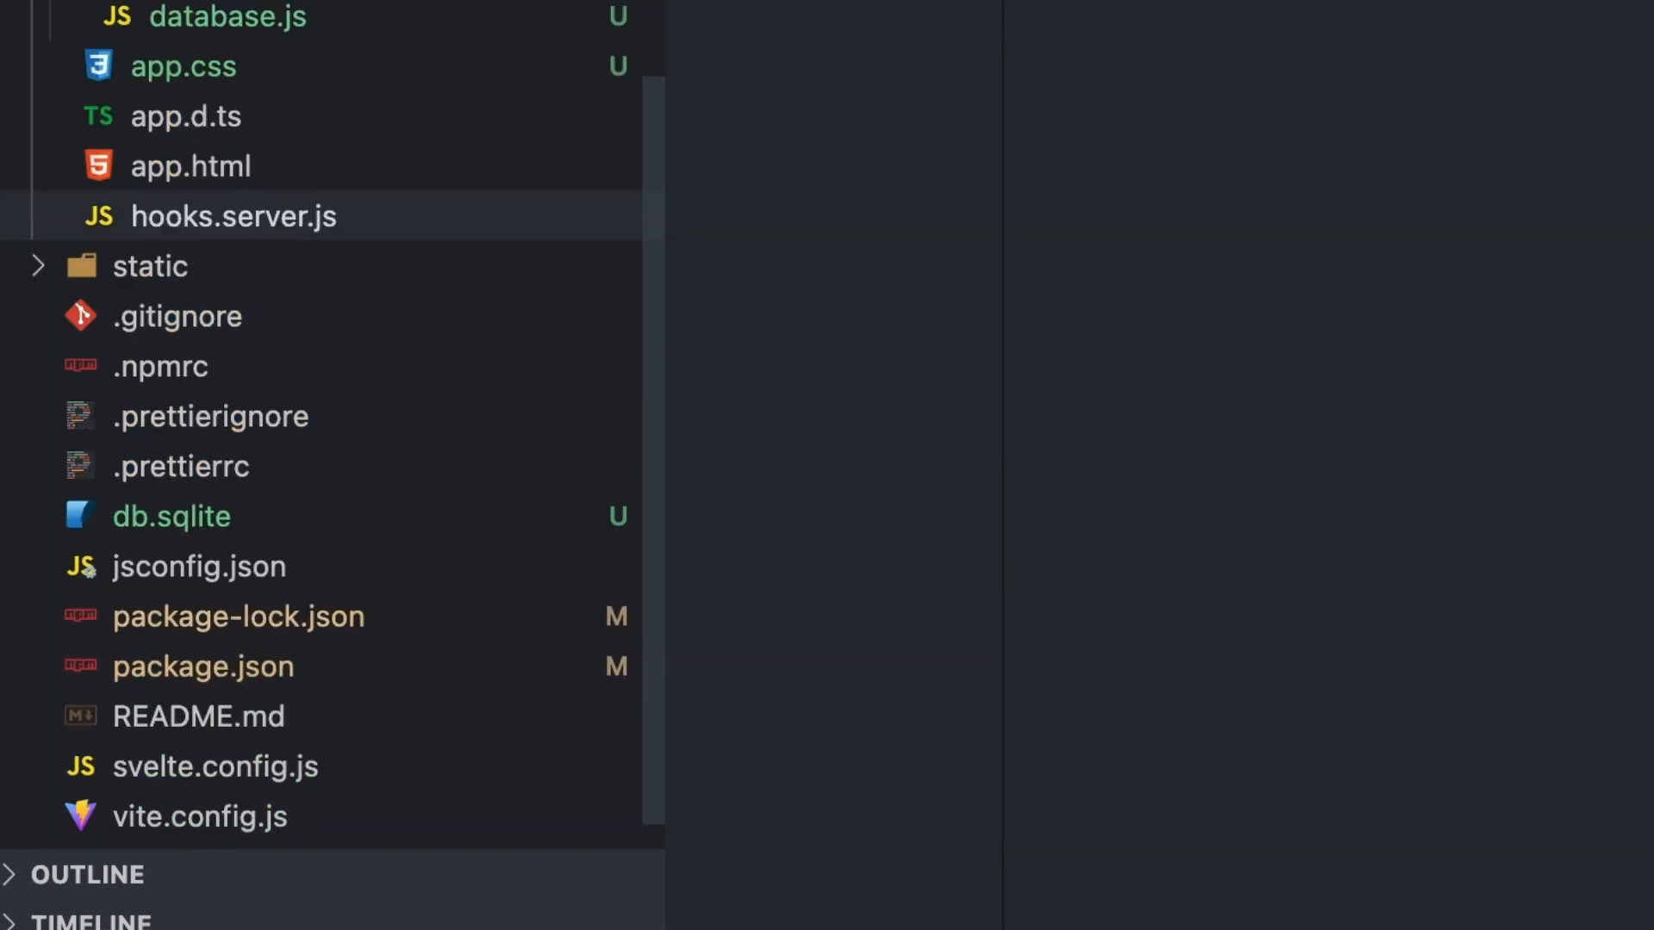
In hooks.server.js, start the handle function reading the userId and otp_authenticated cookies.
double_click(232, 216)
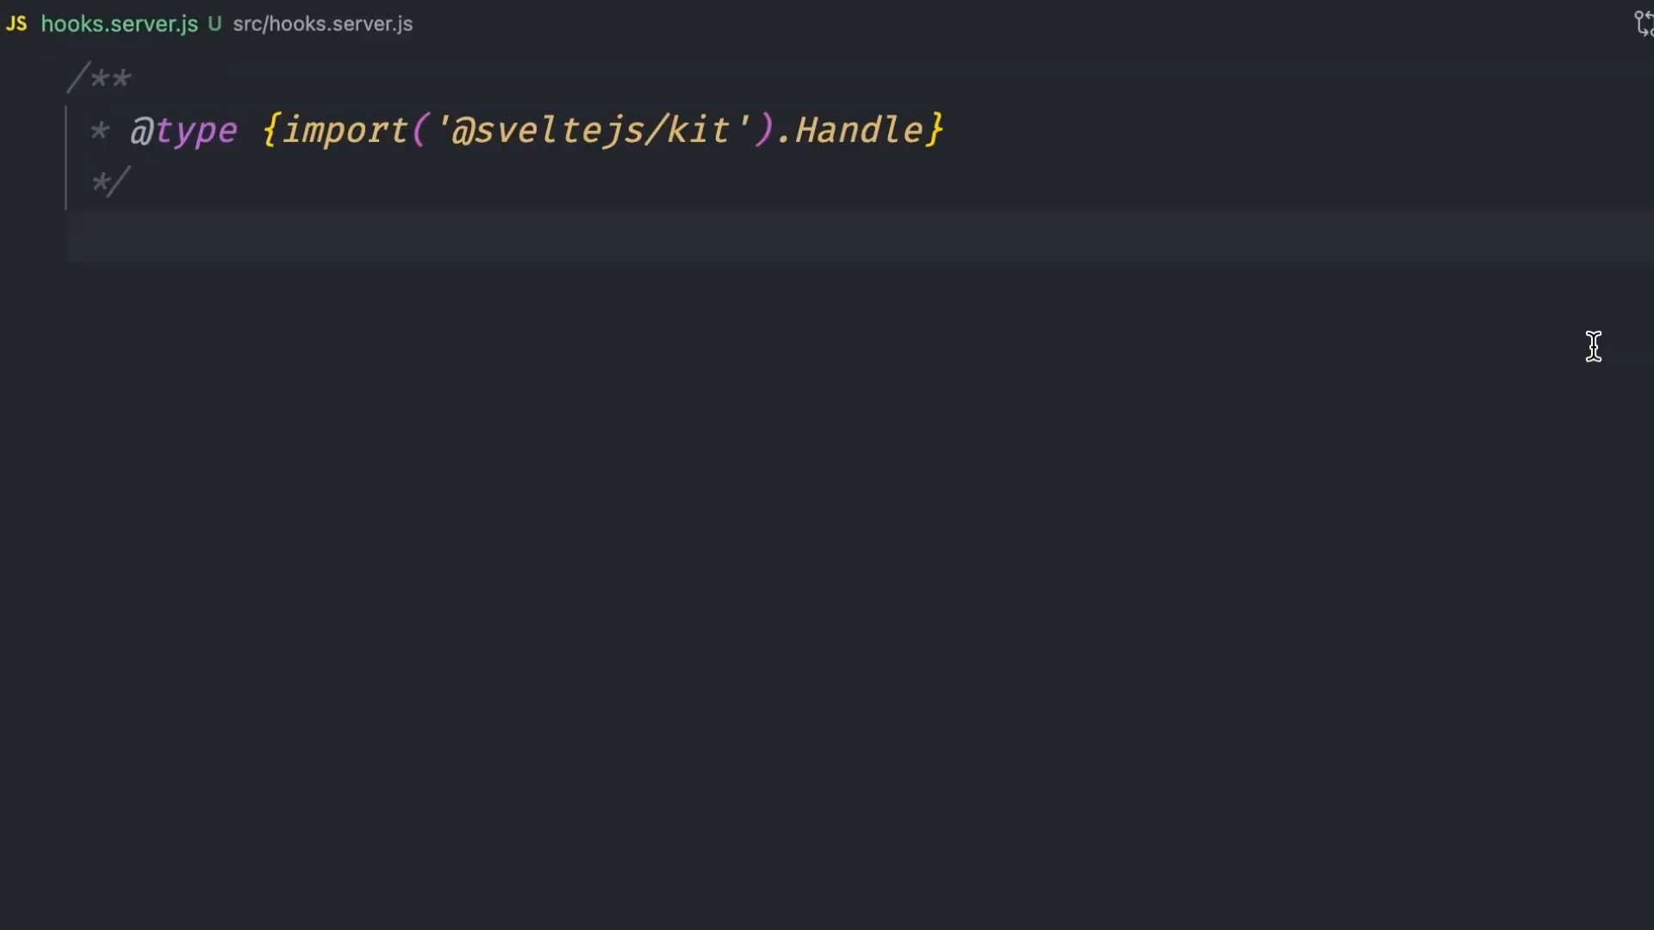
text(export async function handle({ event }))
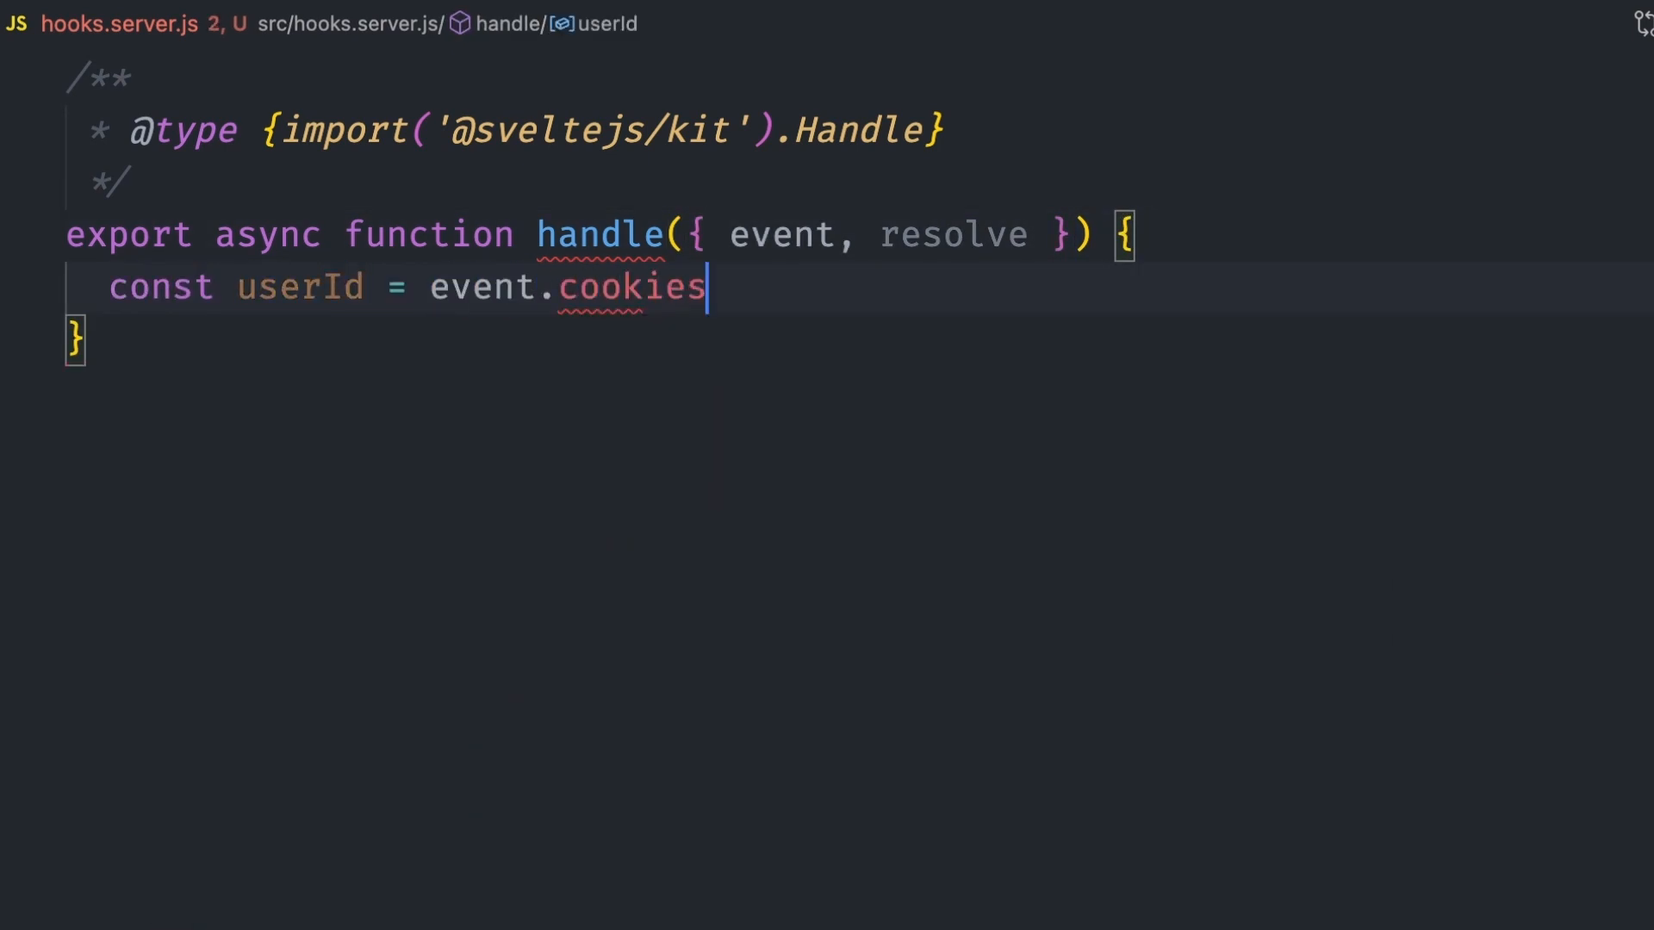
text(.get('userId'))
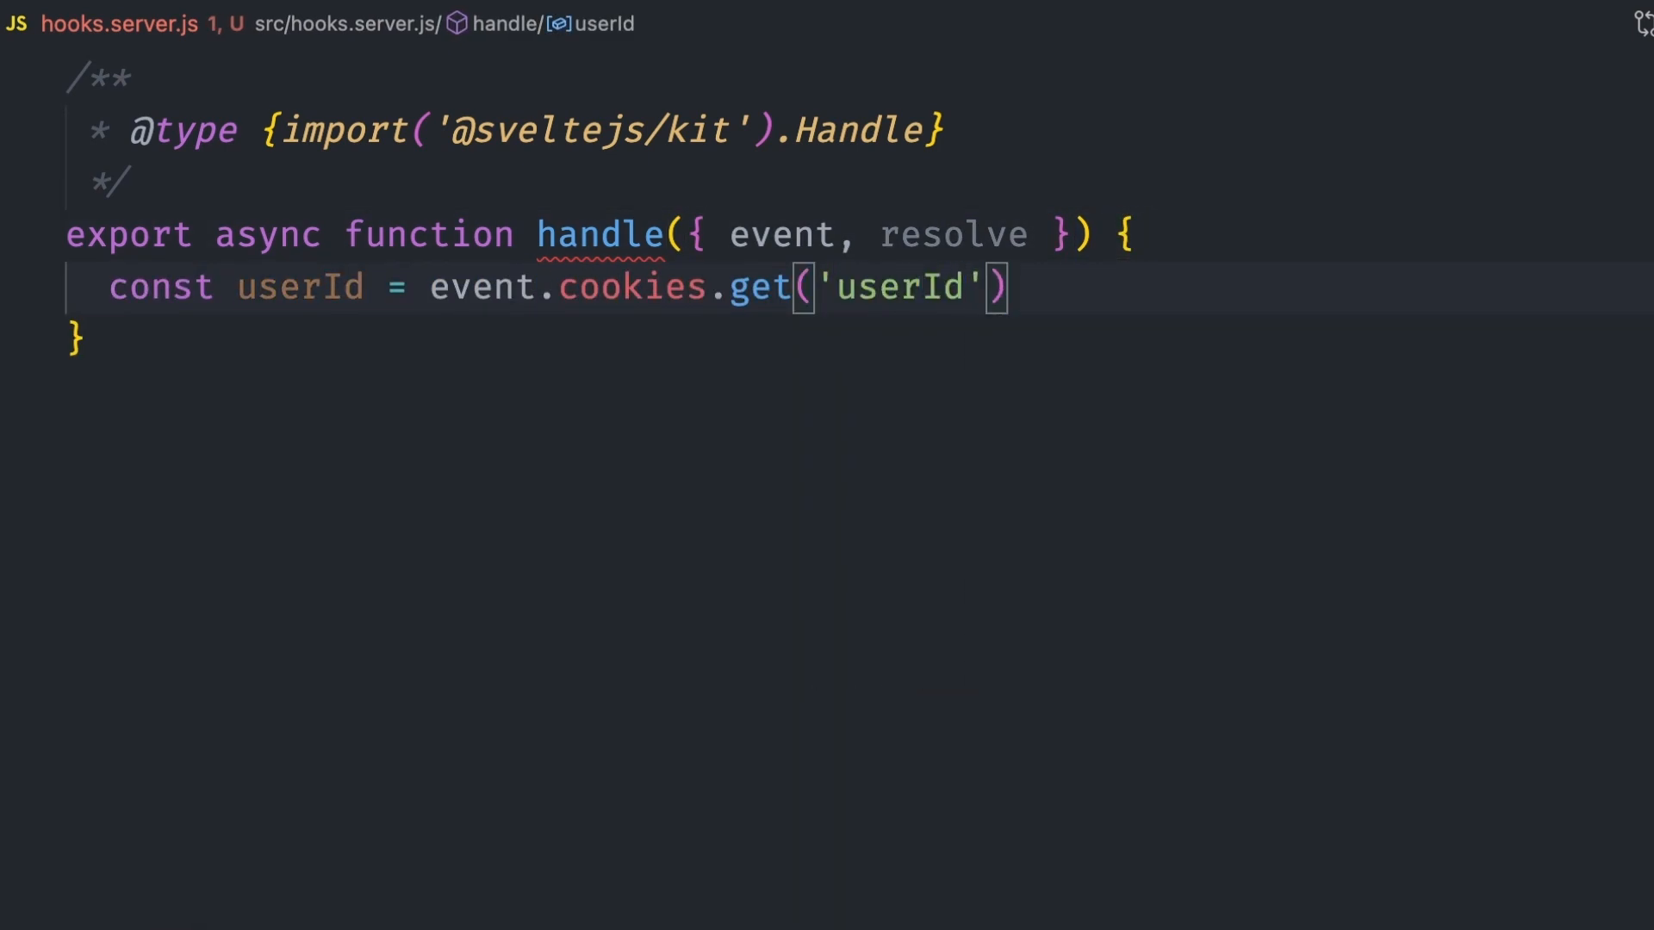
text(const otpAuthenticated = event.)
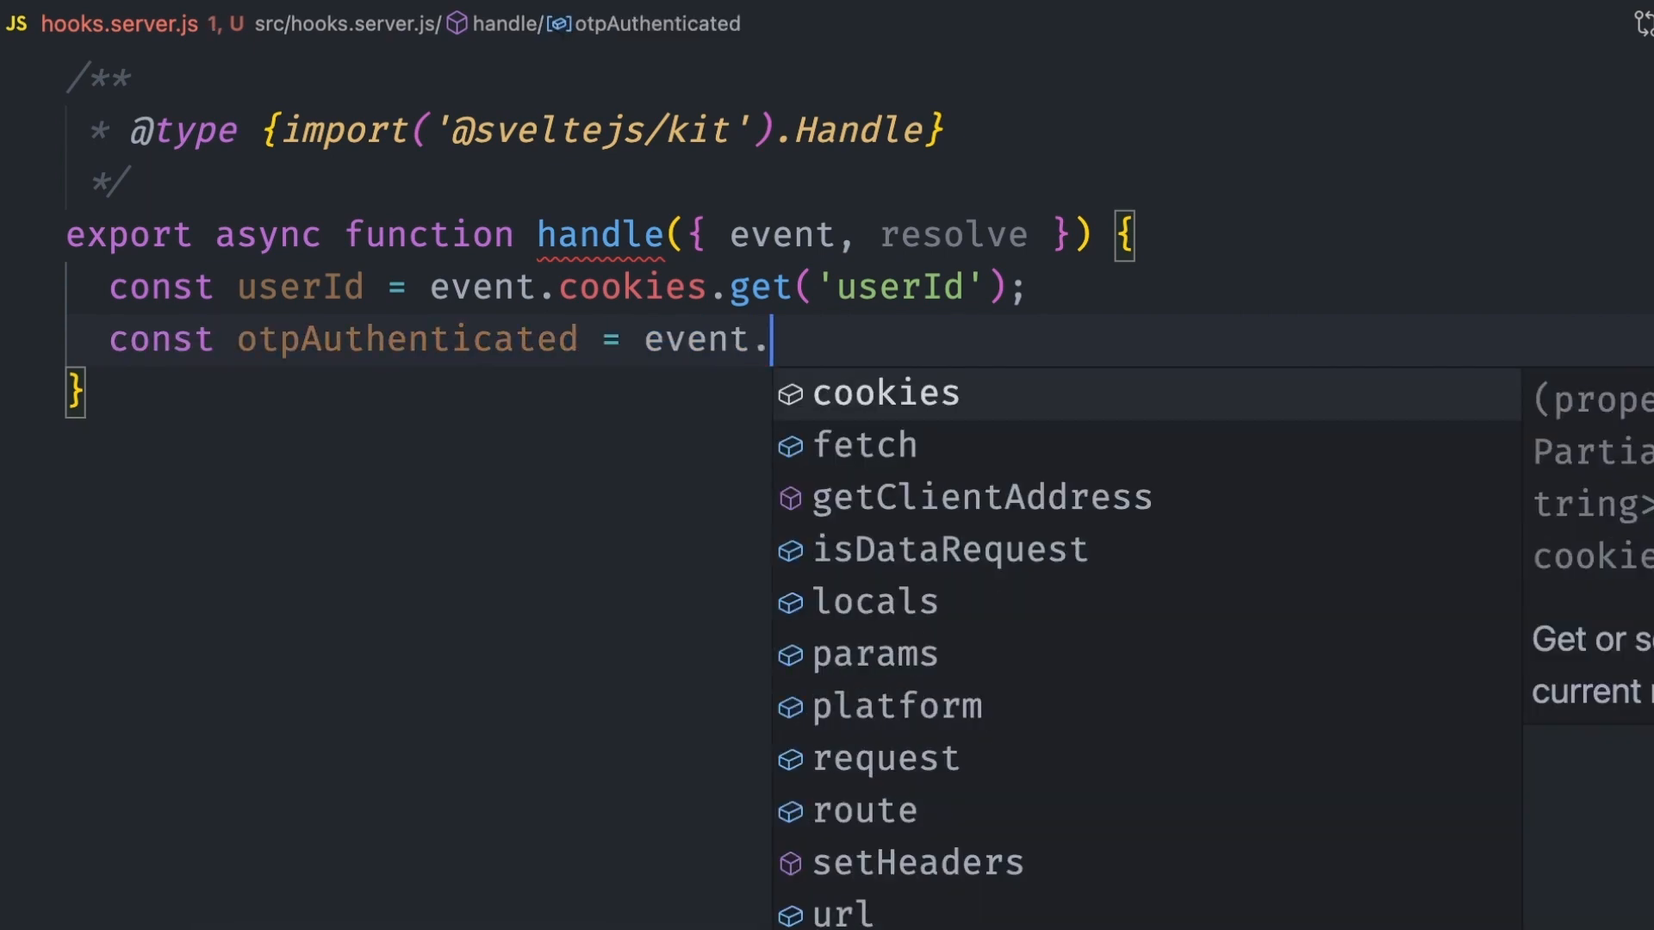
text(cookies.get('otp_authenticated');)
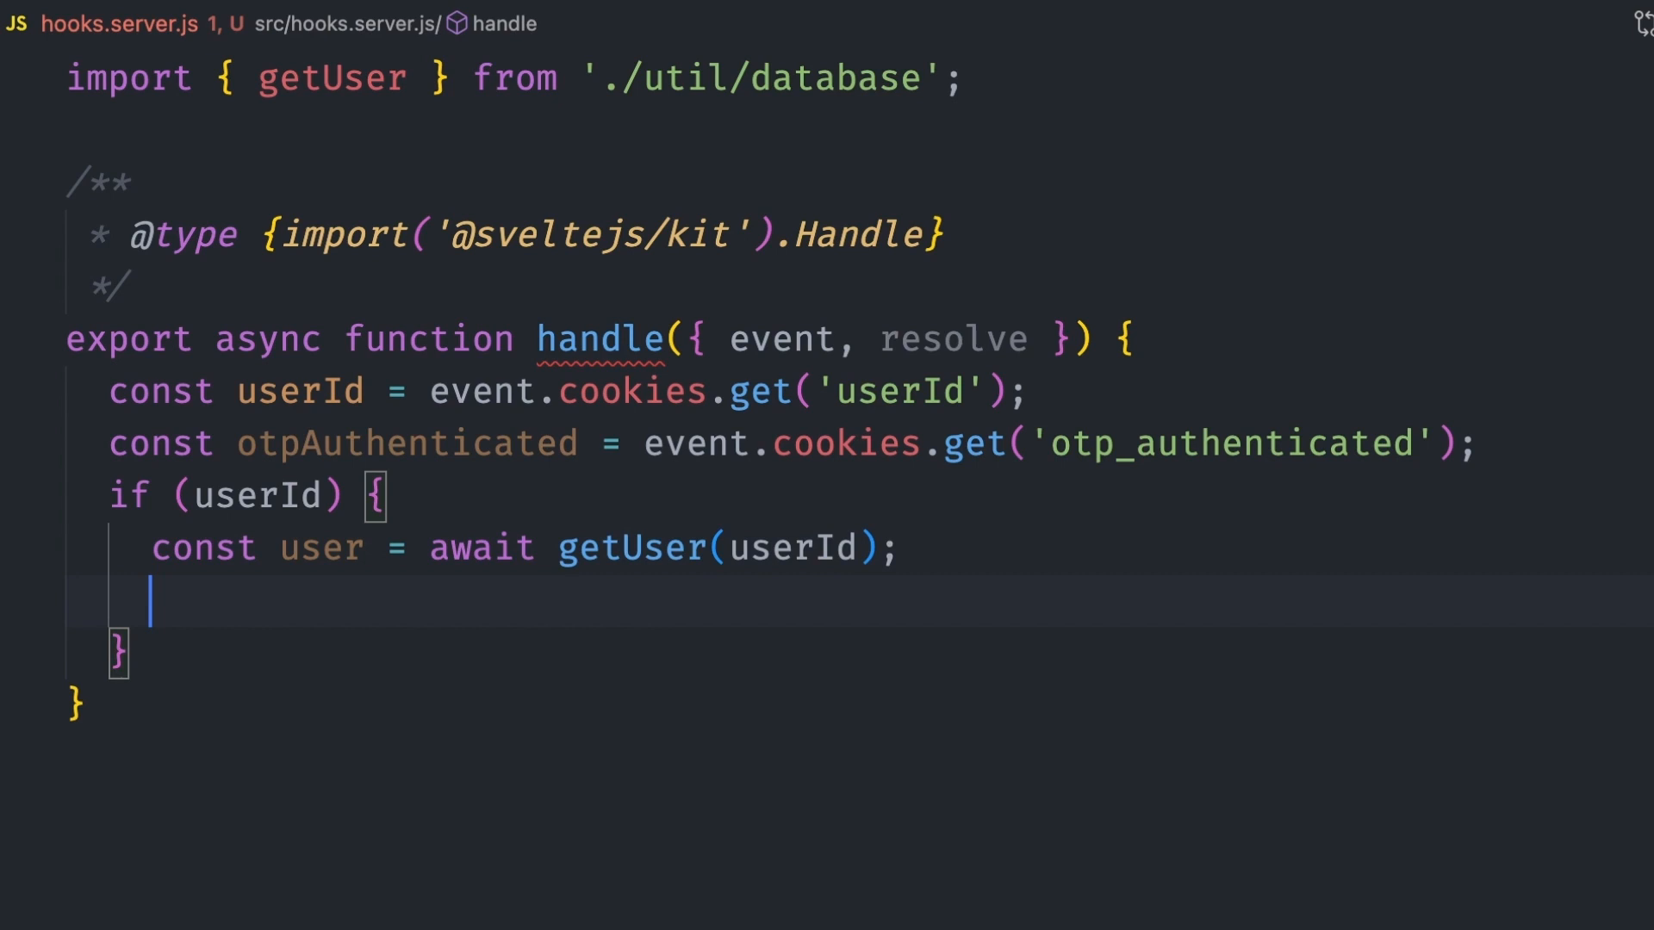
Store user and otpAuthenticated in event.locals and await resolve(event) into a response.
text(event.locals.user = user;)
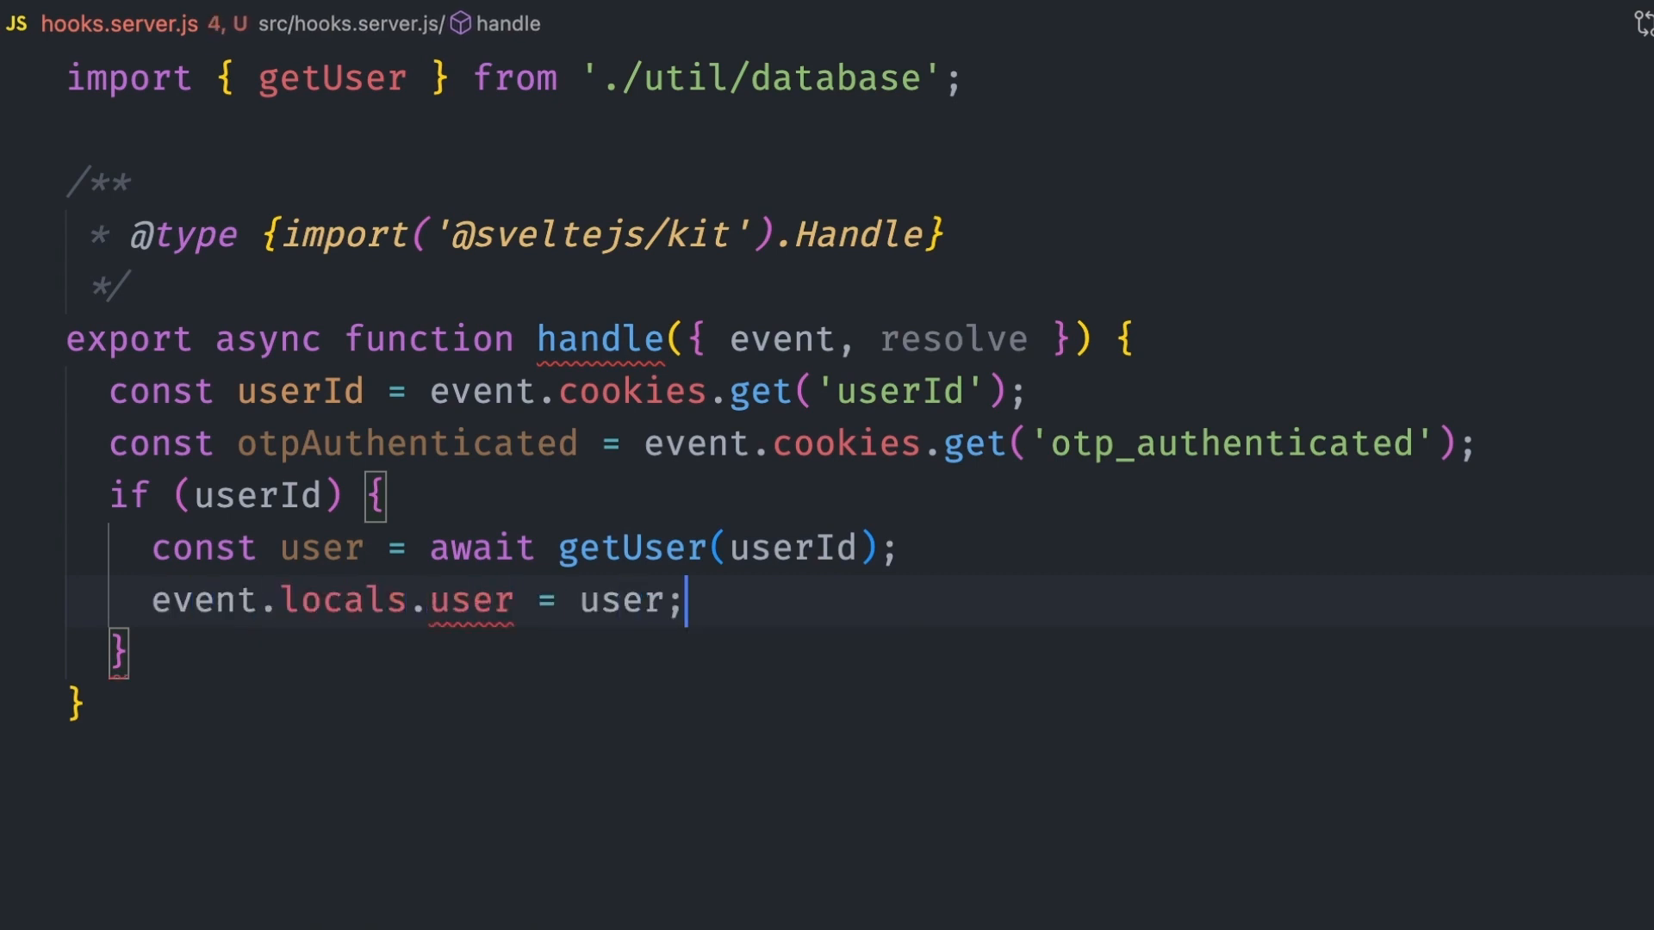
text(event.locals.otpAuthenticated = otpAuthenticated;)
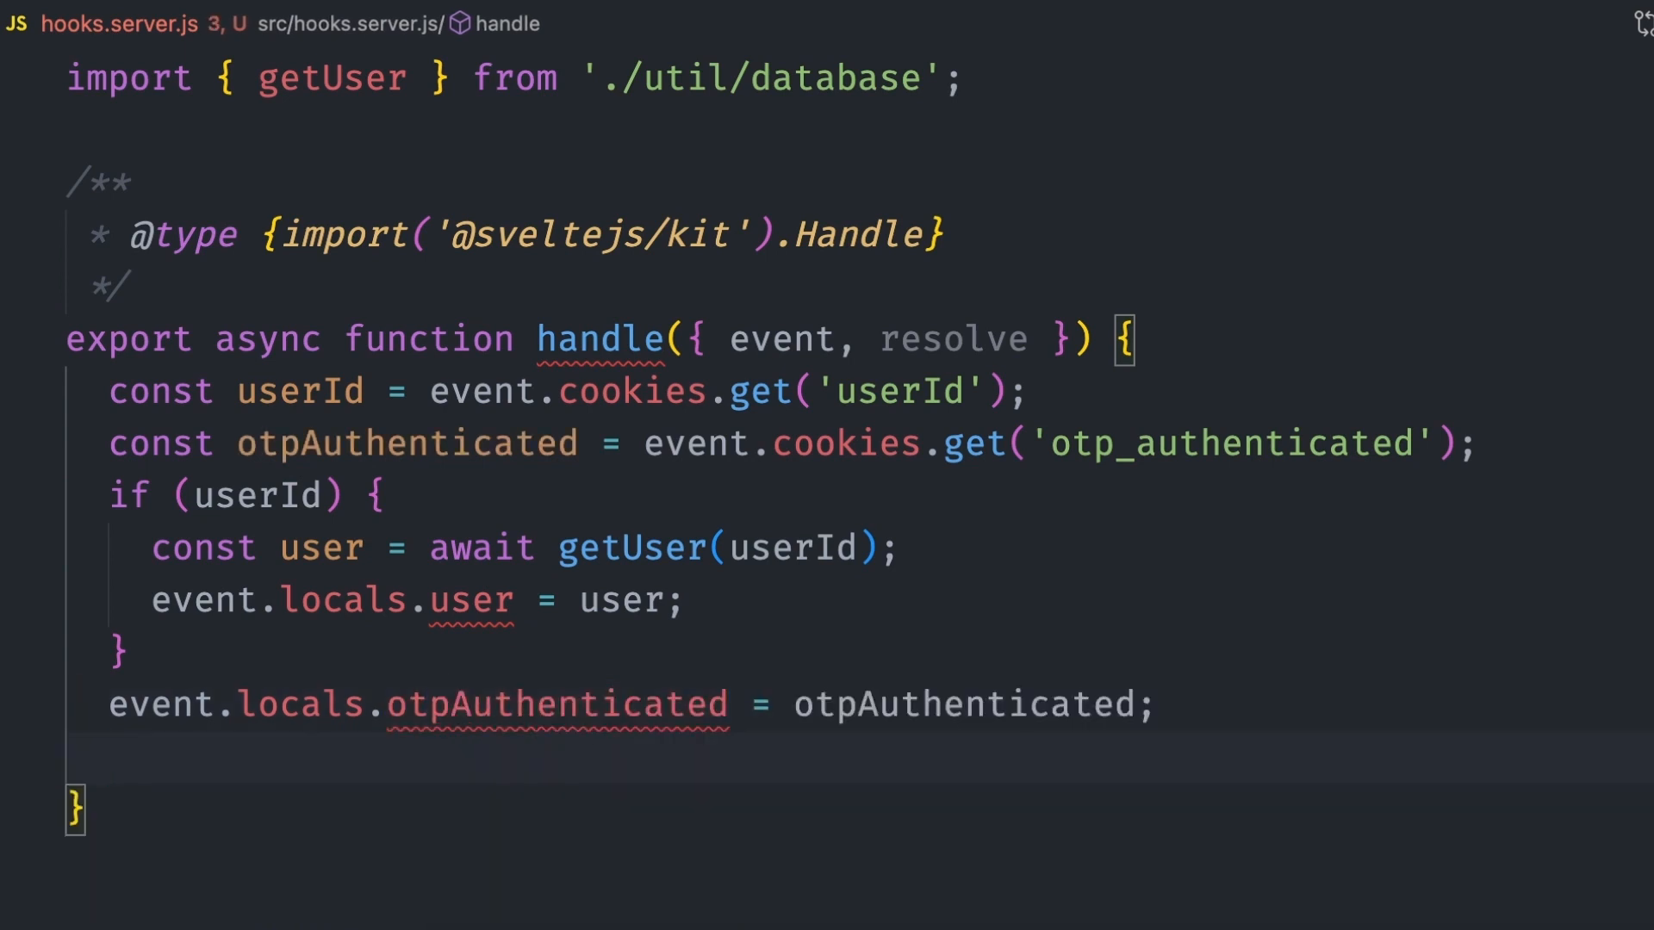
text(const respons)
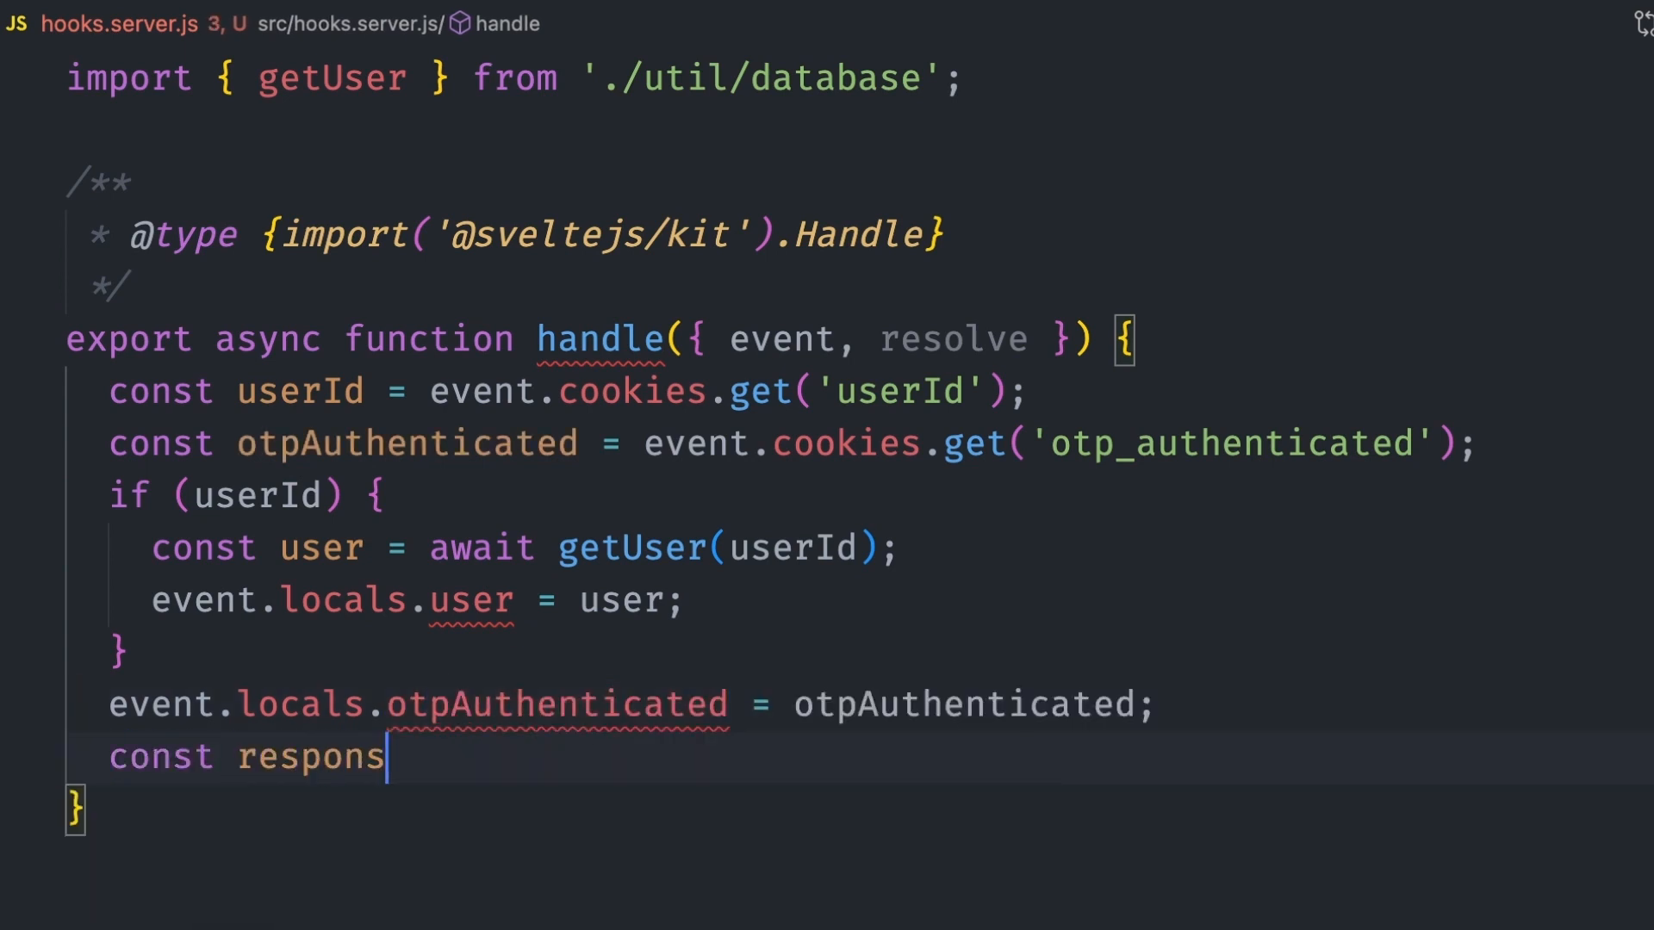
text(e = await resolve(event);)
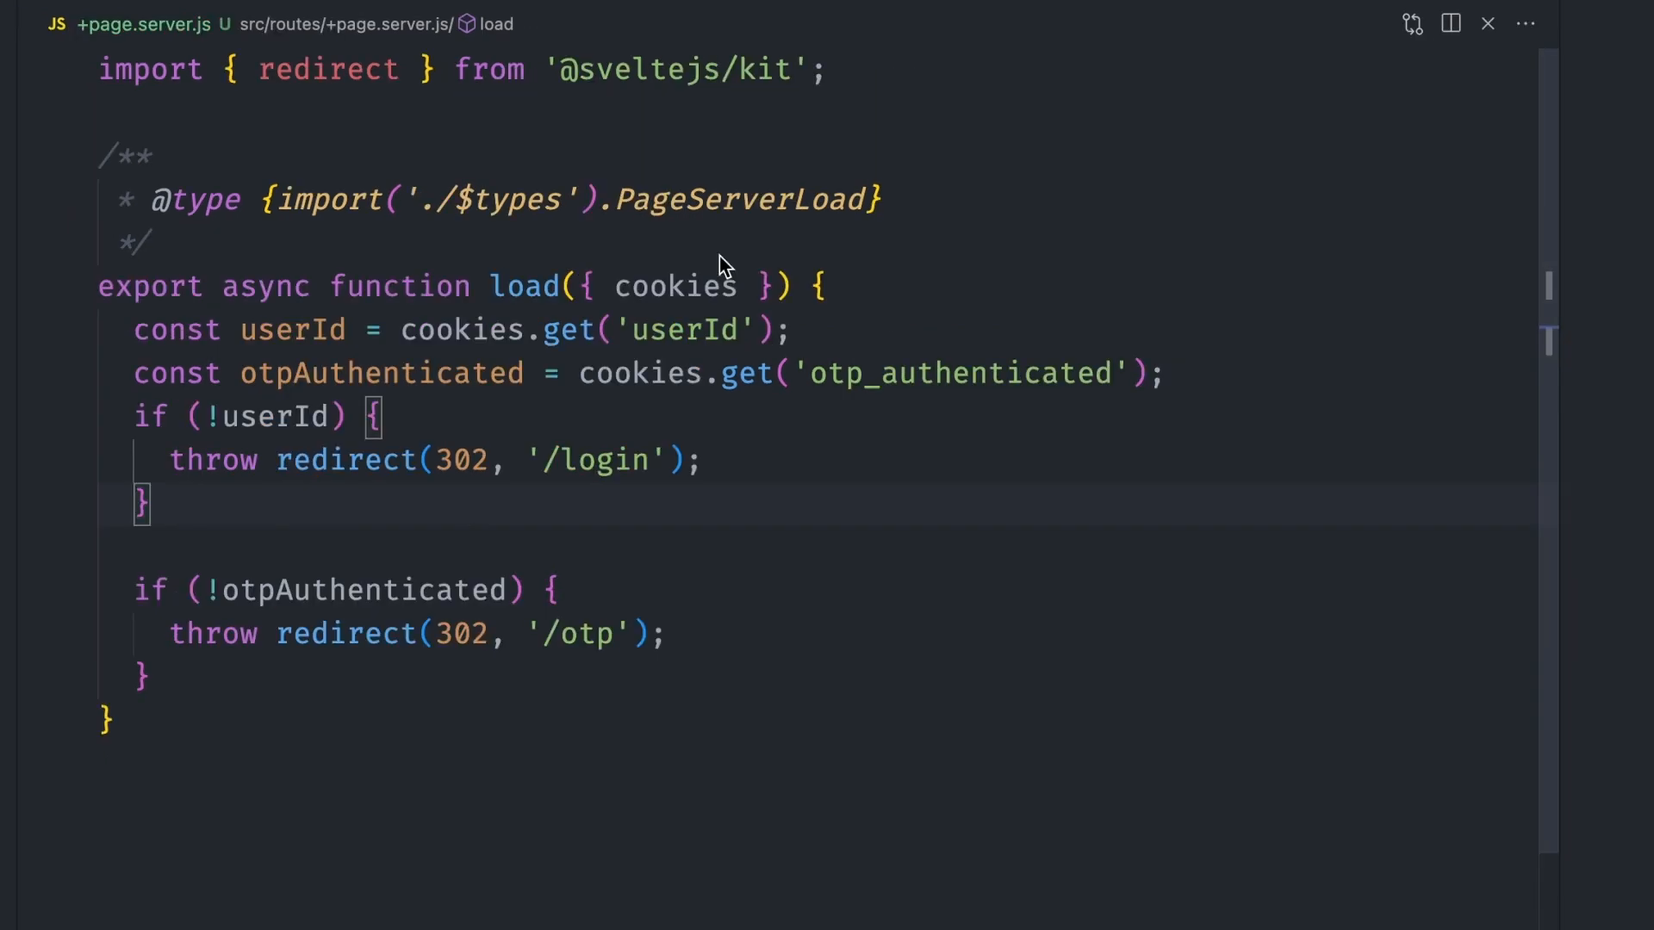
Make the root page load take { locals } and test locals.user and locals.otpAuthenticated.
text(locals.)
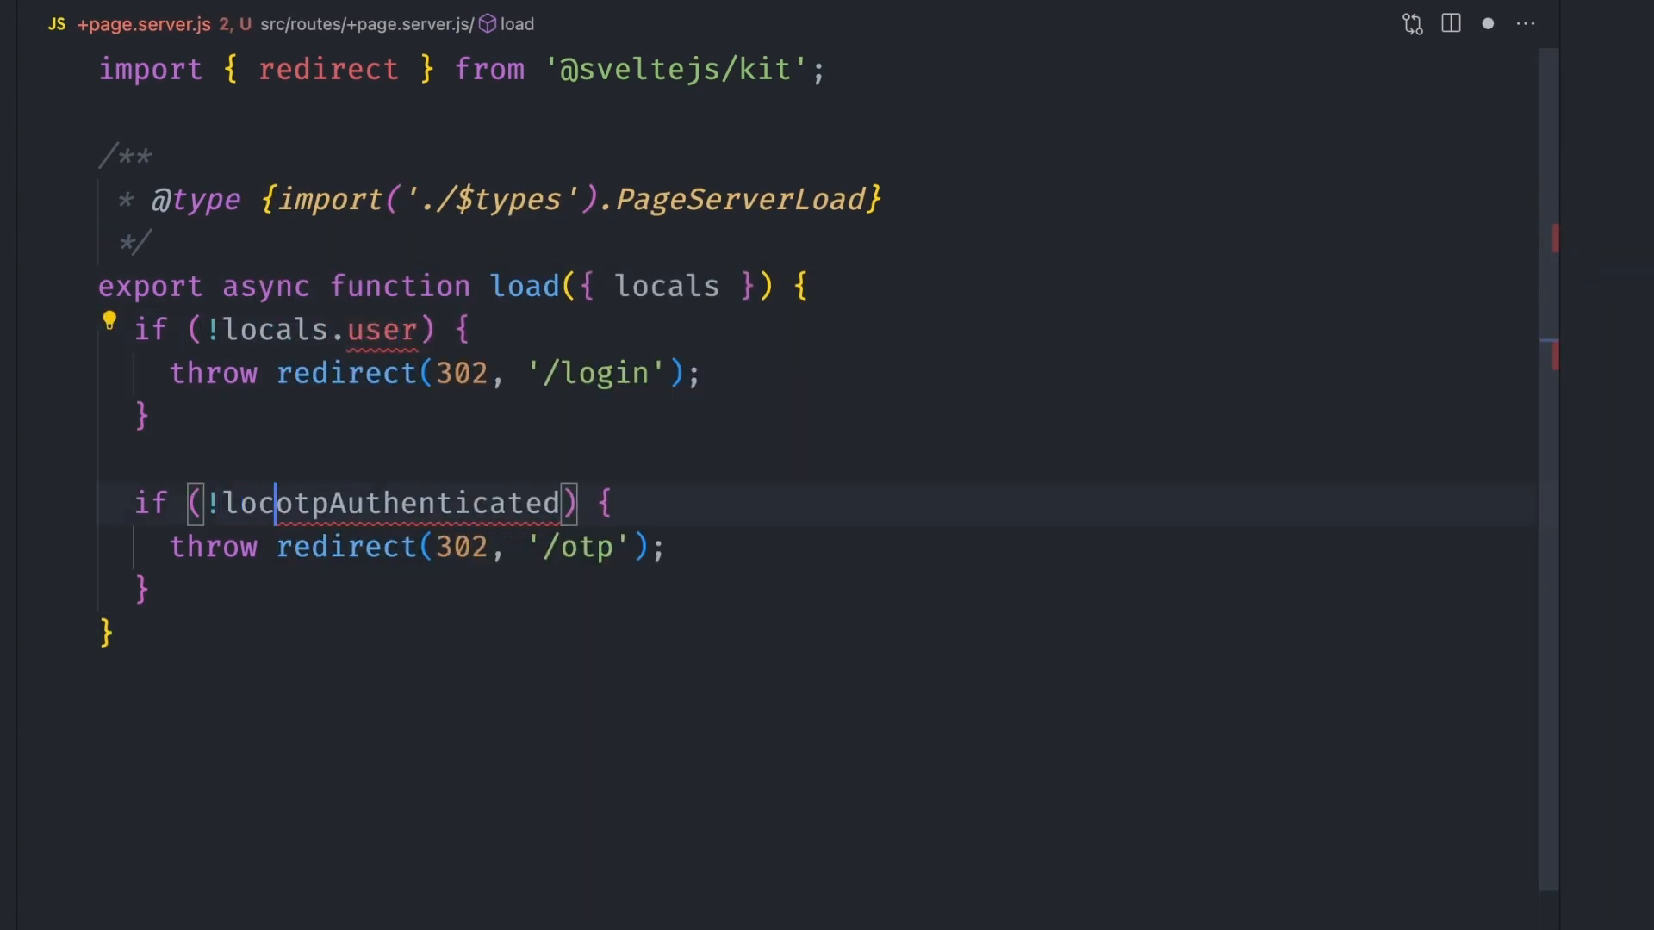
text(als.)
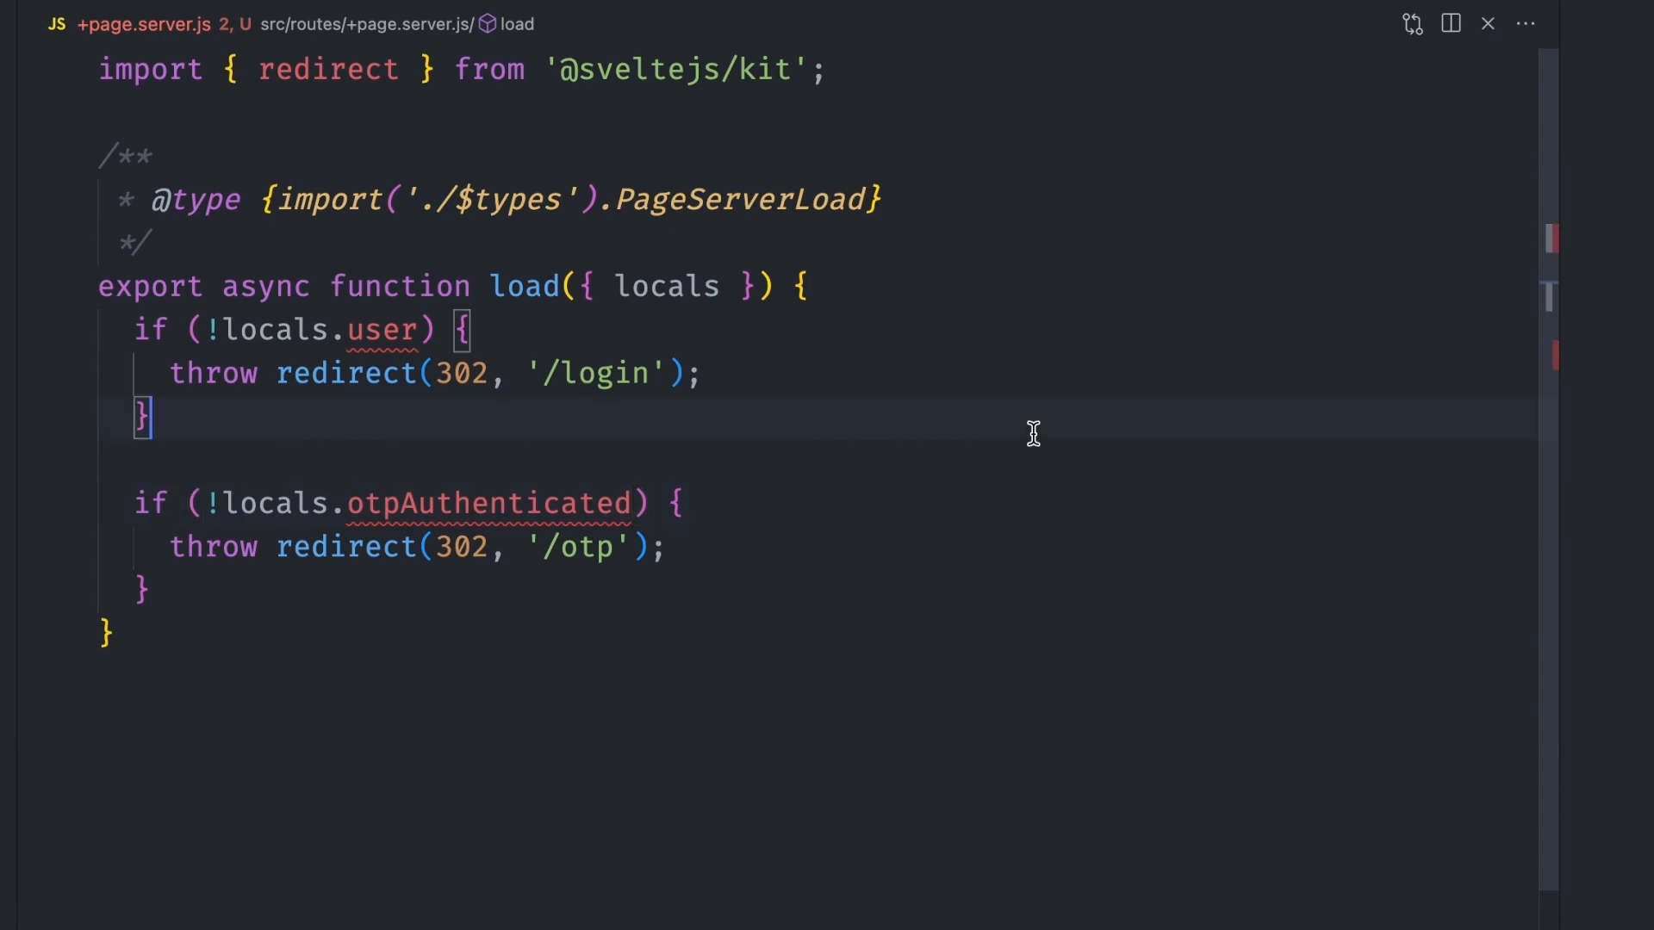